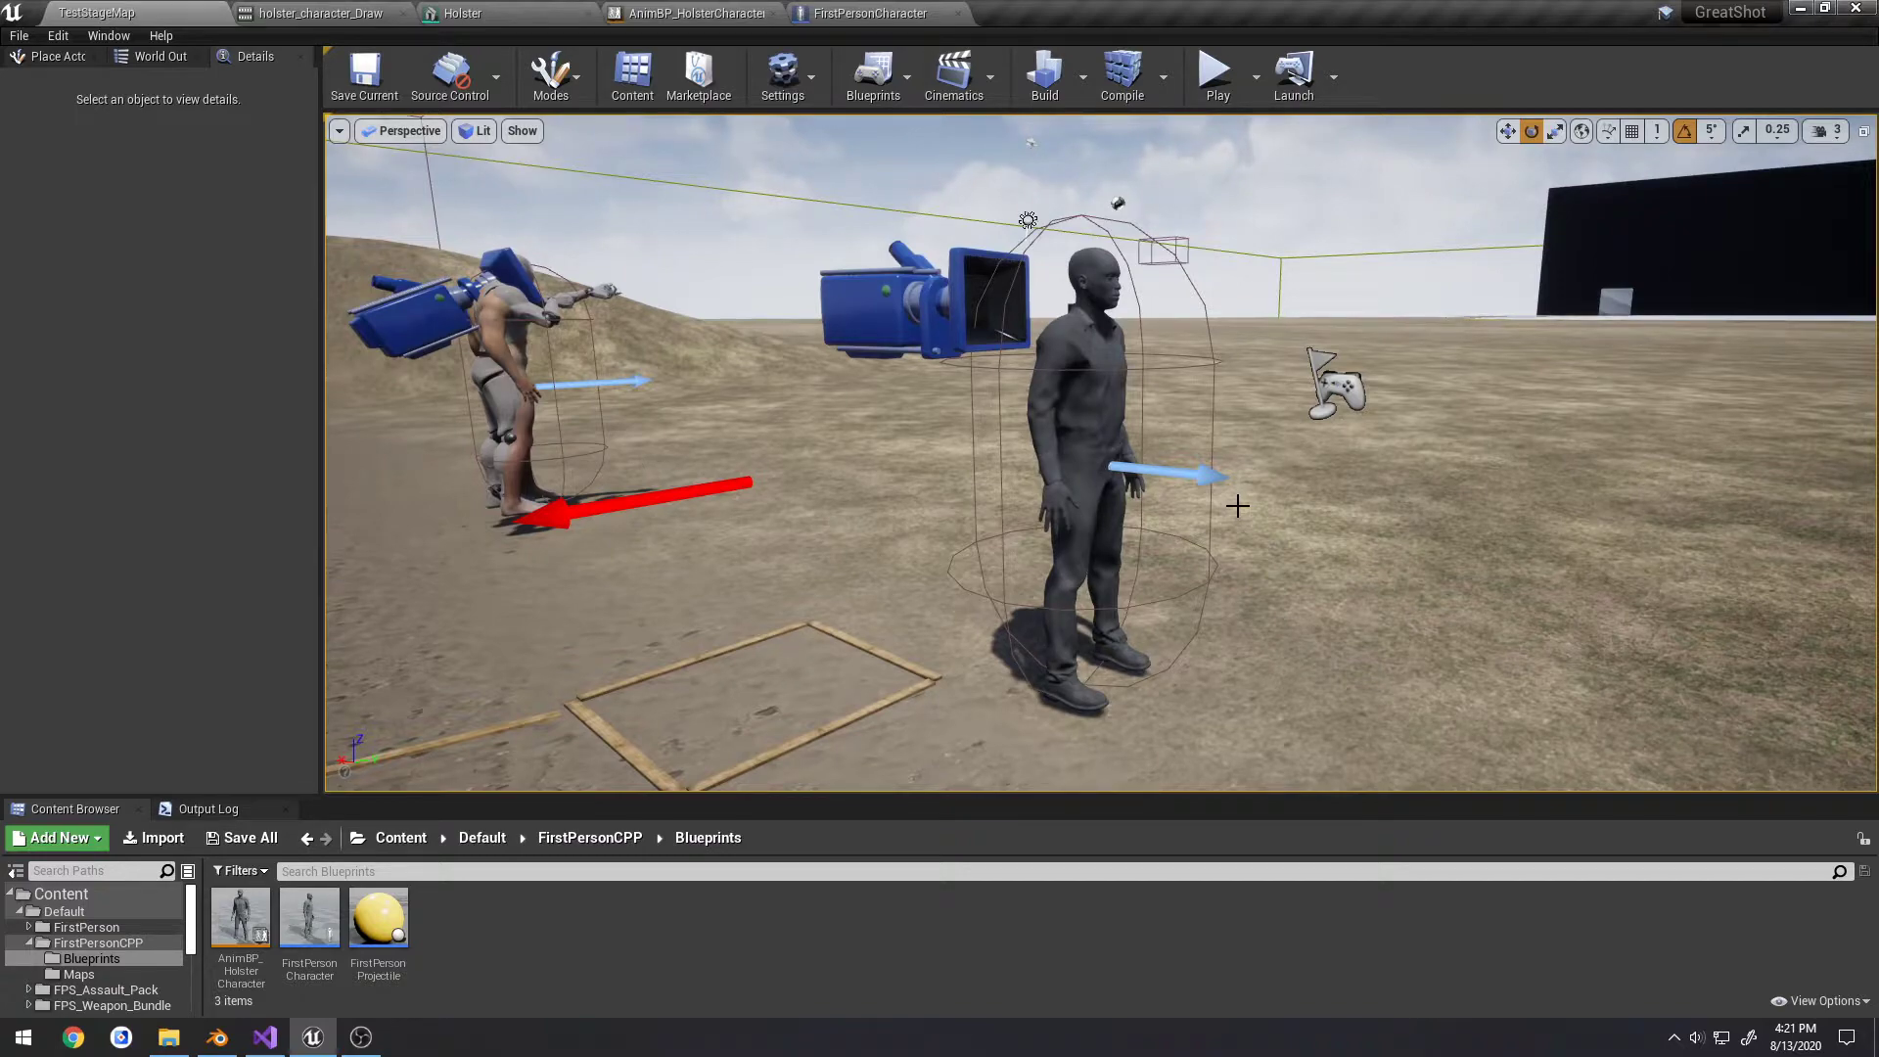
# Launch Play In Editor from the Default Player Start to preview the holstered pistol
pyautogui.click(1243, 76)
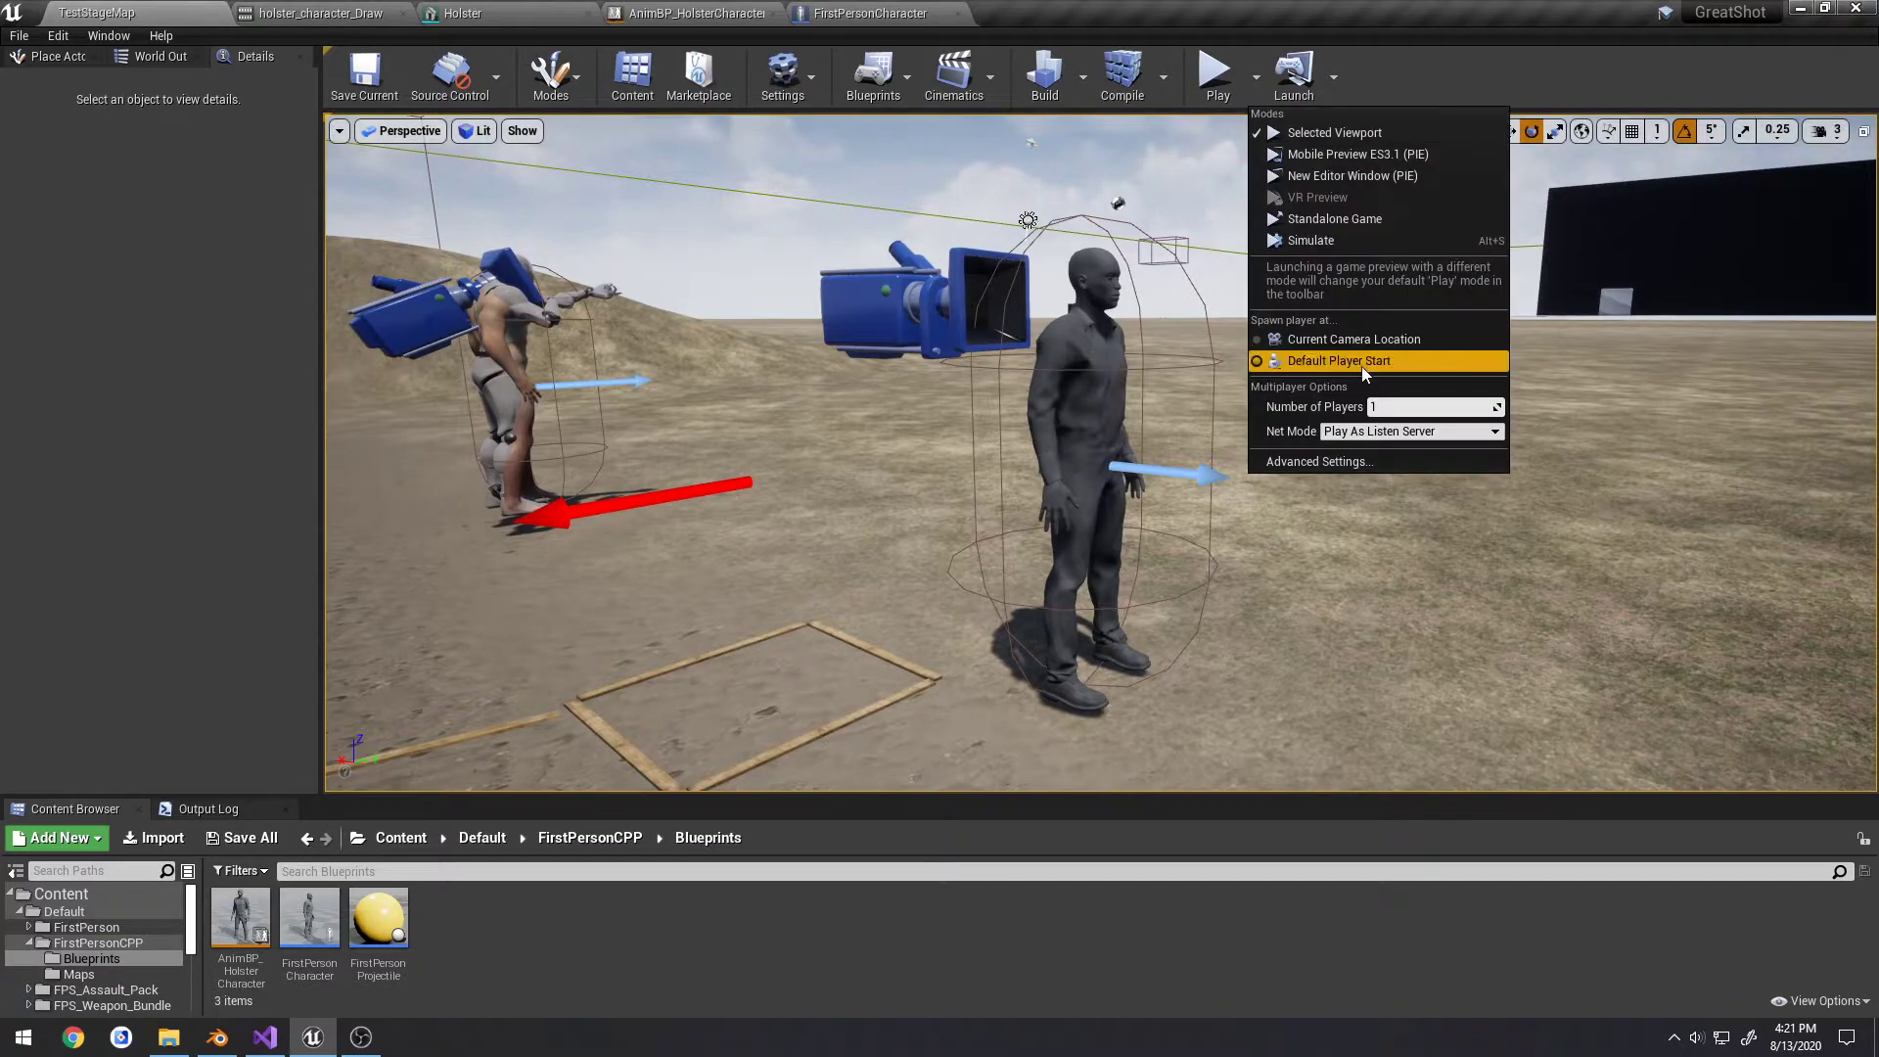
pyautogui.click(1339, 360)
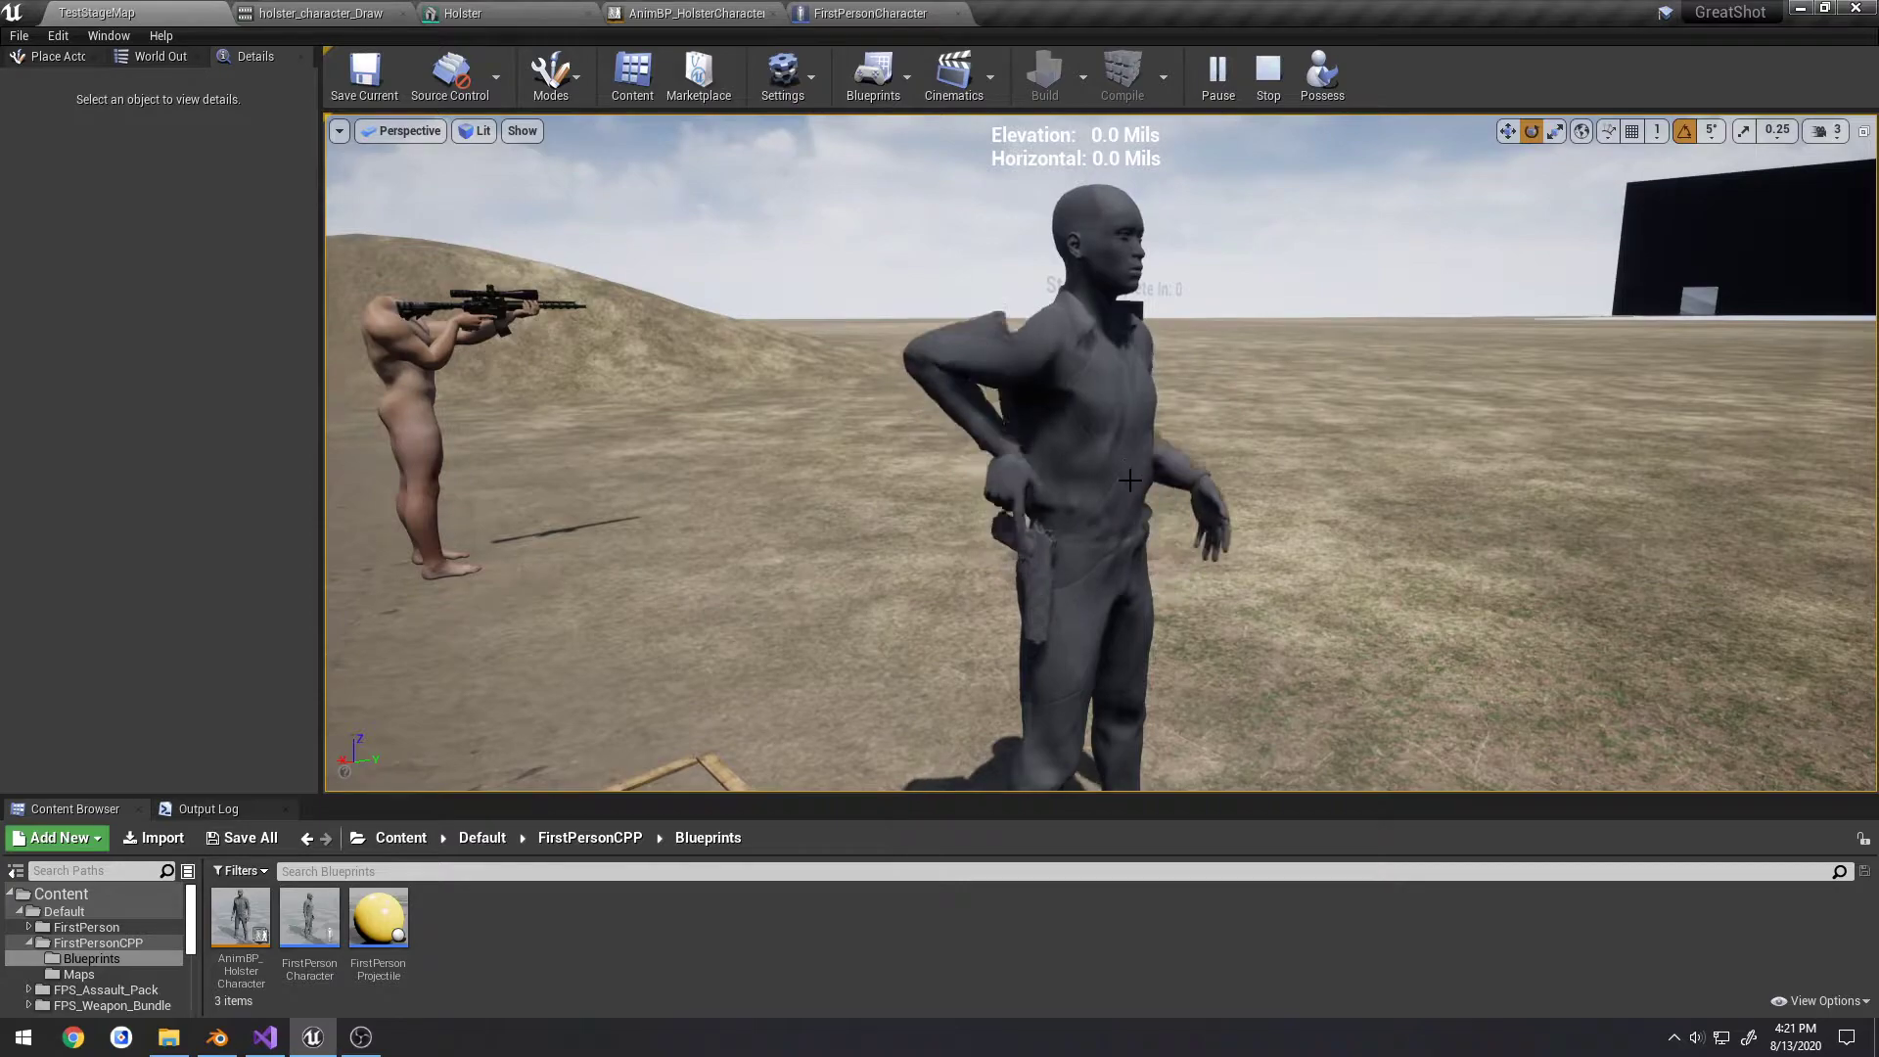
# Switch to Blender and review the rig's Draw action keyframes in the Action Editor
pyautogui.click(215, 1037)
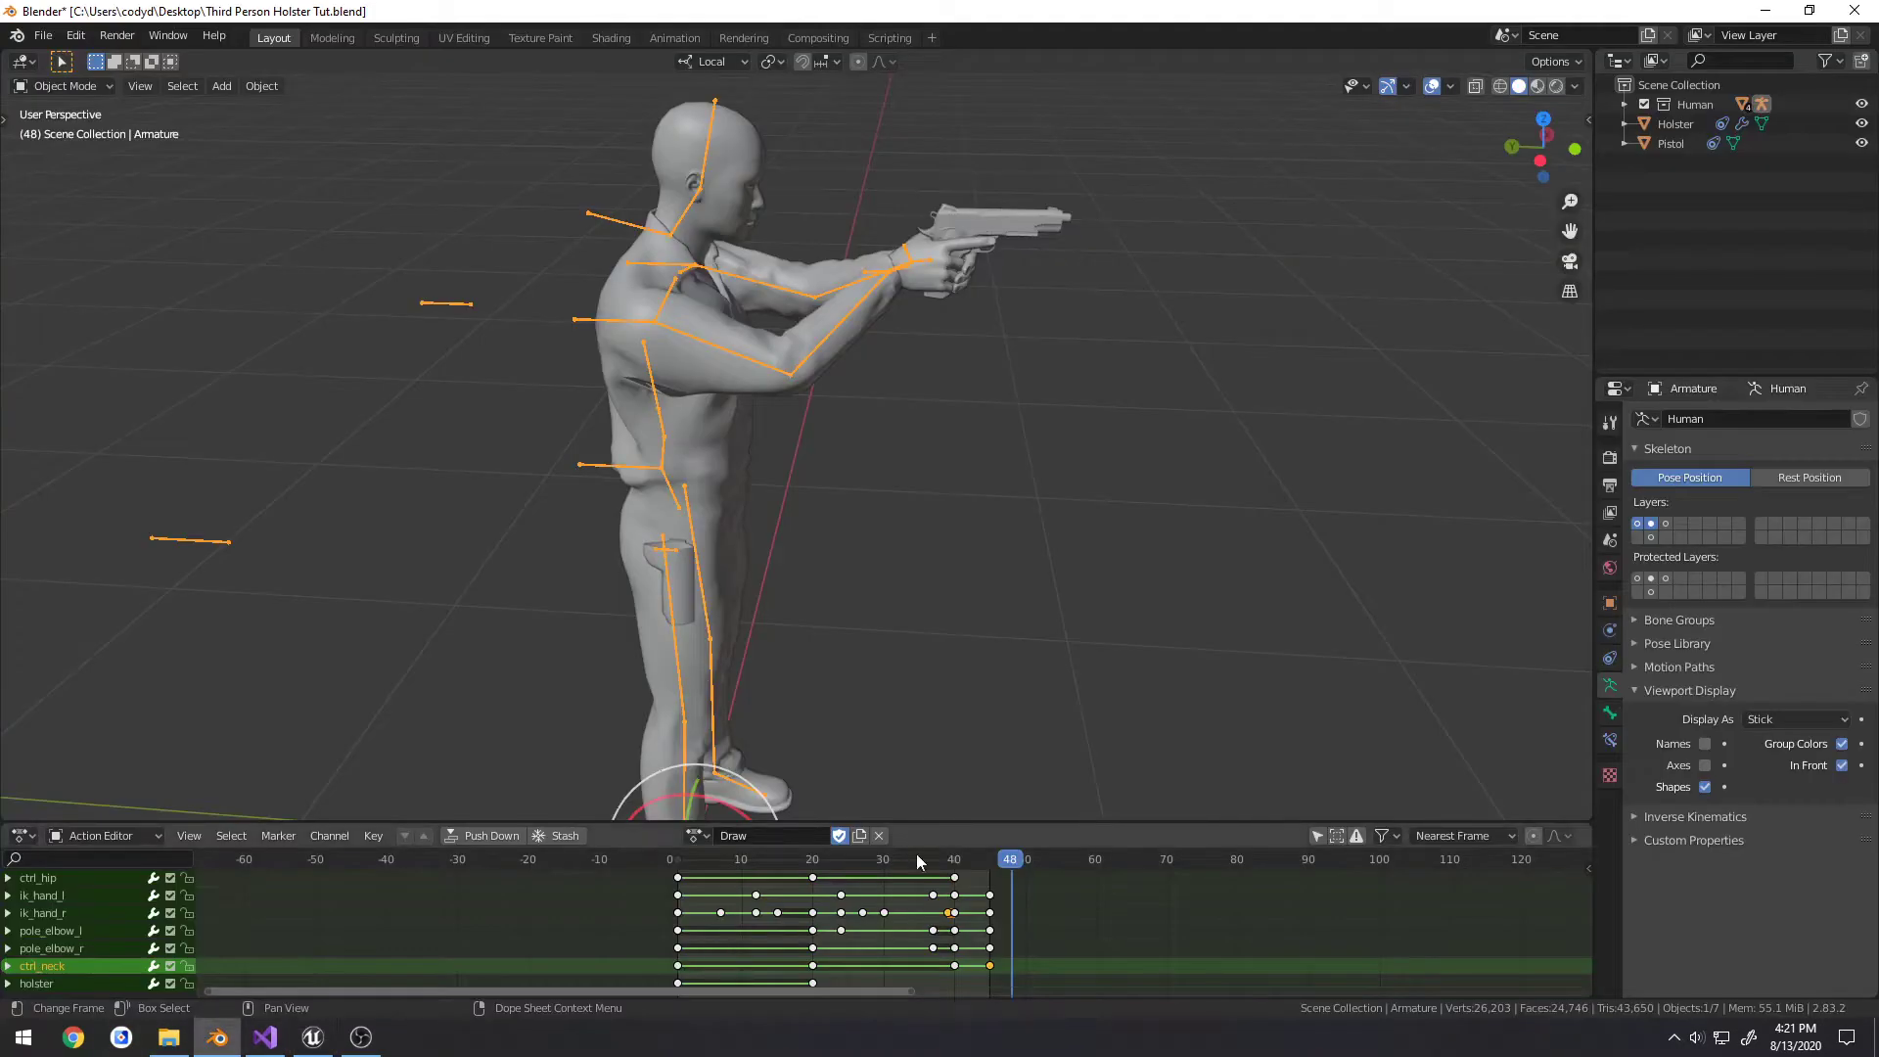
pyautogui.click(905, 858)
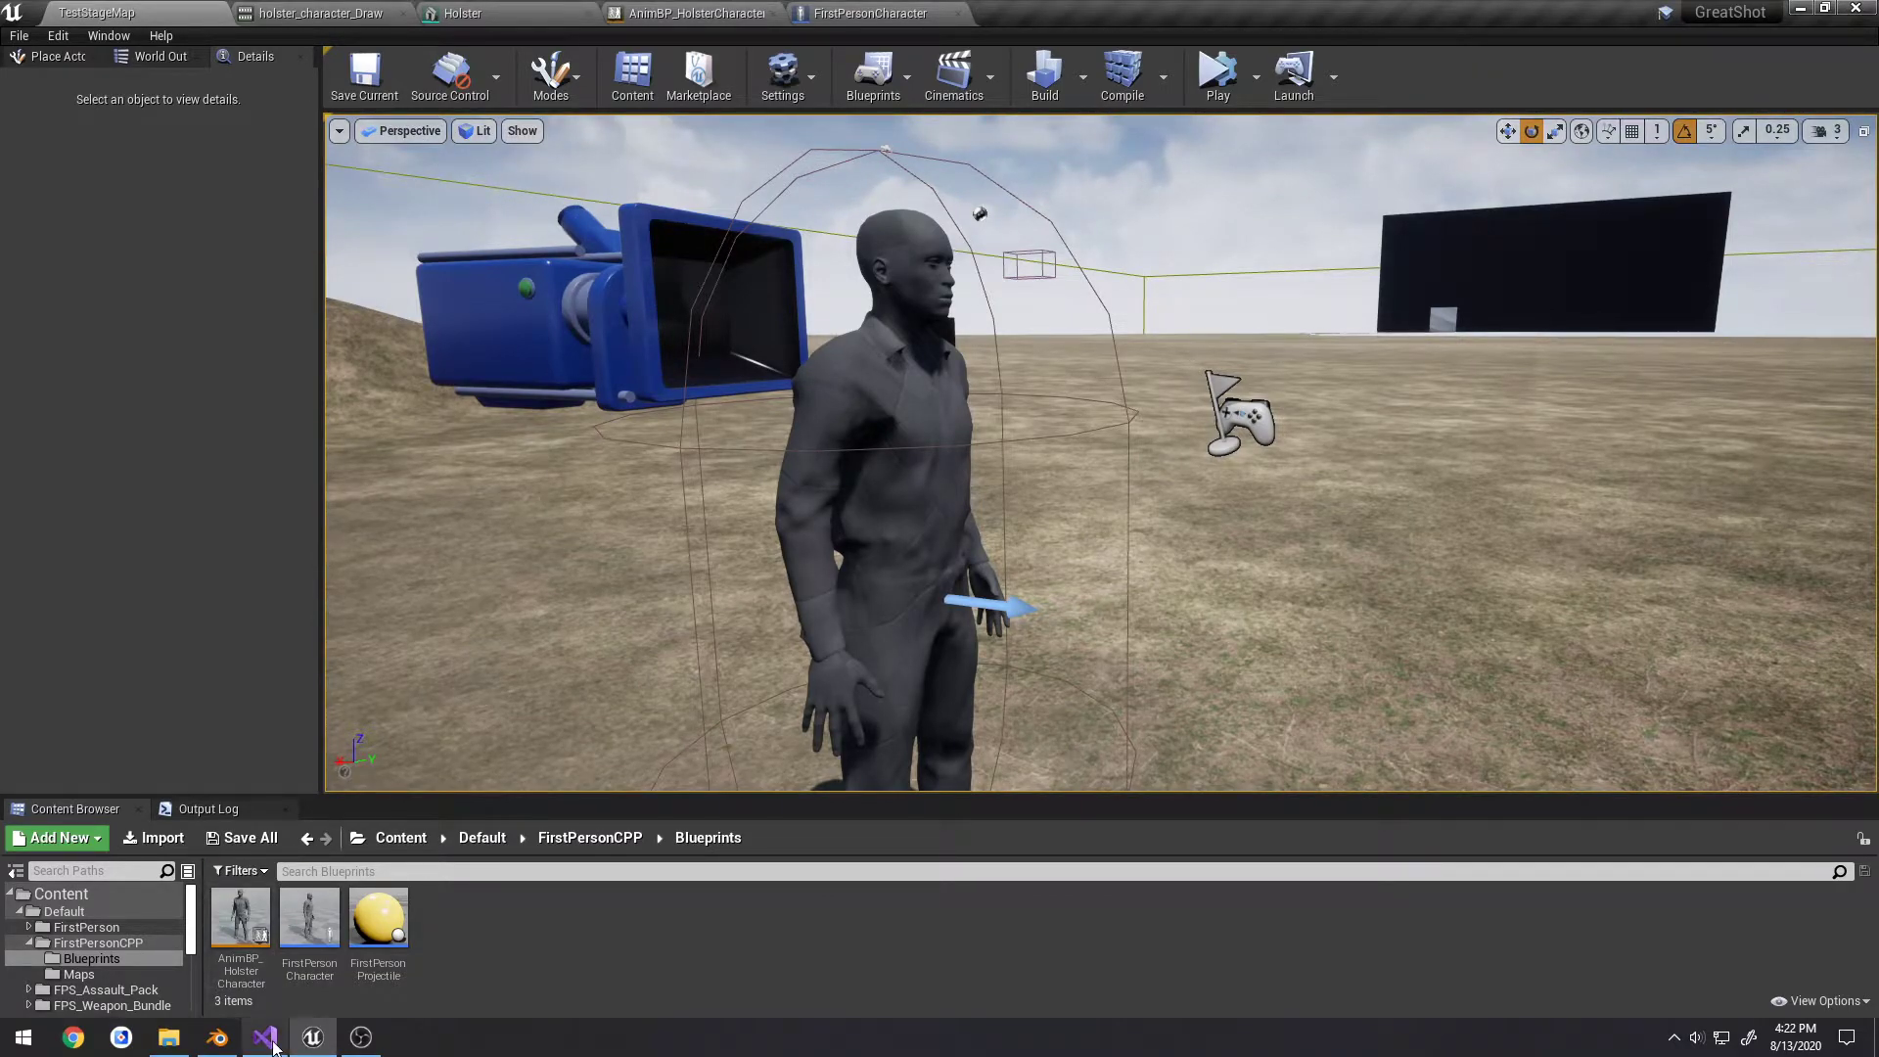
# Switch to Visual Studio and highlight the s_pistol socket name in BeginPlay's AttachToComponent call
pyautogui.click(266, 1038)
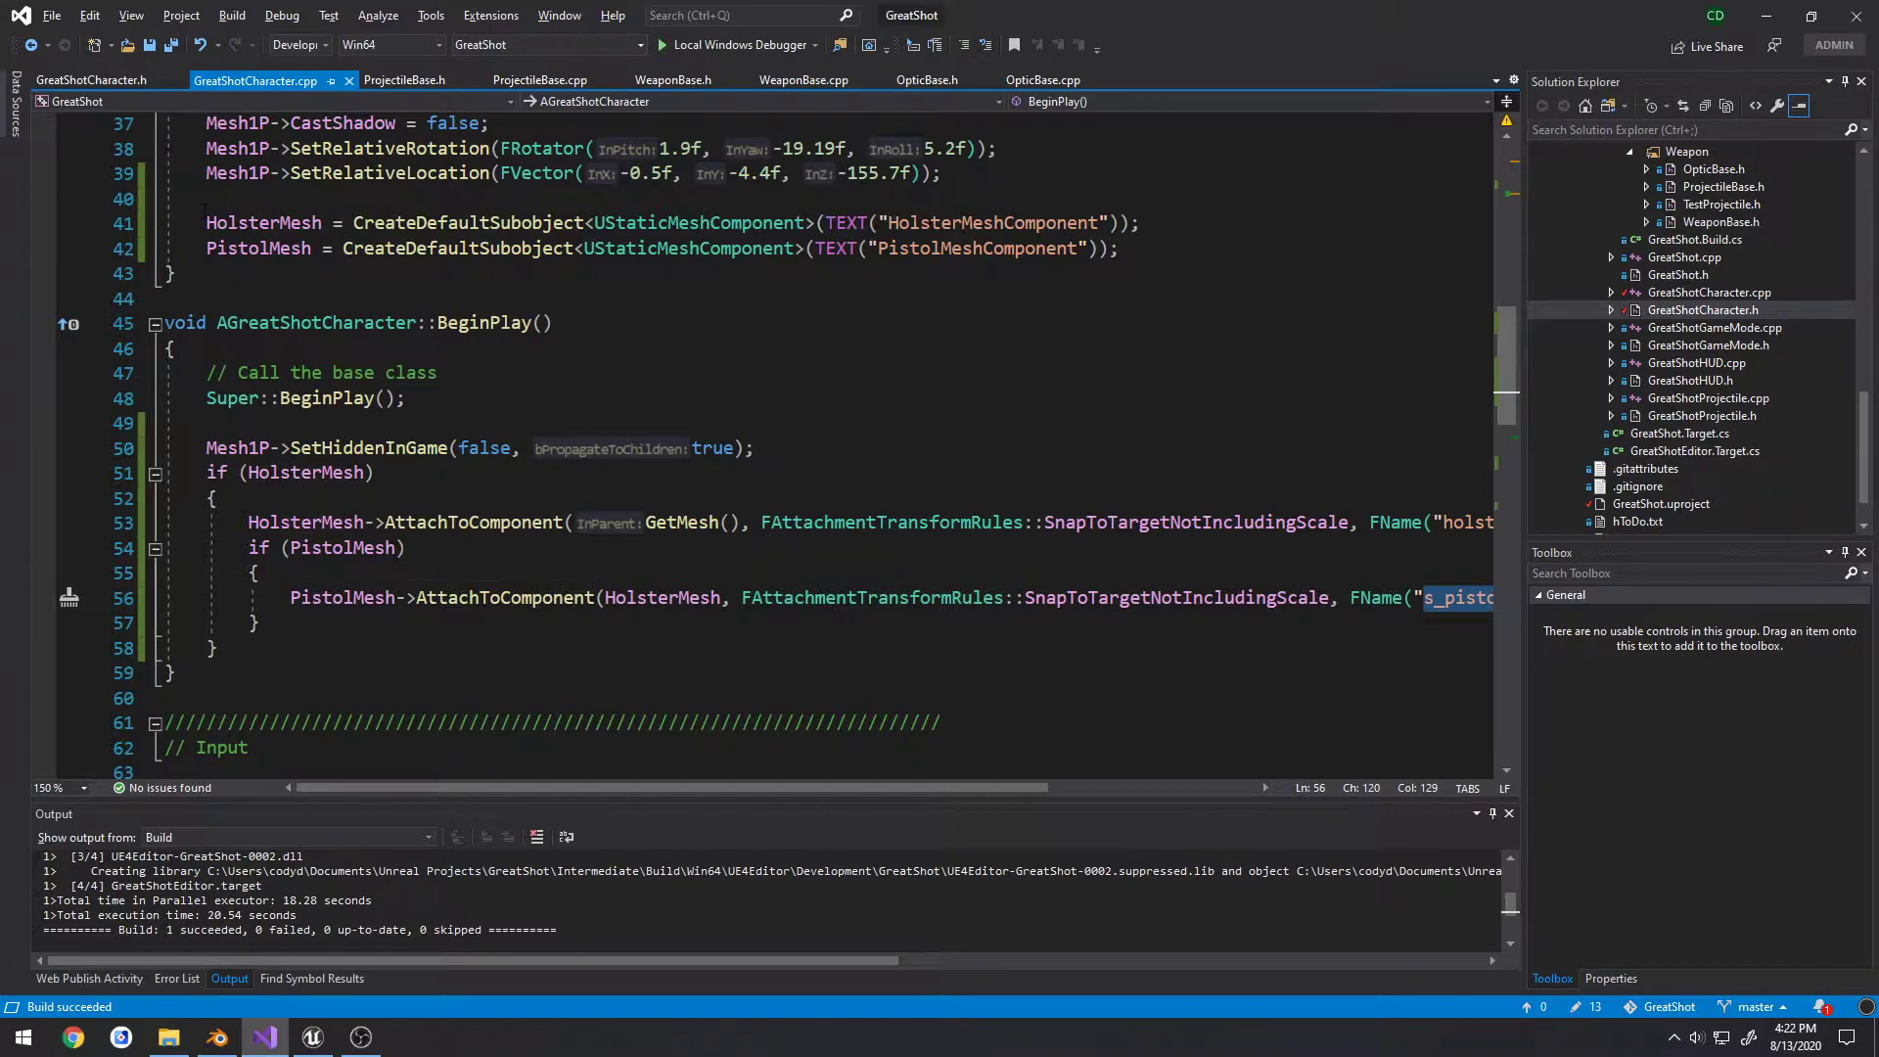
pyautogui.doubleClick(258, 249)
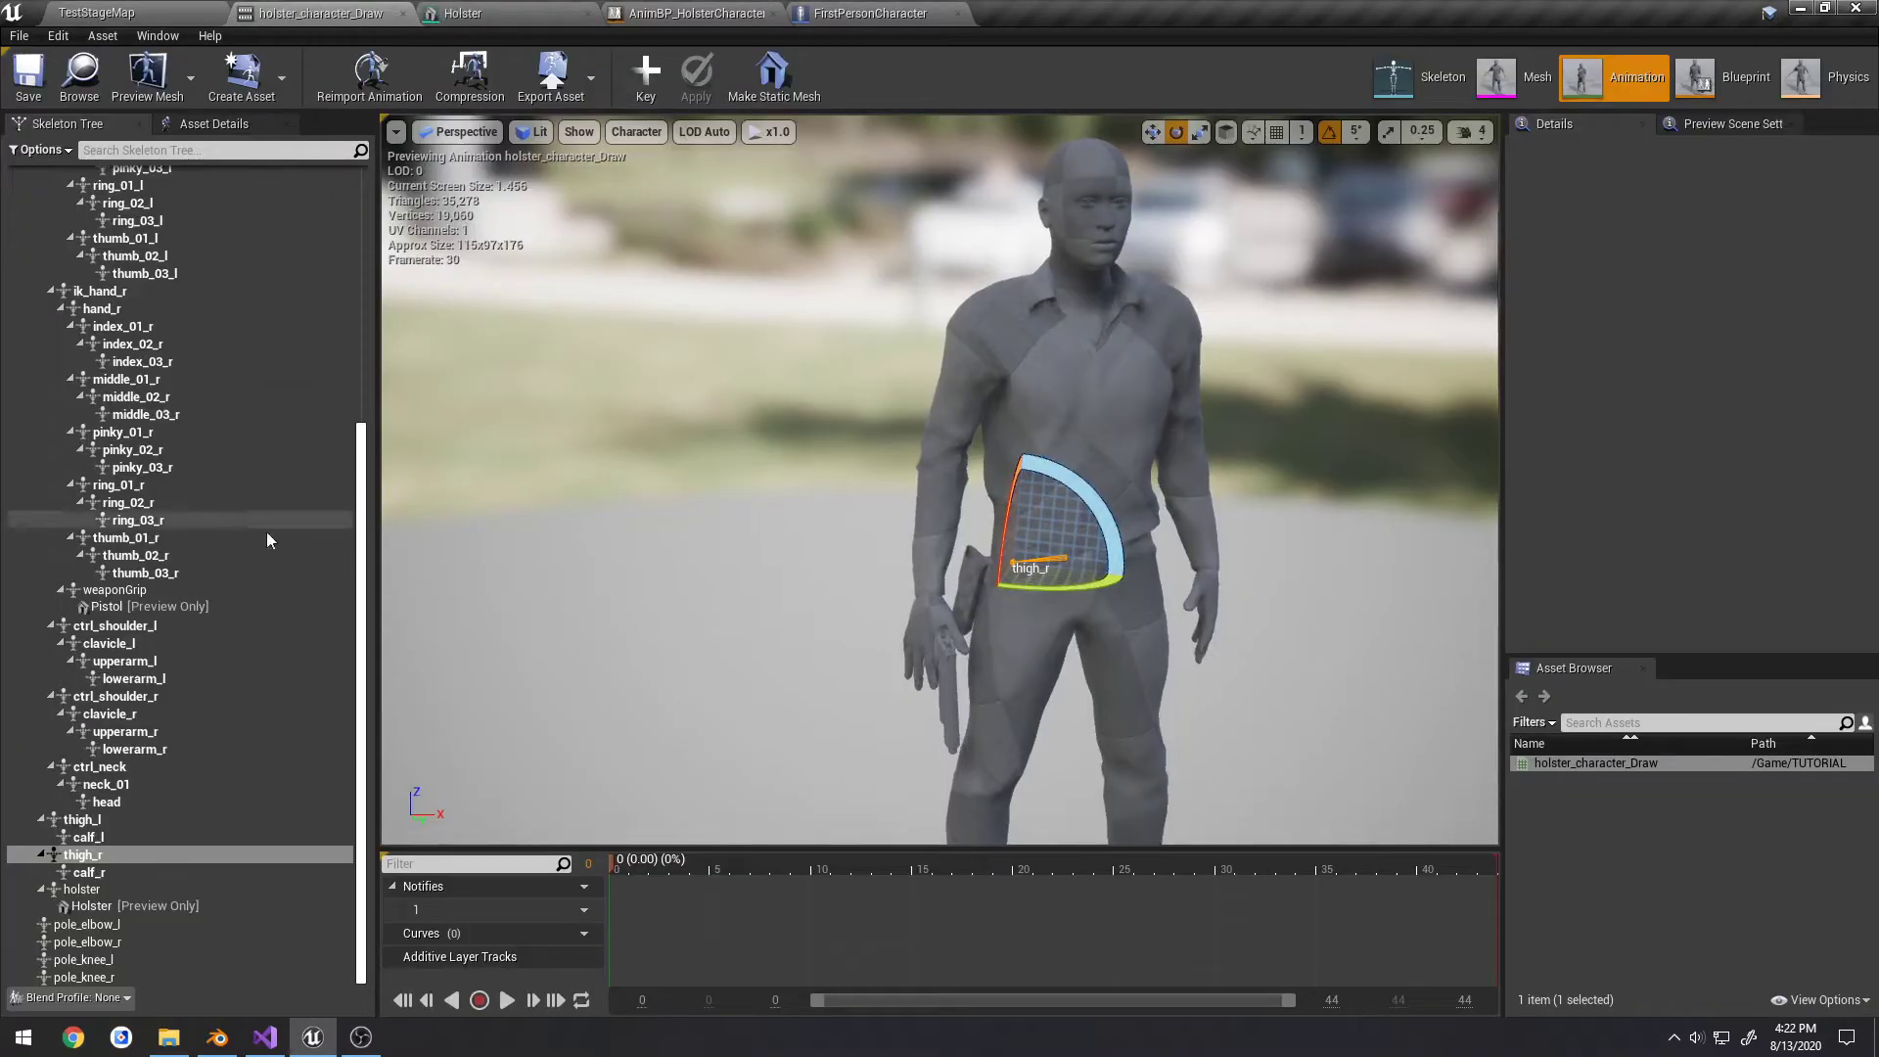
# Select the holster bone in the Skeleton Tree, then view the Holster mesh's s_pistol socket
pyautogui.click(83, 888)
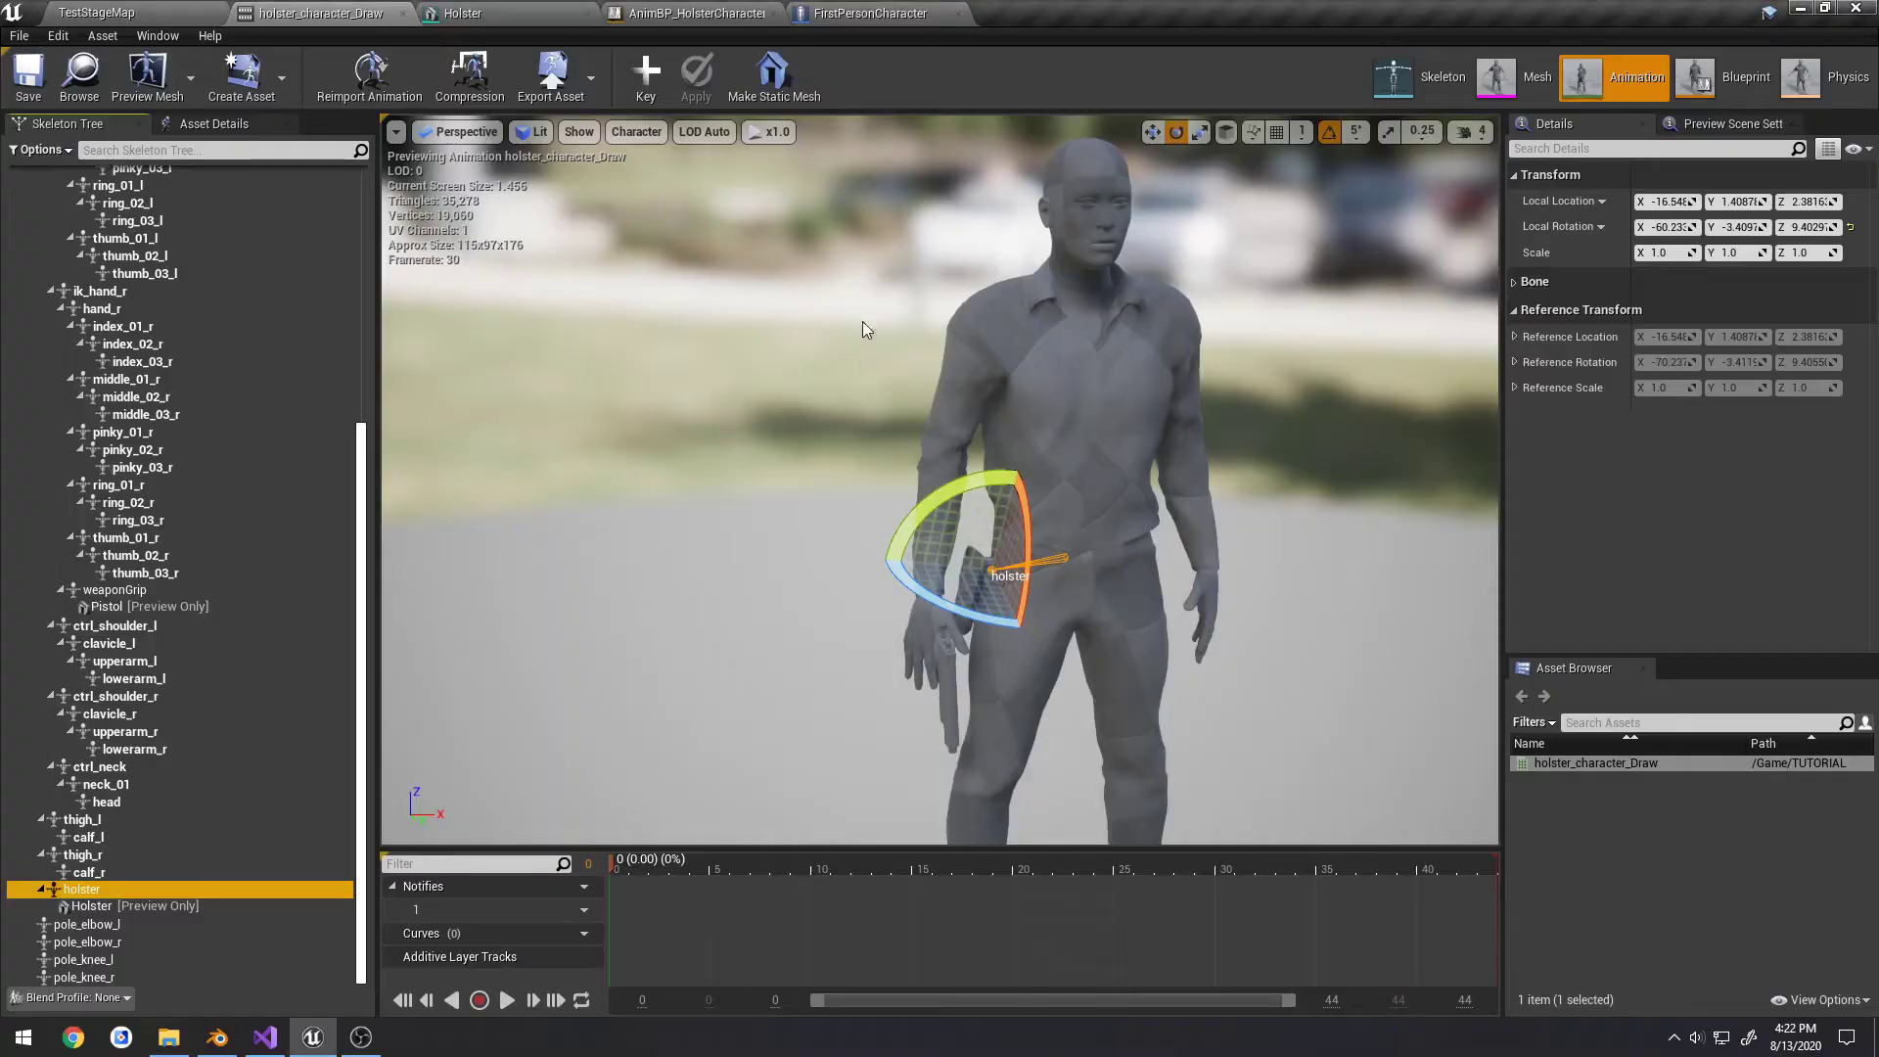
pyautogui.click(458, 14)
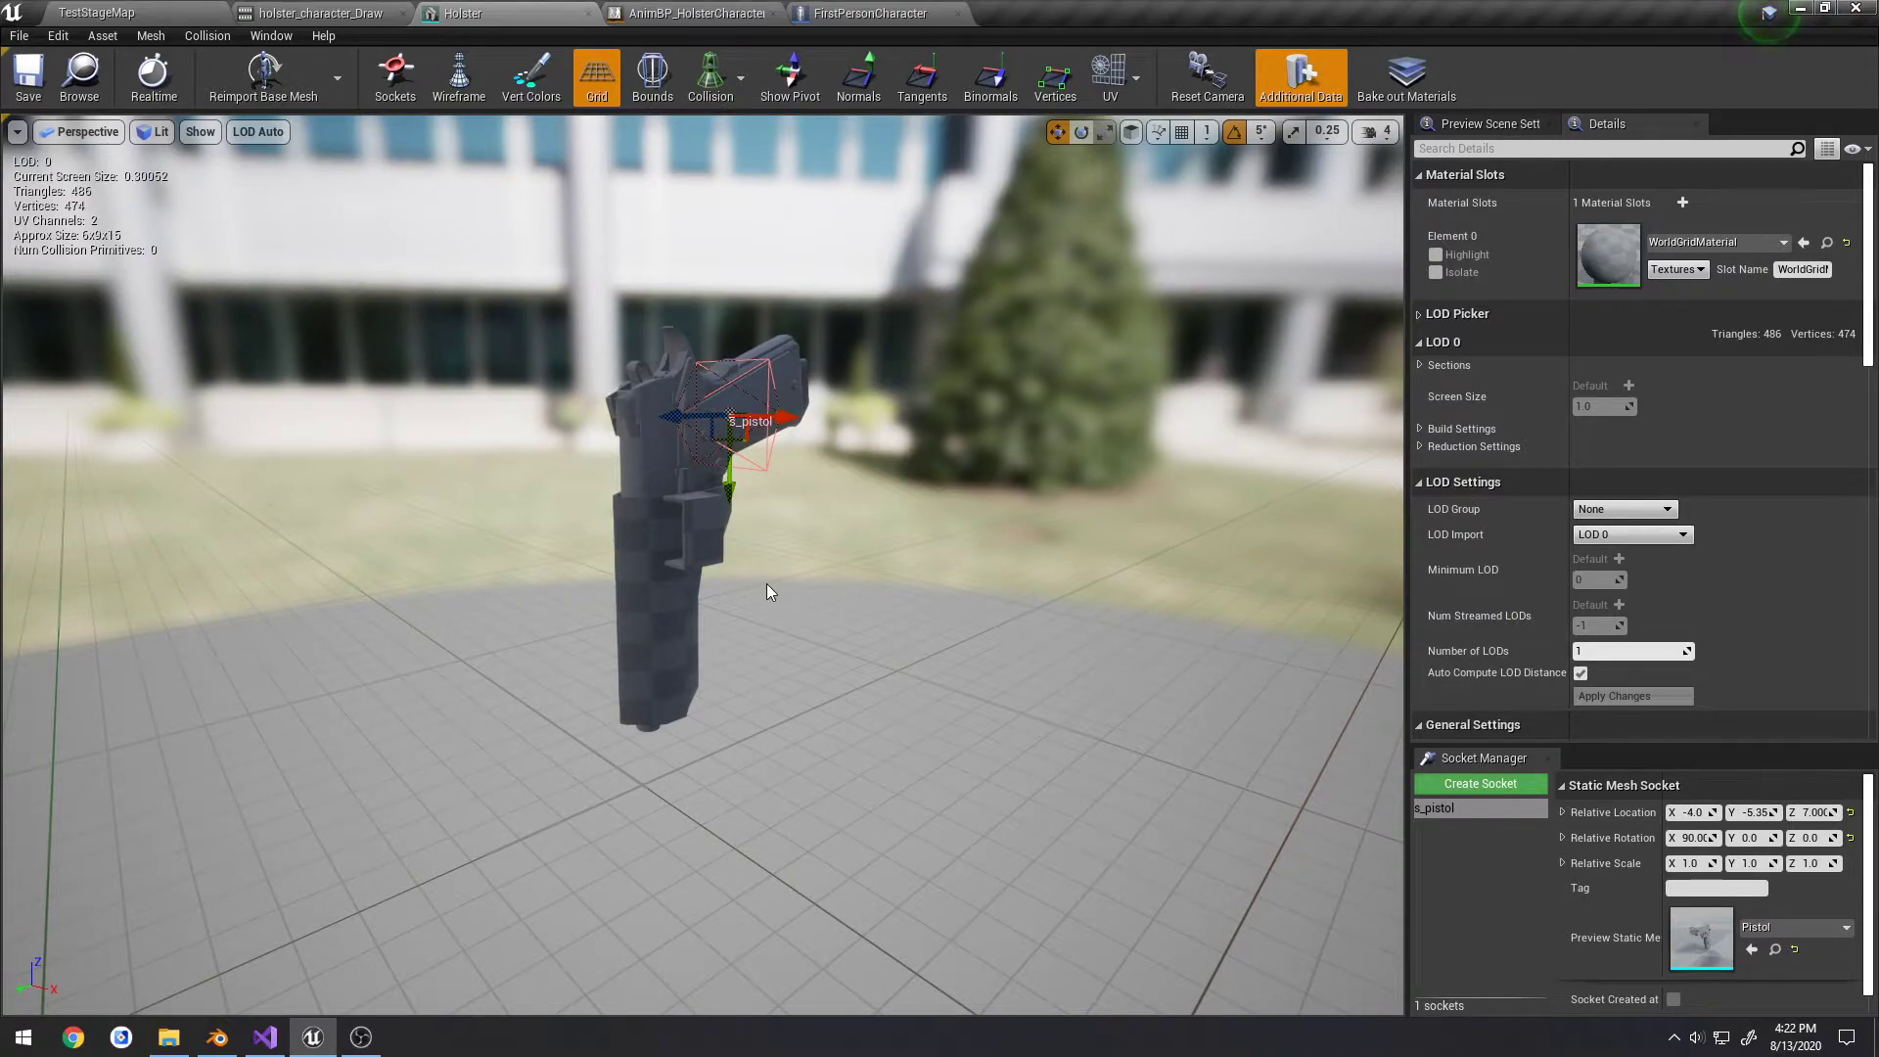
pyautogui.moveTo(832, 574)
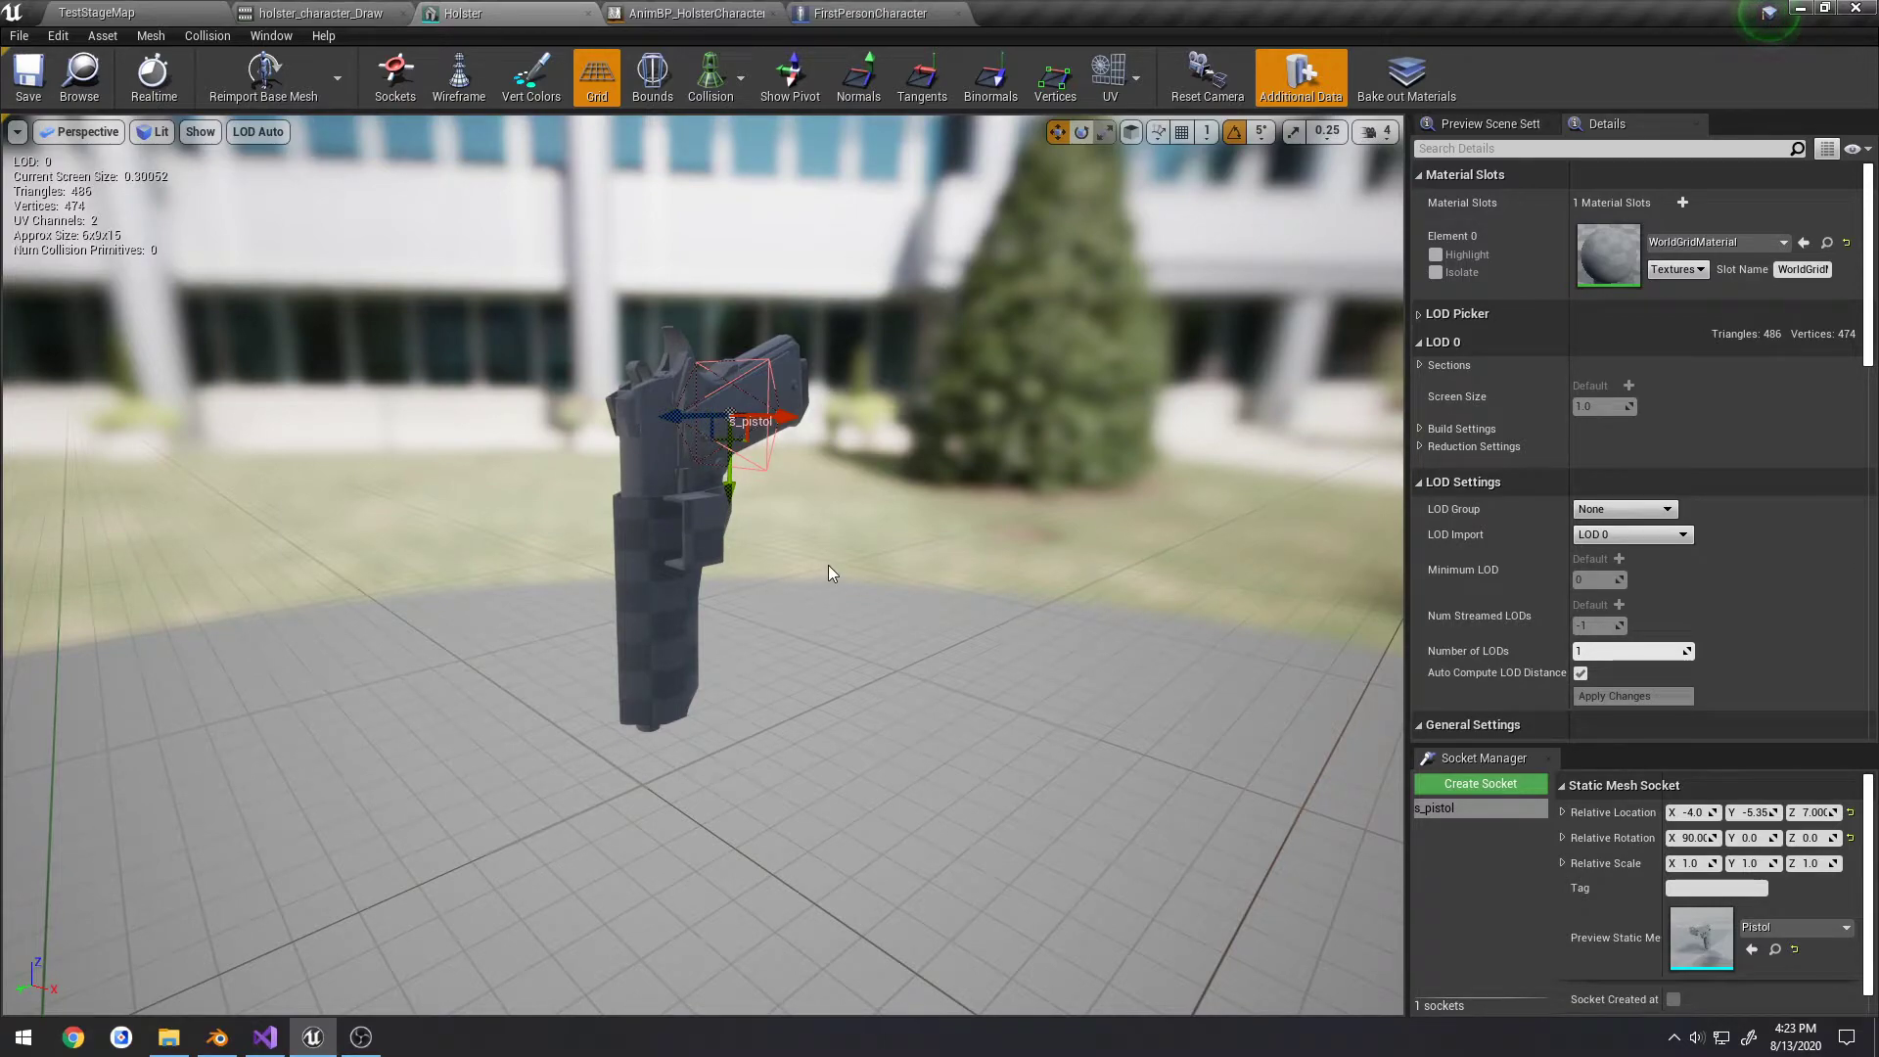
pyautogui.moveTo(887, 540)
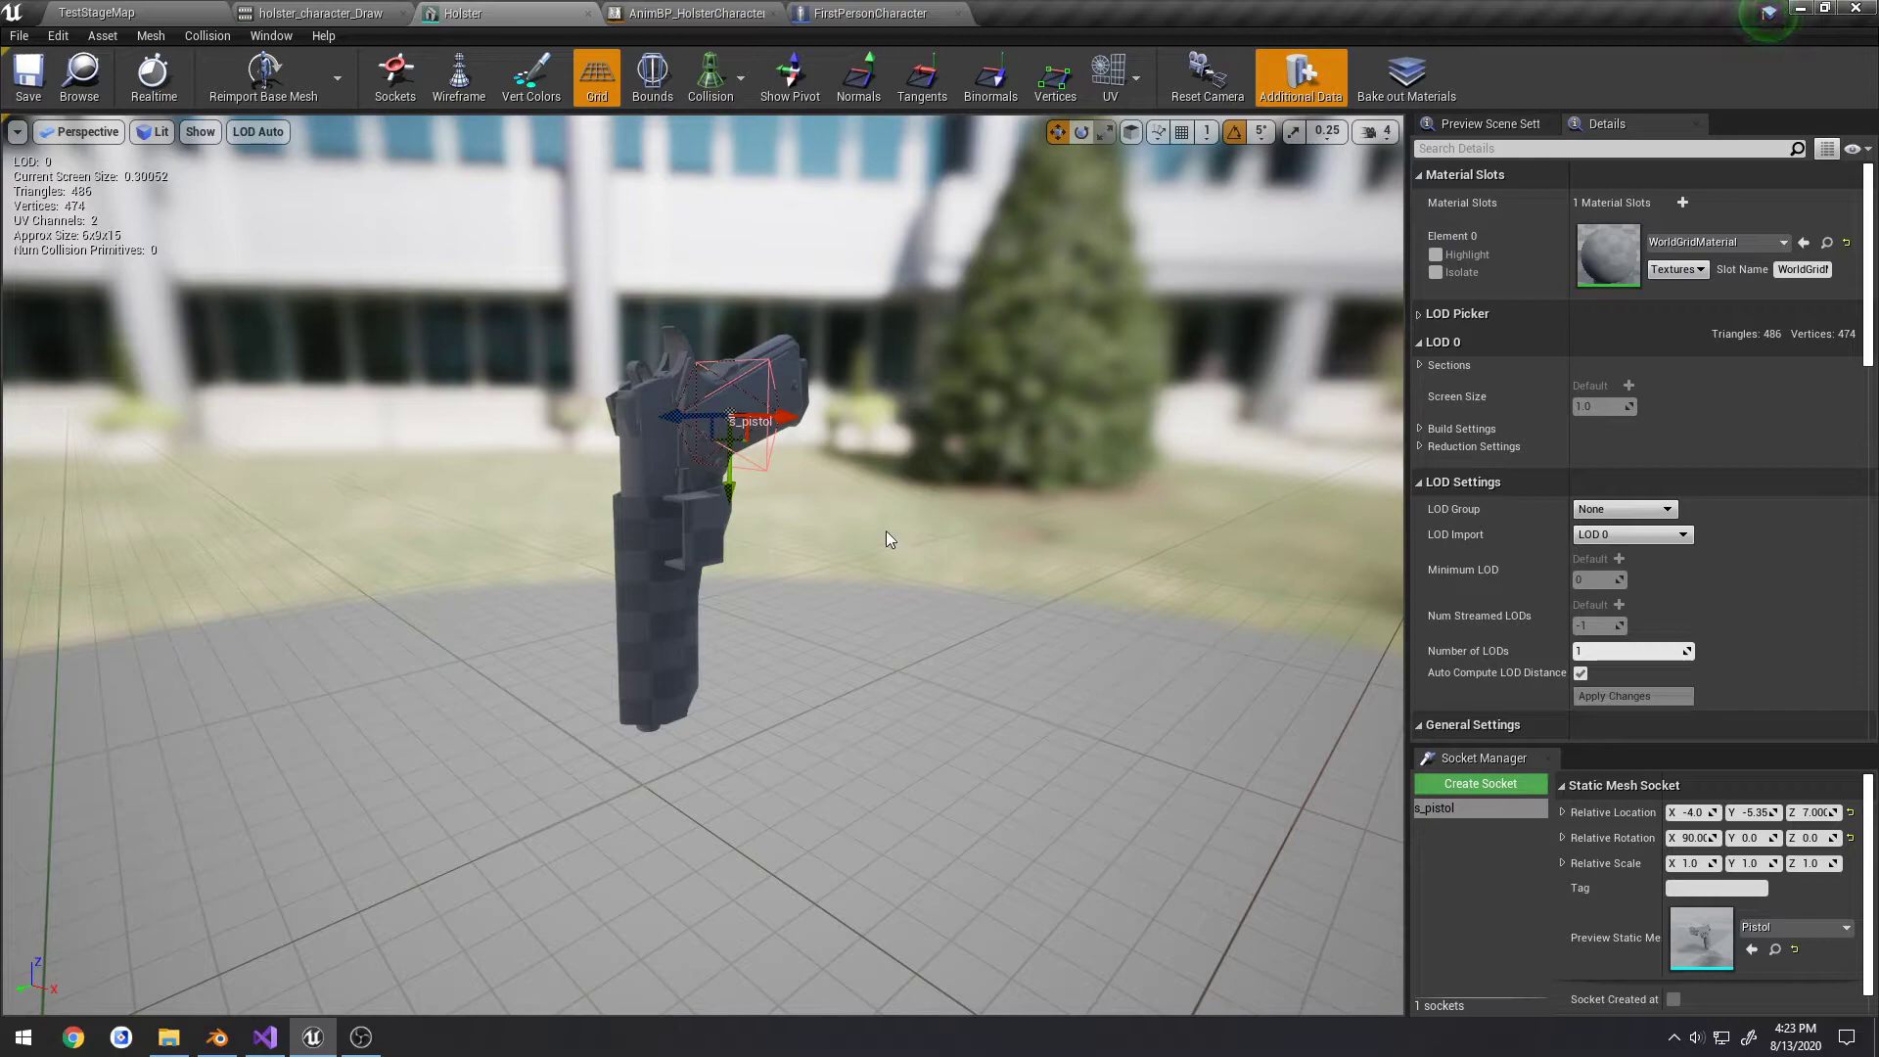
pyautogui.moveTo(619, 221)
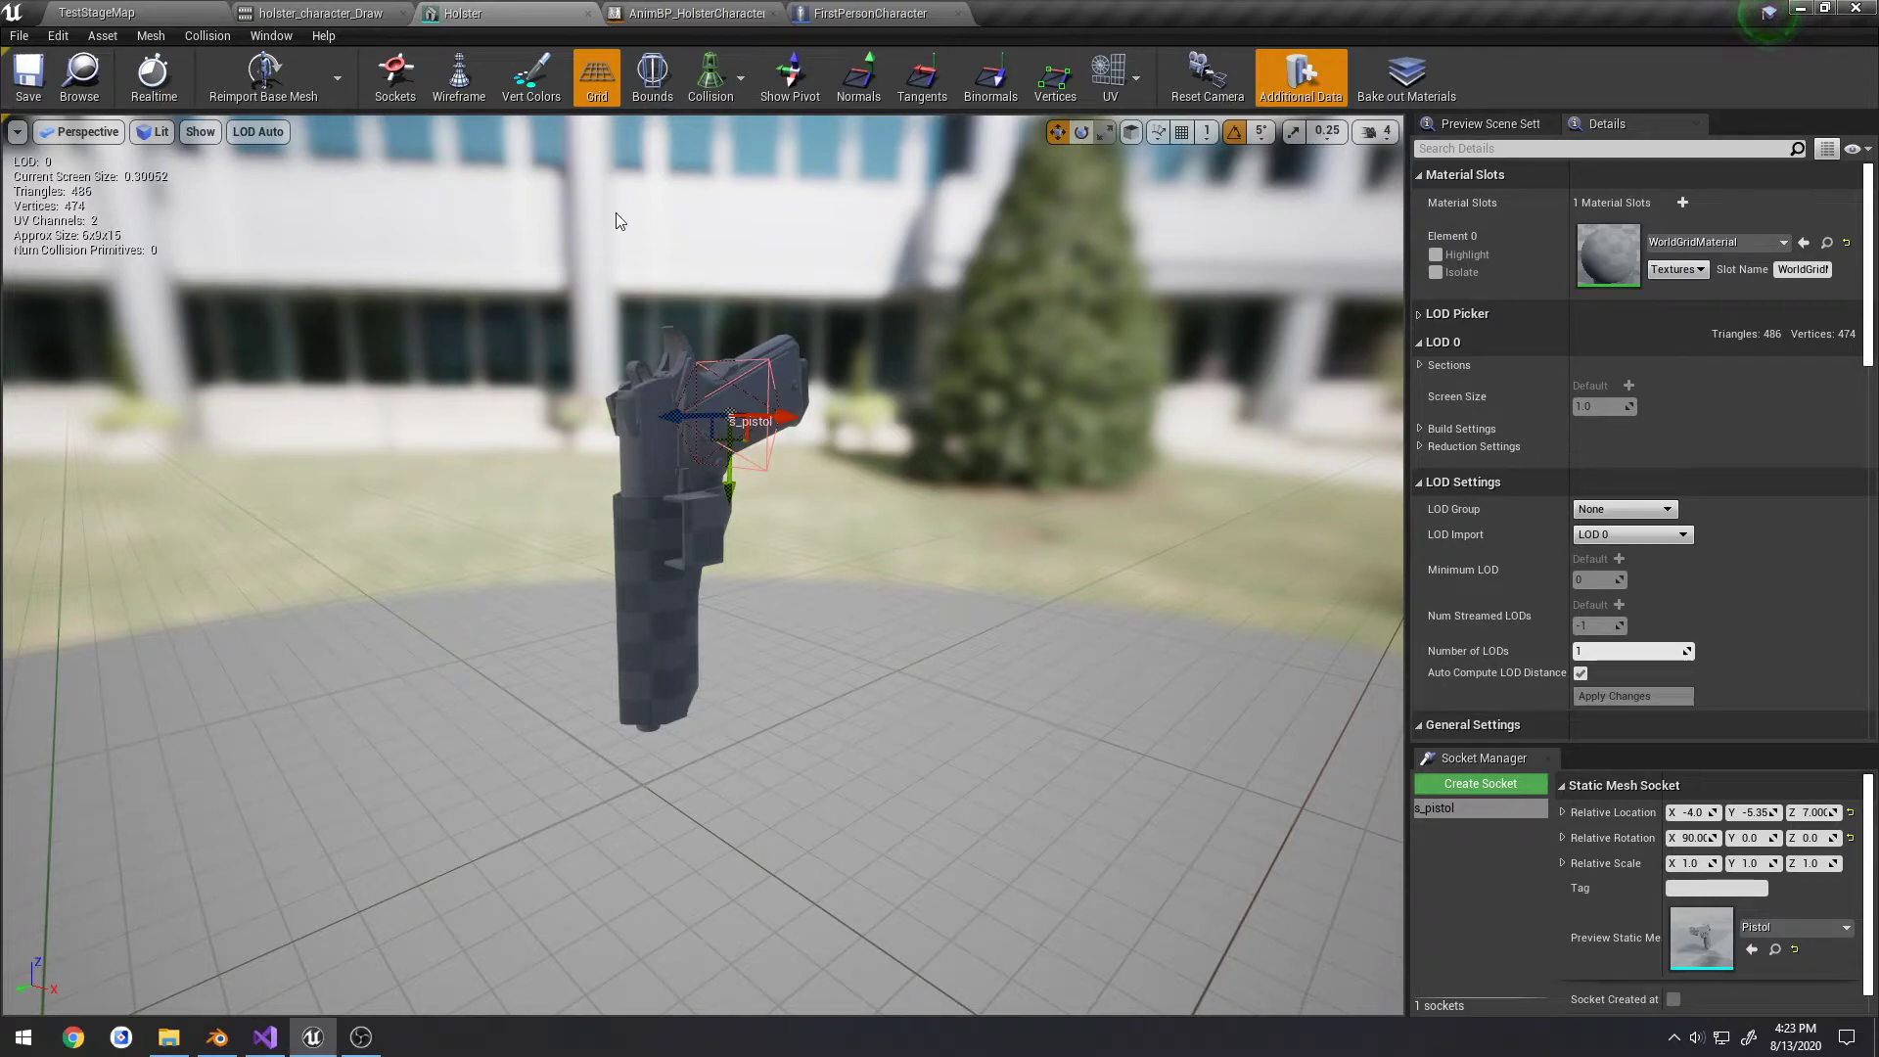
# Check the FirstPersonCharacter's HolsterMesh and PistolMesh in its Viewport, then show AnimBP_HolsterCharacter
pyautogui.click(863, 13)
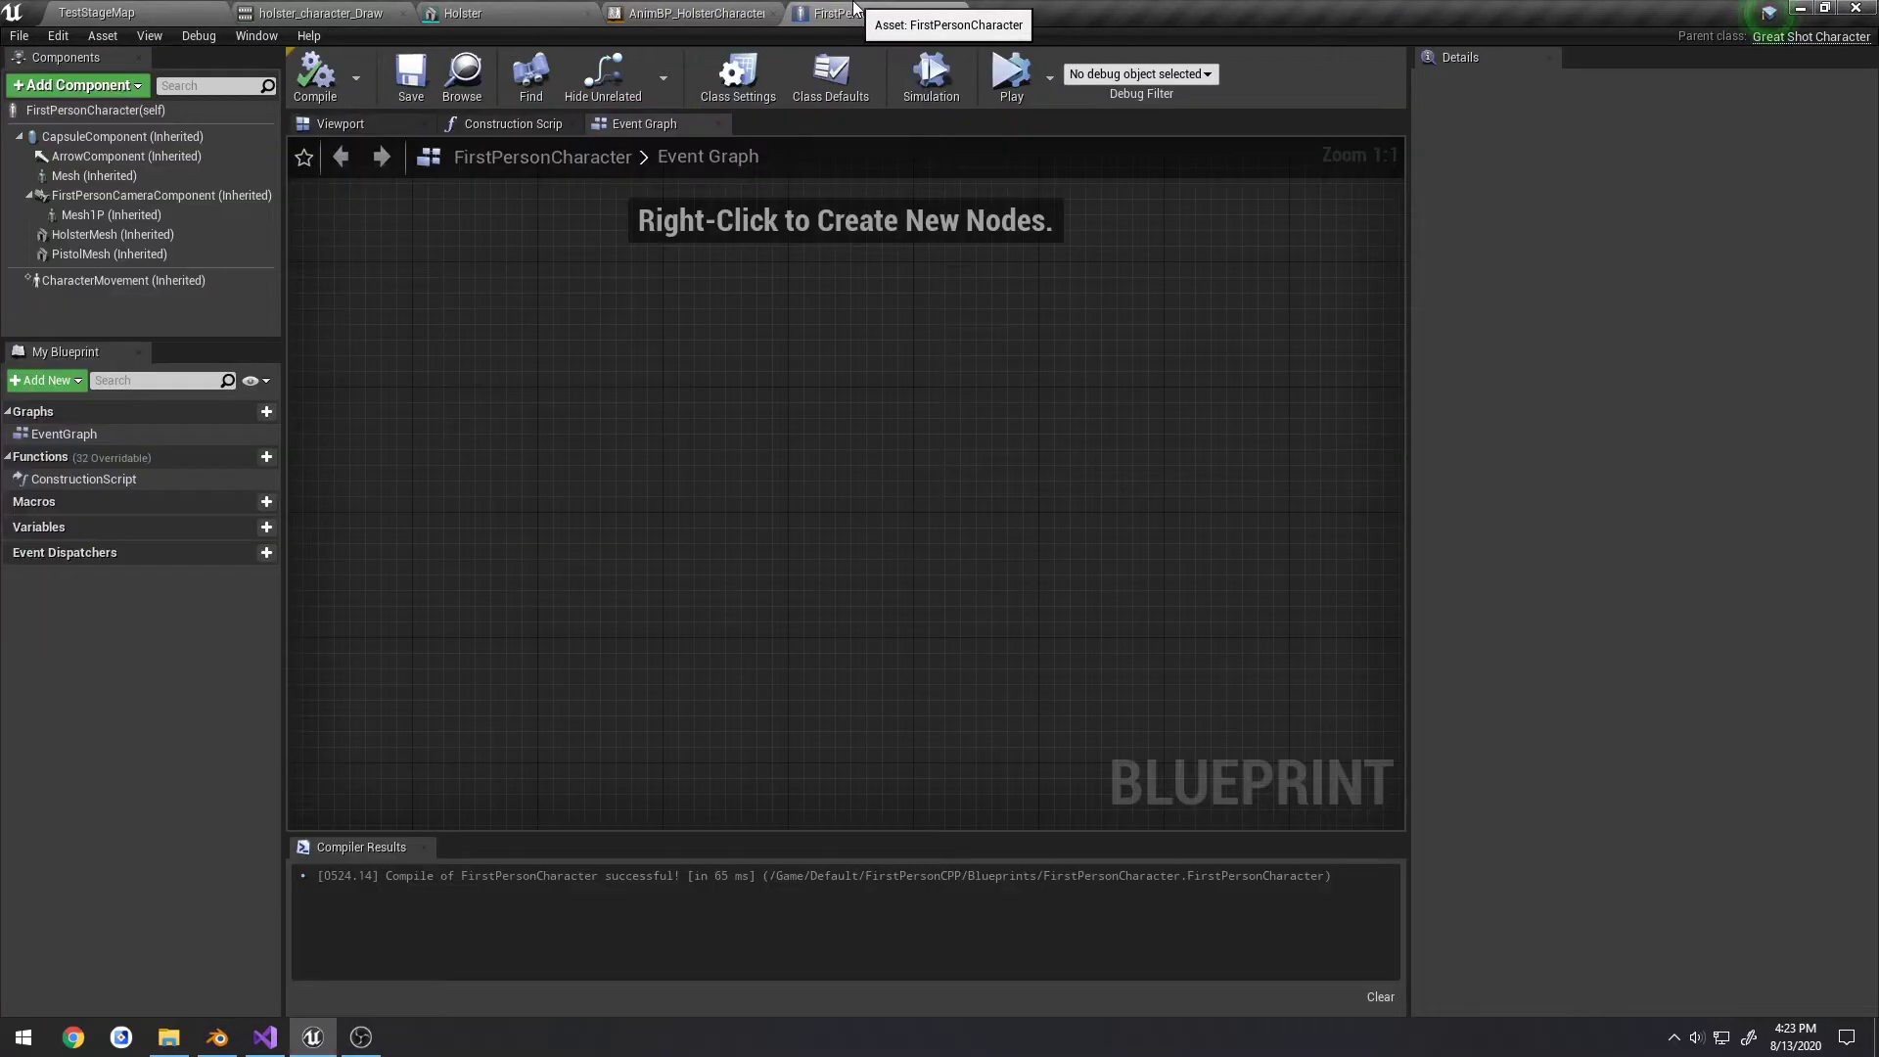
pyautogui.click(341, 123)
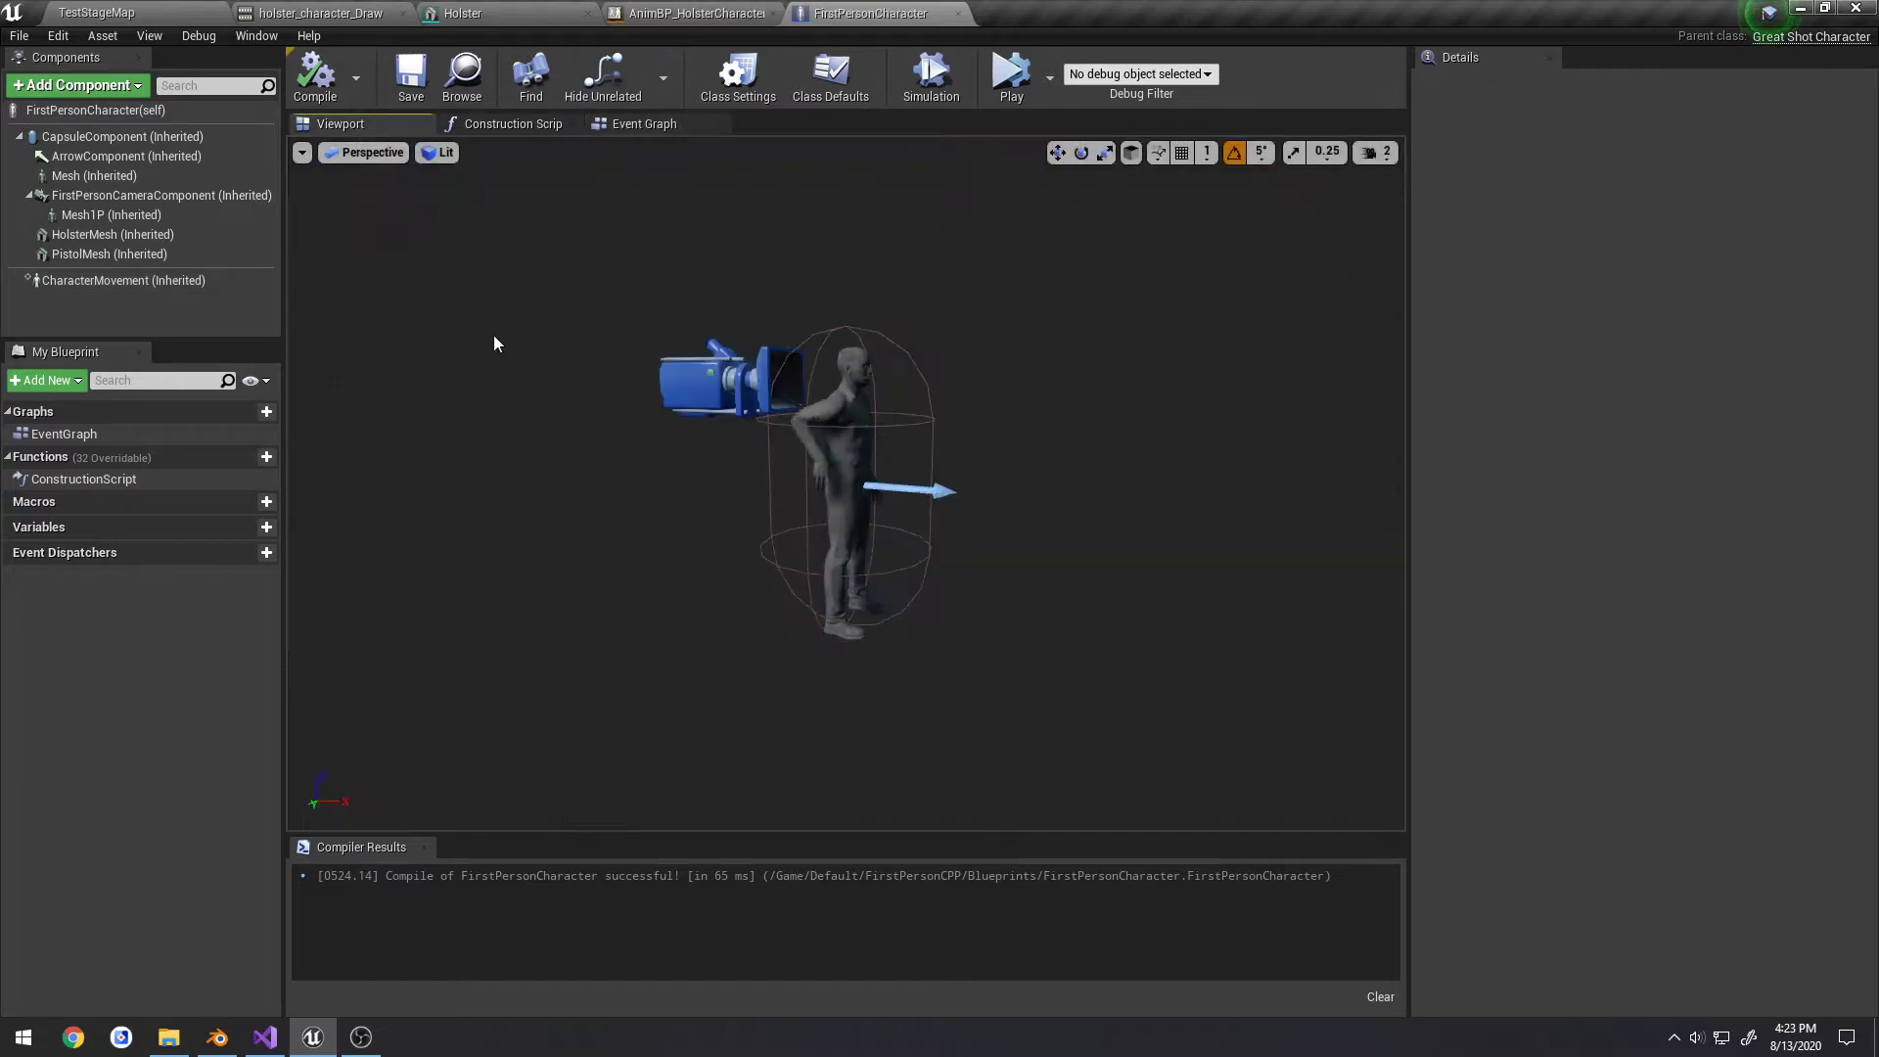
pyautogui.click(693, 14)
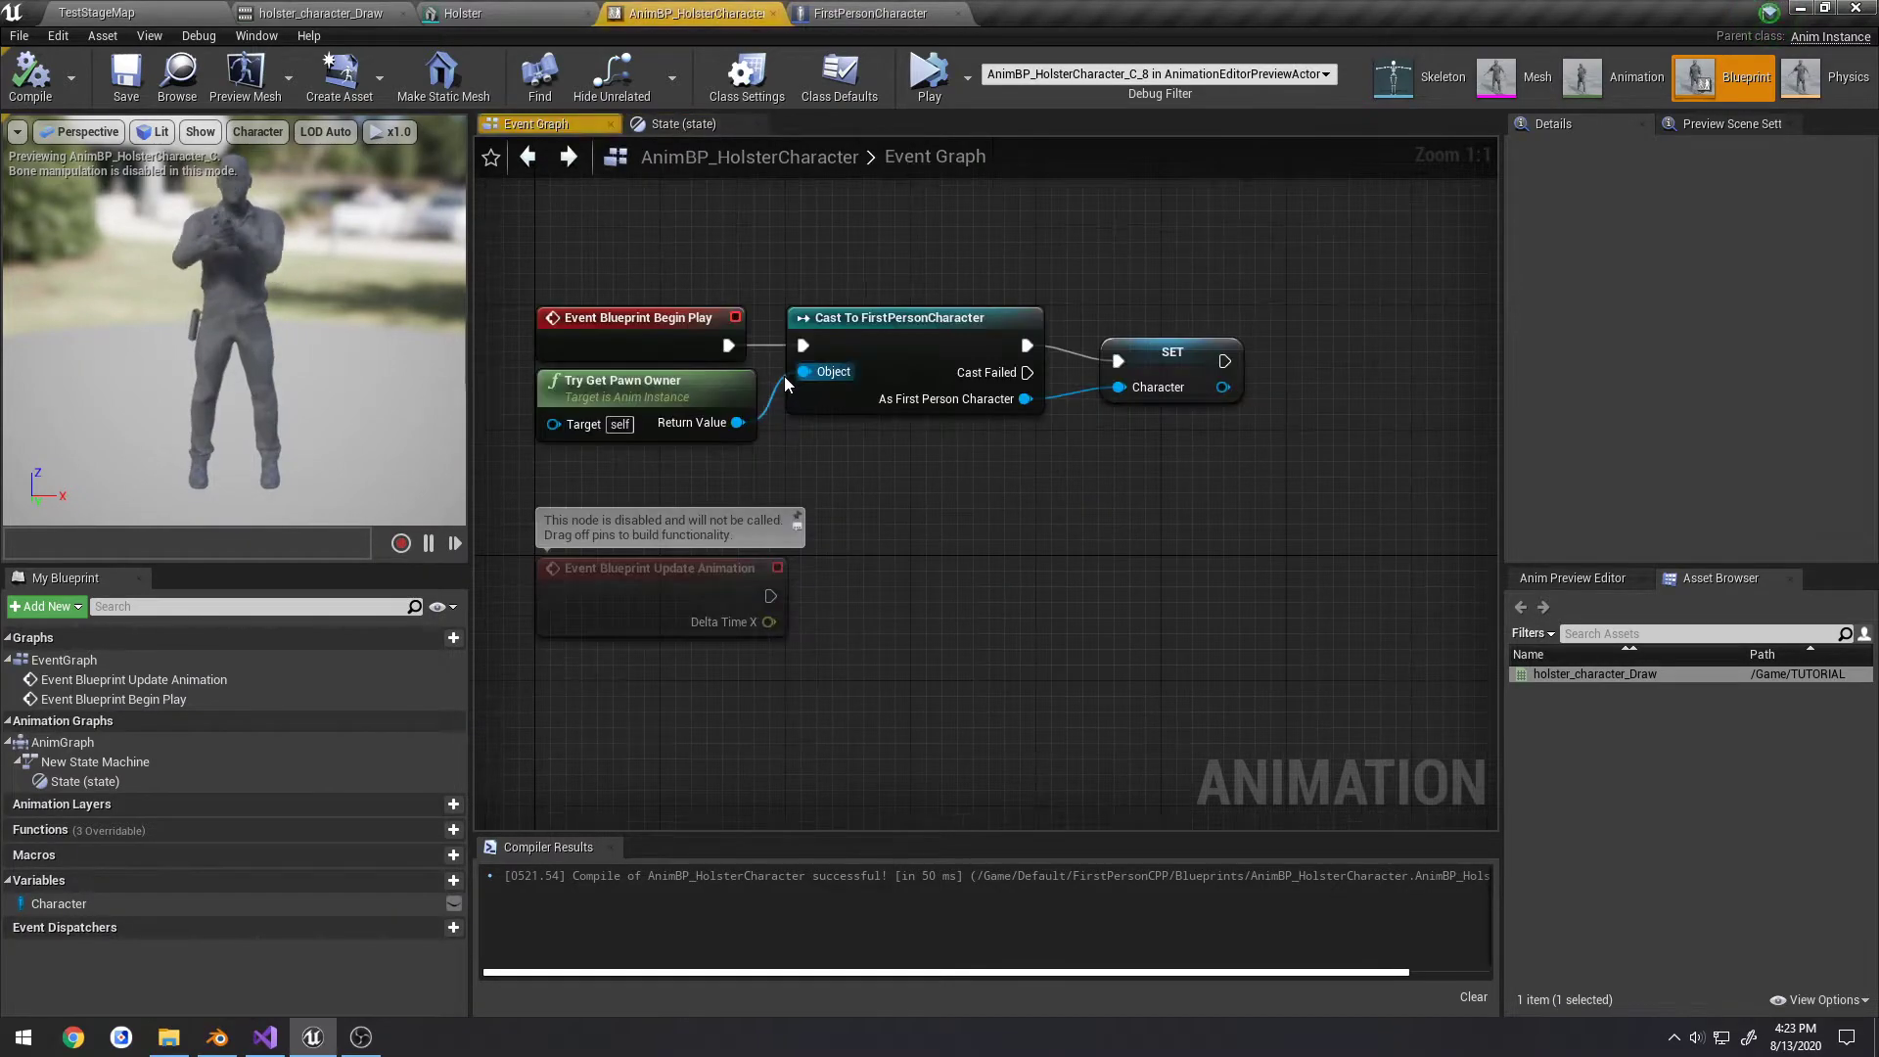
# Inspect the looping Play holster_character_Draw state node and the Character variable setter in Event Graph
pyautogui.click(679, 123)
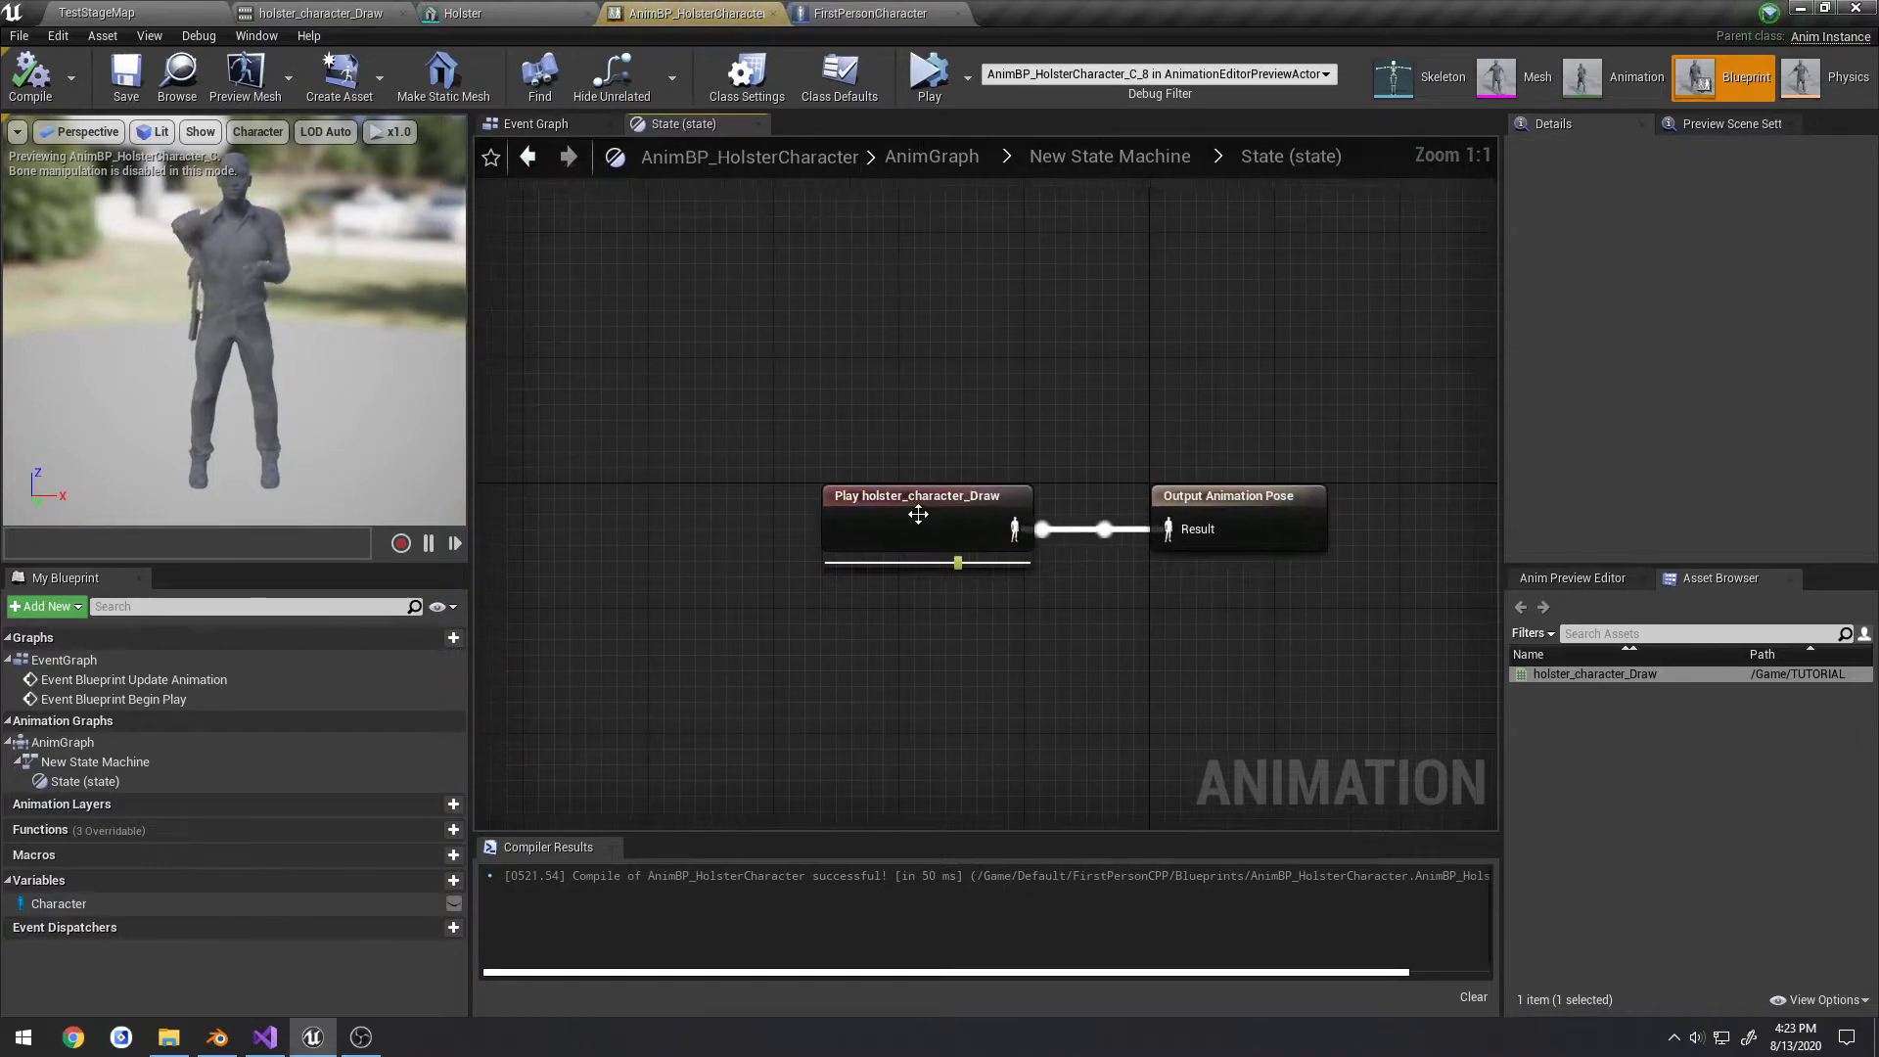
pyautogui.click(926, 495)
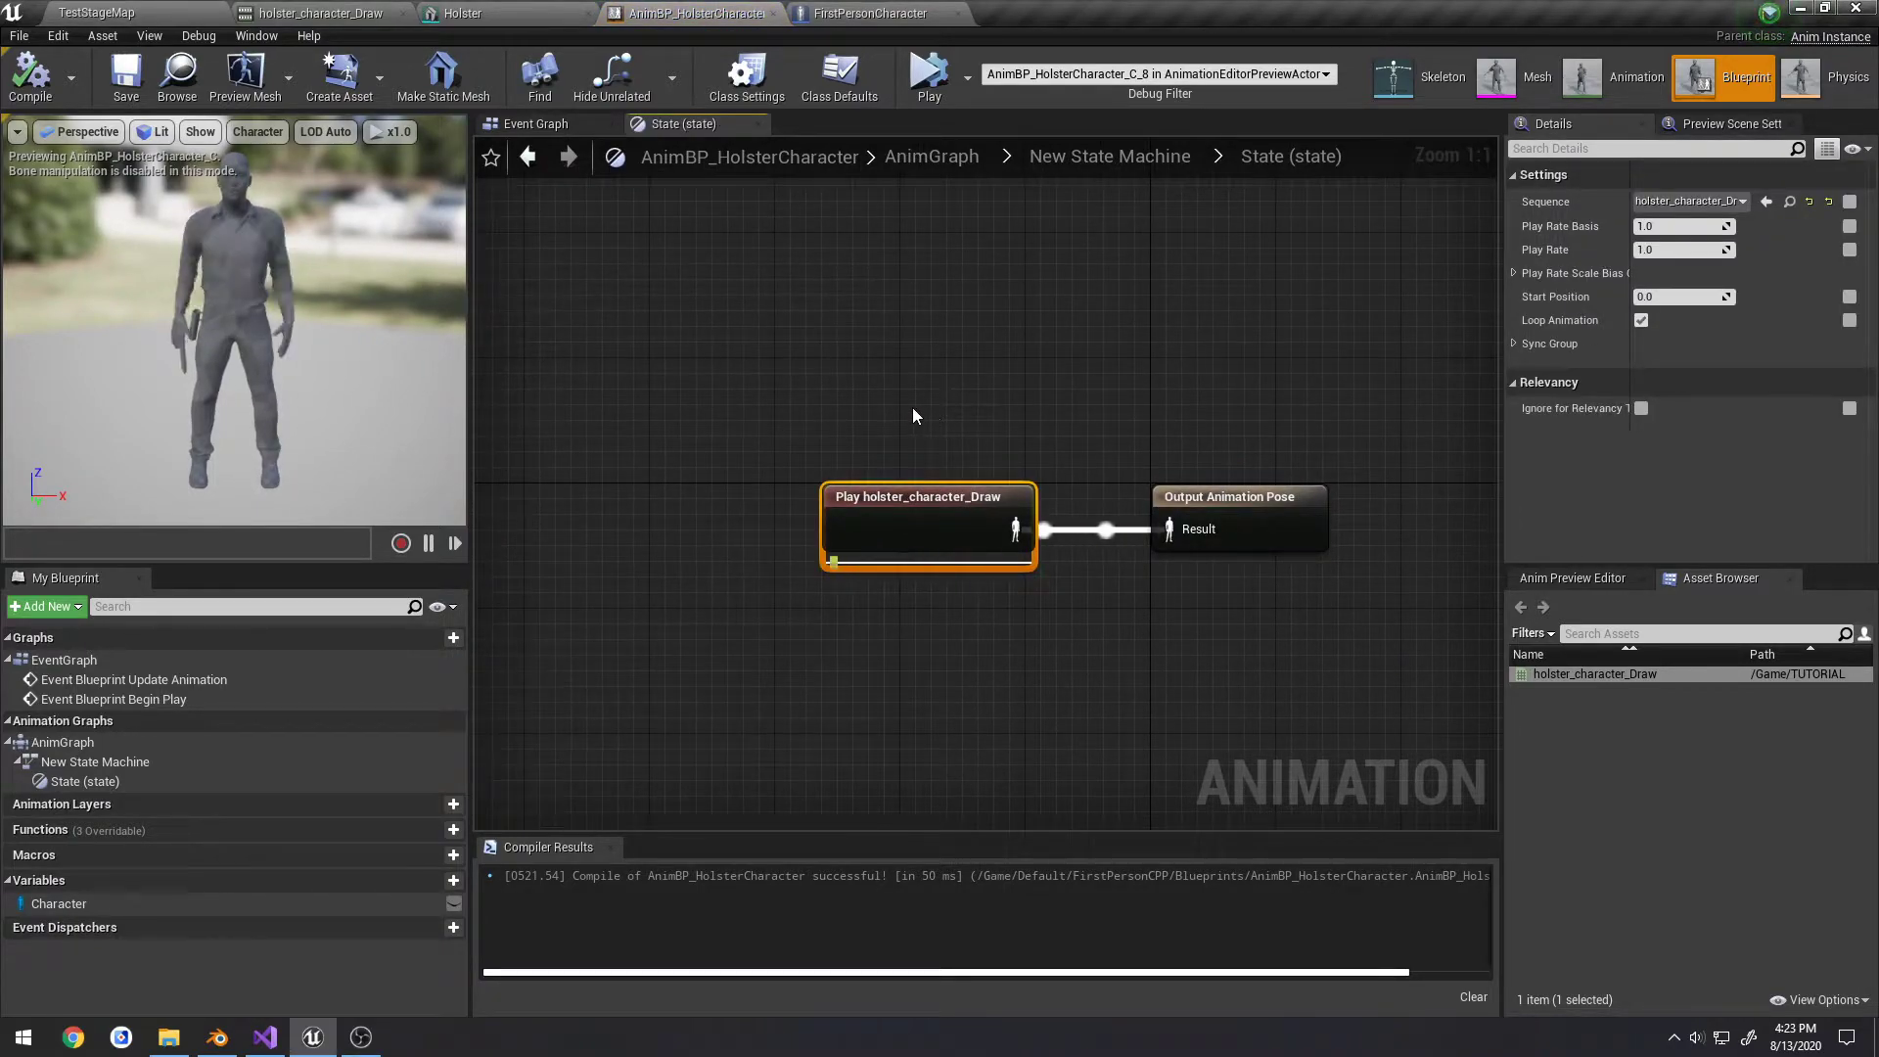
pyautogui.click(536, 124)
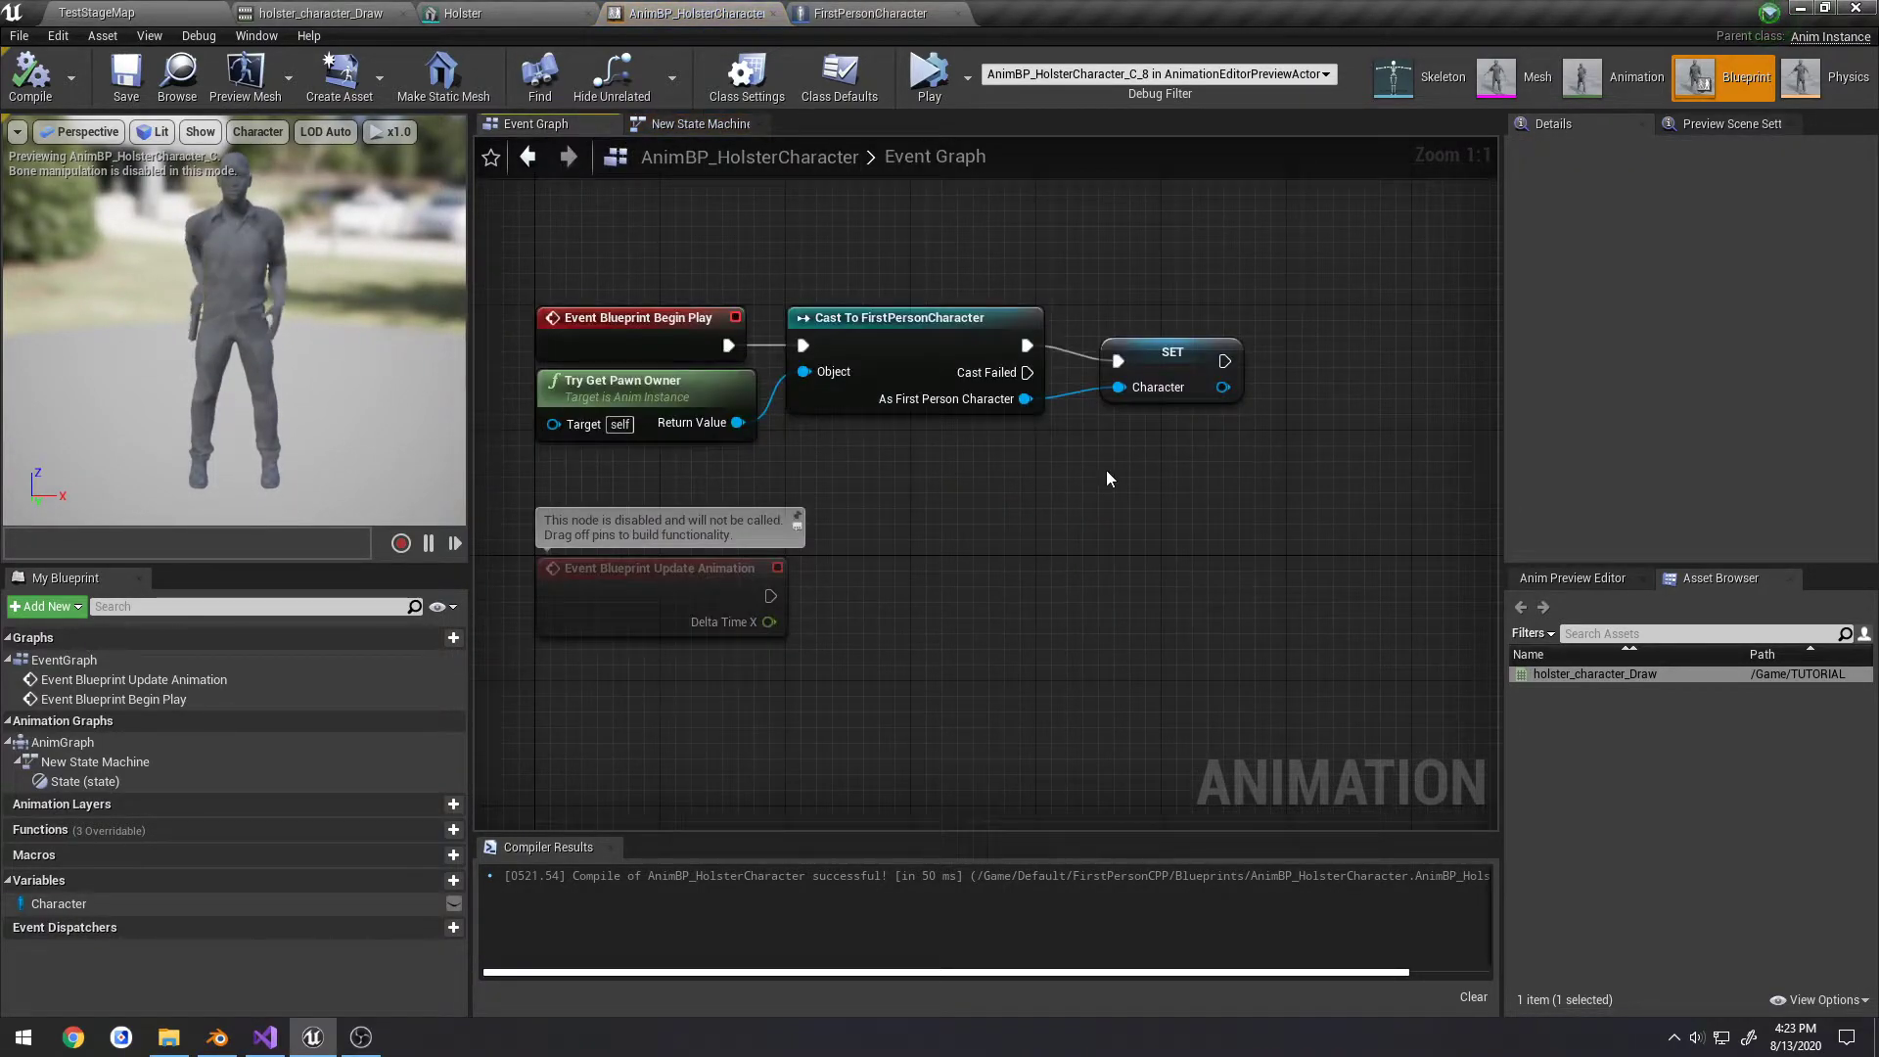
pyautogui.click(1173, 350)
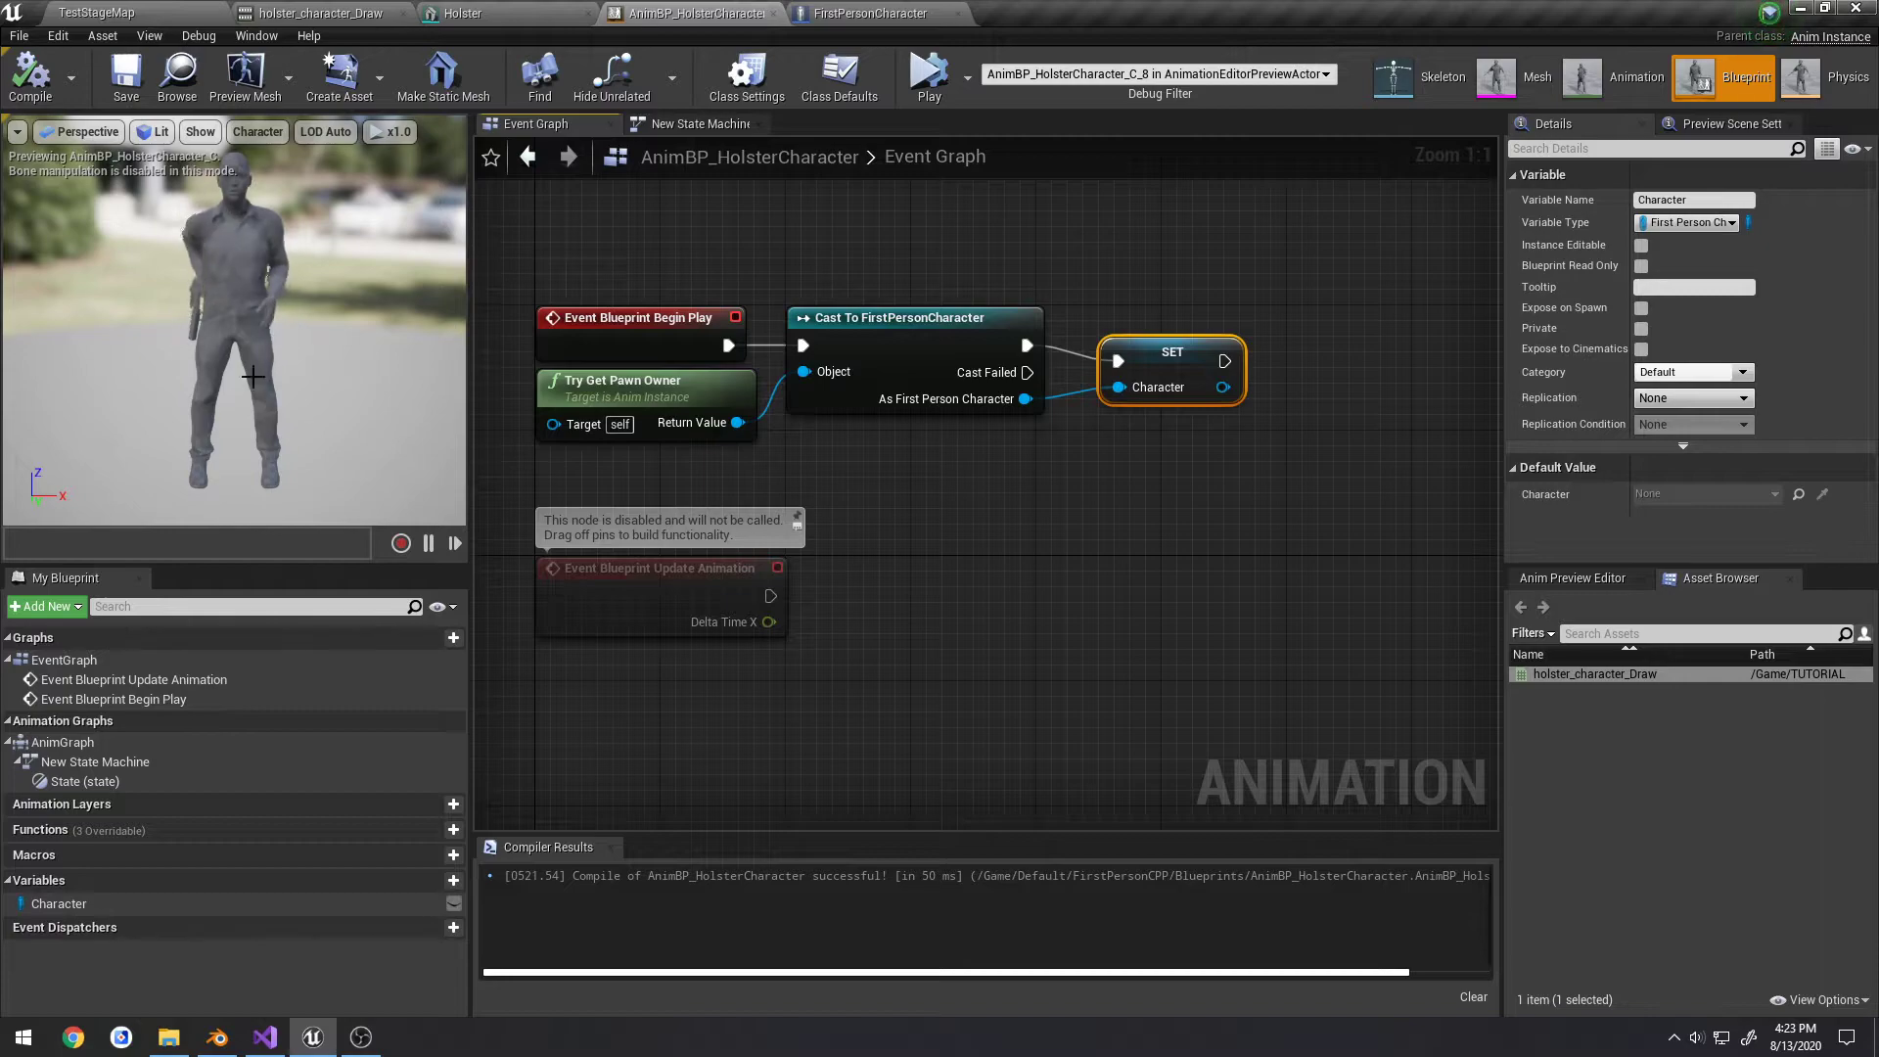
pyautogui.moveTo(57, 902)
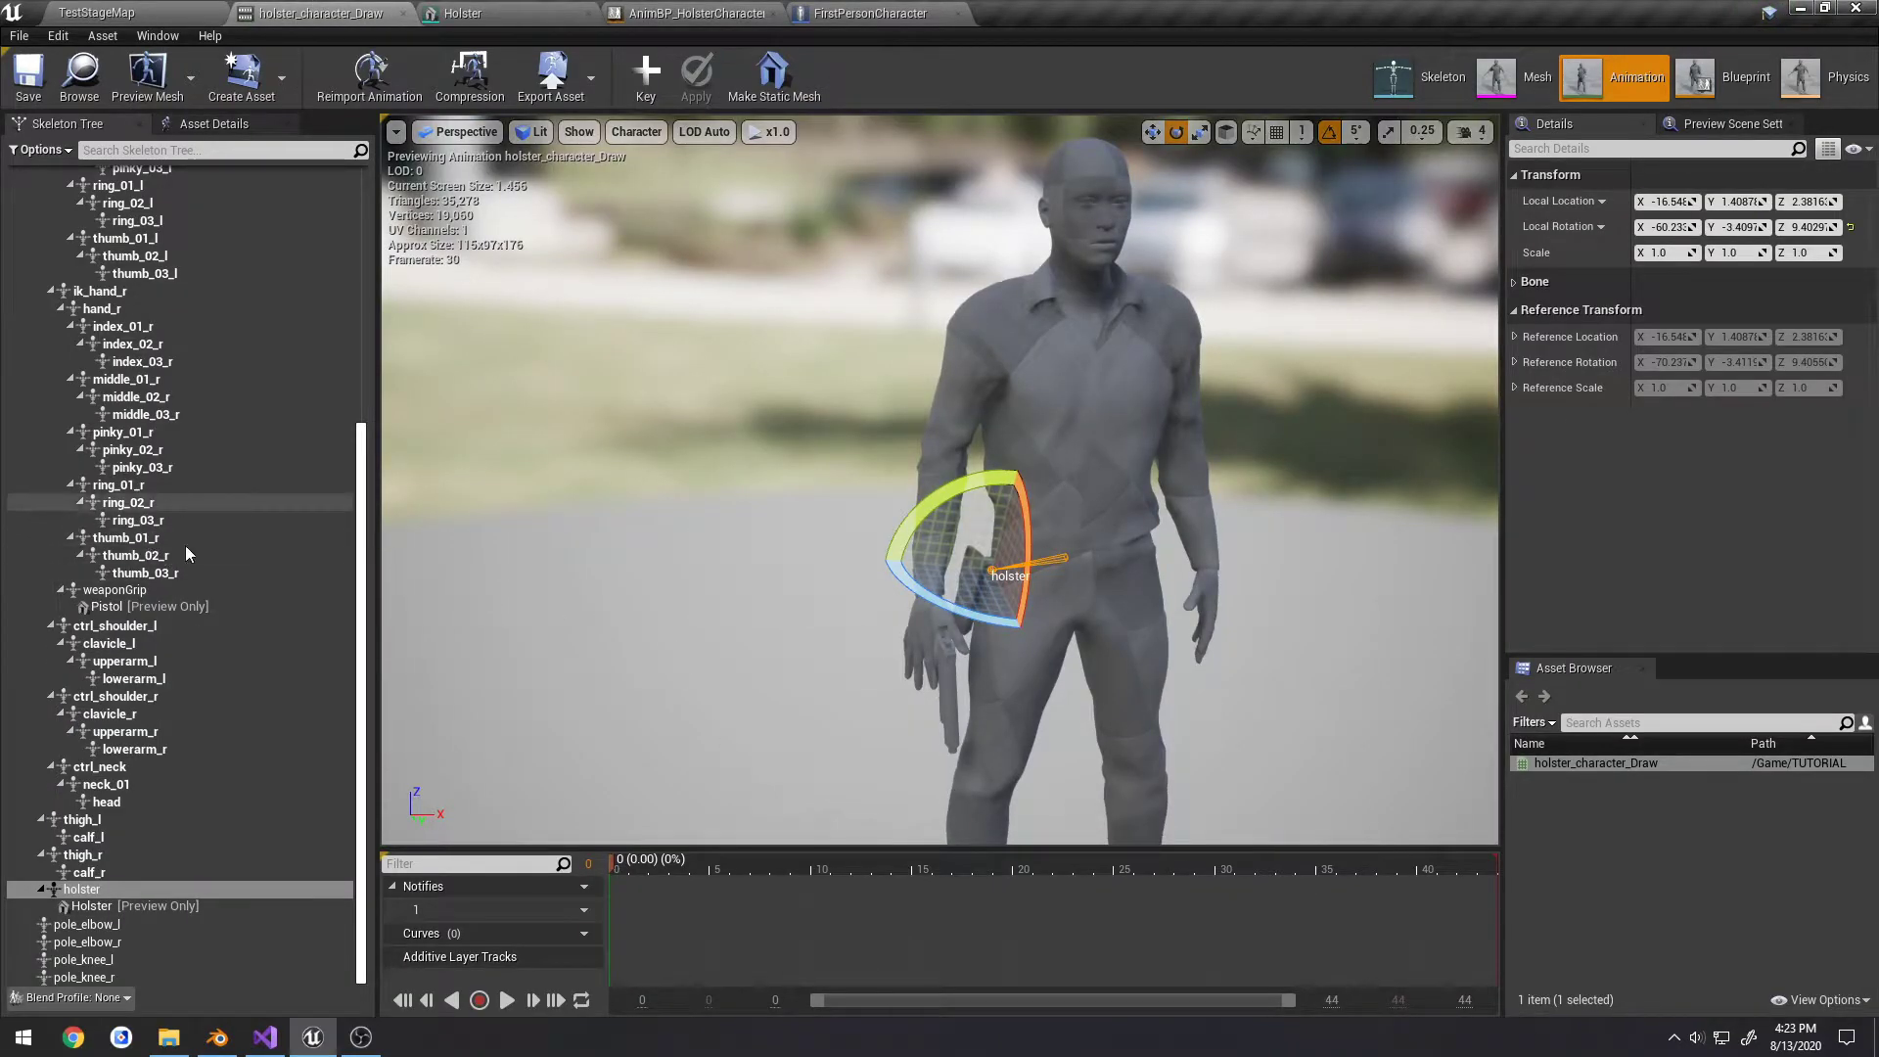
# With weaponGrip selected, scrub to frame 14 and add a notify named UnholsterPistol there
pyautogui.click(115, 589)
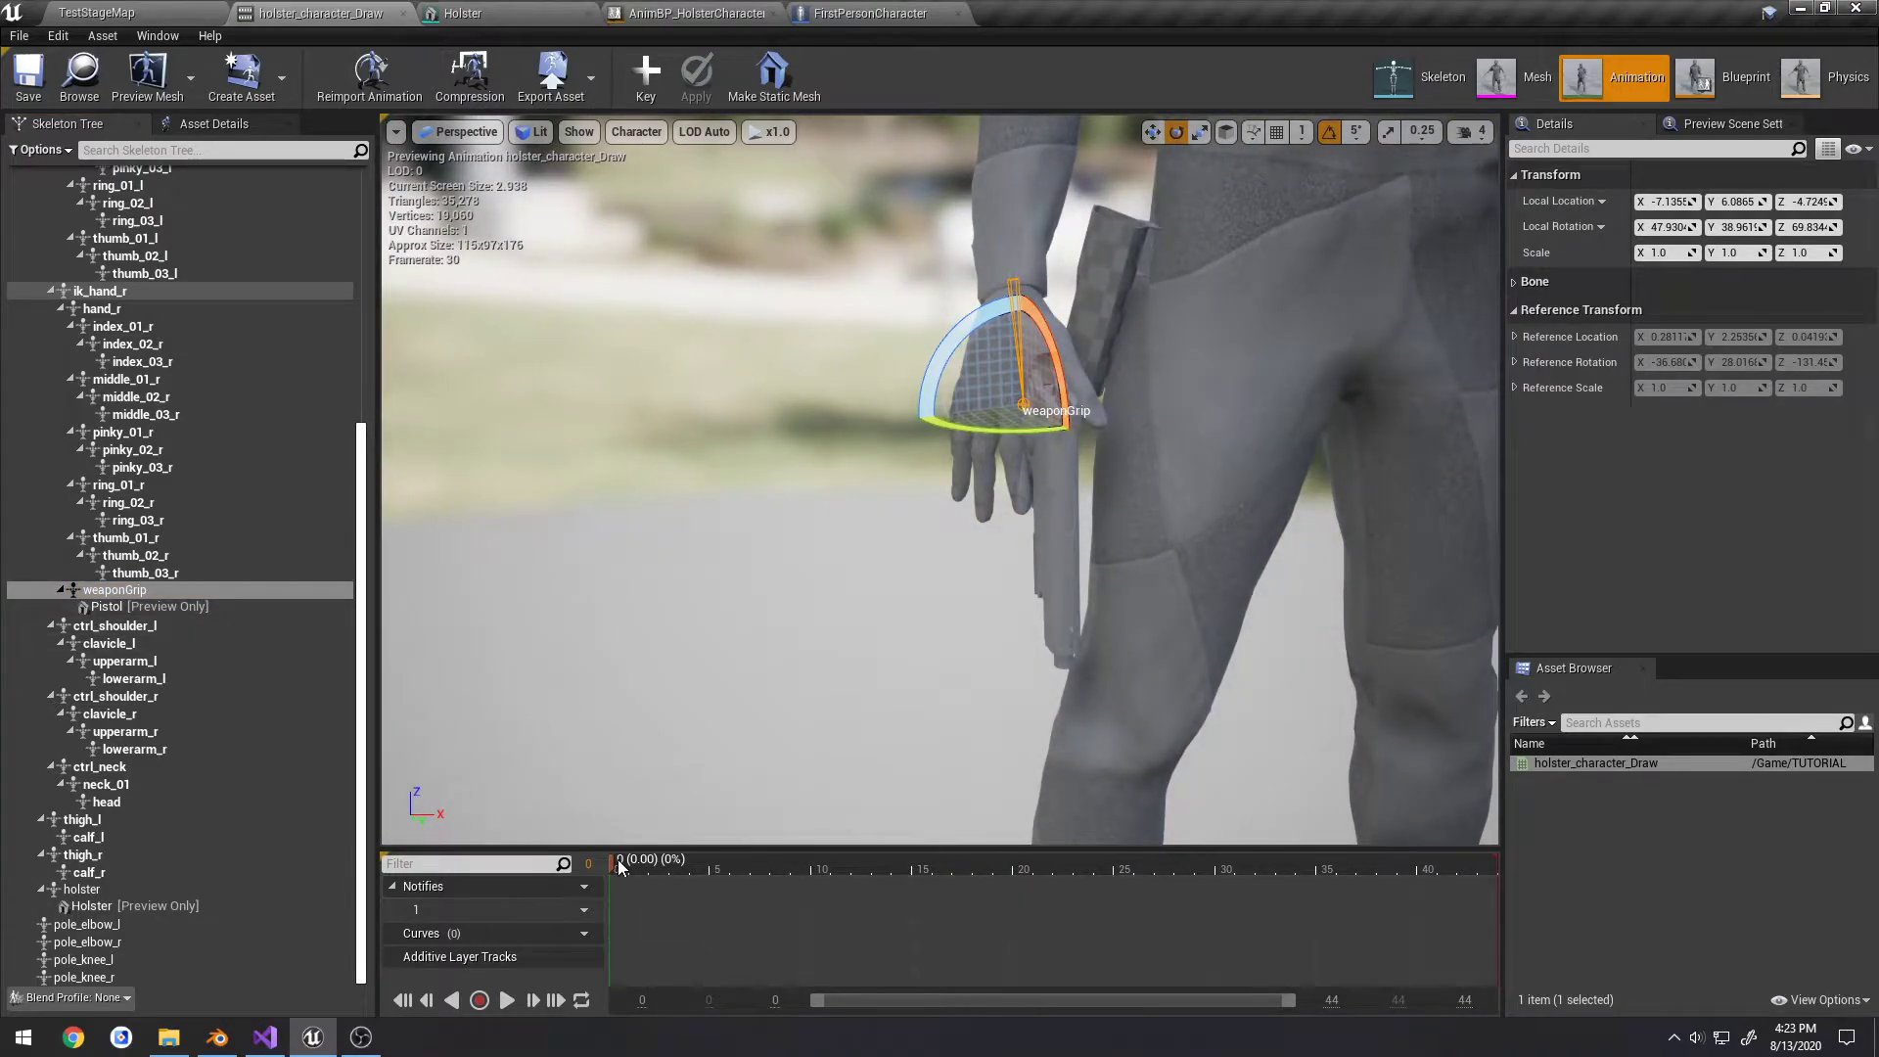
pyautogui.moveTo(617, 859); pyautogui.dragTo(1000, 859)
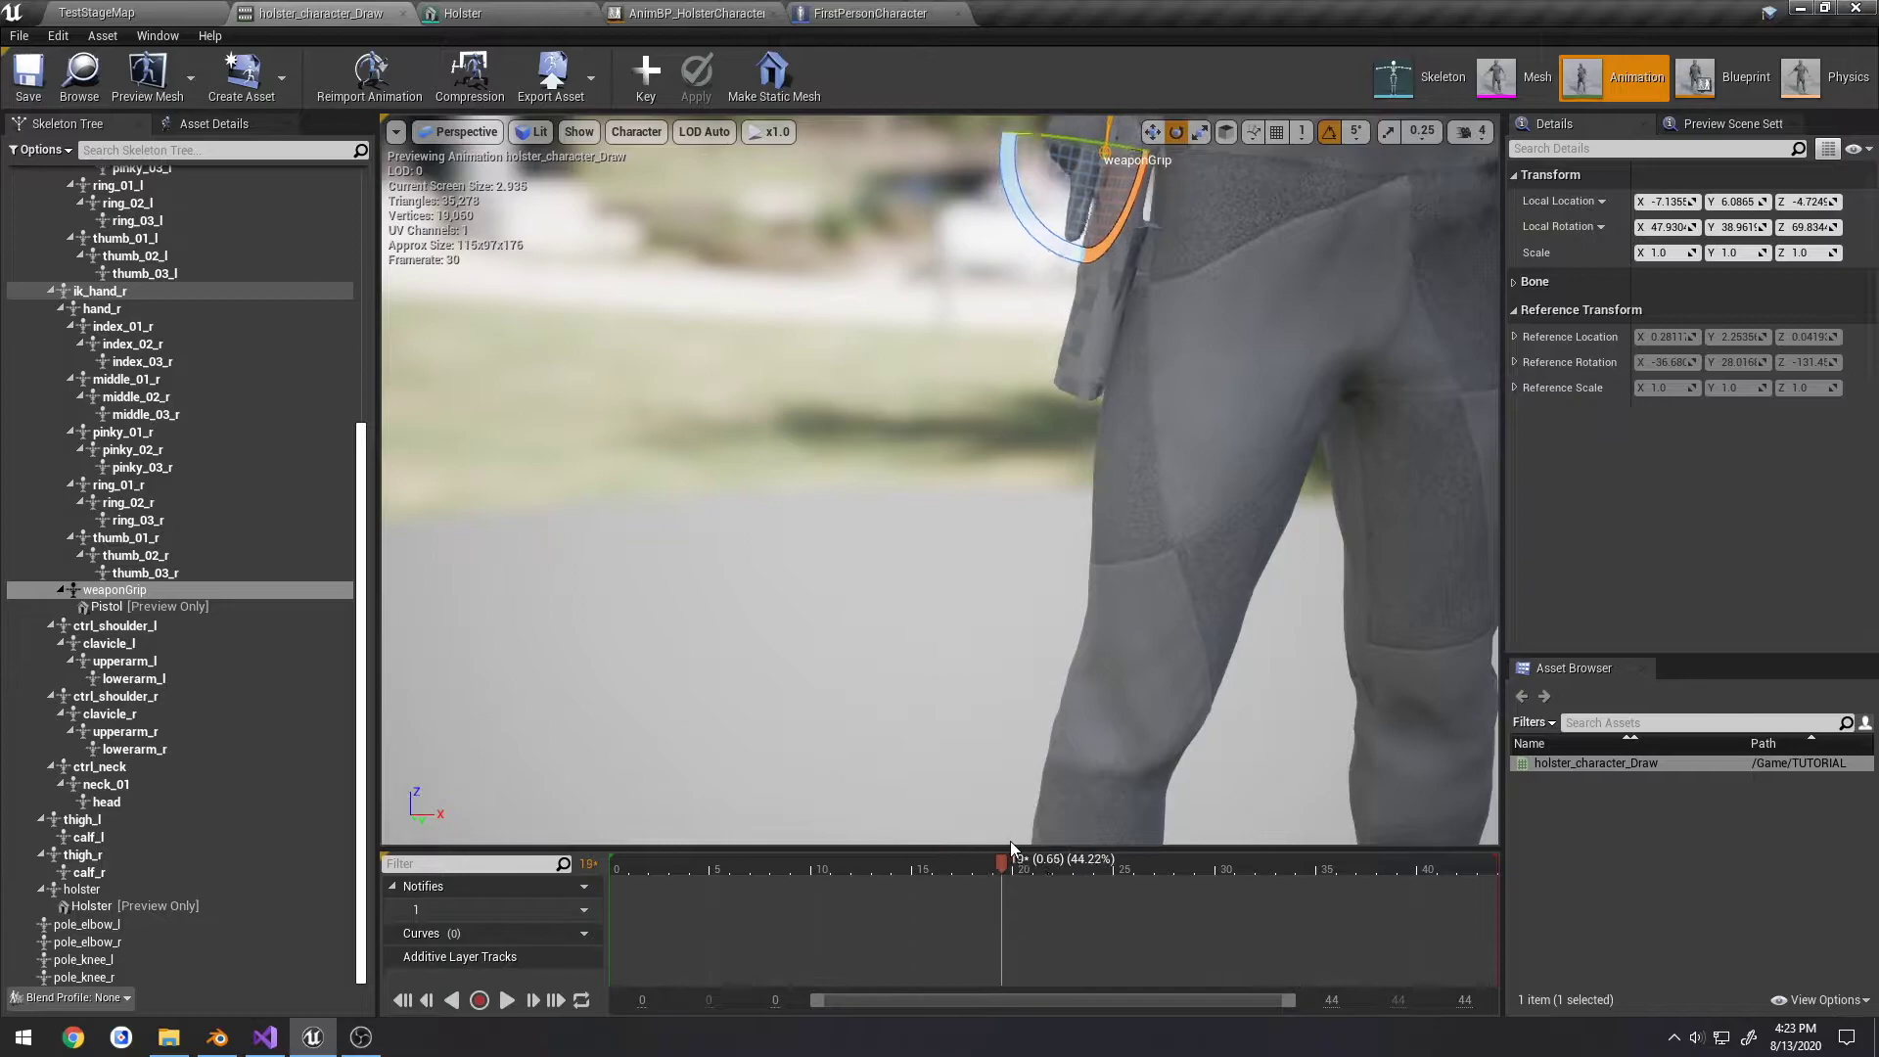
pyautogui.moveTo(1000, 859); pyautogui.dragTo(960, 860)
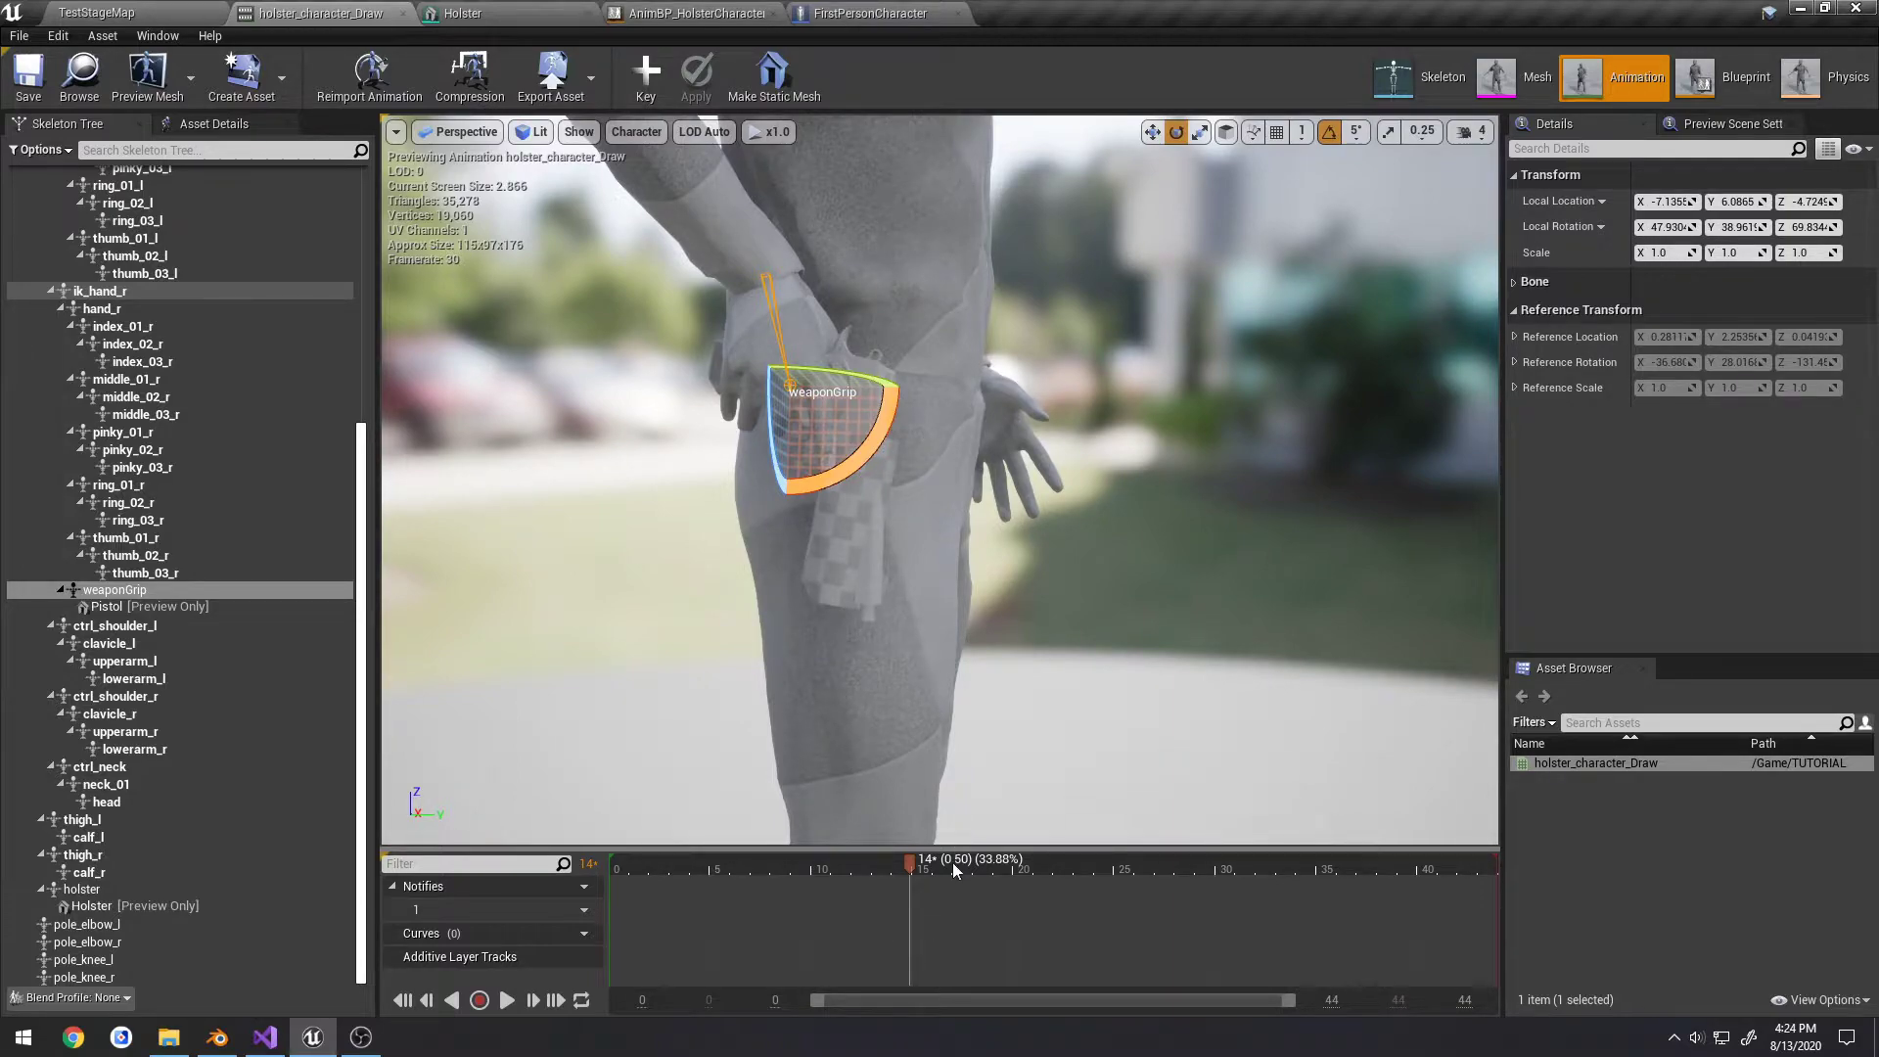
pyautogui.moveTo(1033, 583)
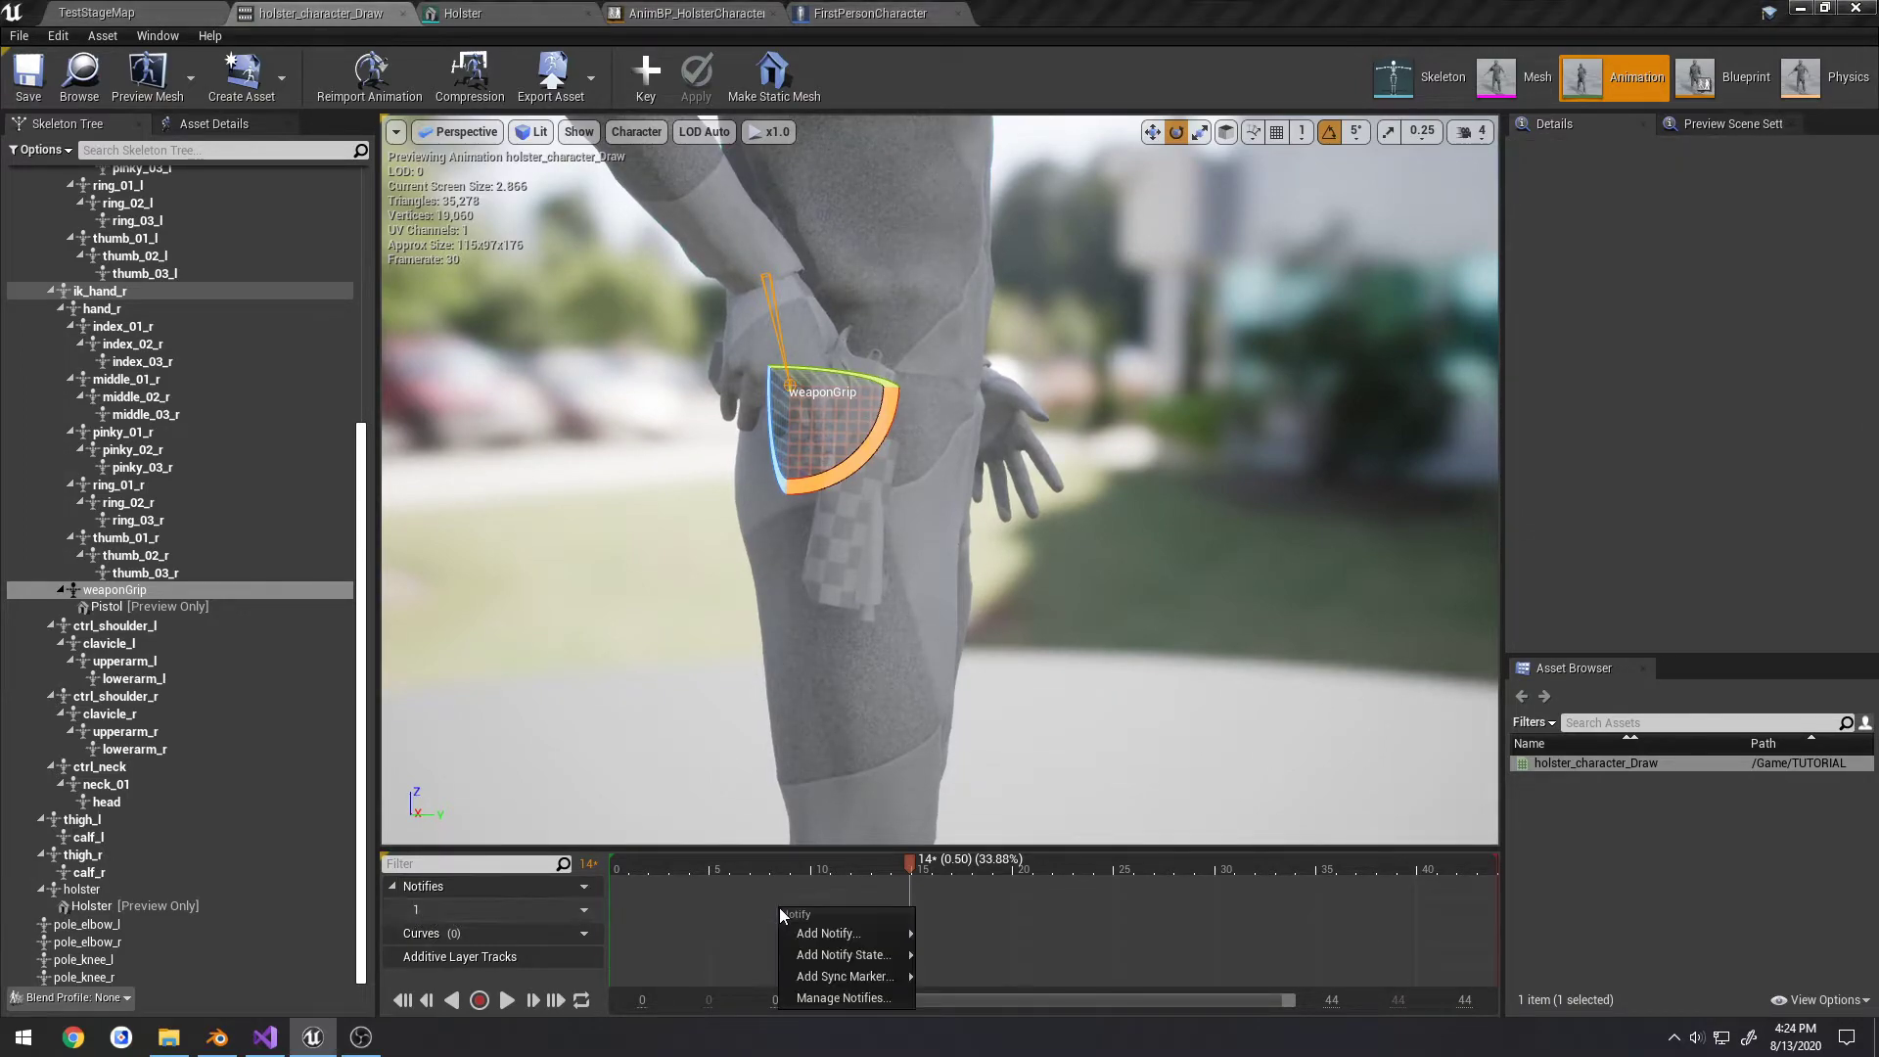
pyautogui.click(826, 931)
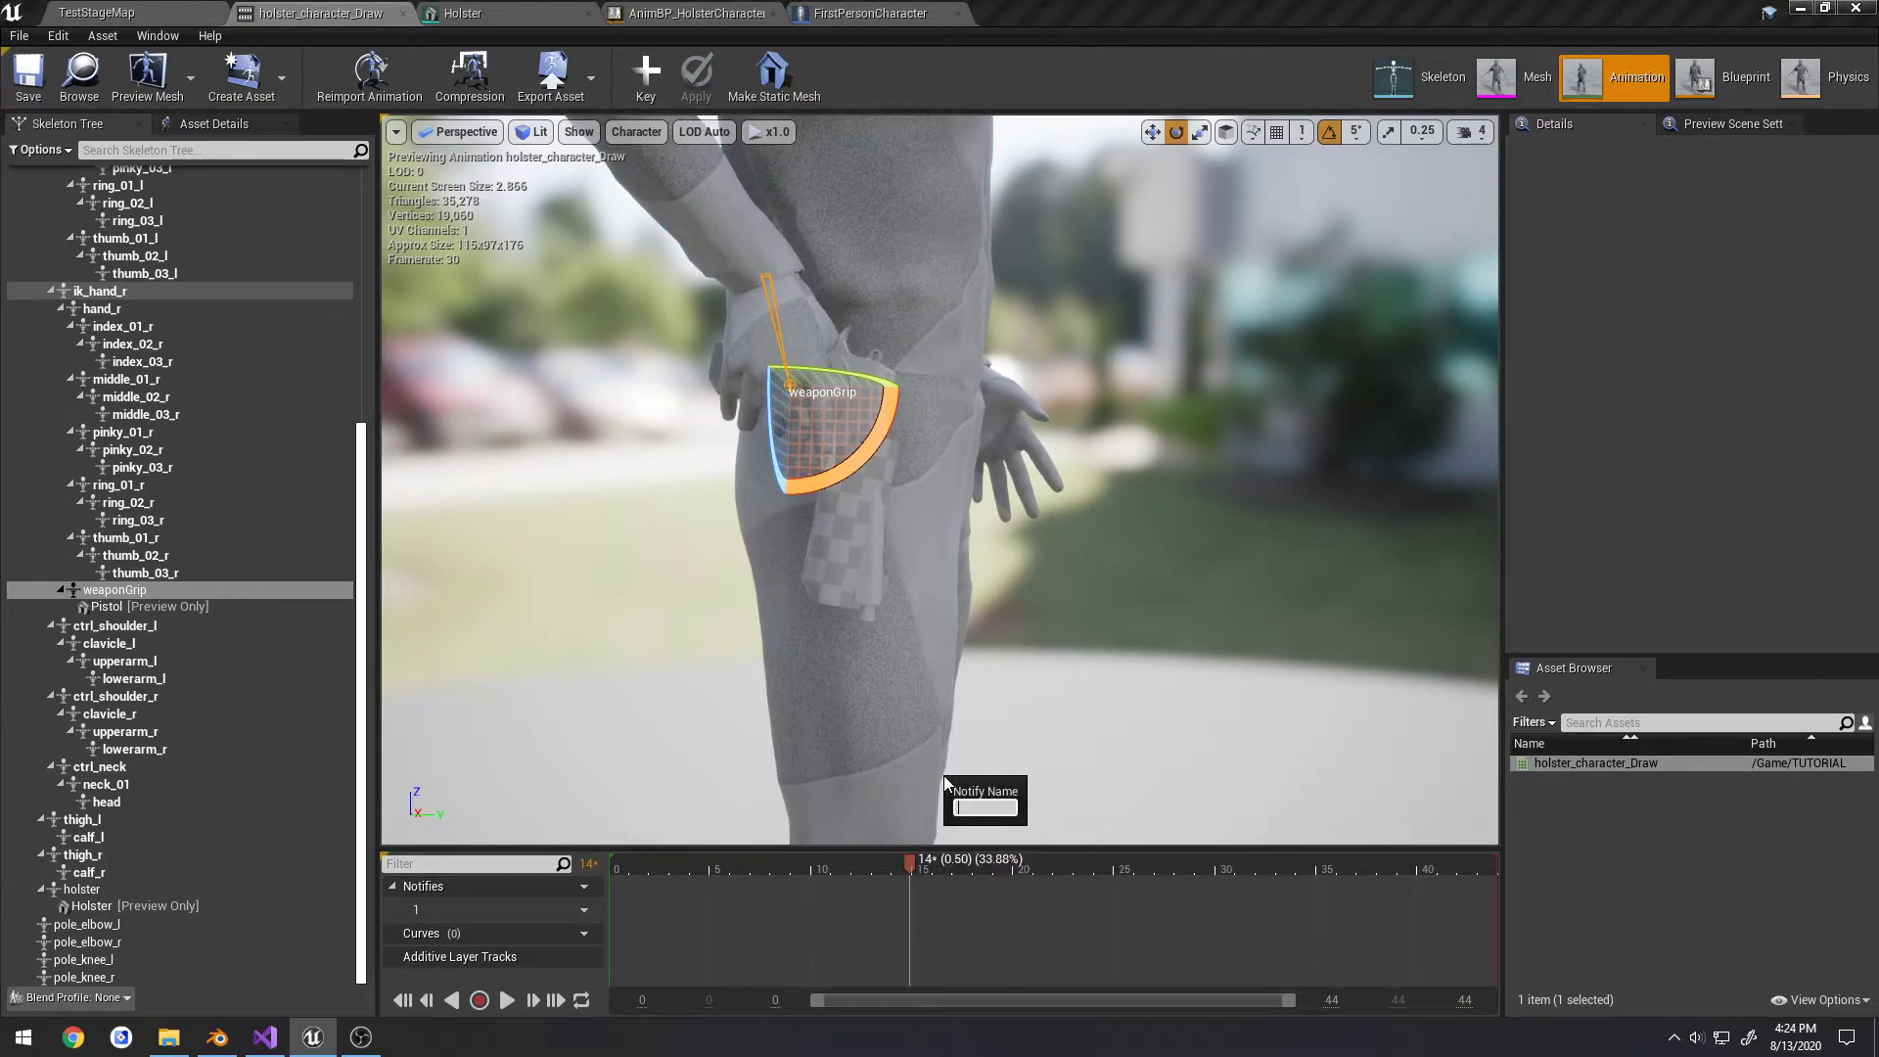
pyautogui.write('Unholster')
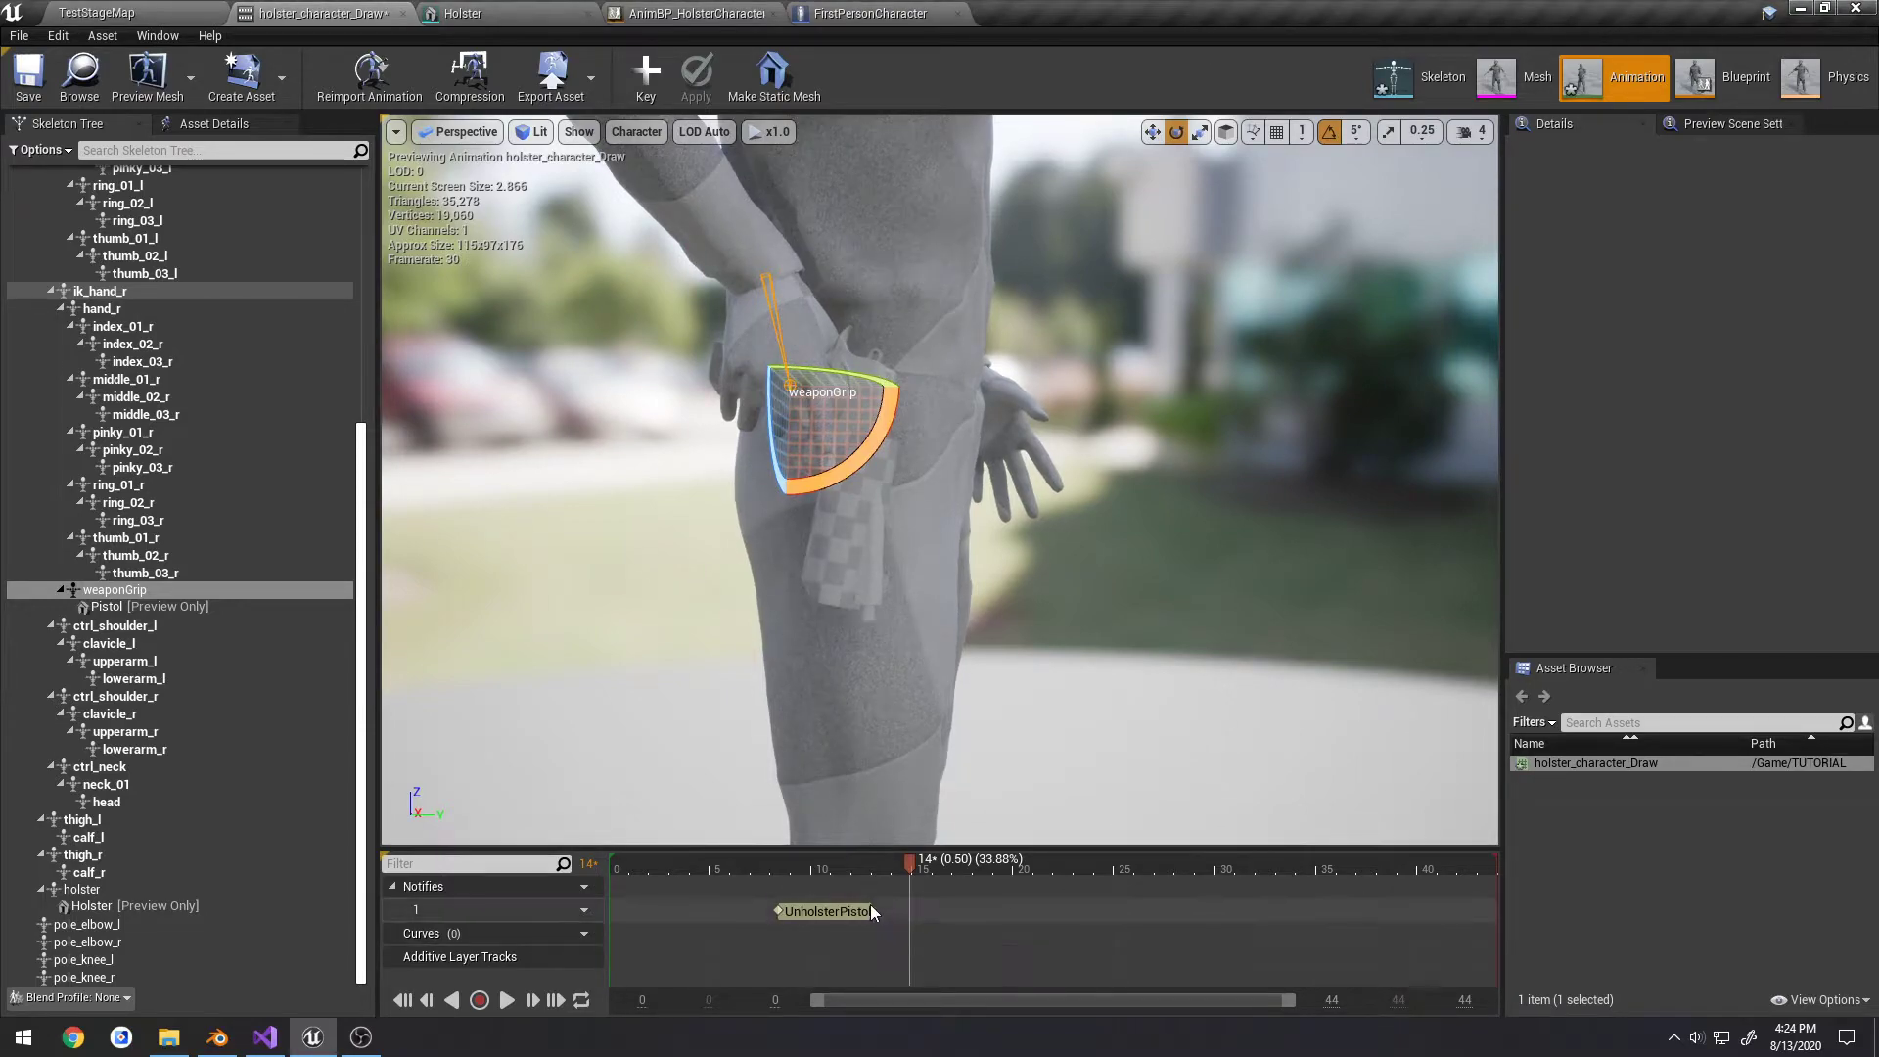
pyautogui.moveTo(695, 14)
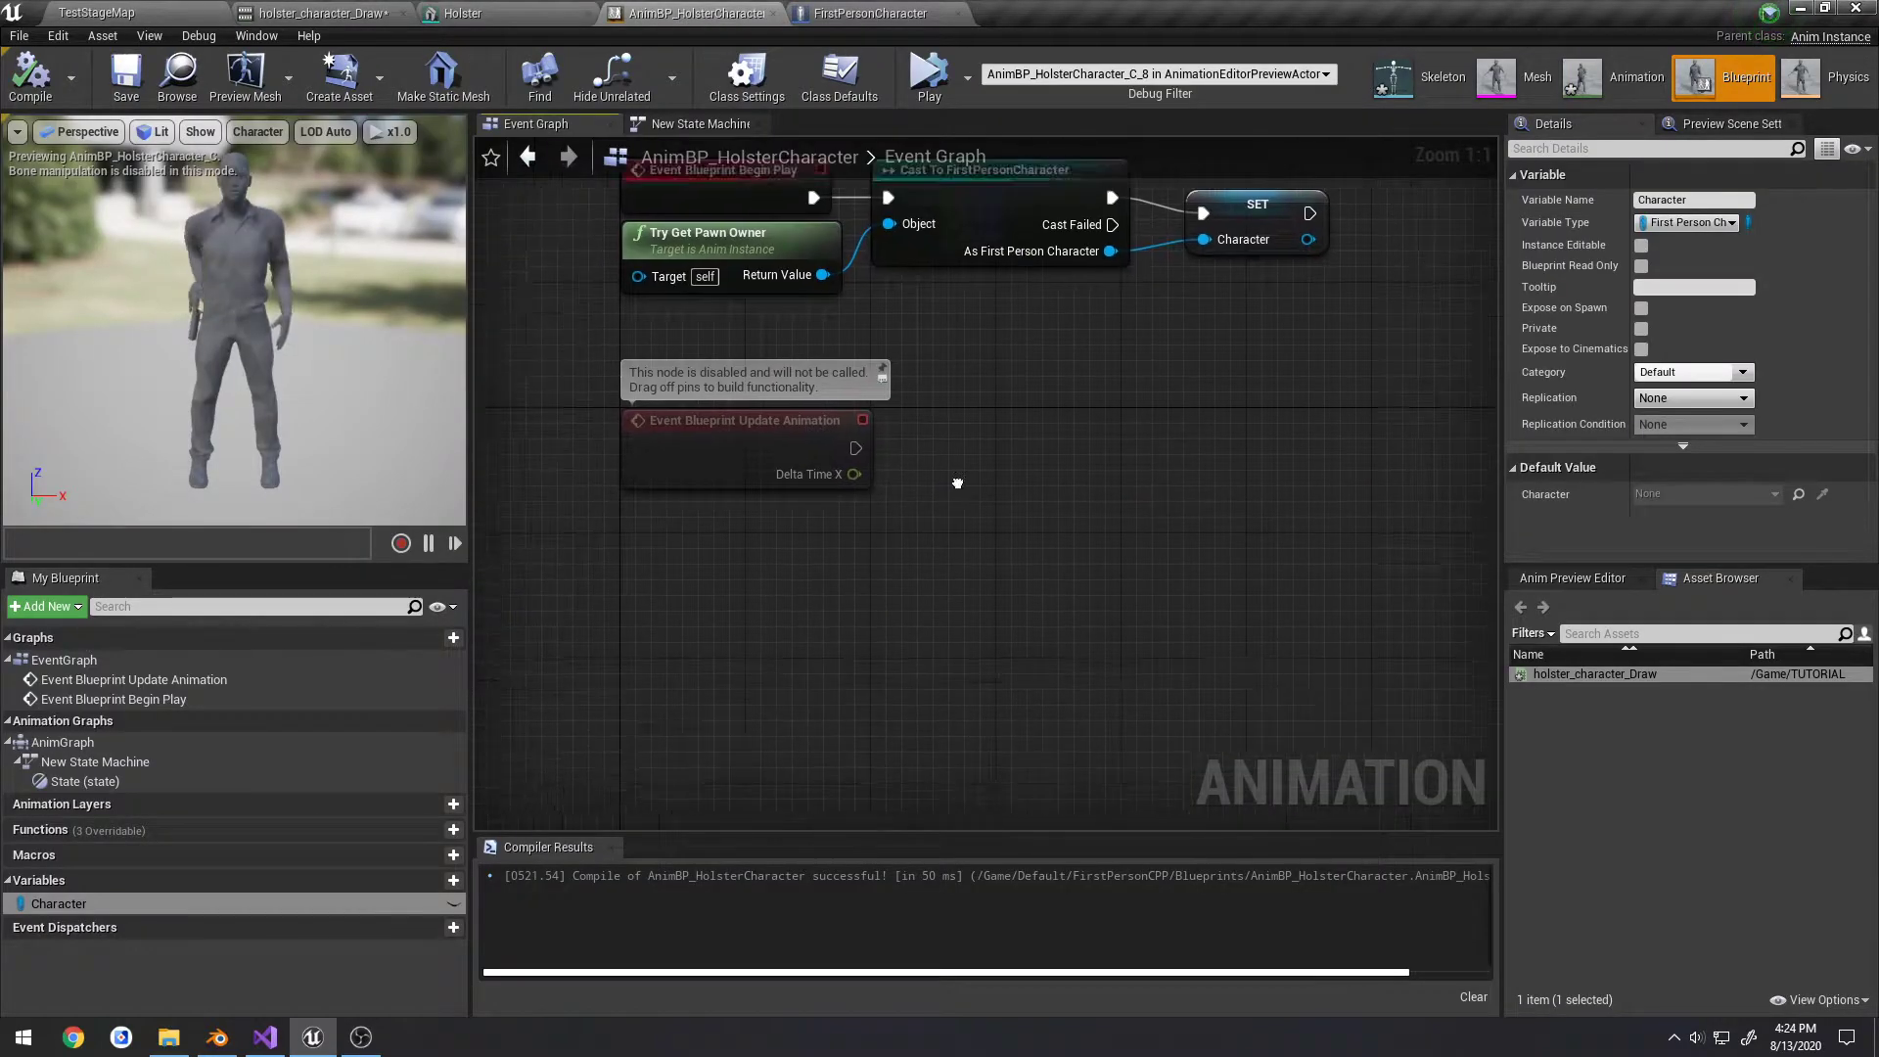
# Add the AnimNotify_UnholsterPistol event and get the Pistol Mesh from the Character variable
pyautogui.write('unhol')
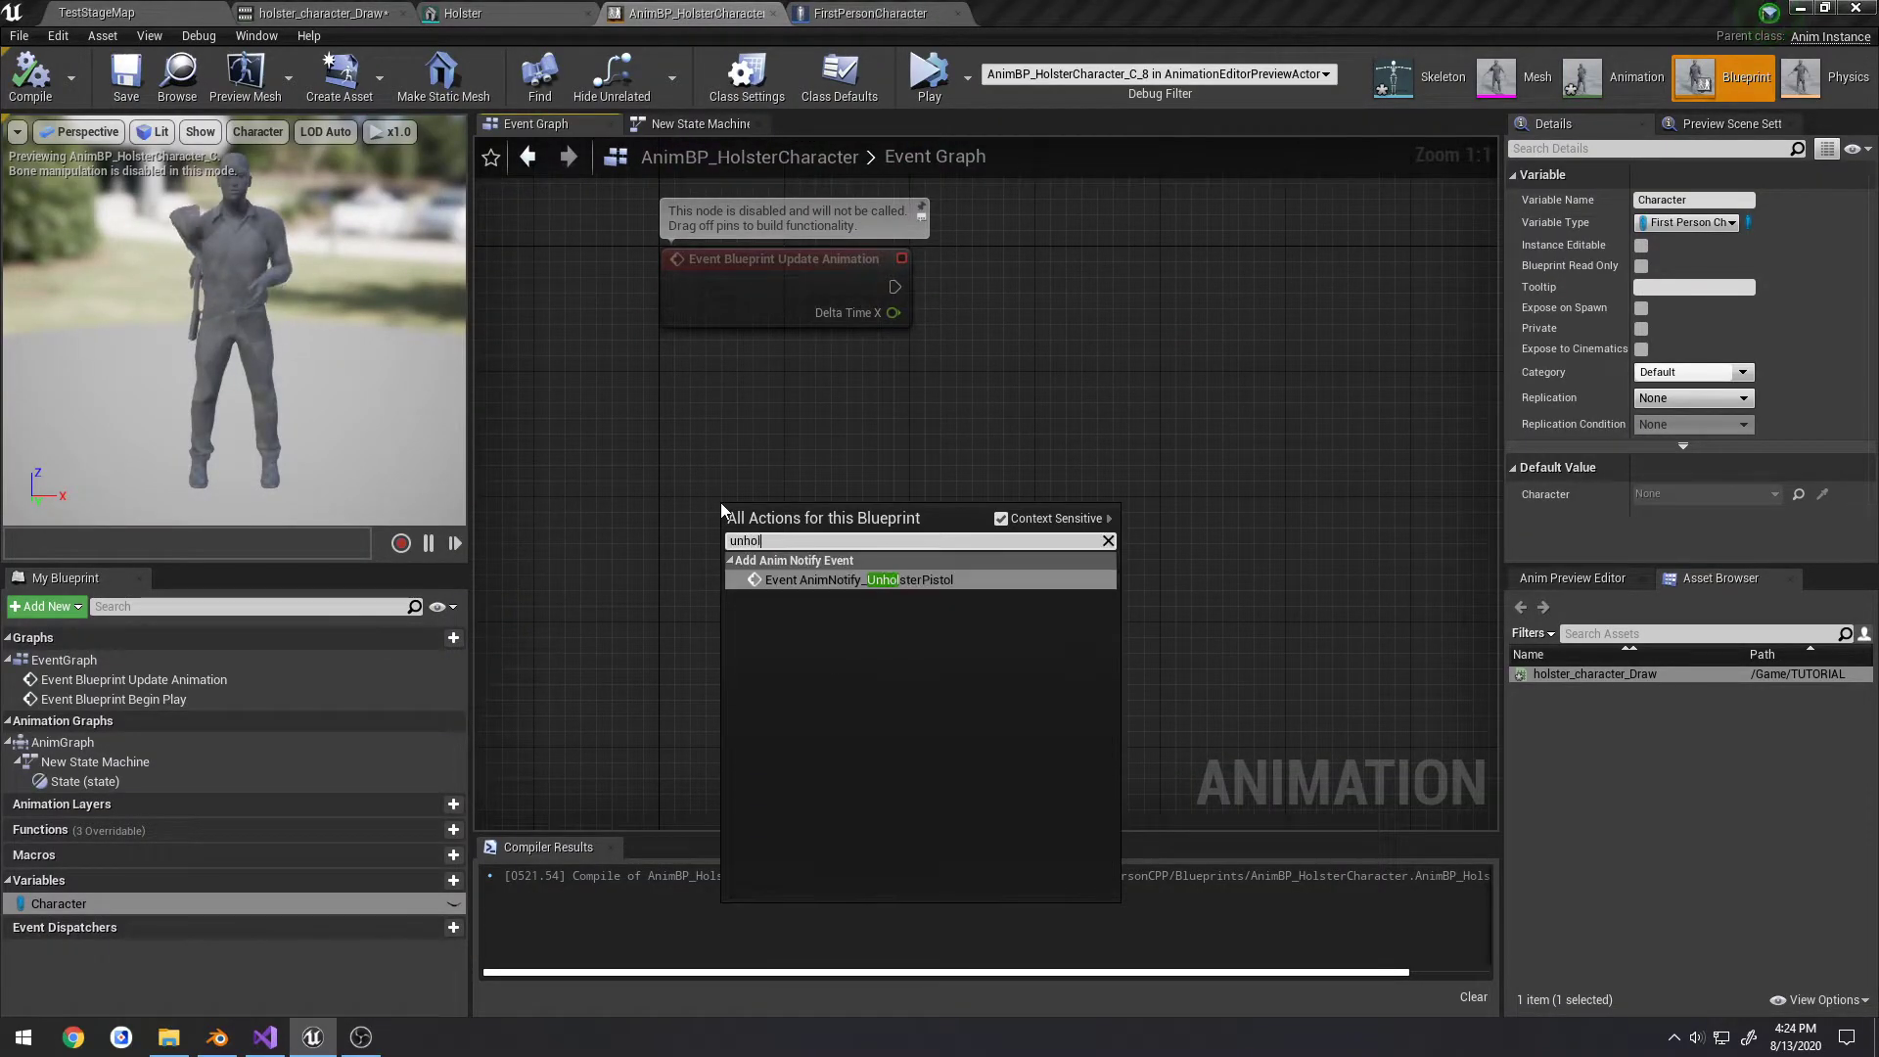
pyautogui.click(857, 580)
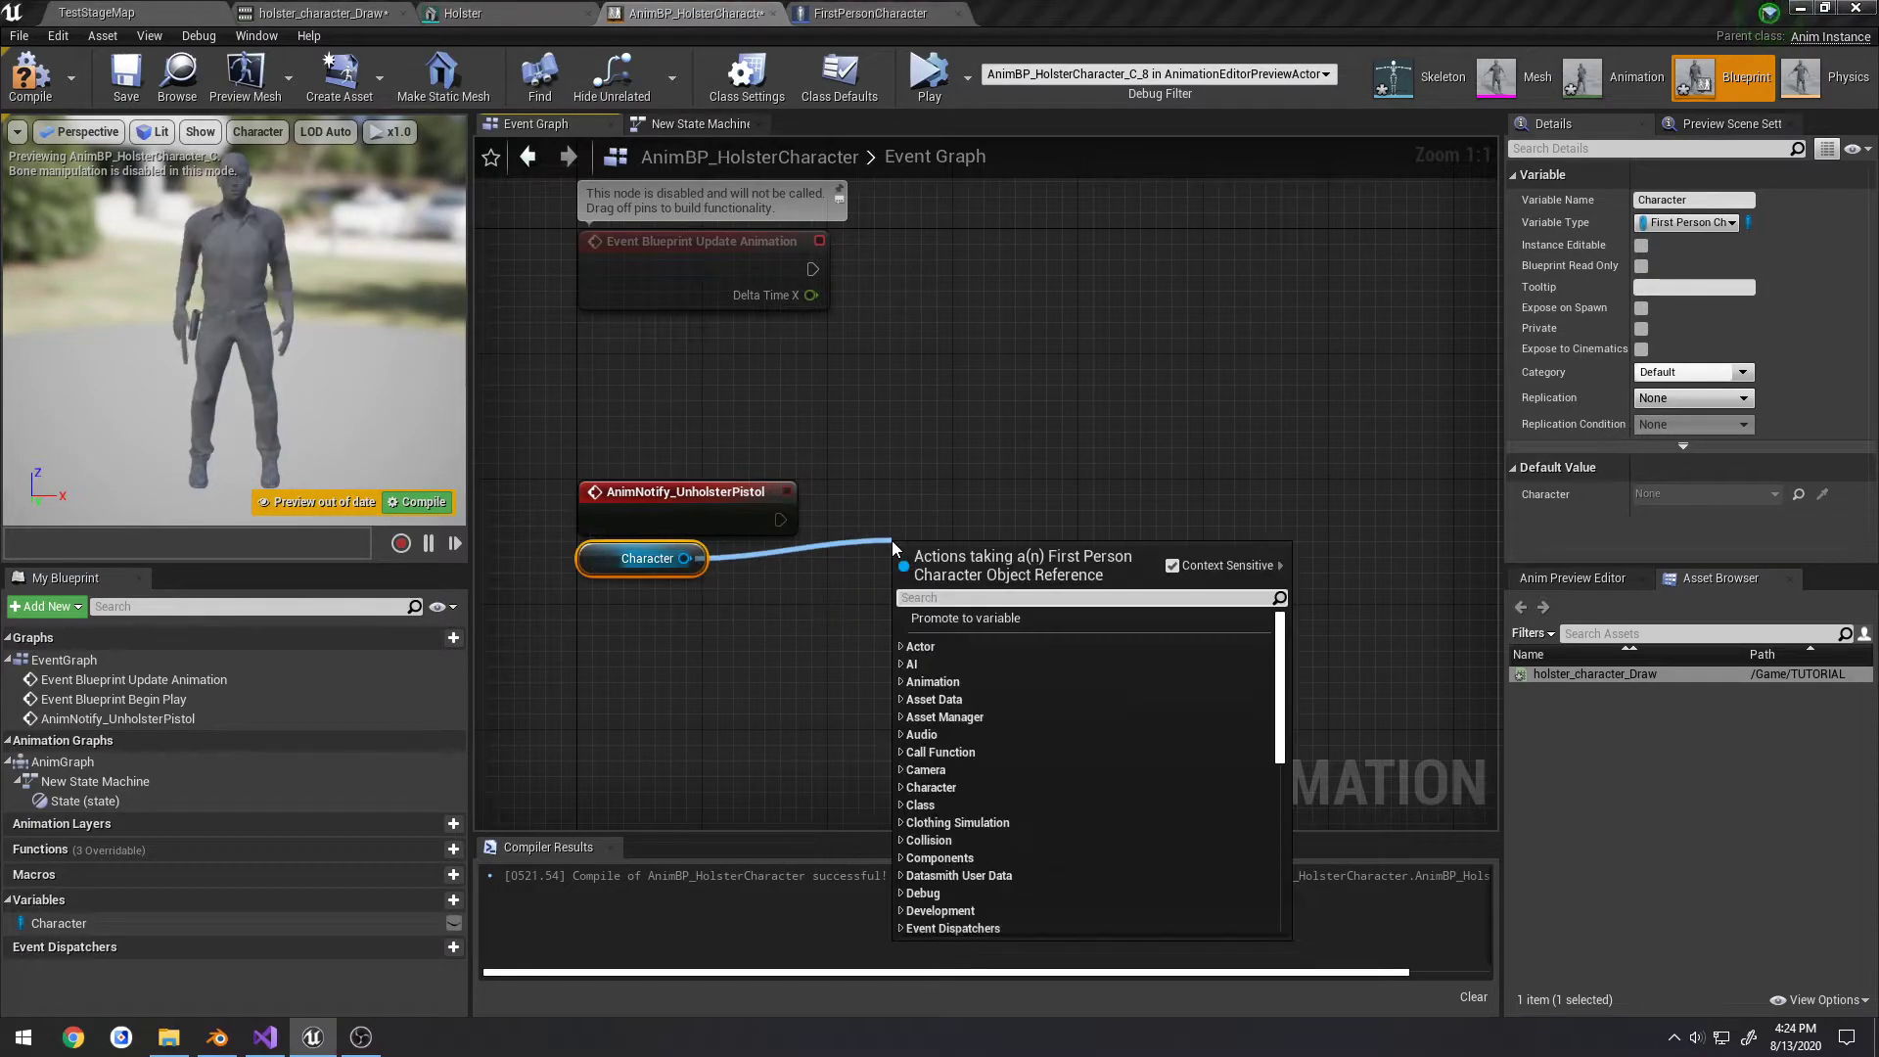
pyautogui.click(965, 554)
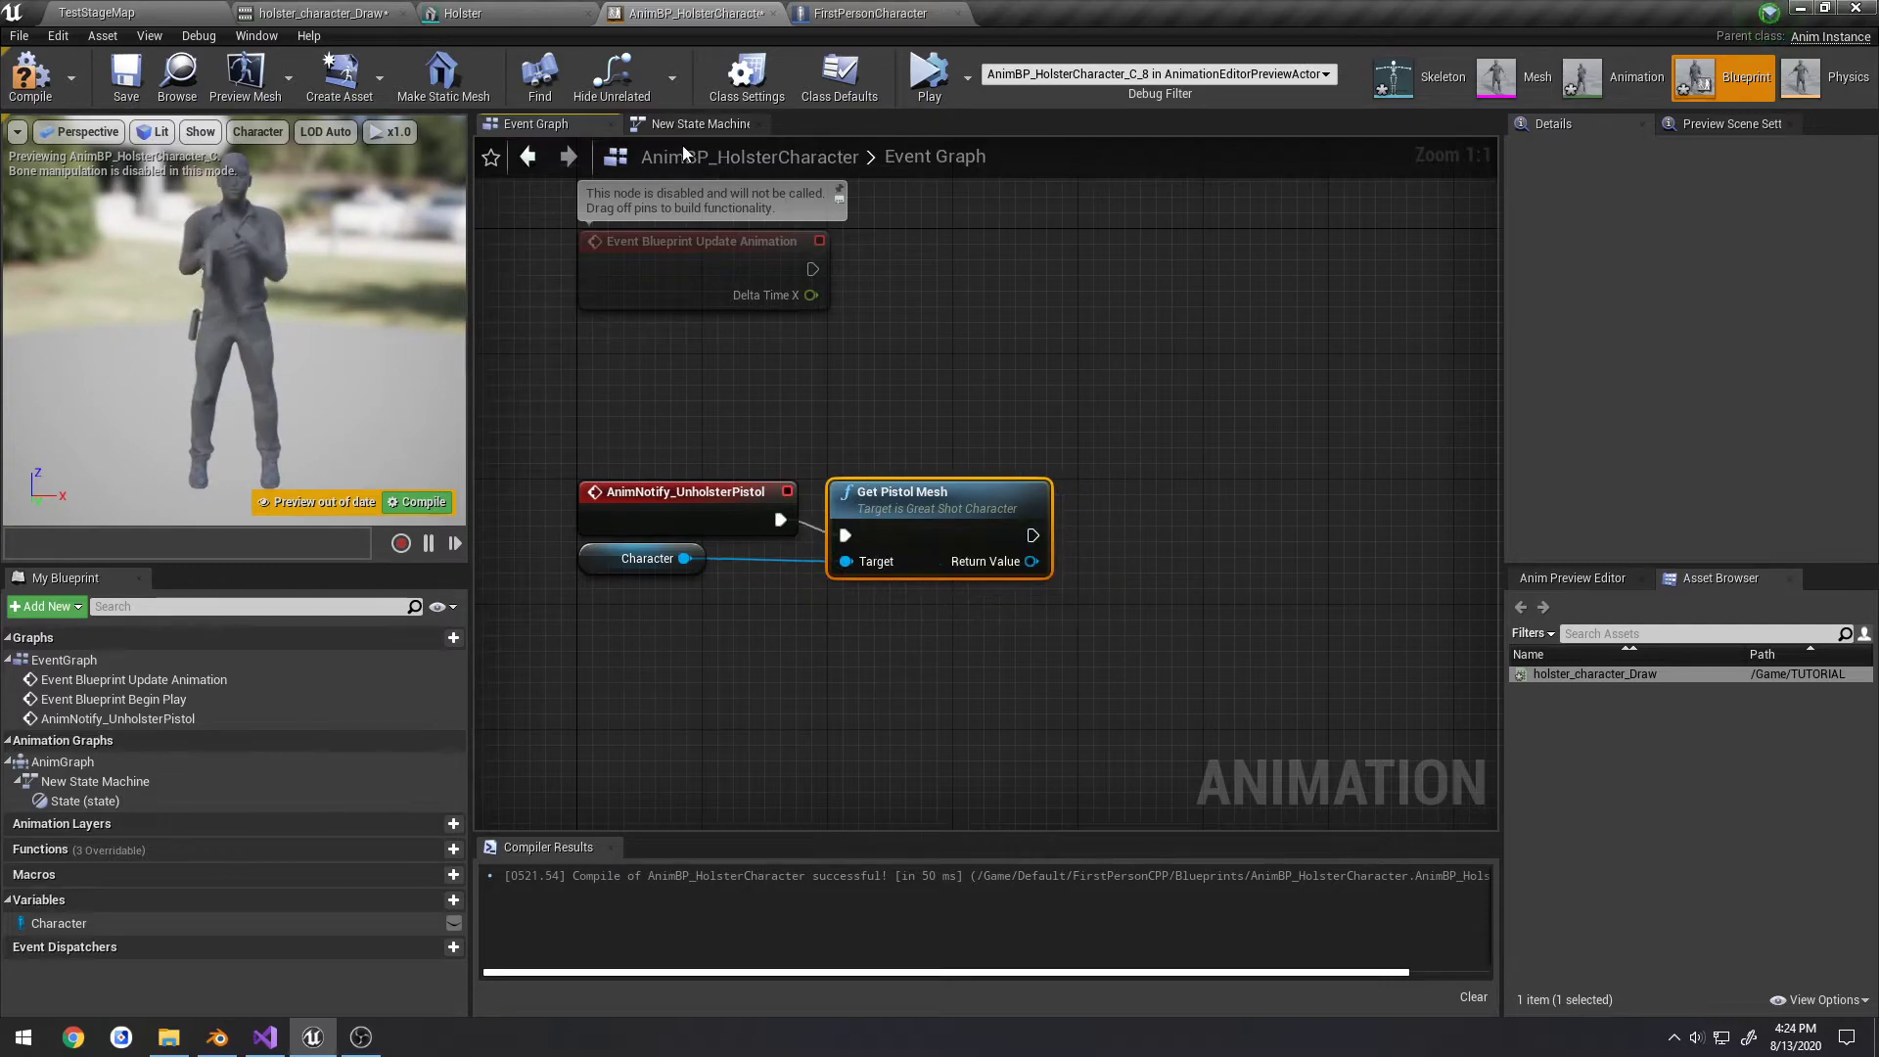
pyautogui.click(865, 14)
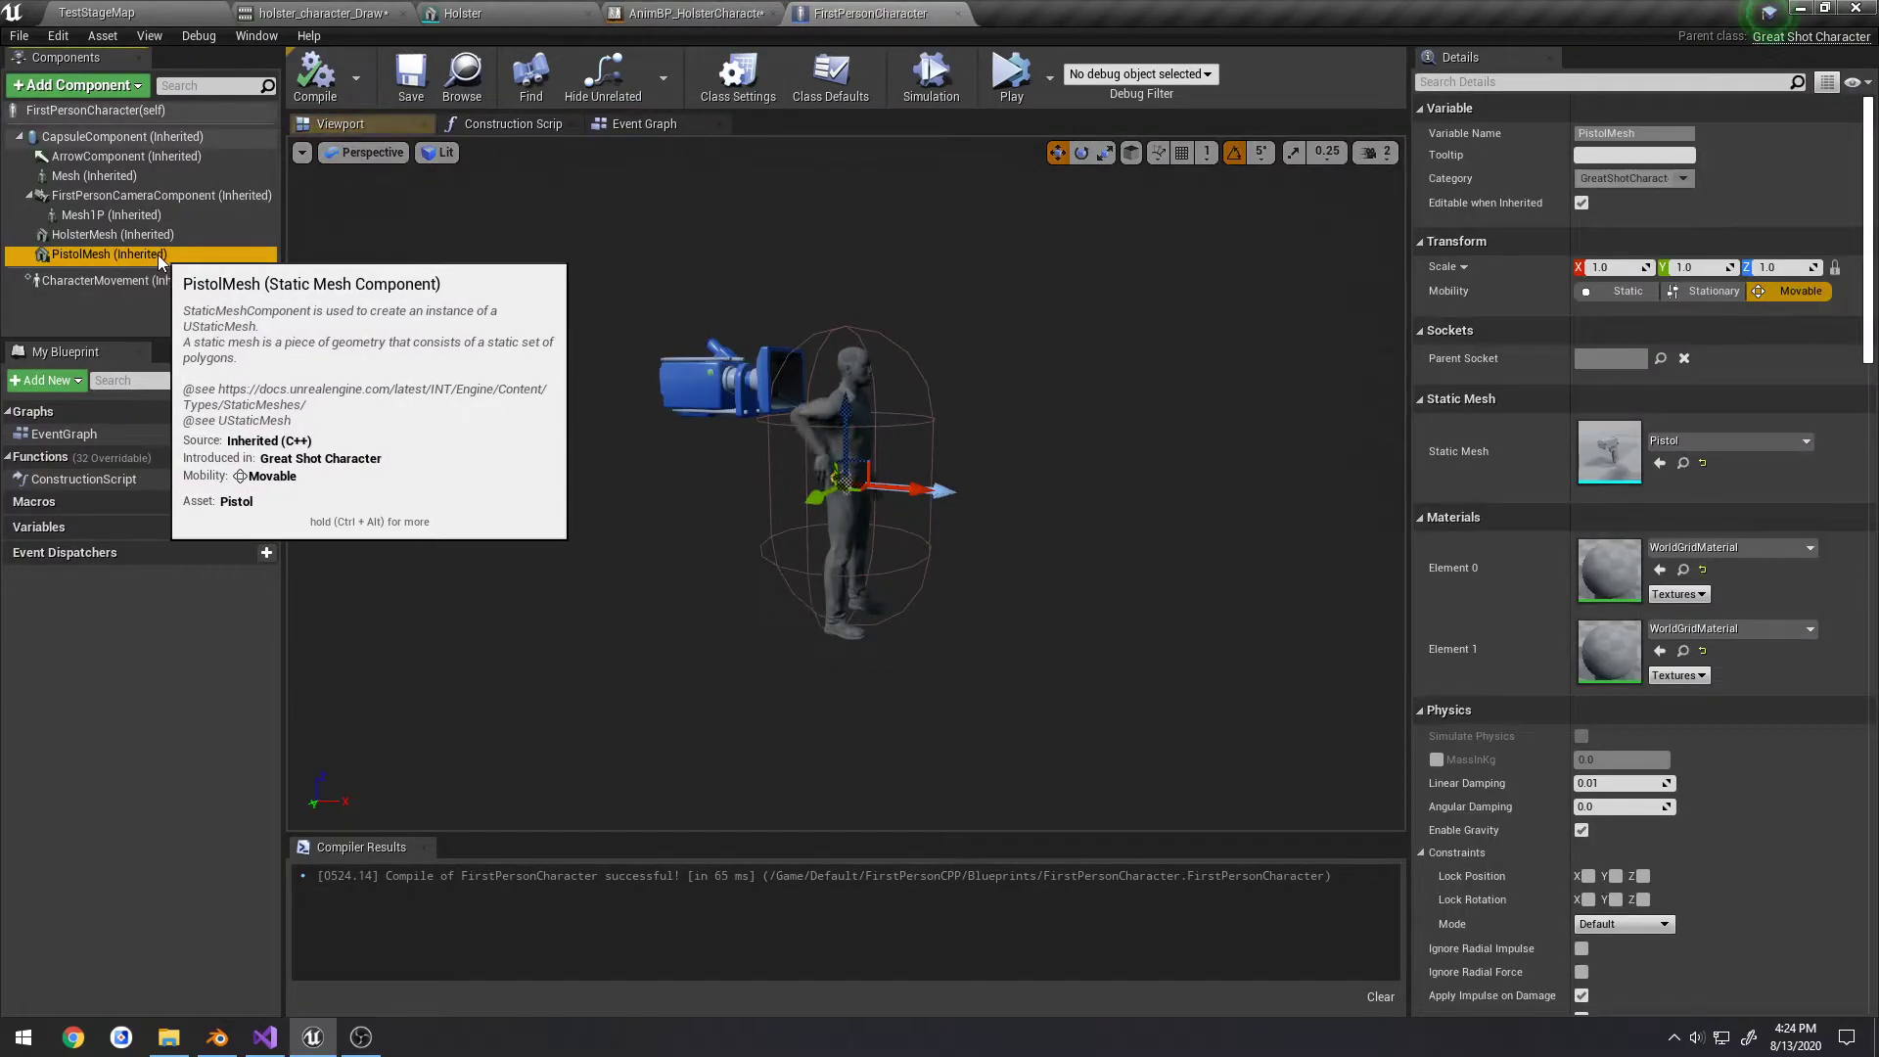
pyautogui.click(689, 13)
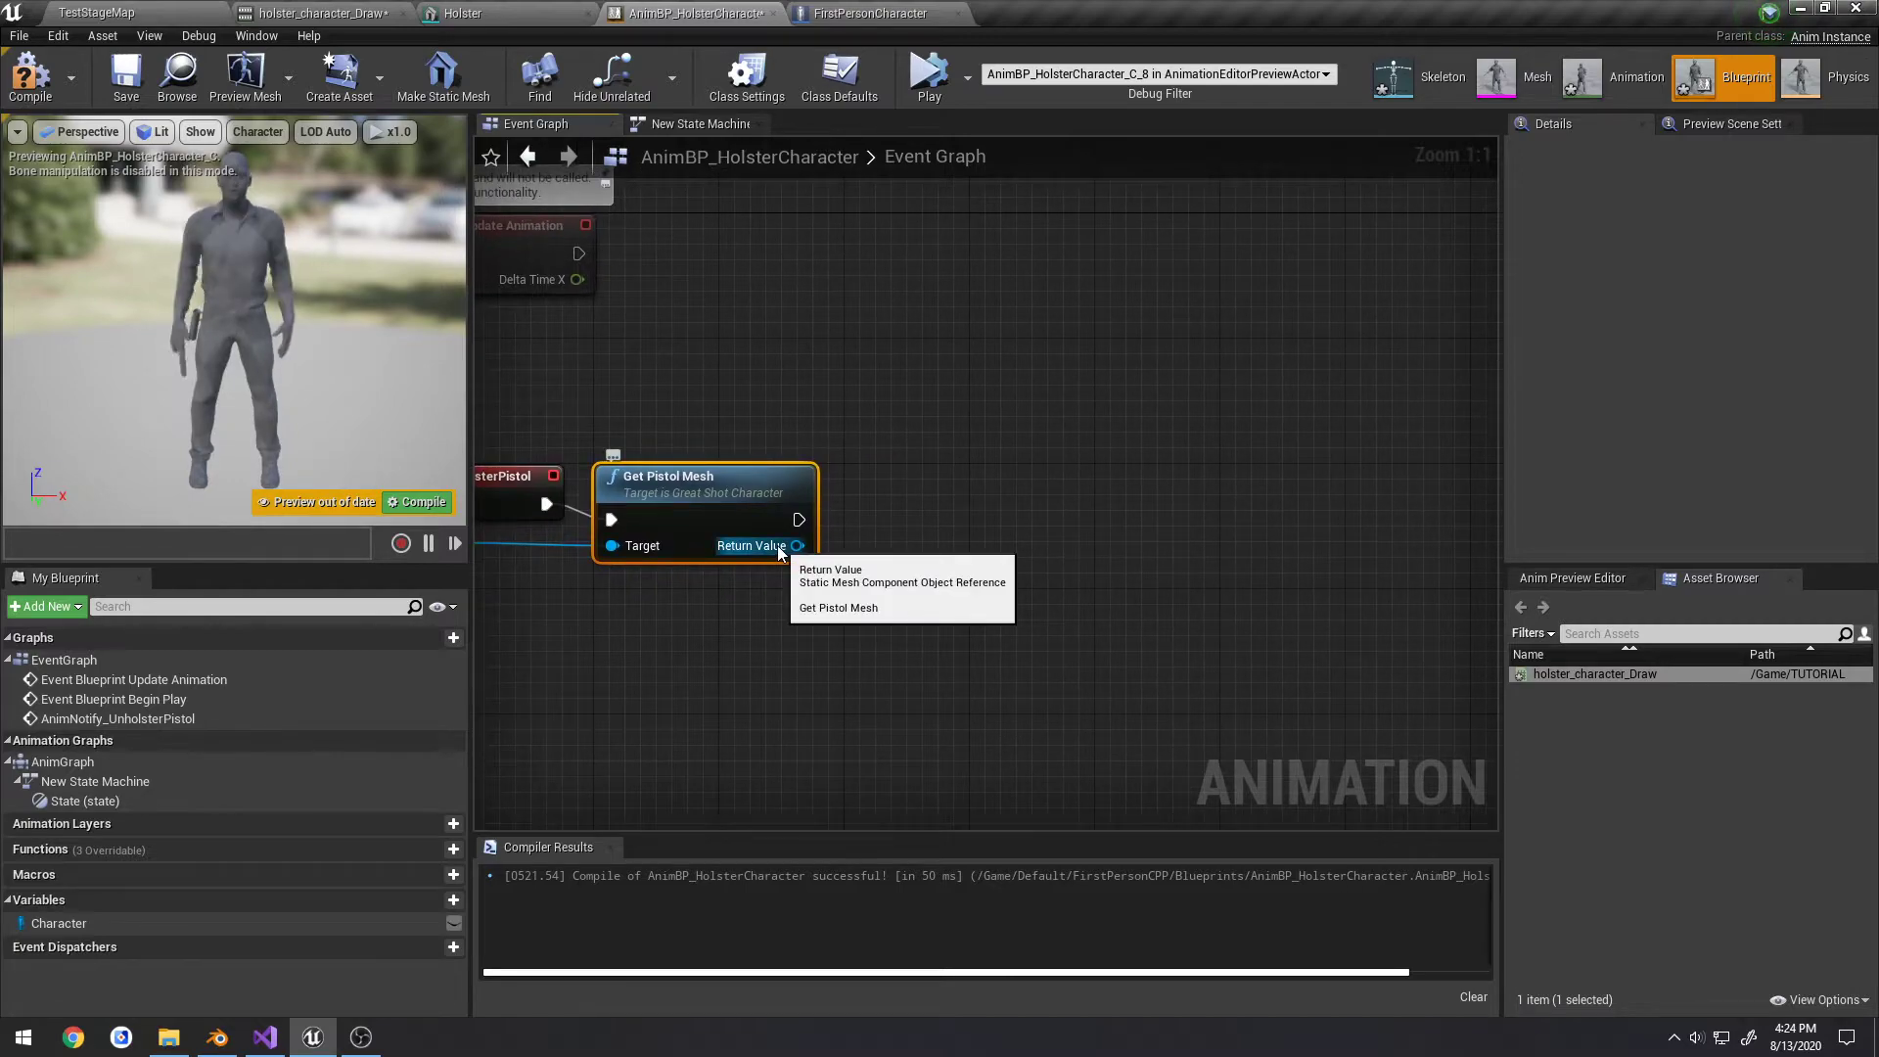
# Attach the pistol mesh to the character's Mesh with AttachComponentToComponent at socket weaponGrip
pyautogui.write('attachto')
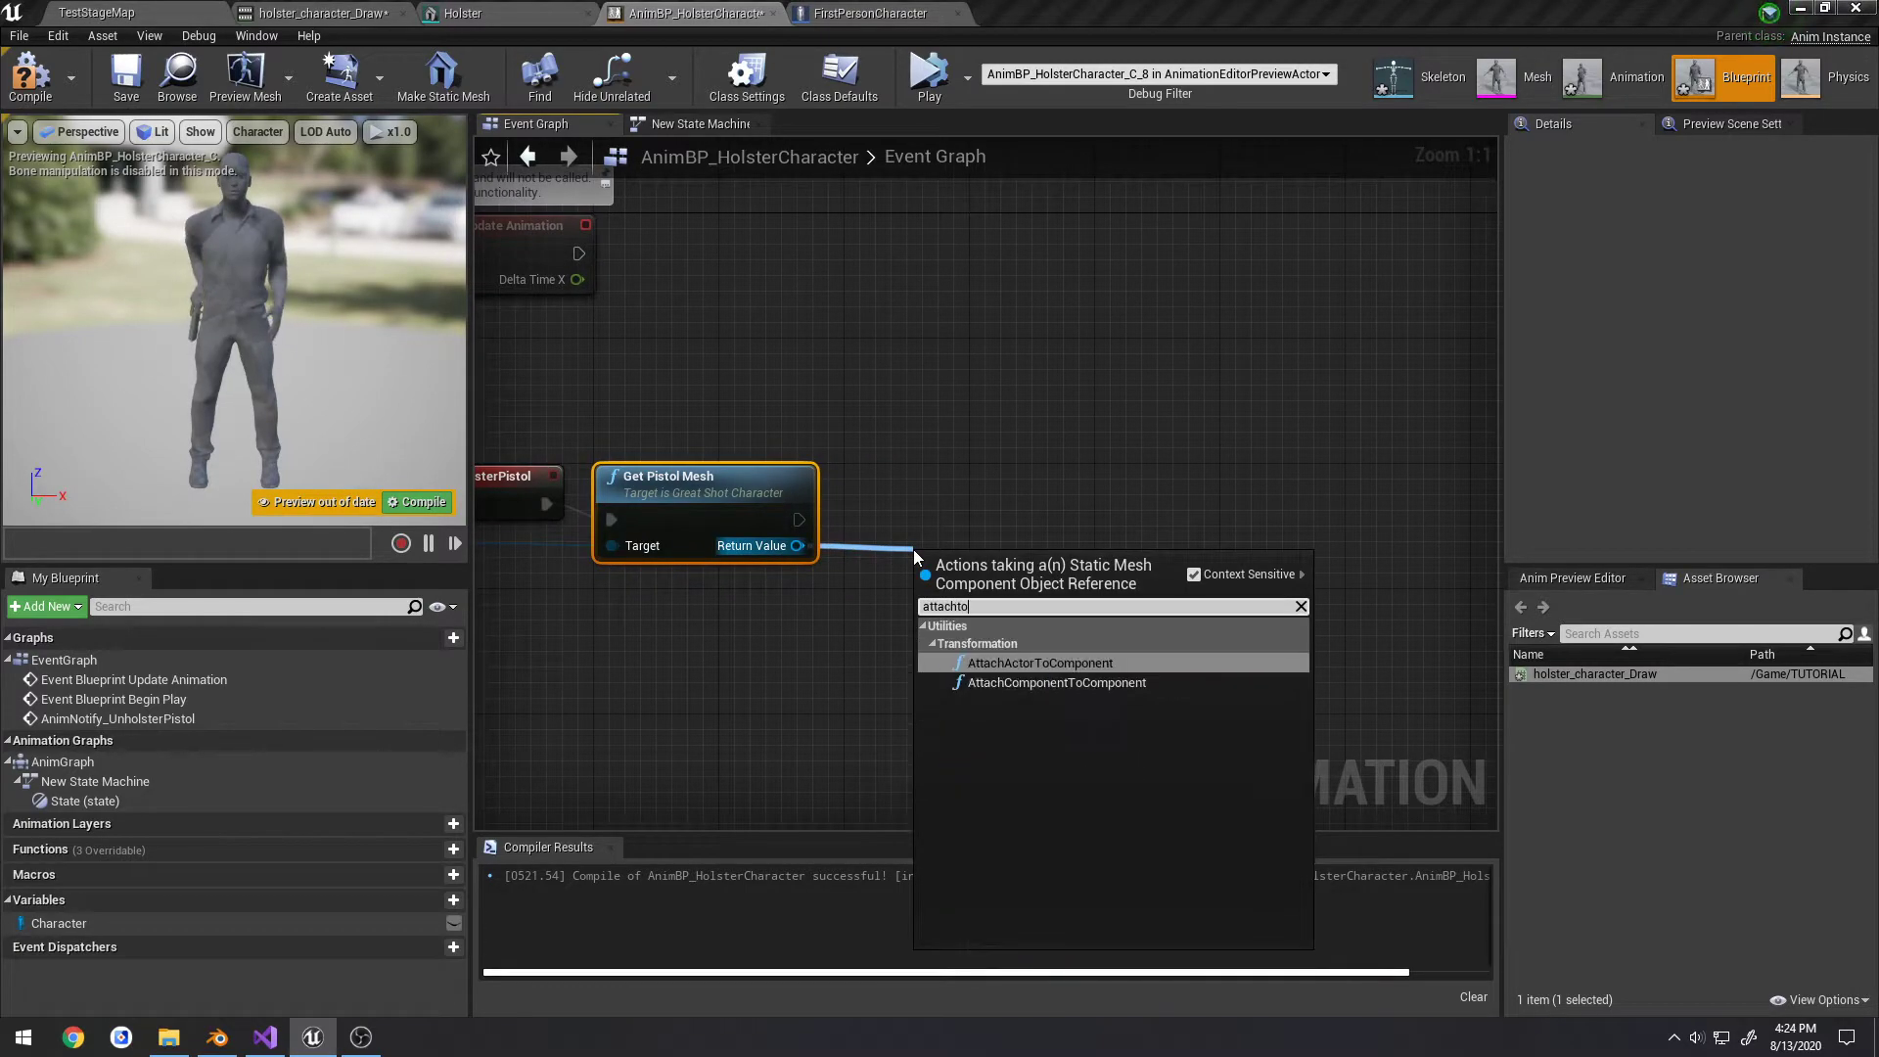
pyautogui.click(1057, 681)
pyautogui.write('getmes')
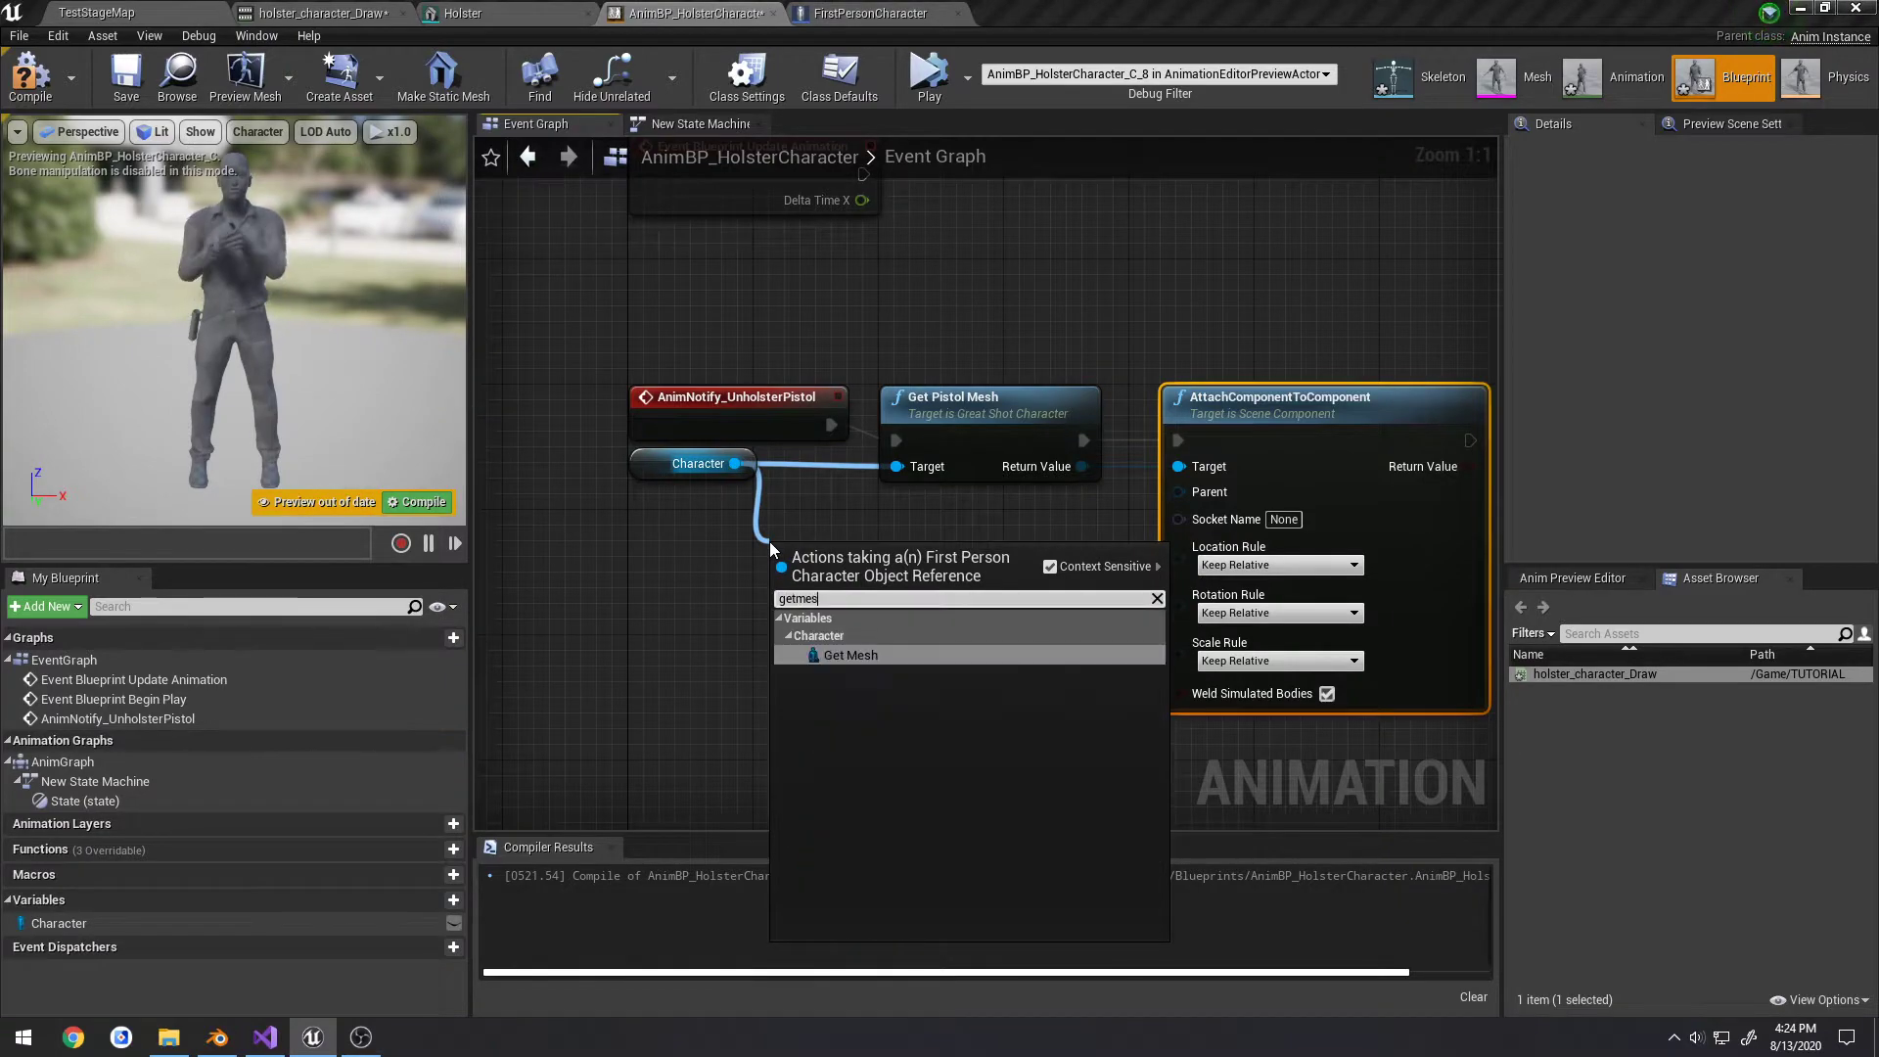
pyautogui.click(852, 653)
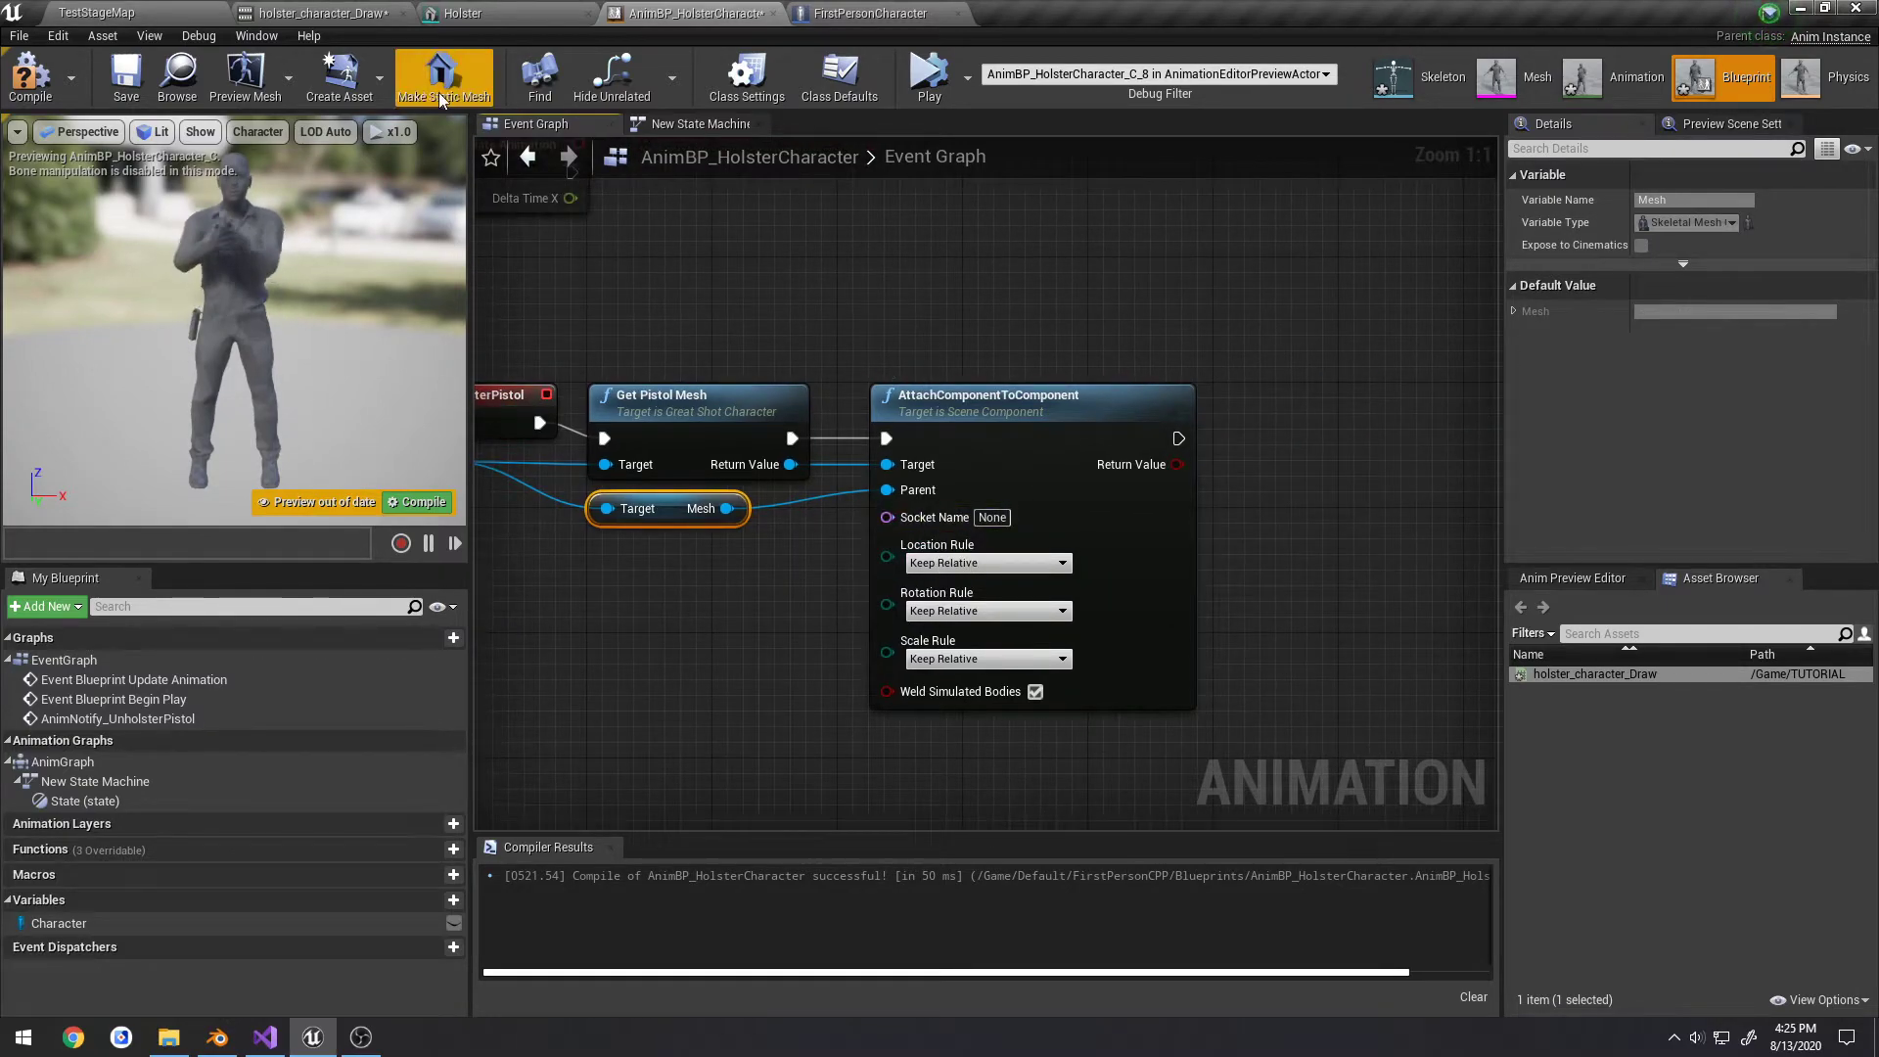
pyautogui.click(317, 14)
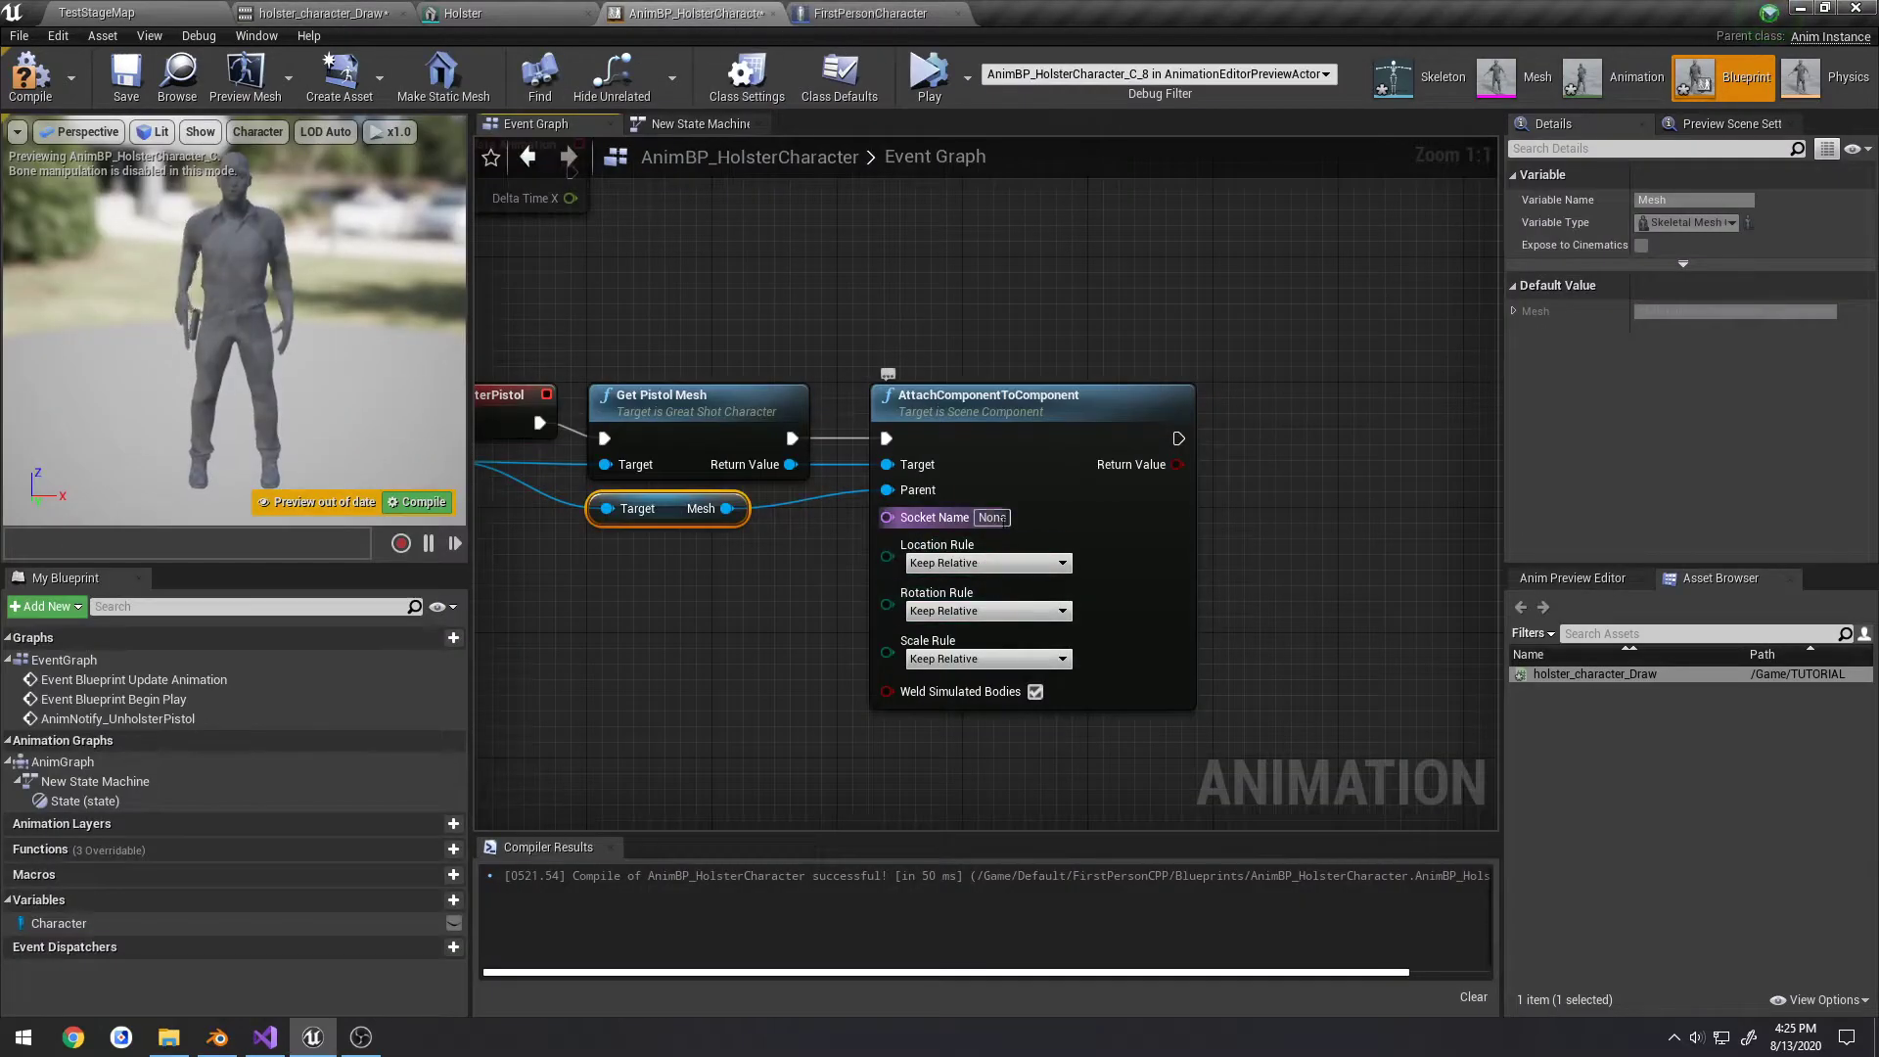
pyautogui.write('weaponGrip')
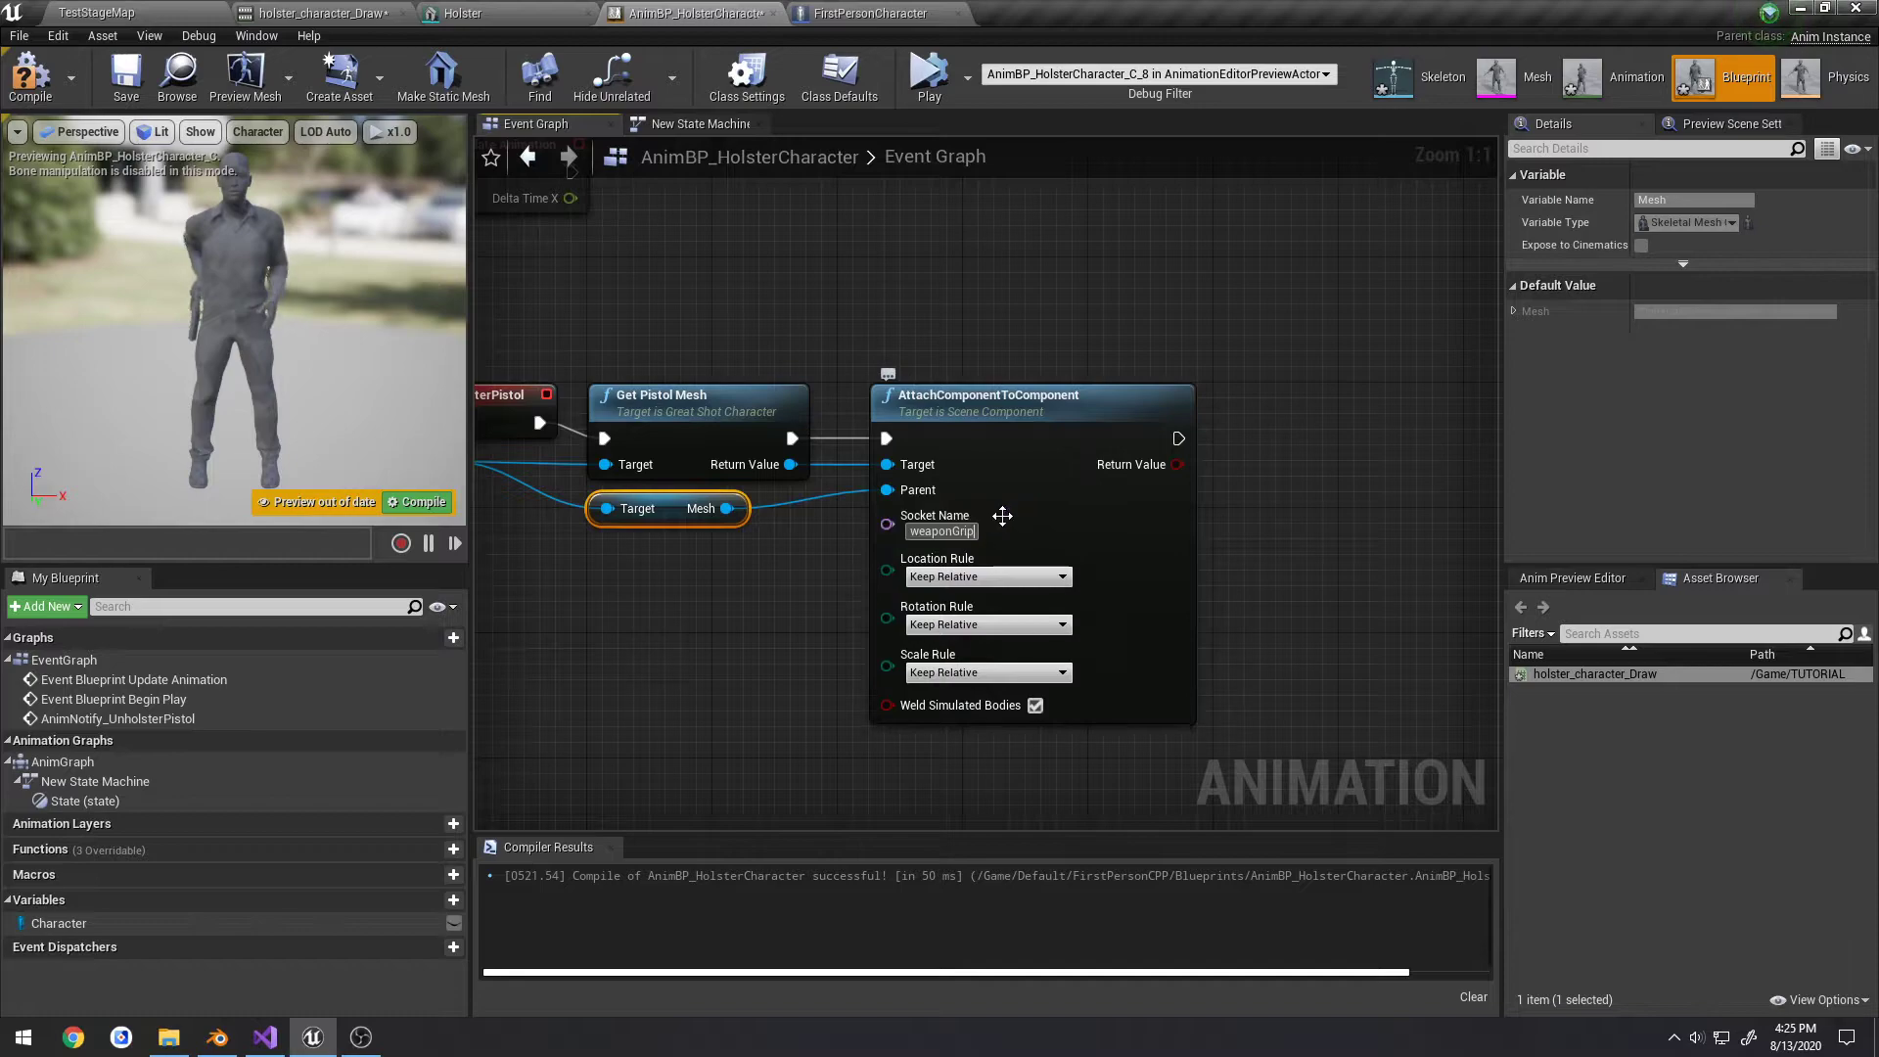
pyautogui.click(126, 74)
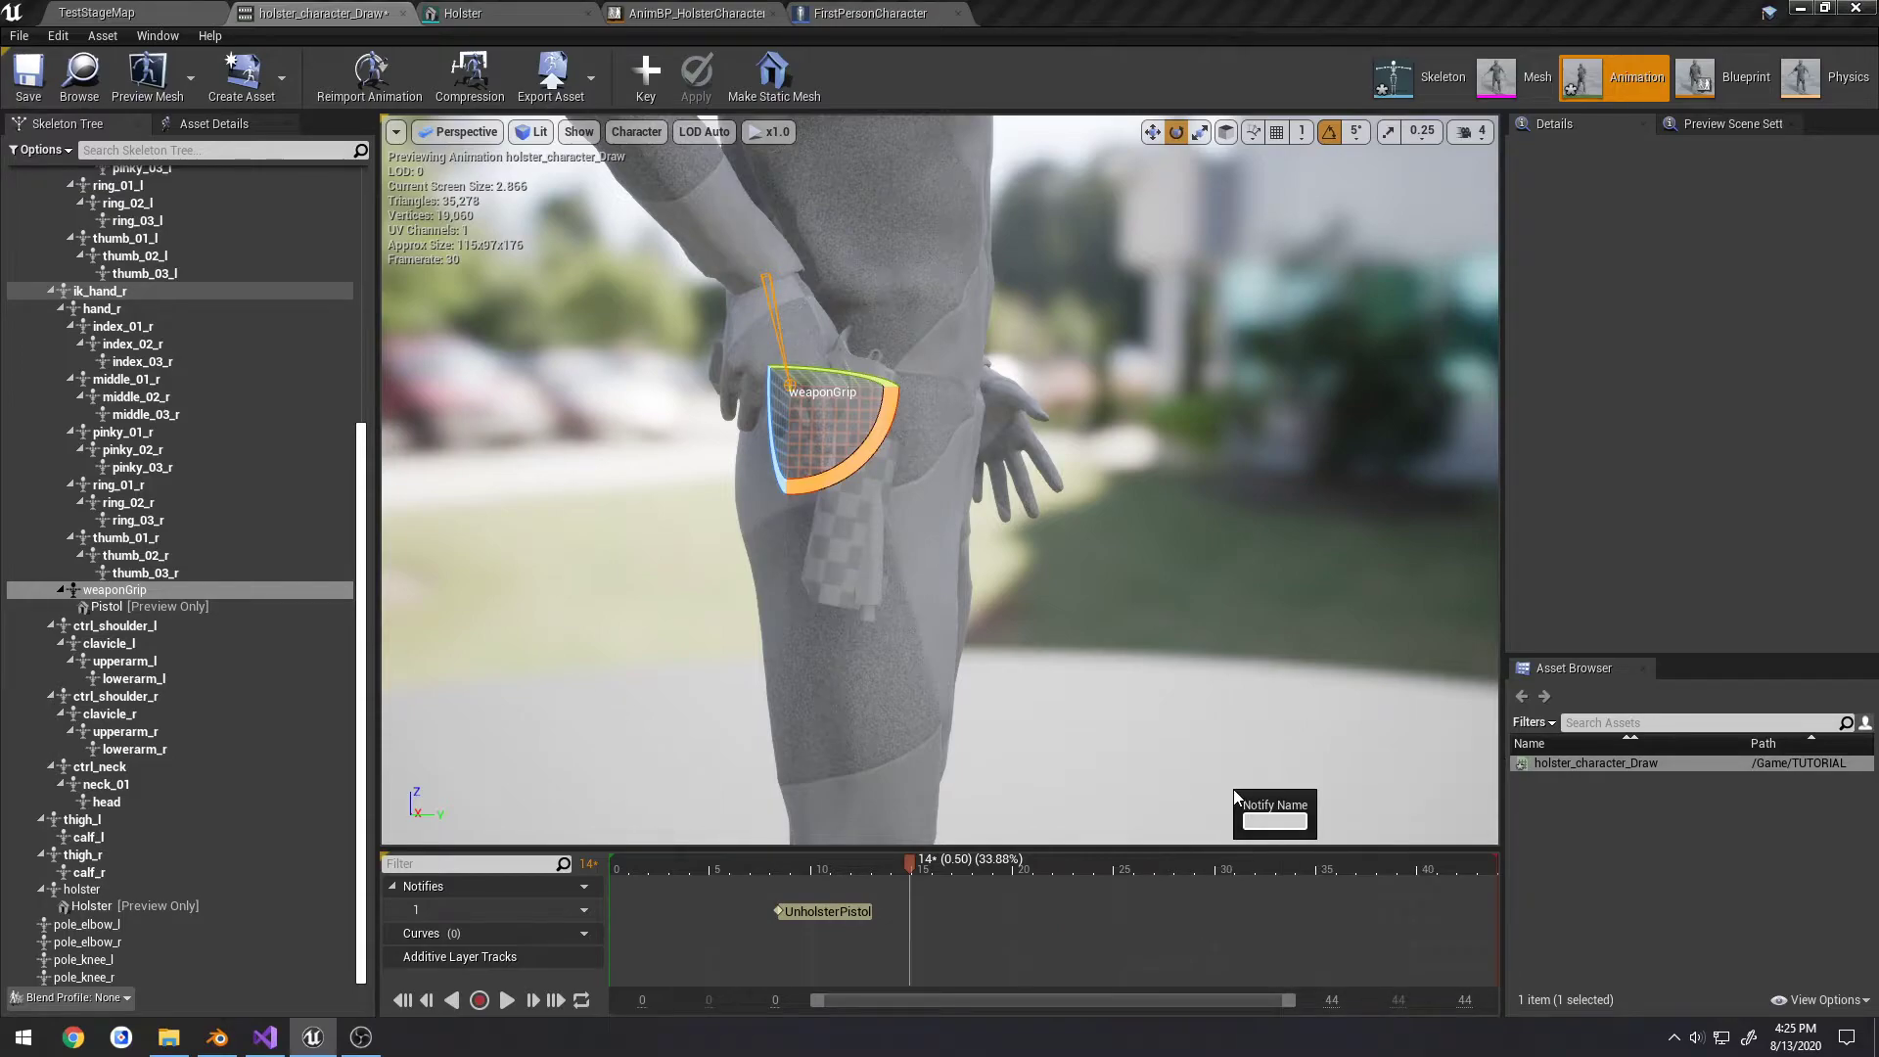
# Add a second notify on the draw animation named DetachPistol
pyautogui.write('Detach')
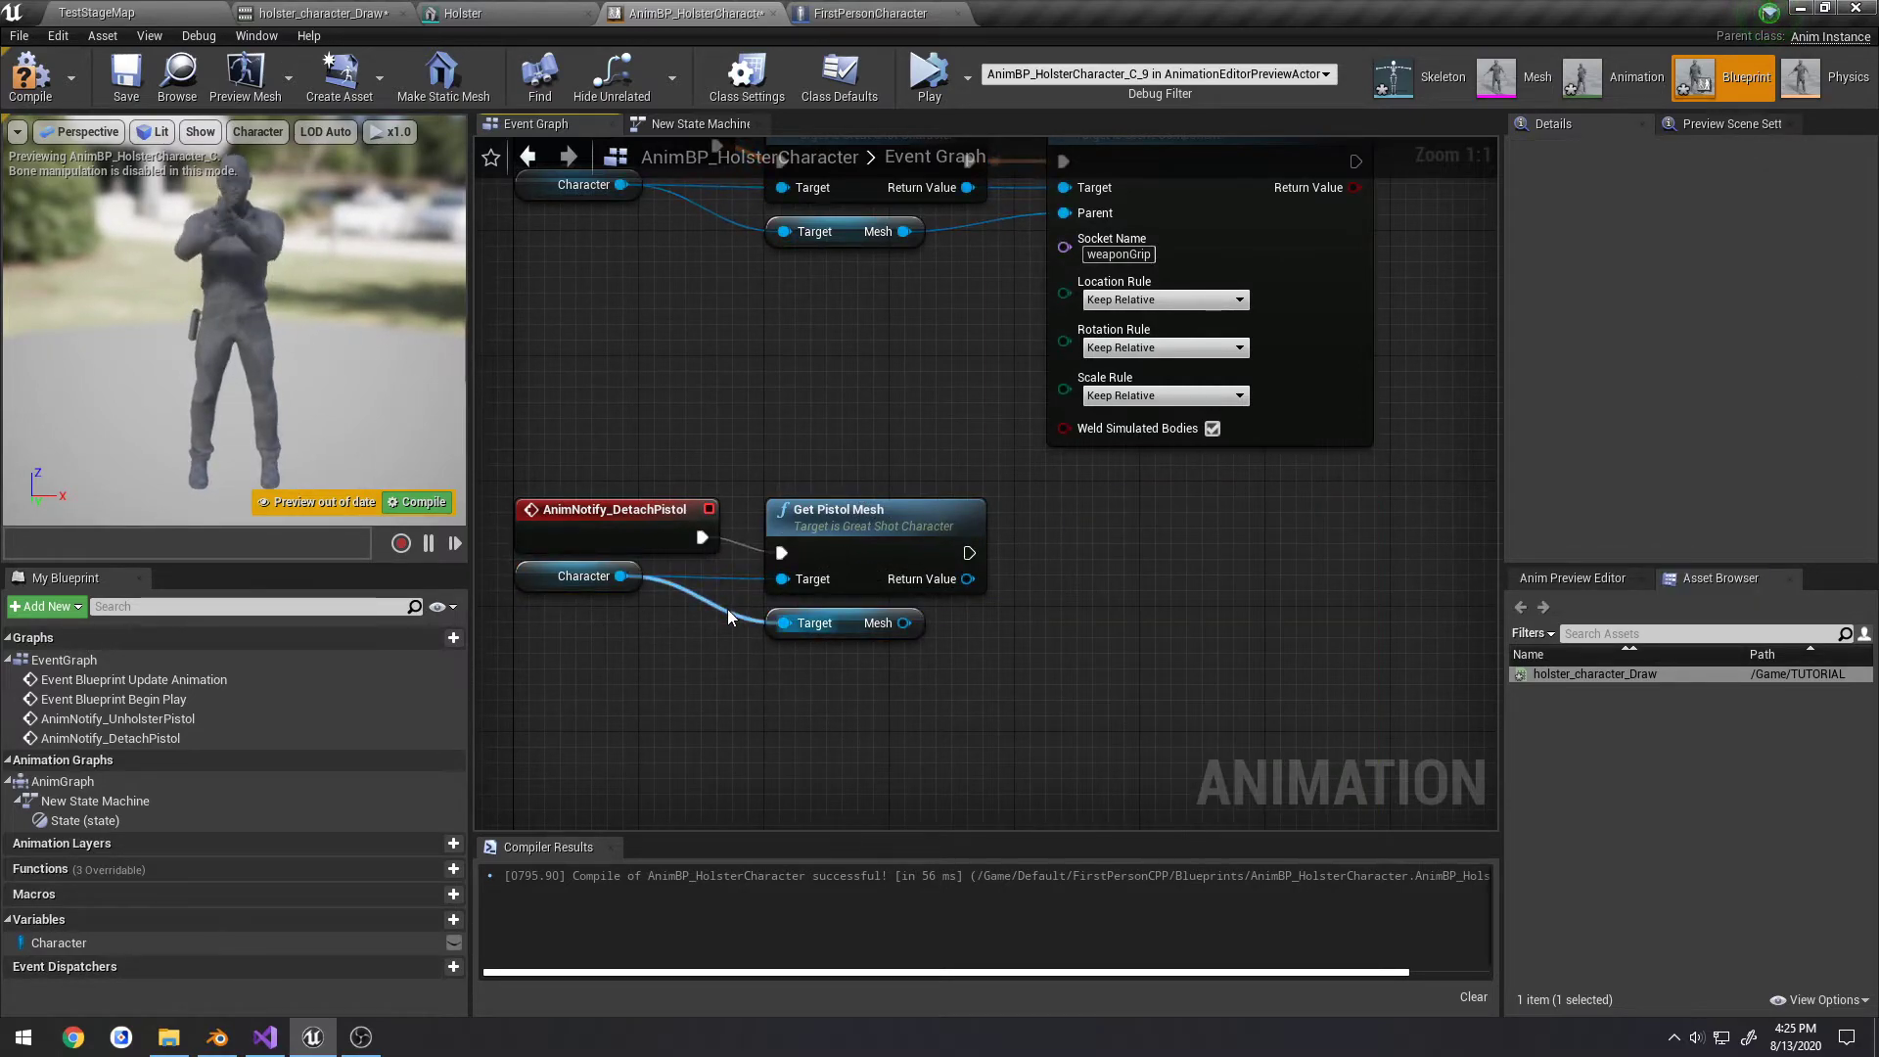
# Wire the pistol mesh into a DetachFromComponent node, compile, and return to the level editor
pyautogui.click(846, 622)
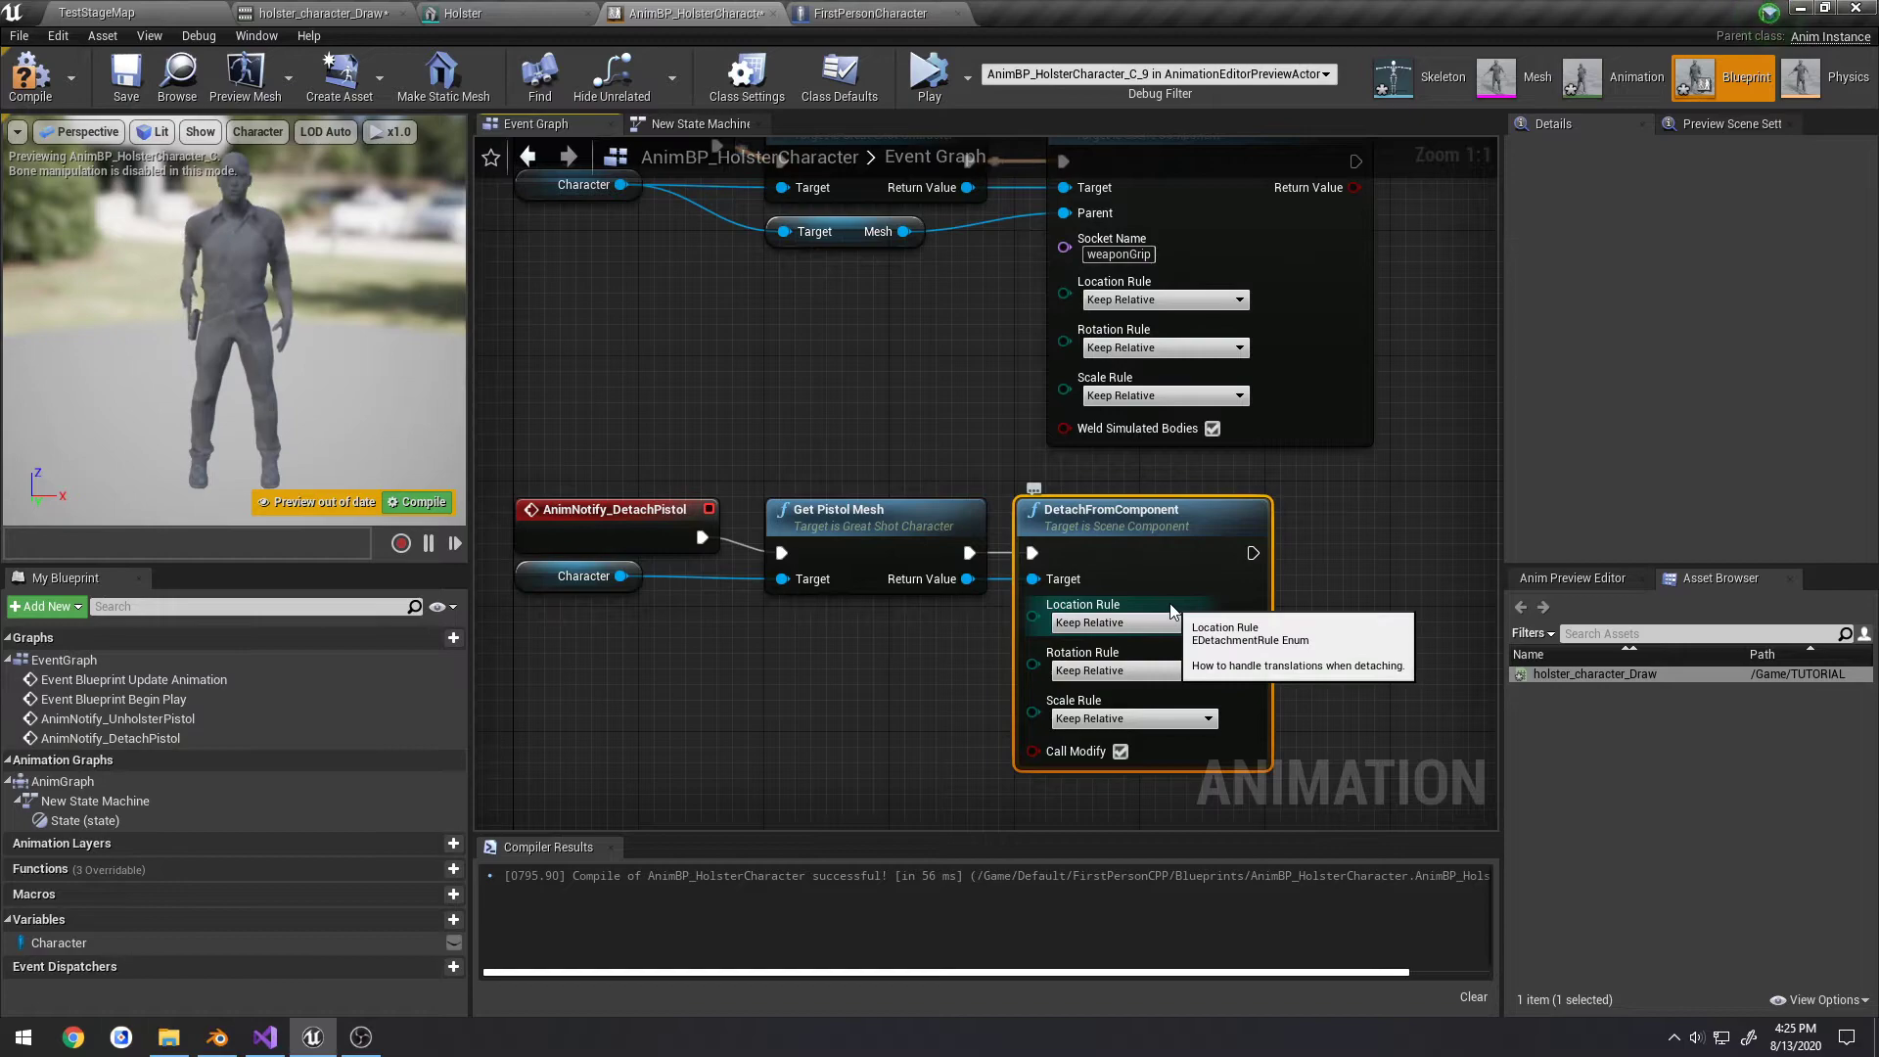
pyautogui.click(125, 75)
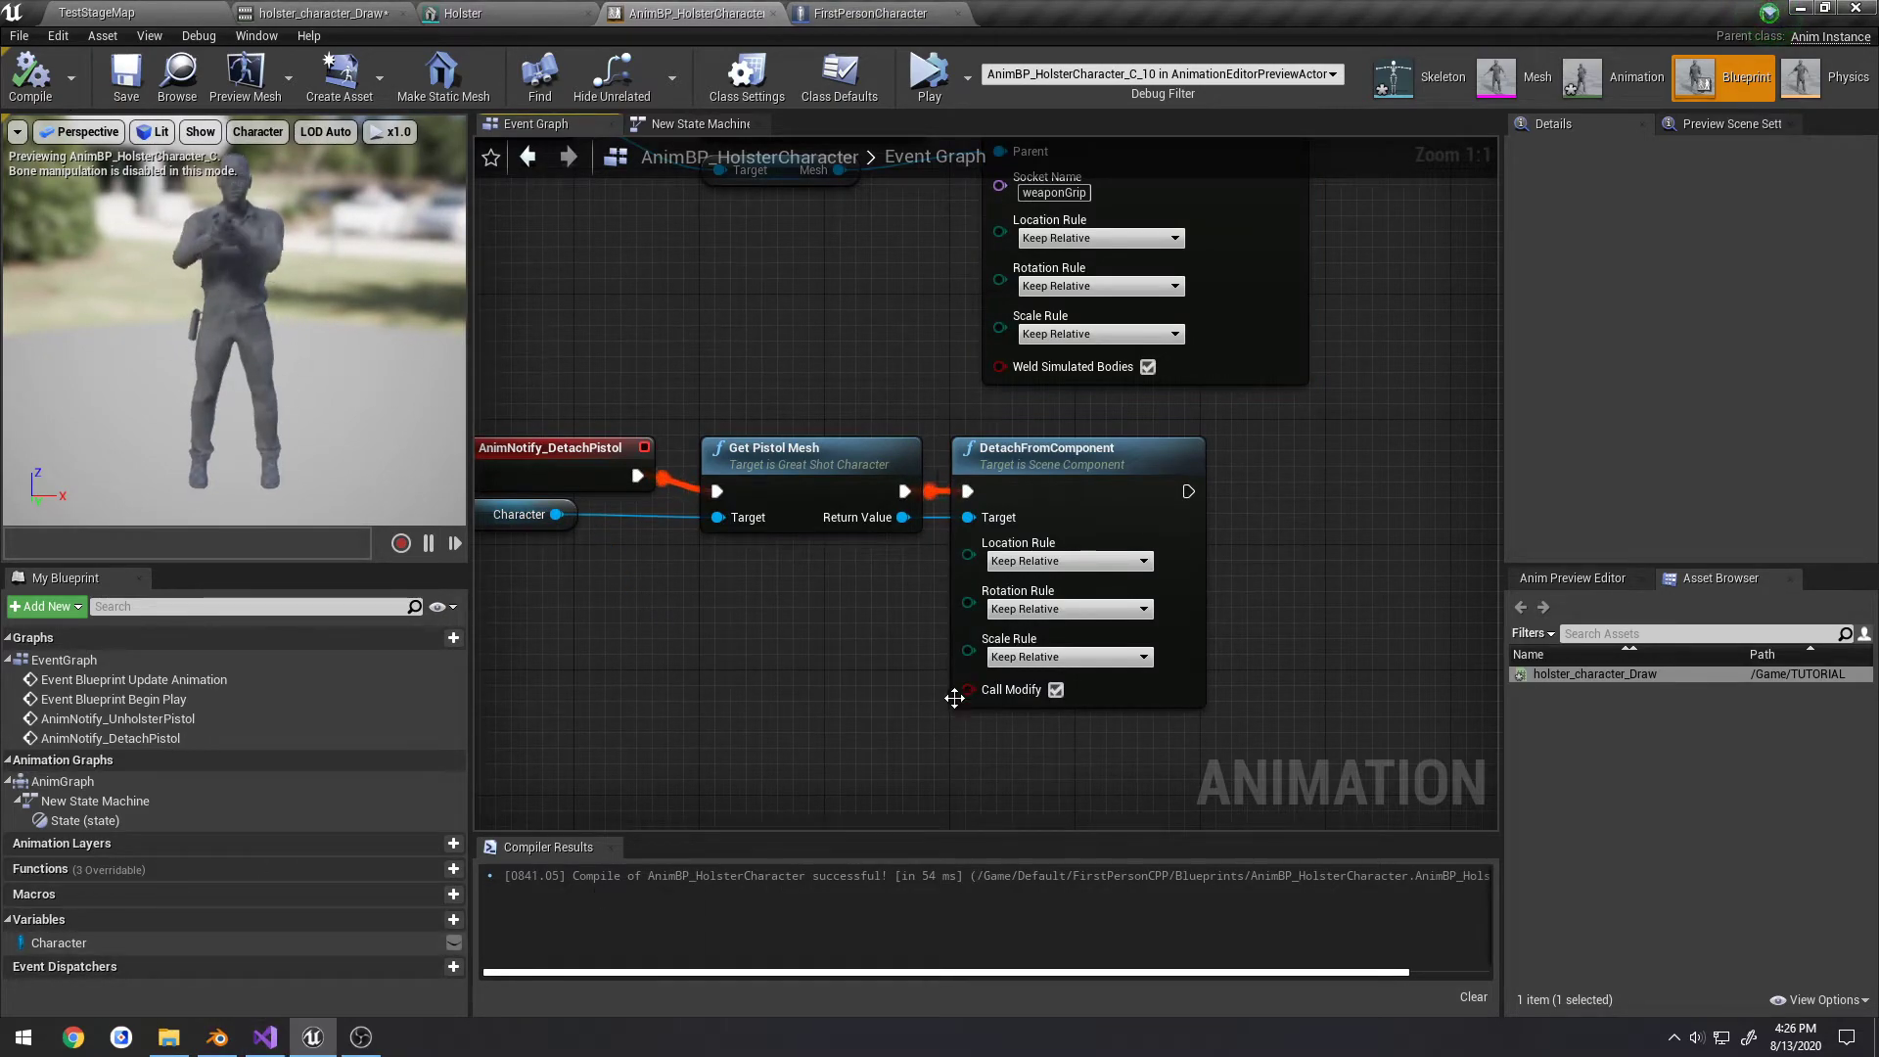
pyautogui.click(125, 74)
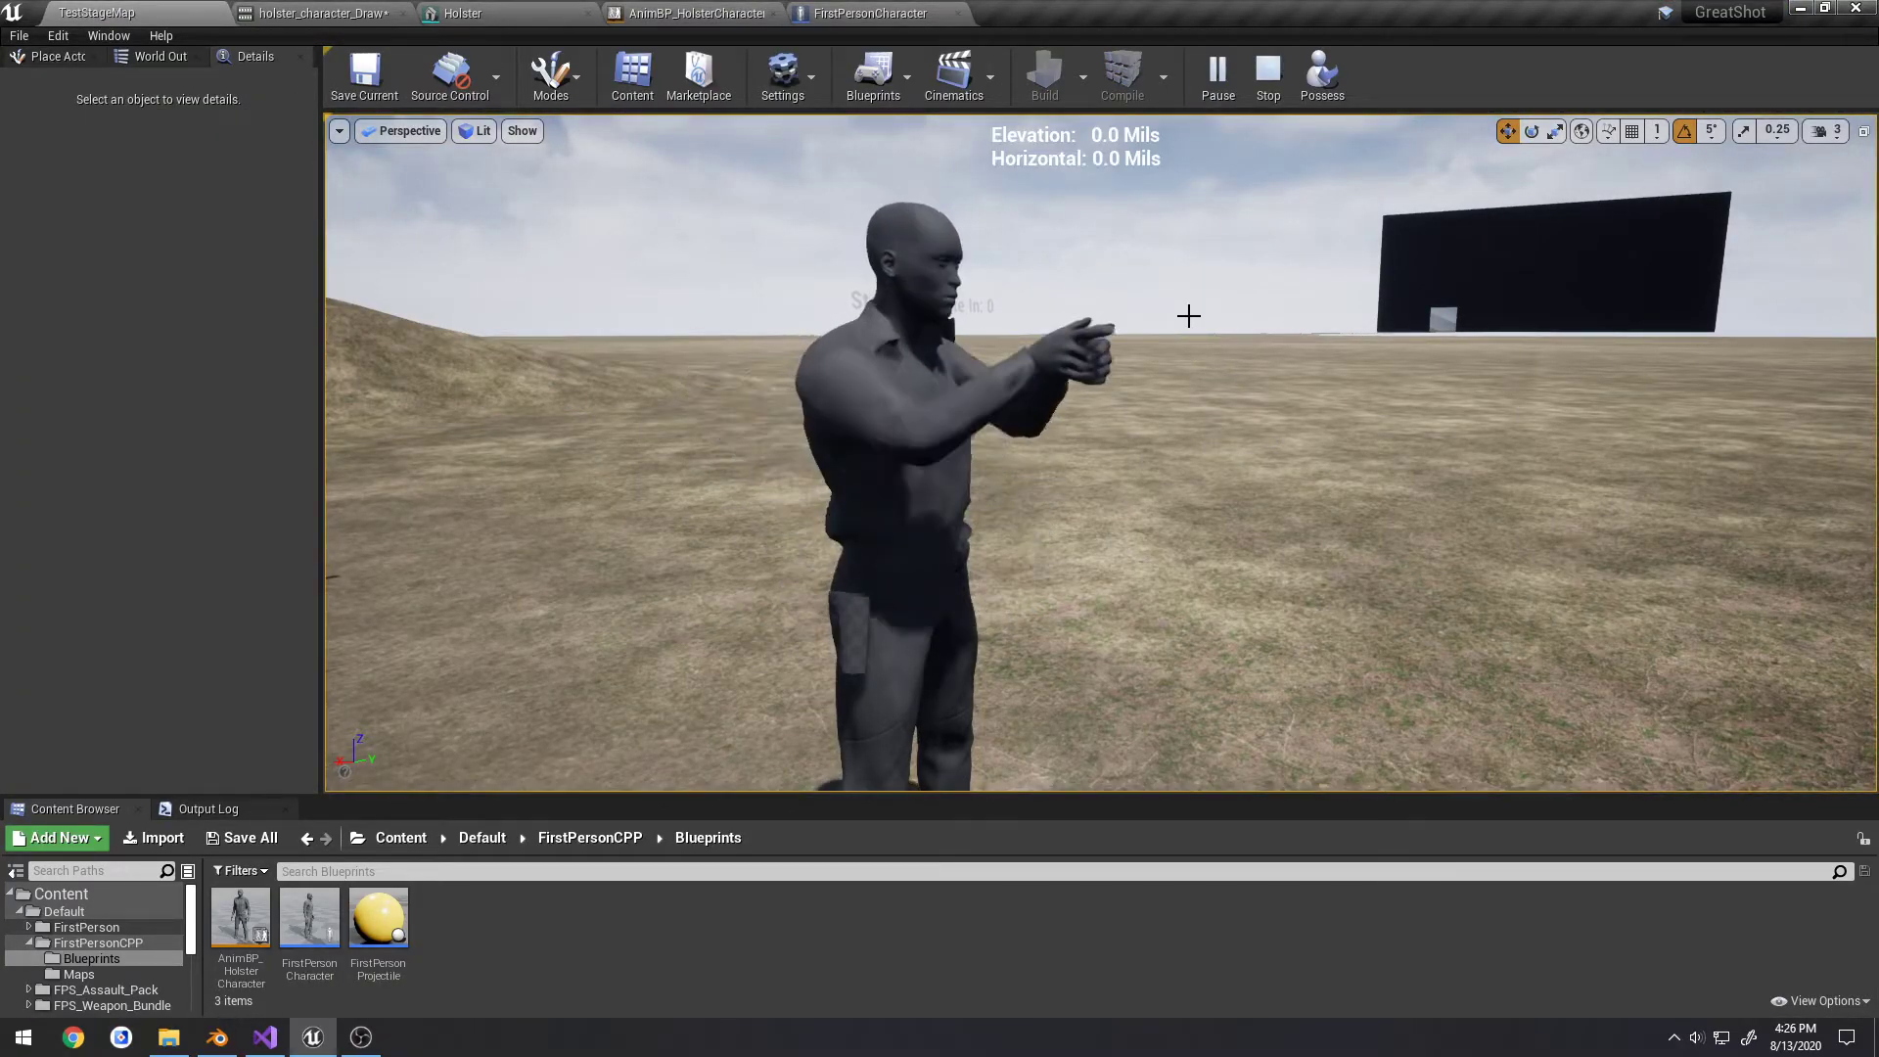
# Stop the play session and return to the holster_character_Draw animation editor
pyautogui.click(1266, 77)
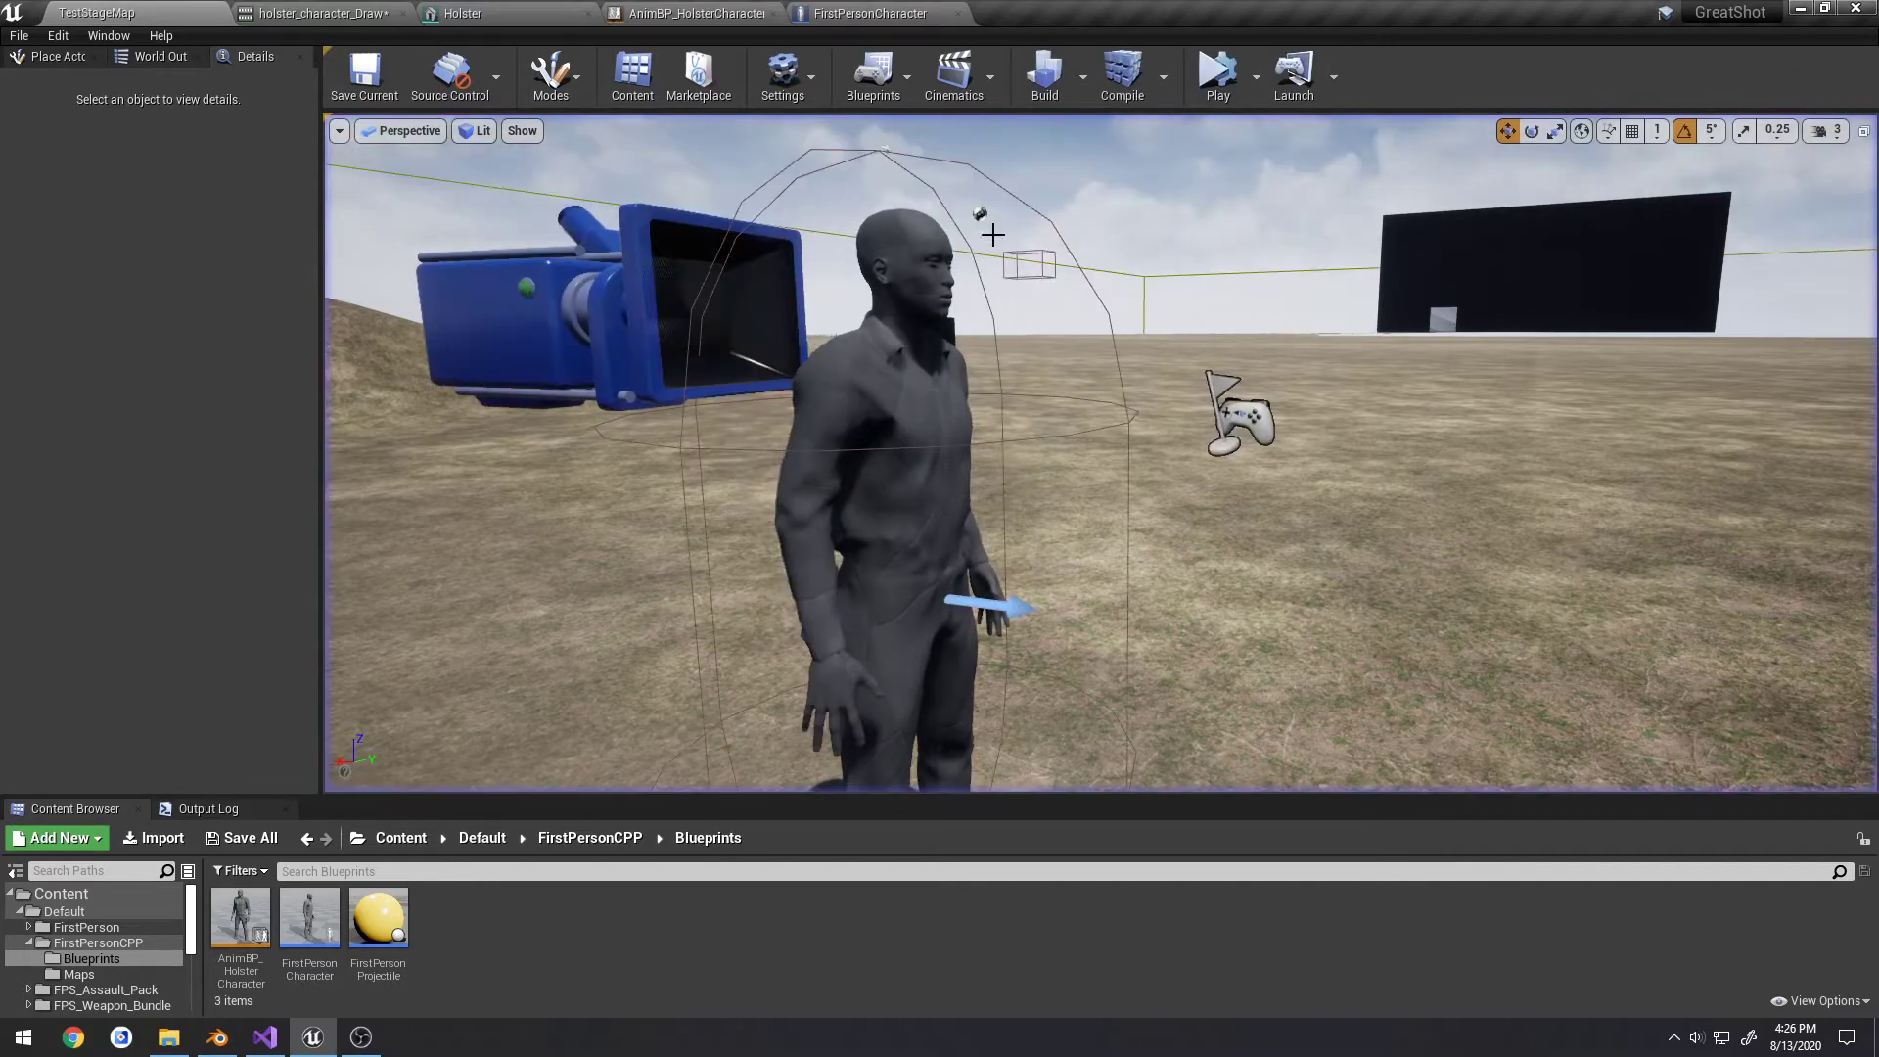
pyautogui.click(323, 14)
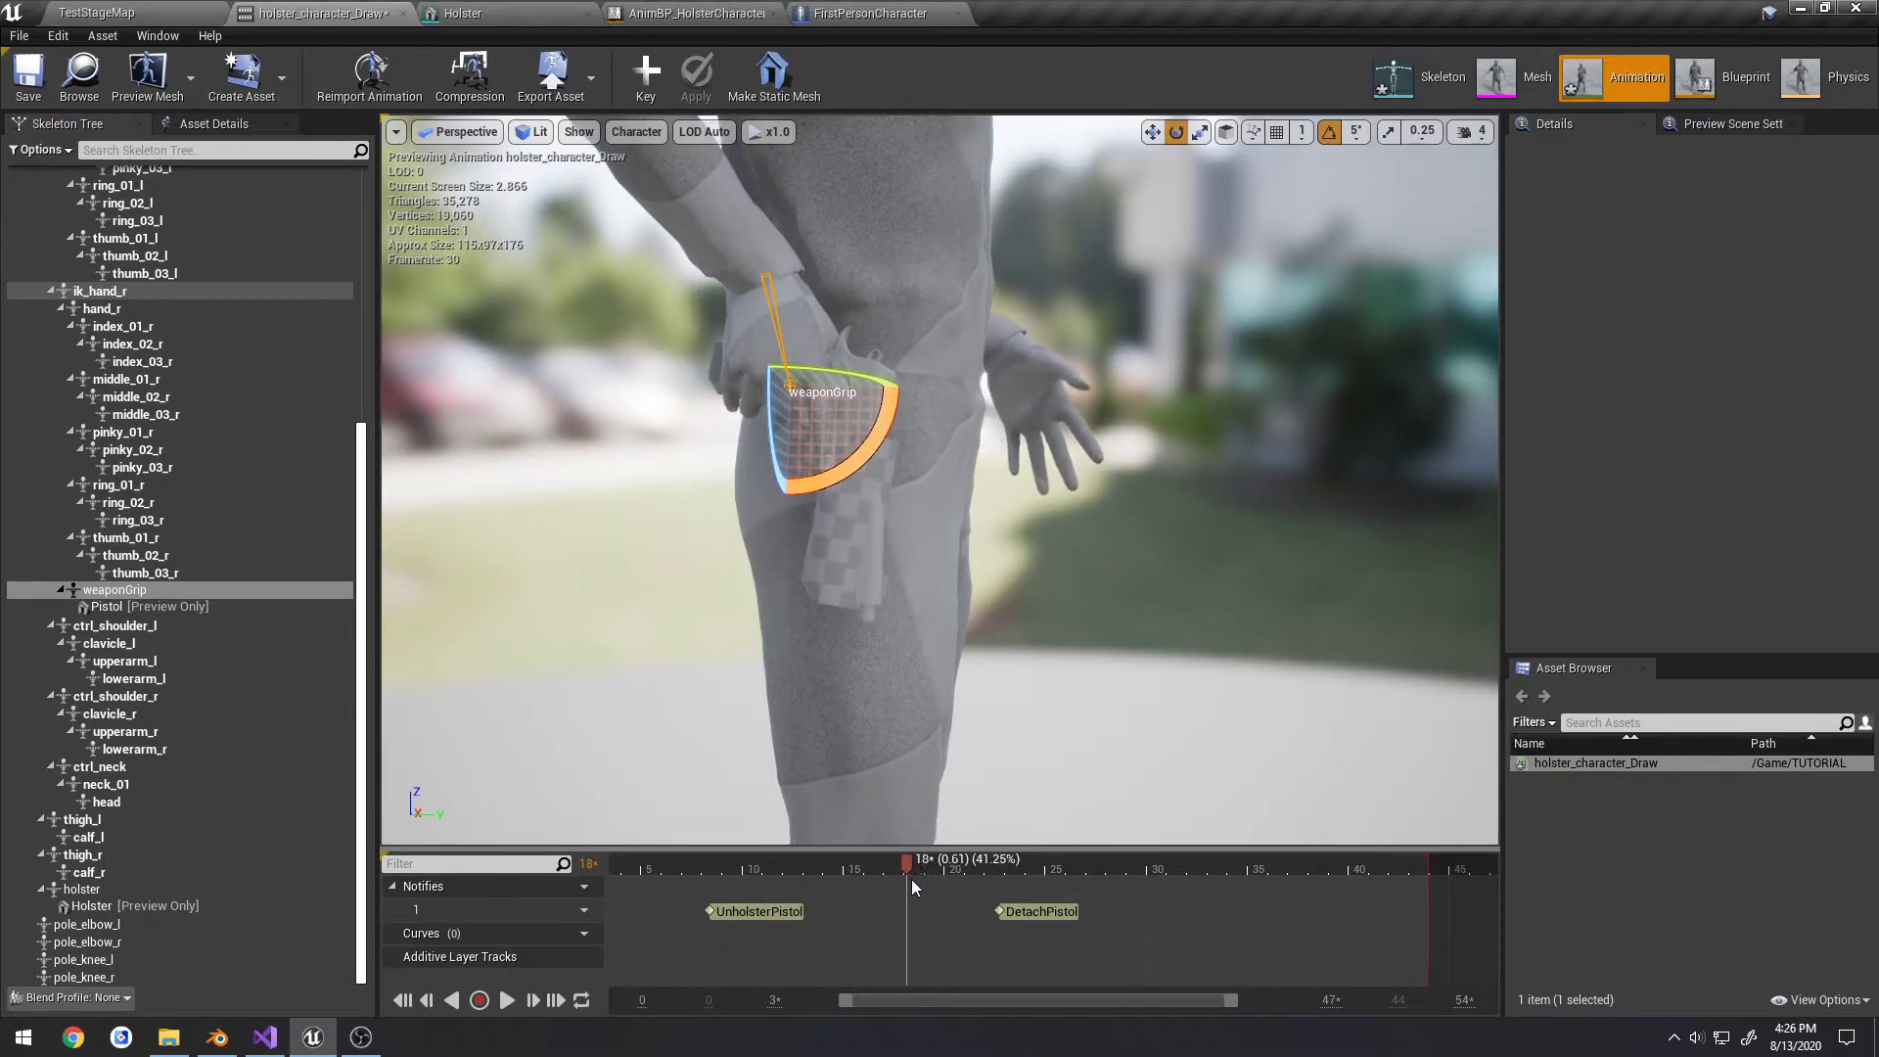
# Retime the notifies, moving UnholsterPistol to a later frame on the Notifies track
pyautogui.moveTo(904, 859); pyautogui.dragTo(928, 859)
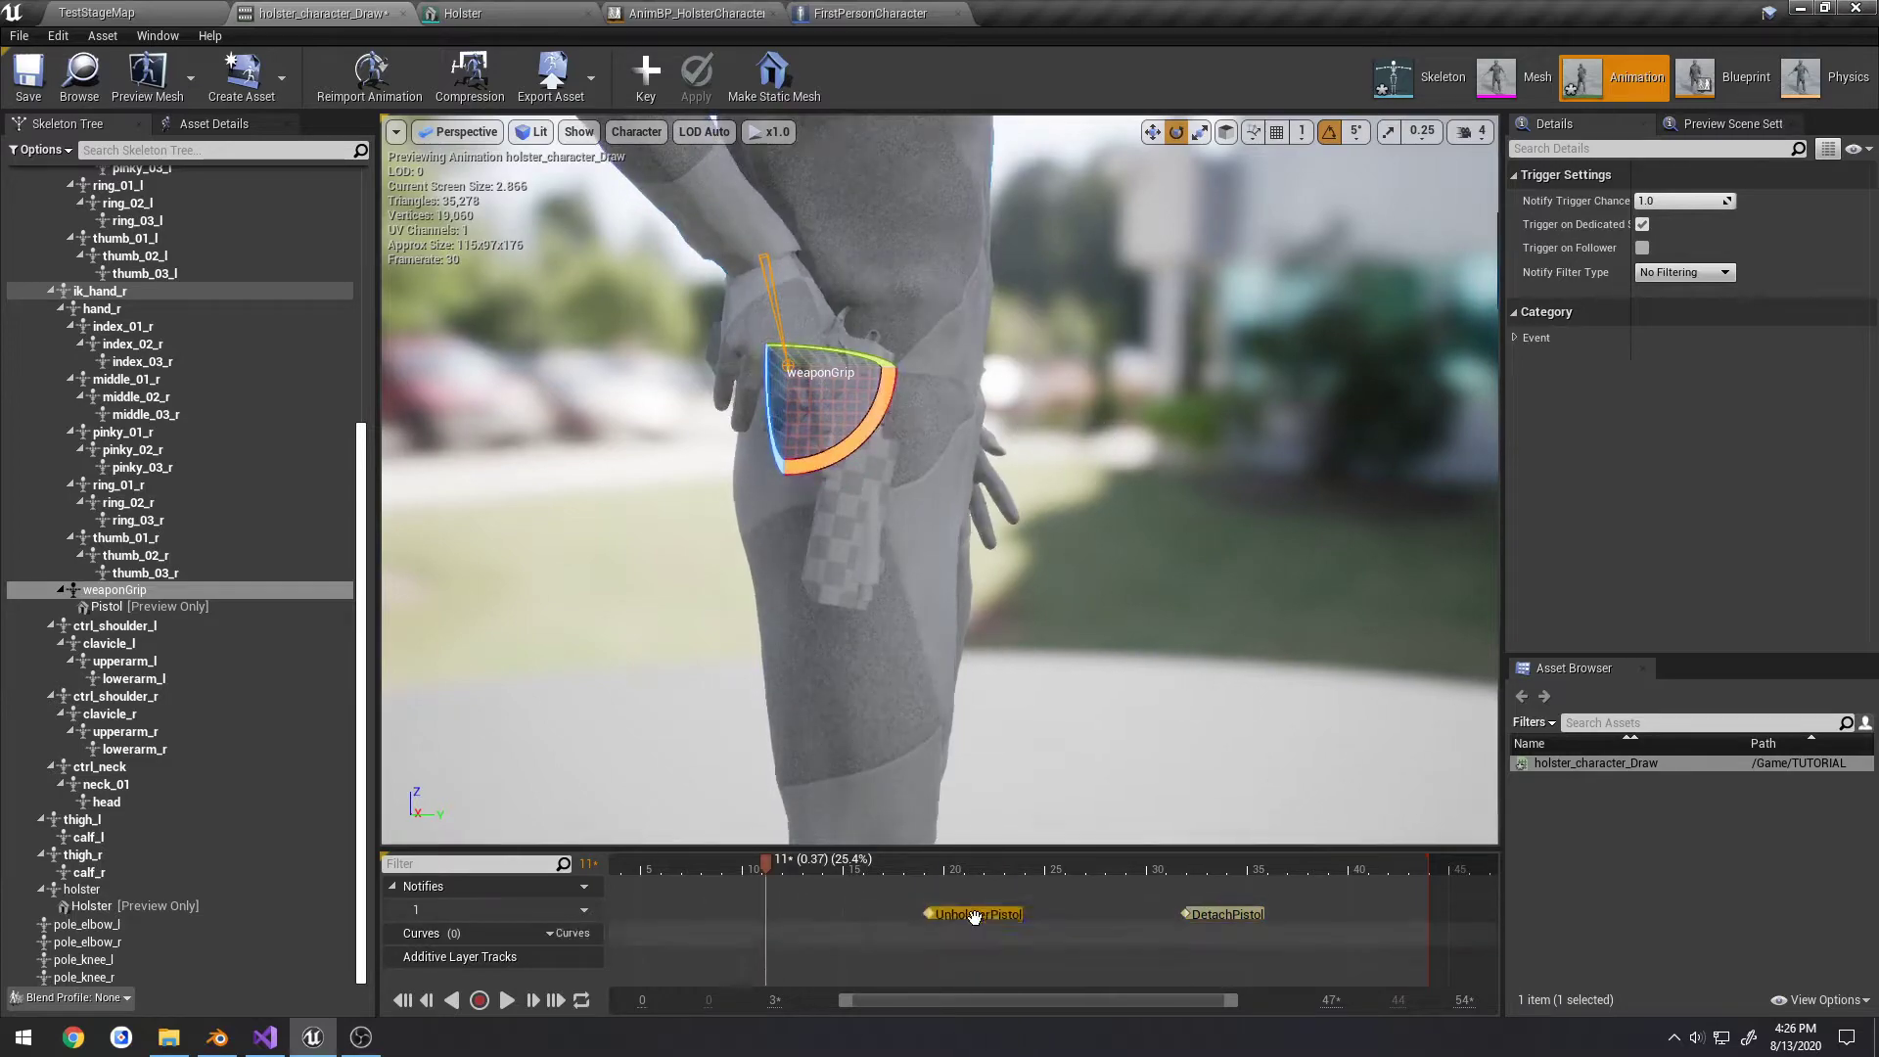
pyautogui.moveTo(762, 862); pyautogui.dragTo(921, 861)
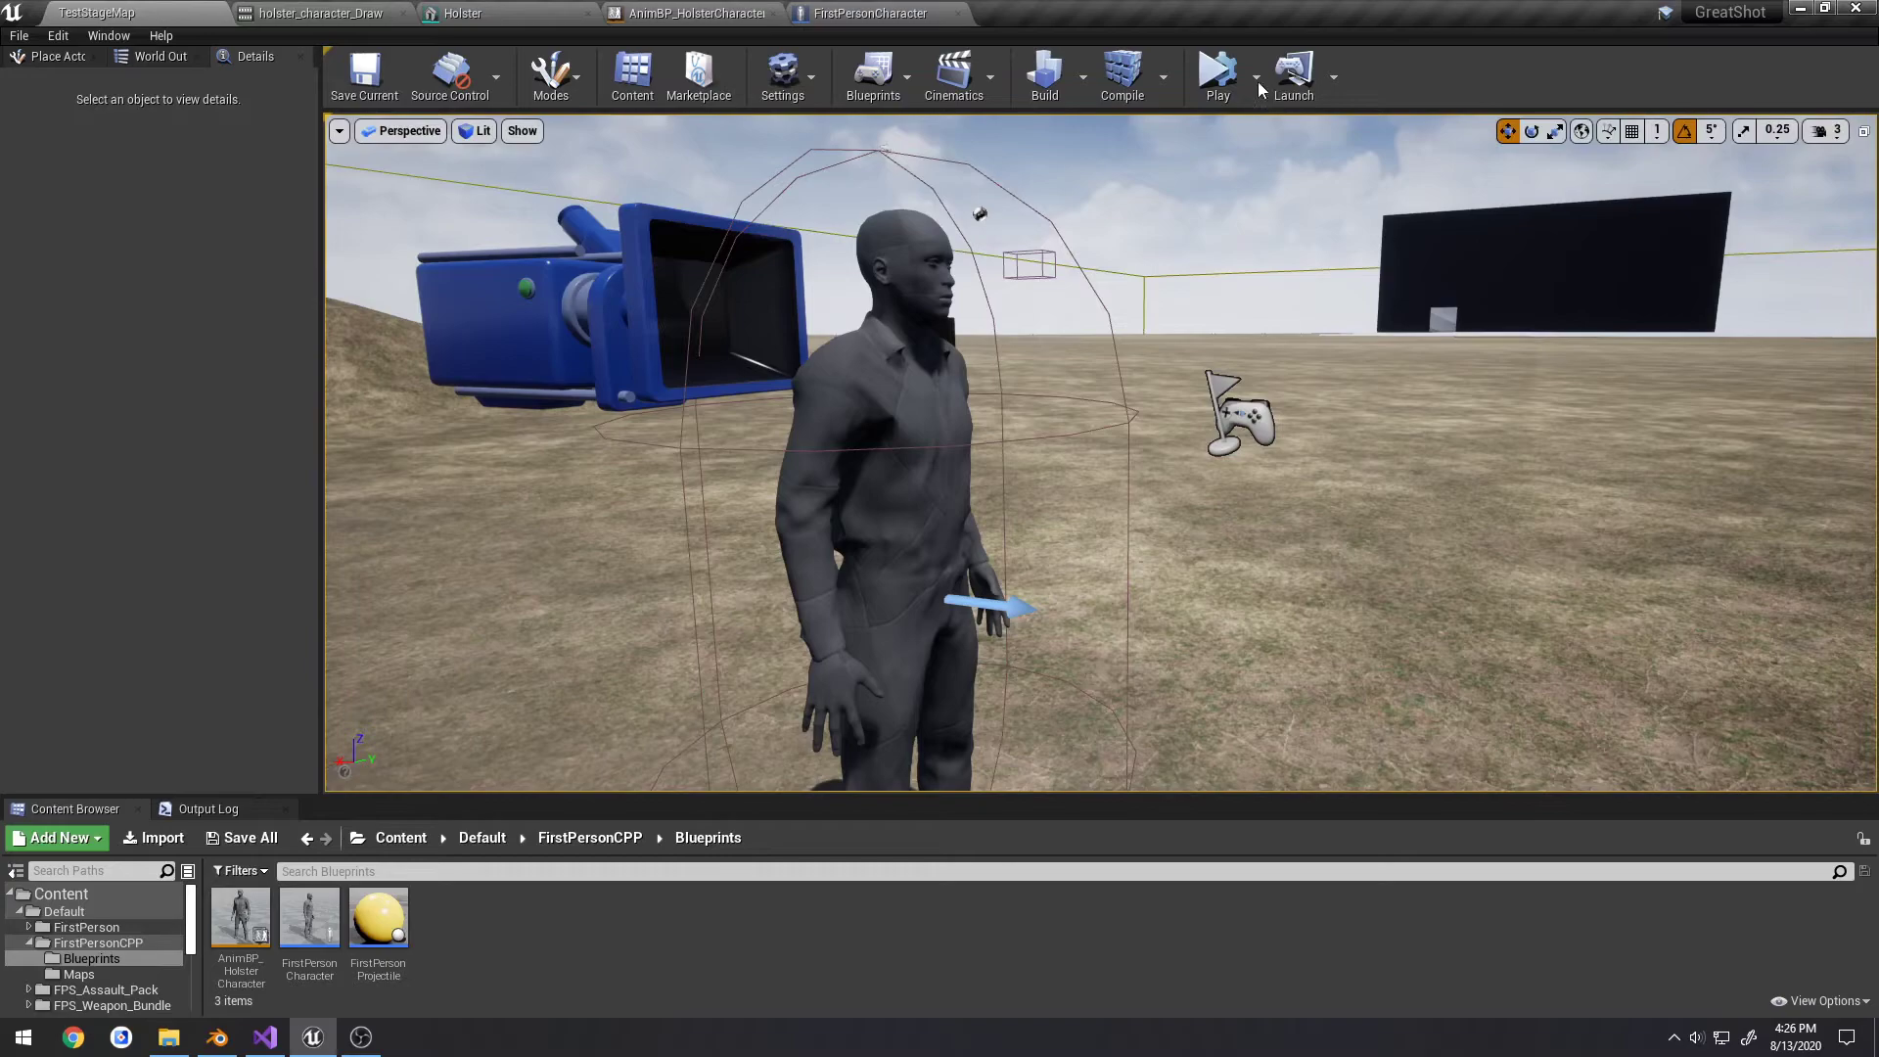
# Run a quick play test, stop it, and start playing again paused
pyautogui.click(1215, 72)
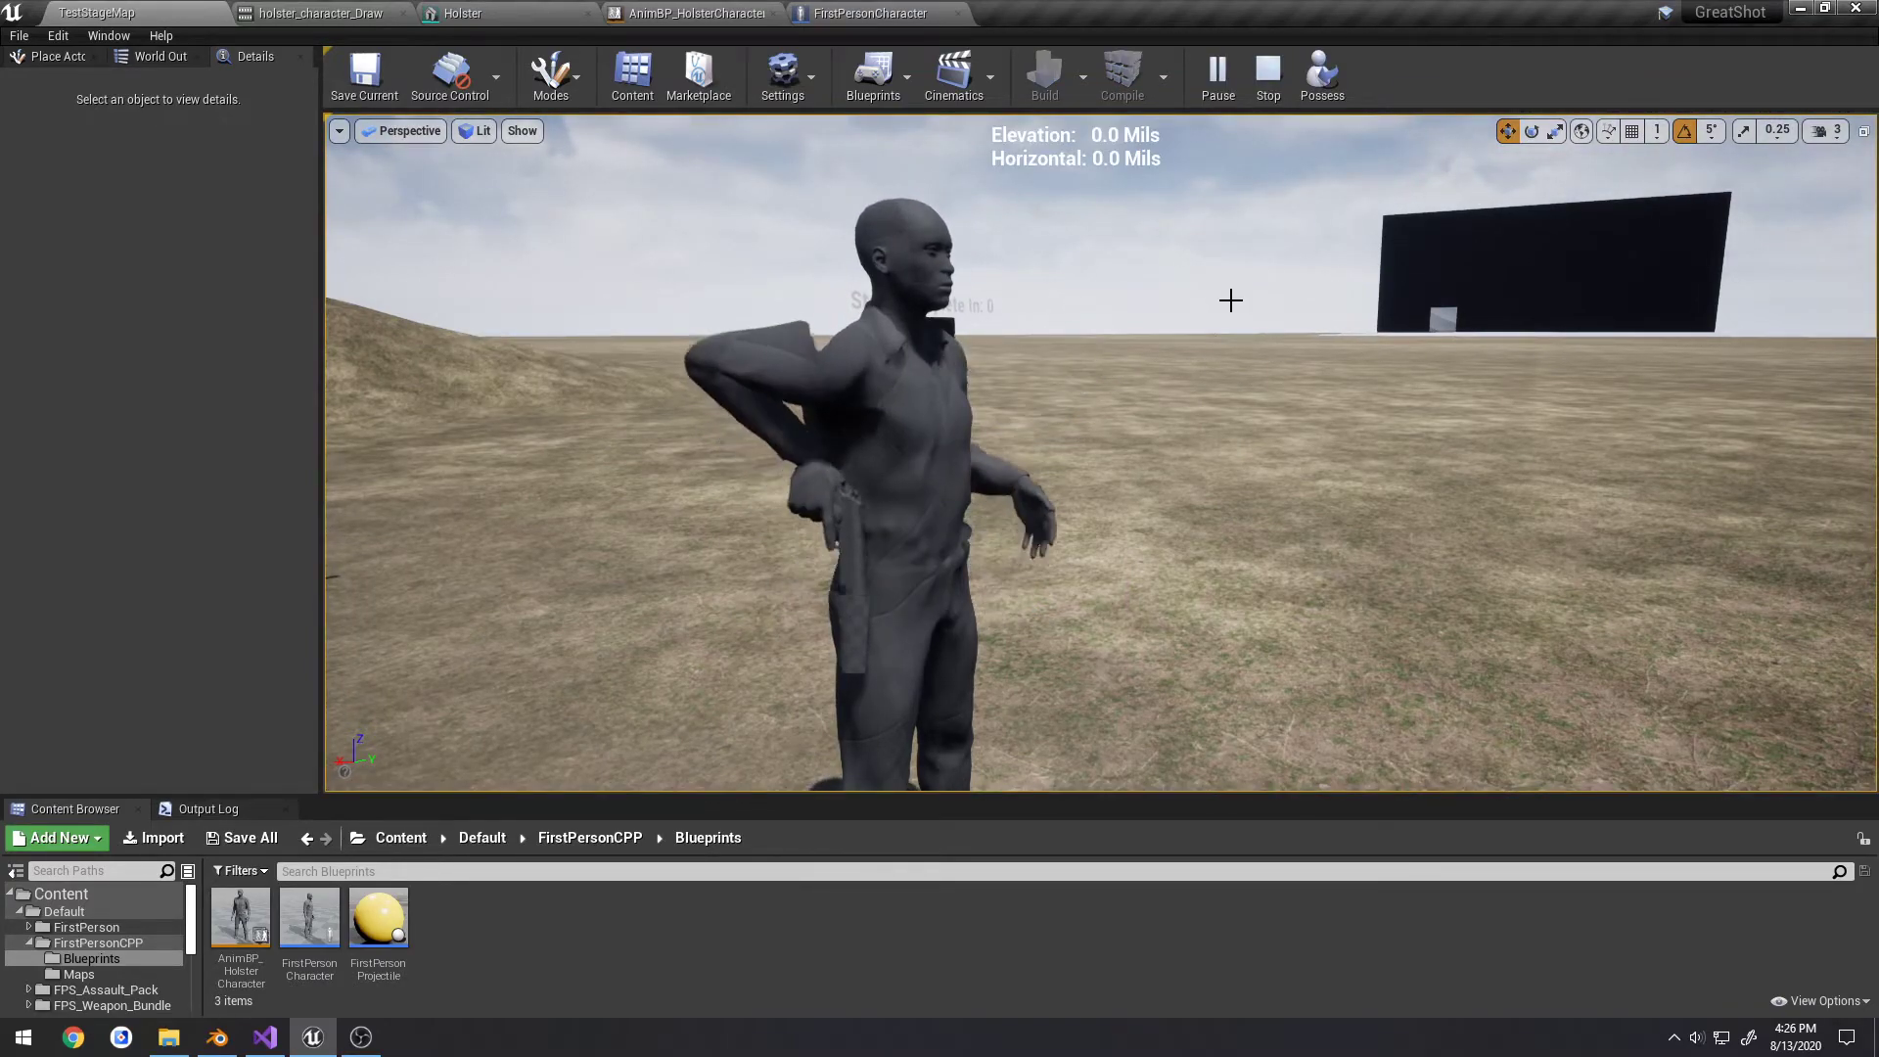
pyautogui.click(1216, 74)
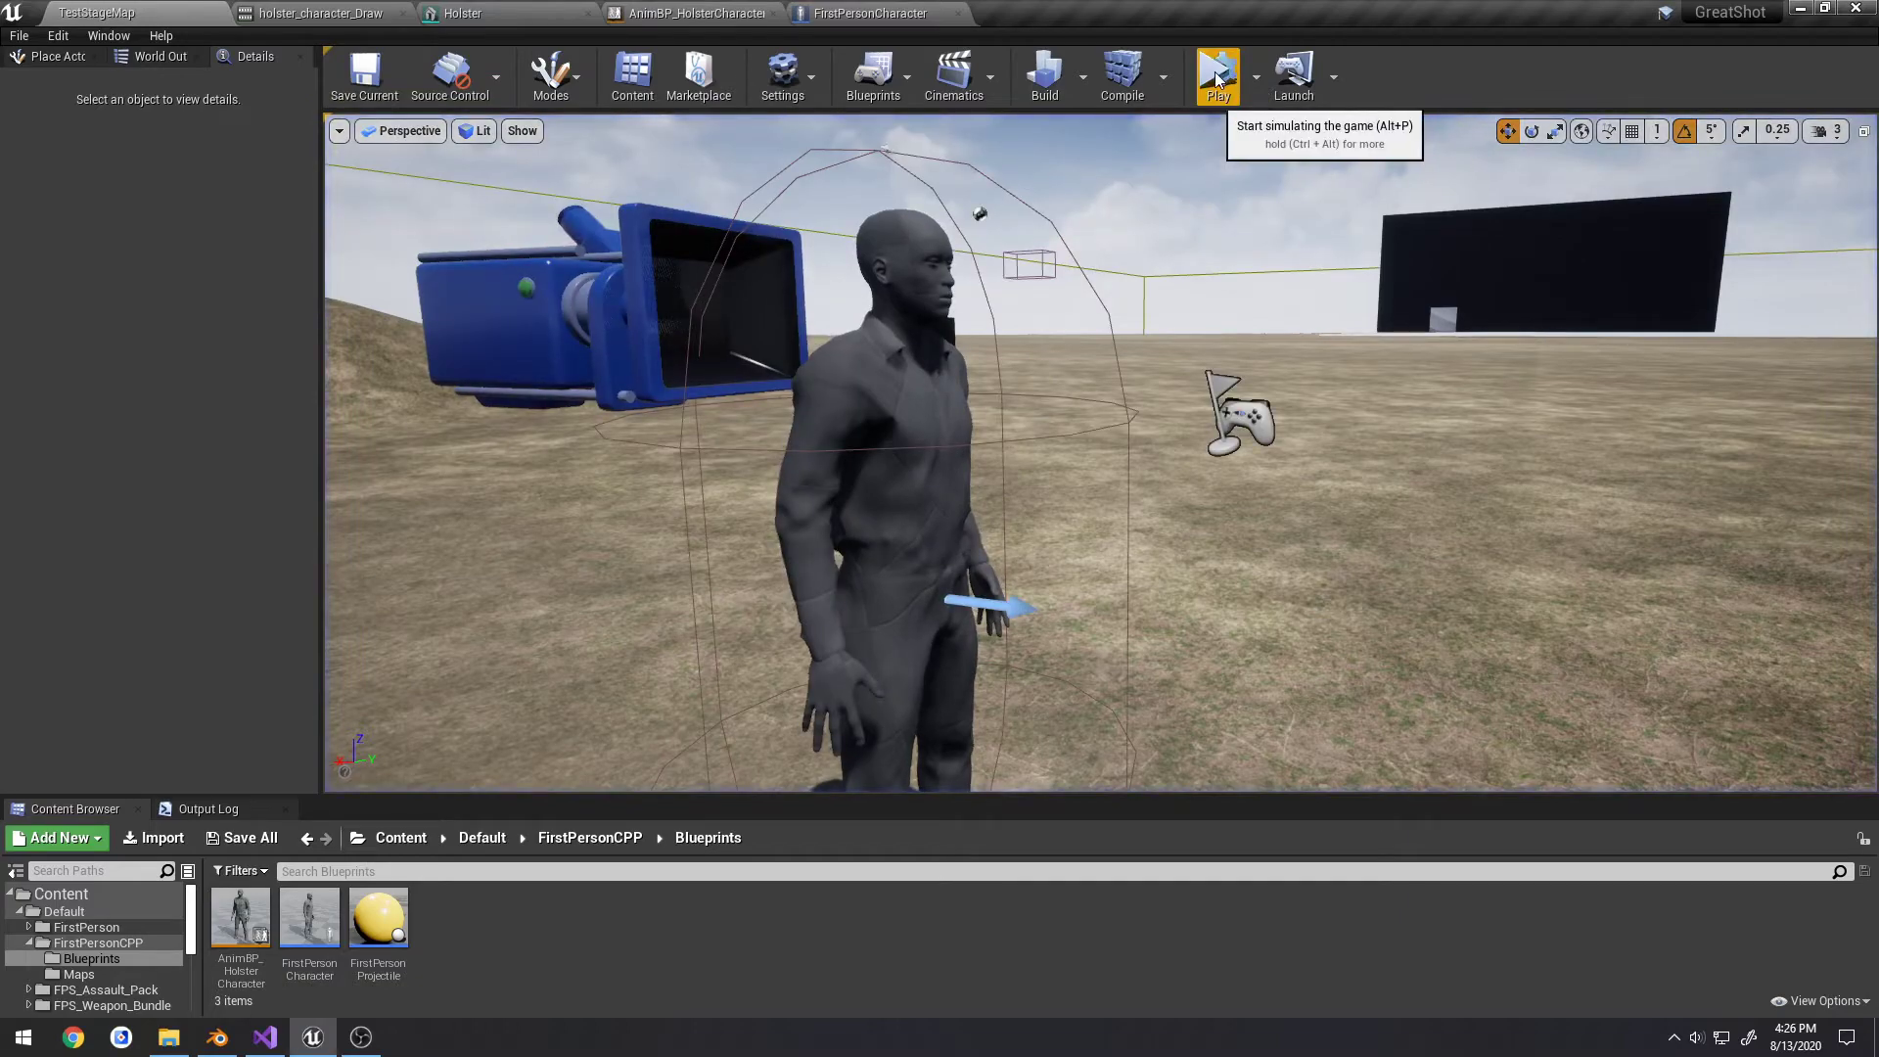
pyautogui.click(1218, 75)
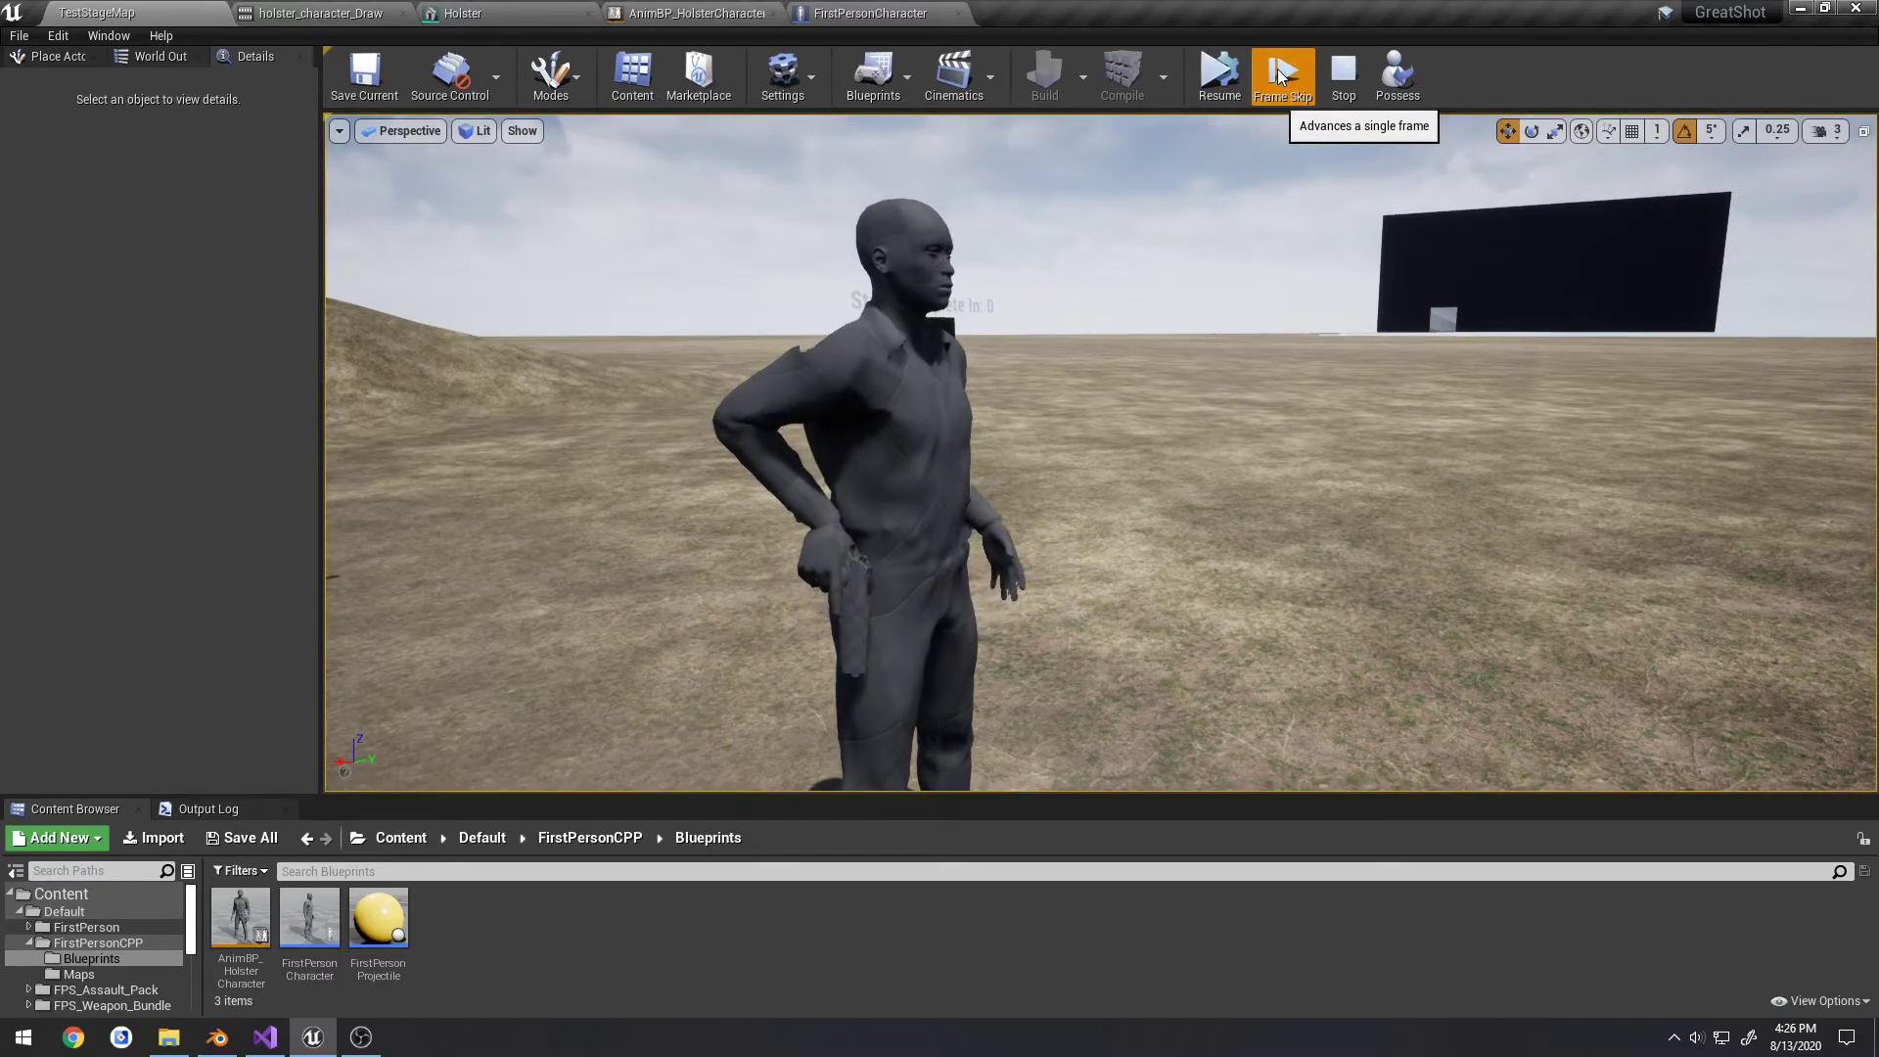
# Step frame by frame until the pistol leaves the holster and reaches the aim pose
pyautogui.click(1282, 74)
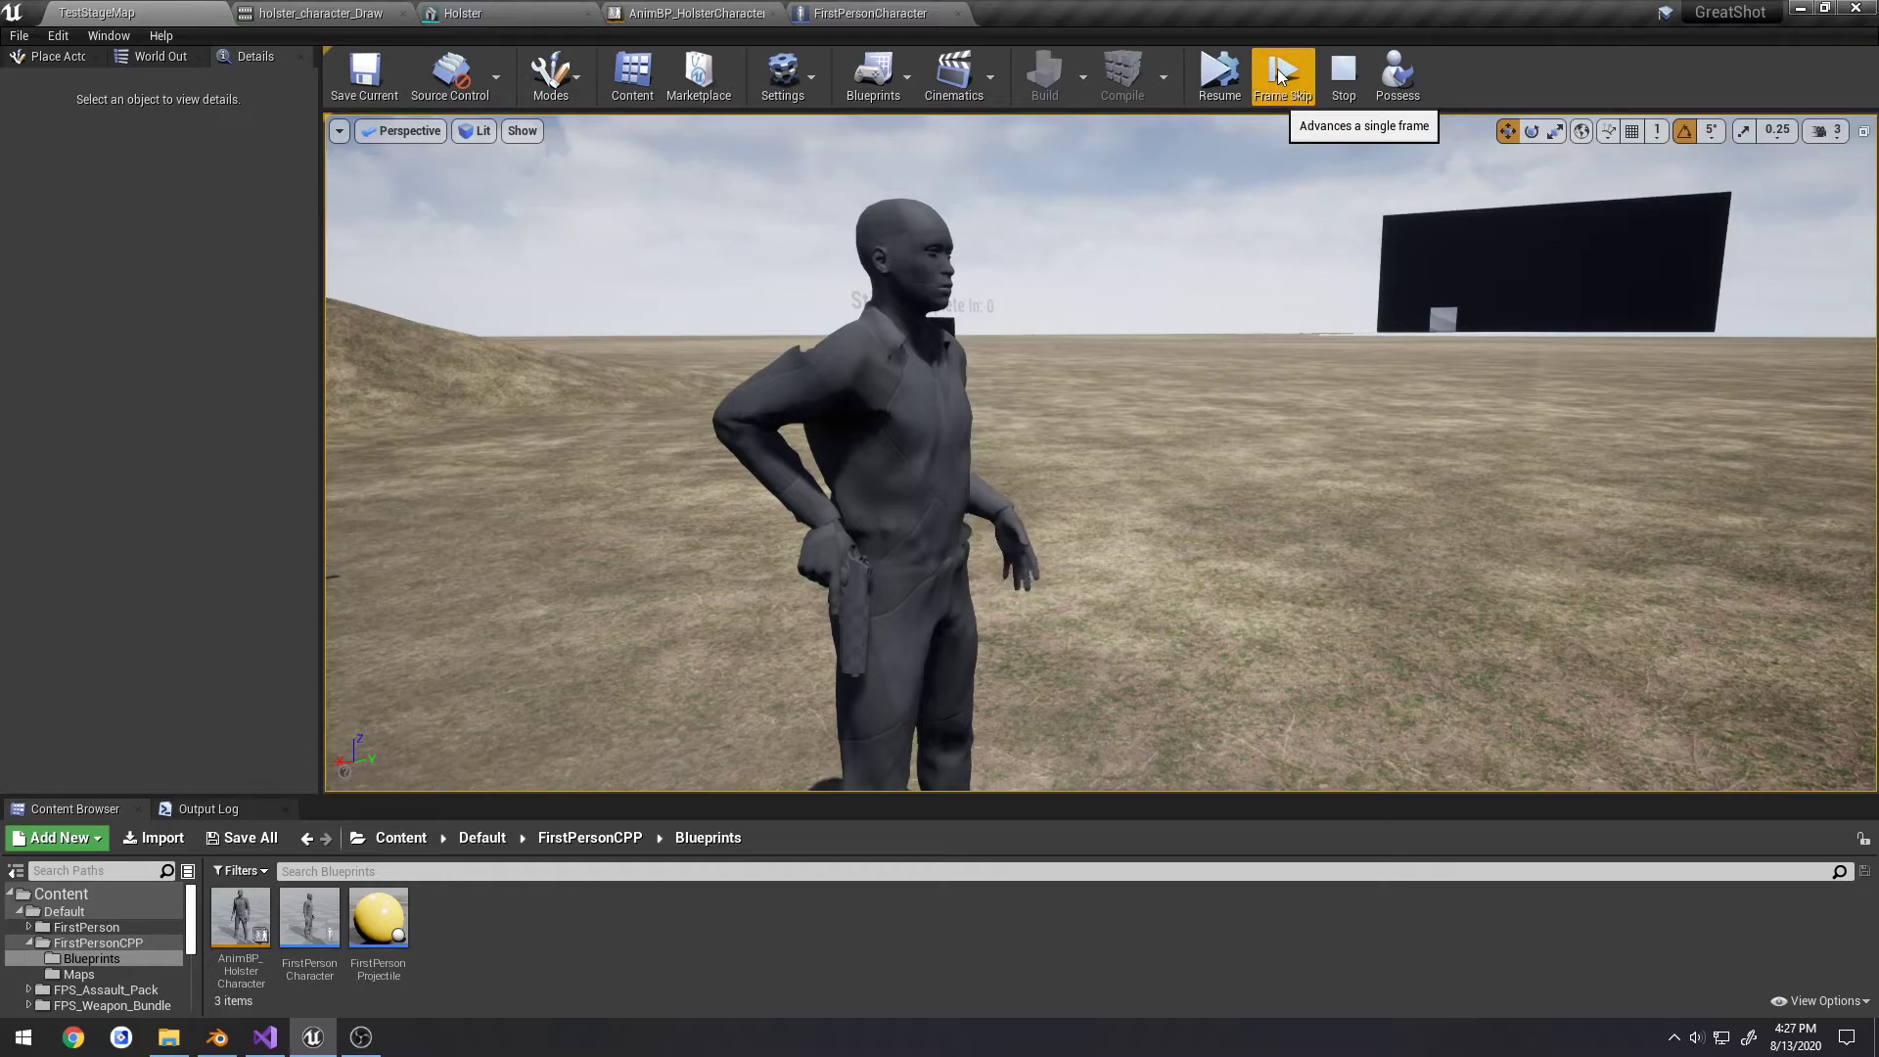
pyautogui.click(1282, 75)
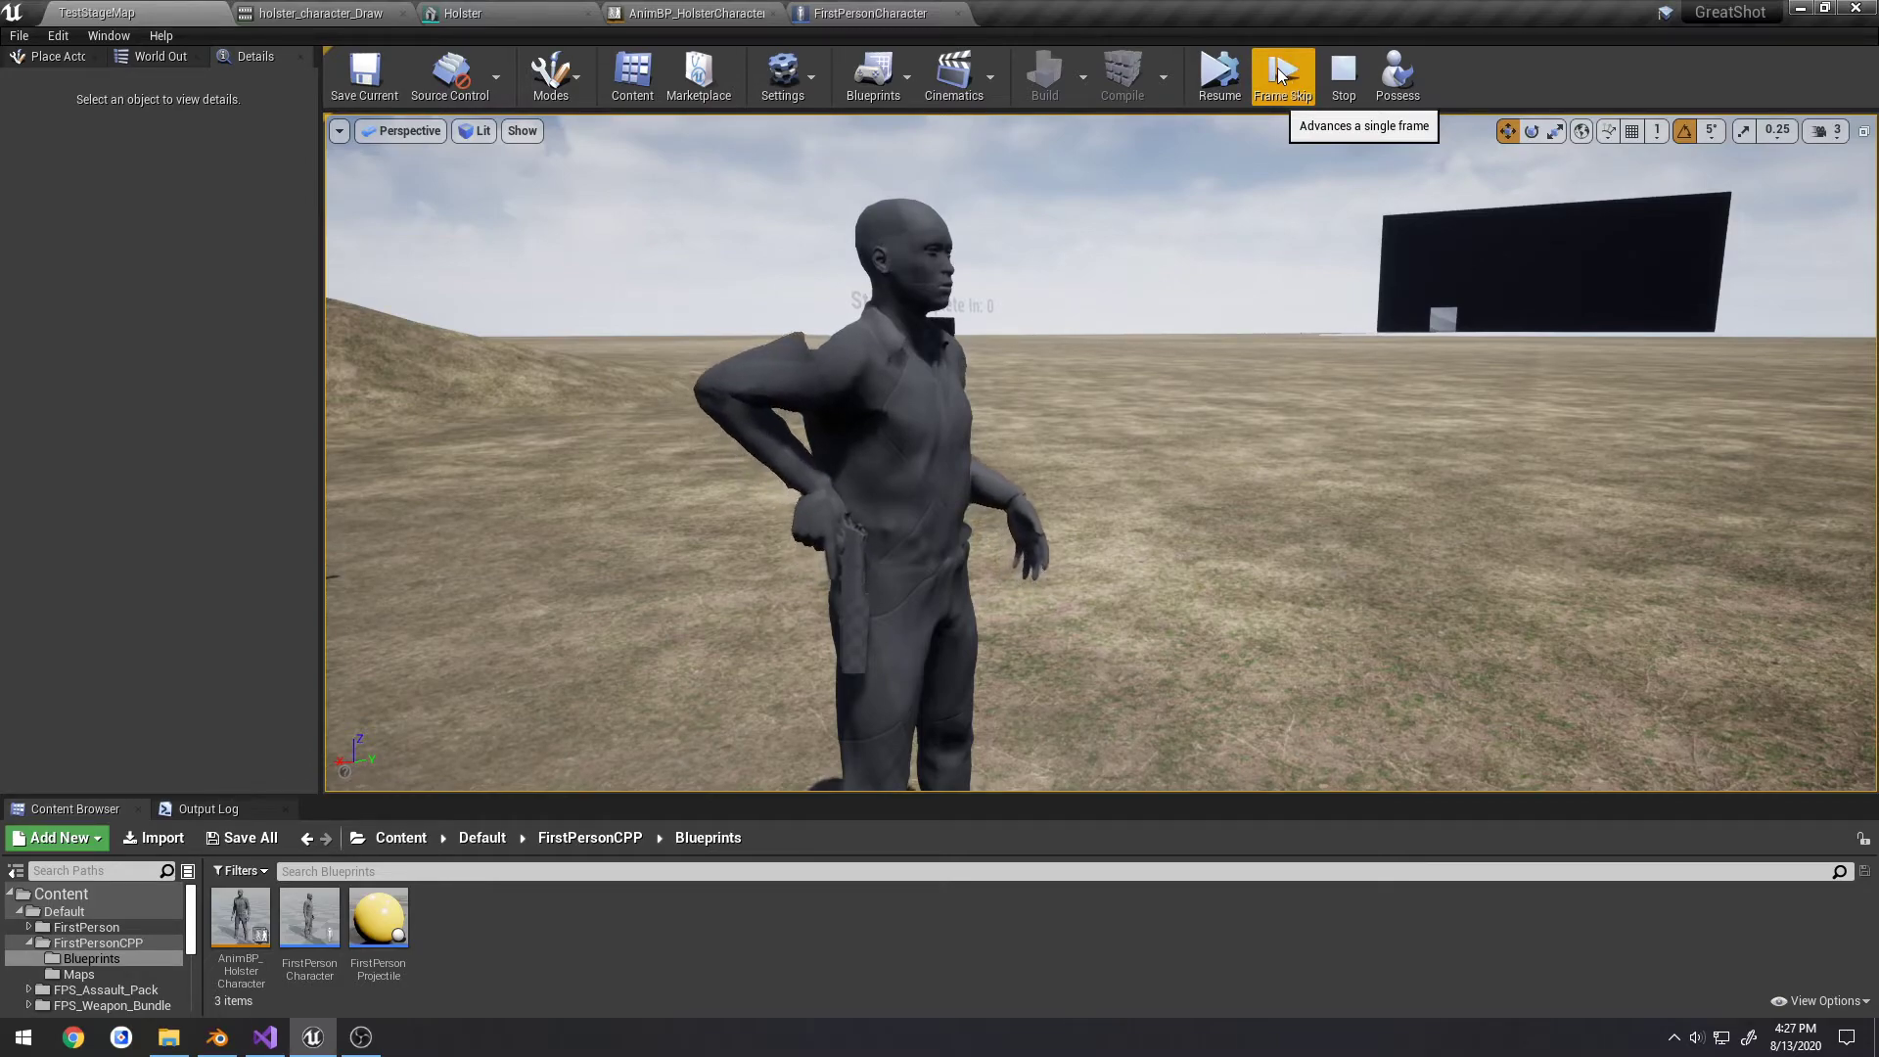
pyautogui.click(1280, 74)
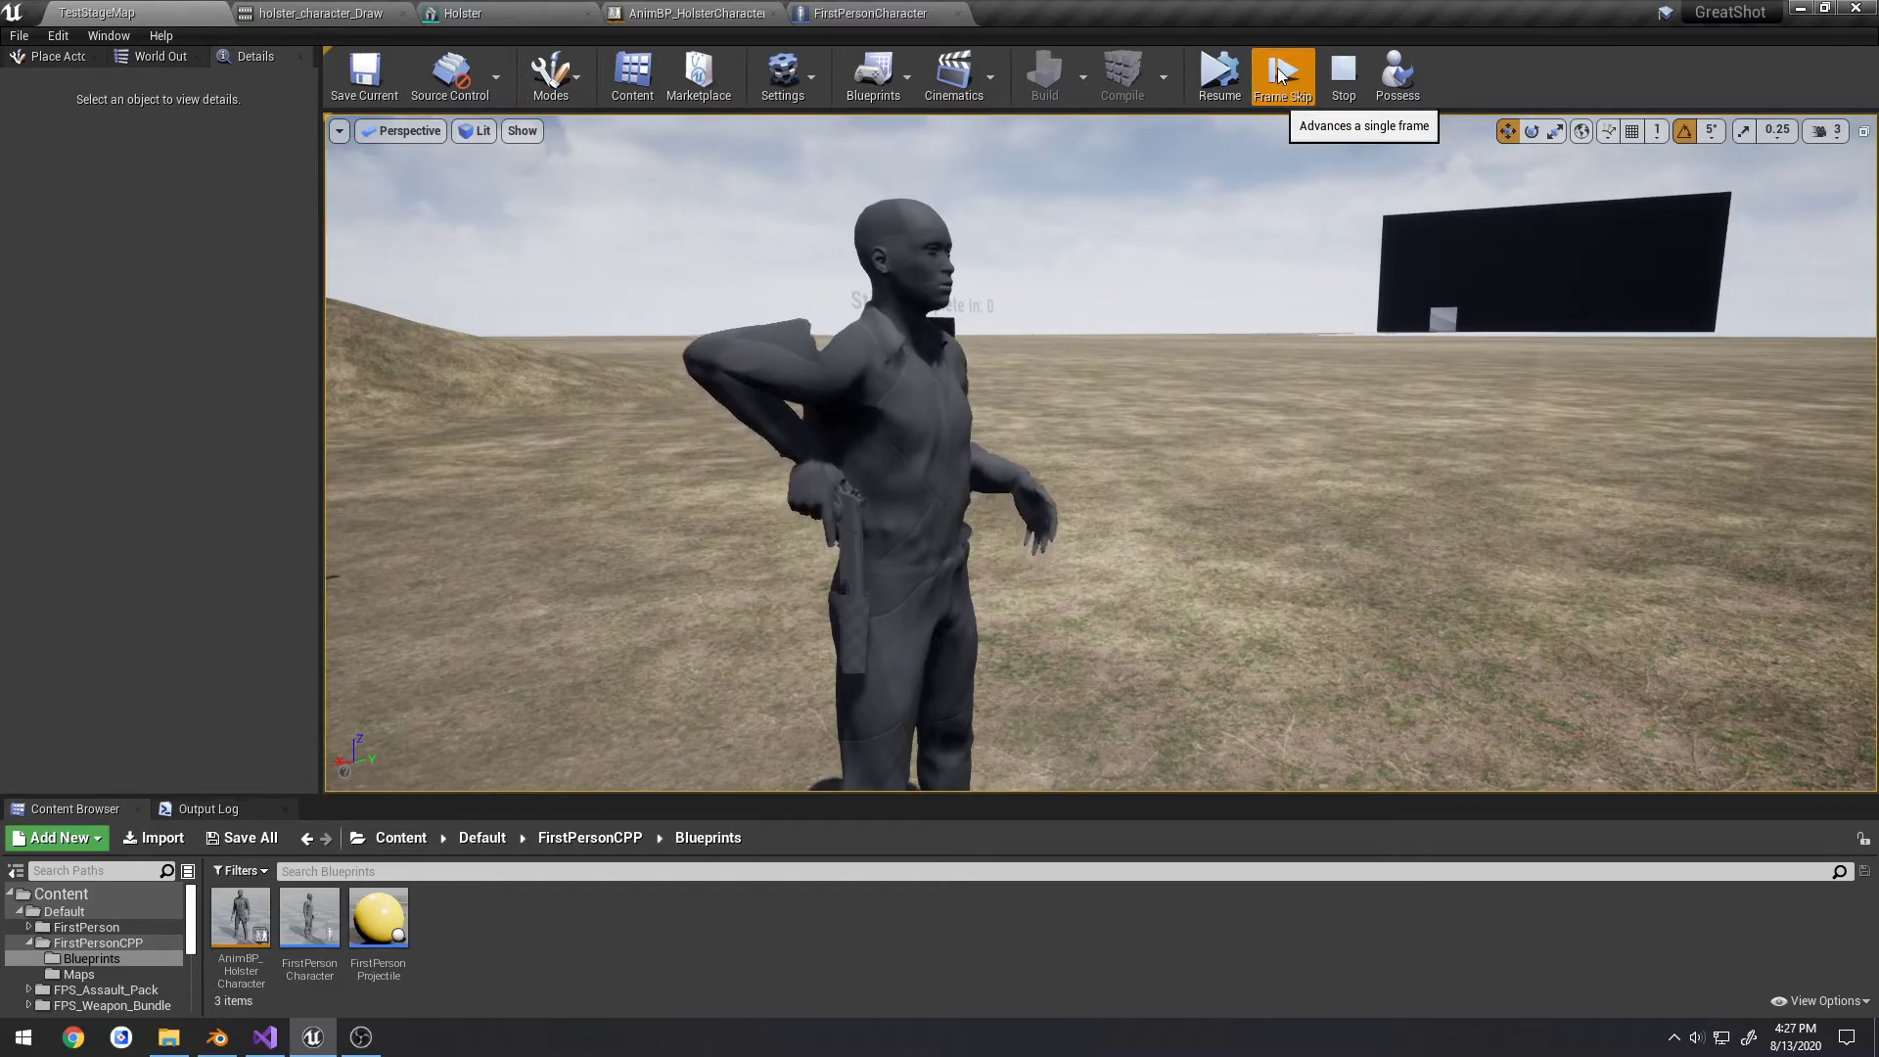
pyautogui.click(1282, 74)
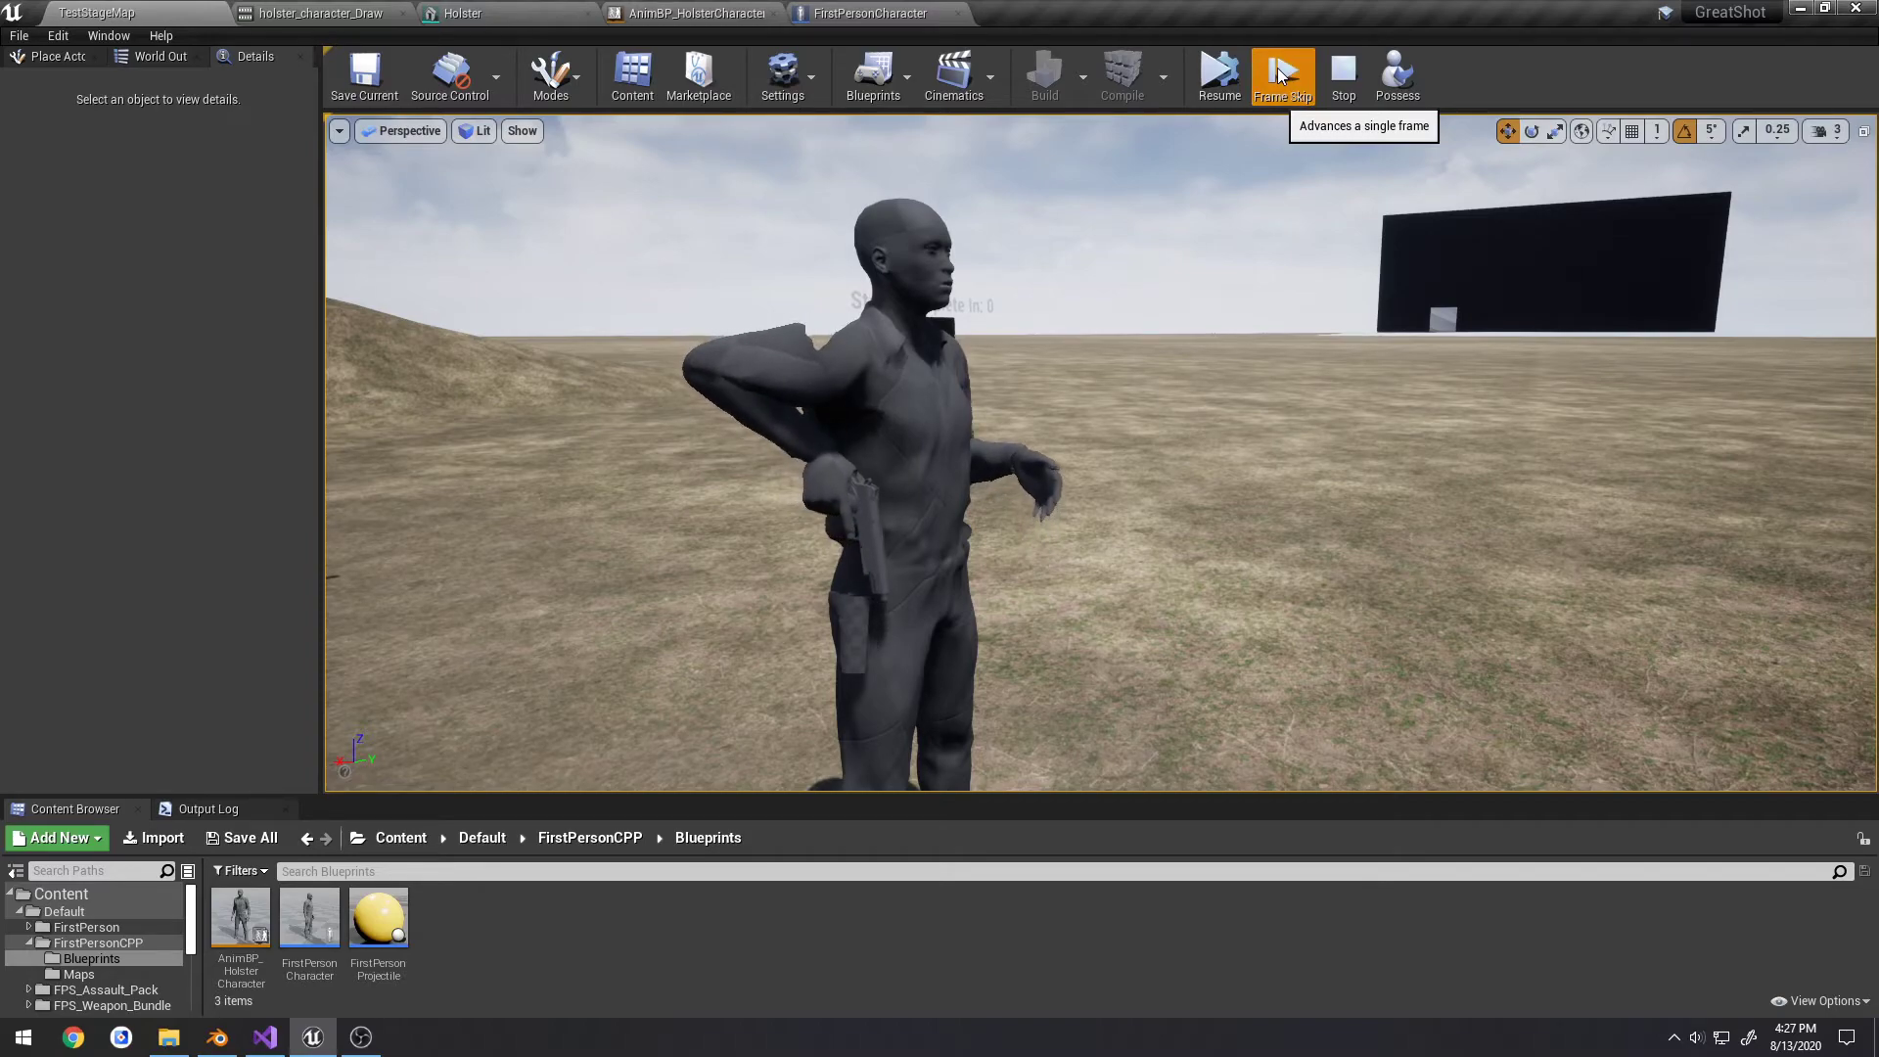
pyautogui.click(1280, 75)
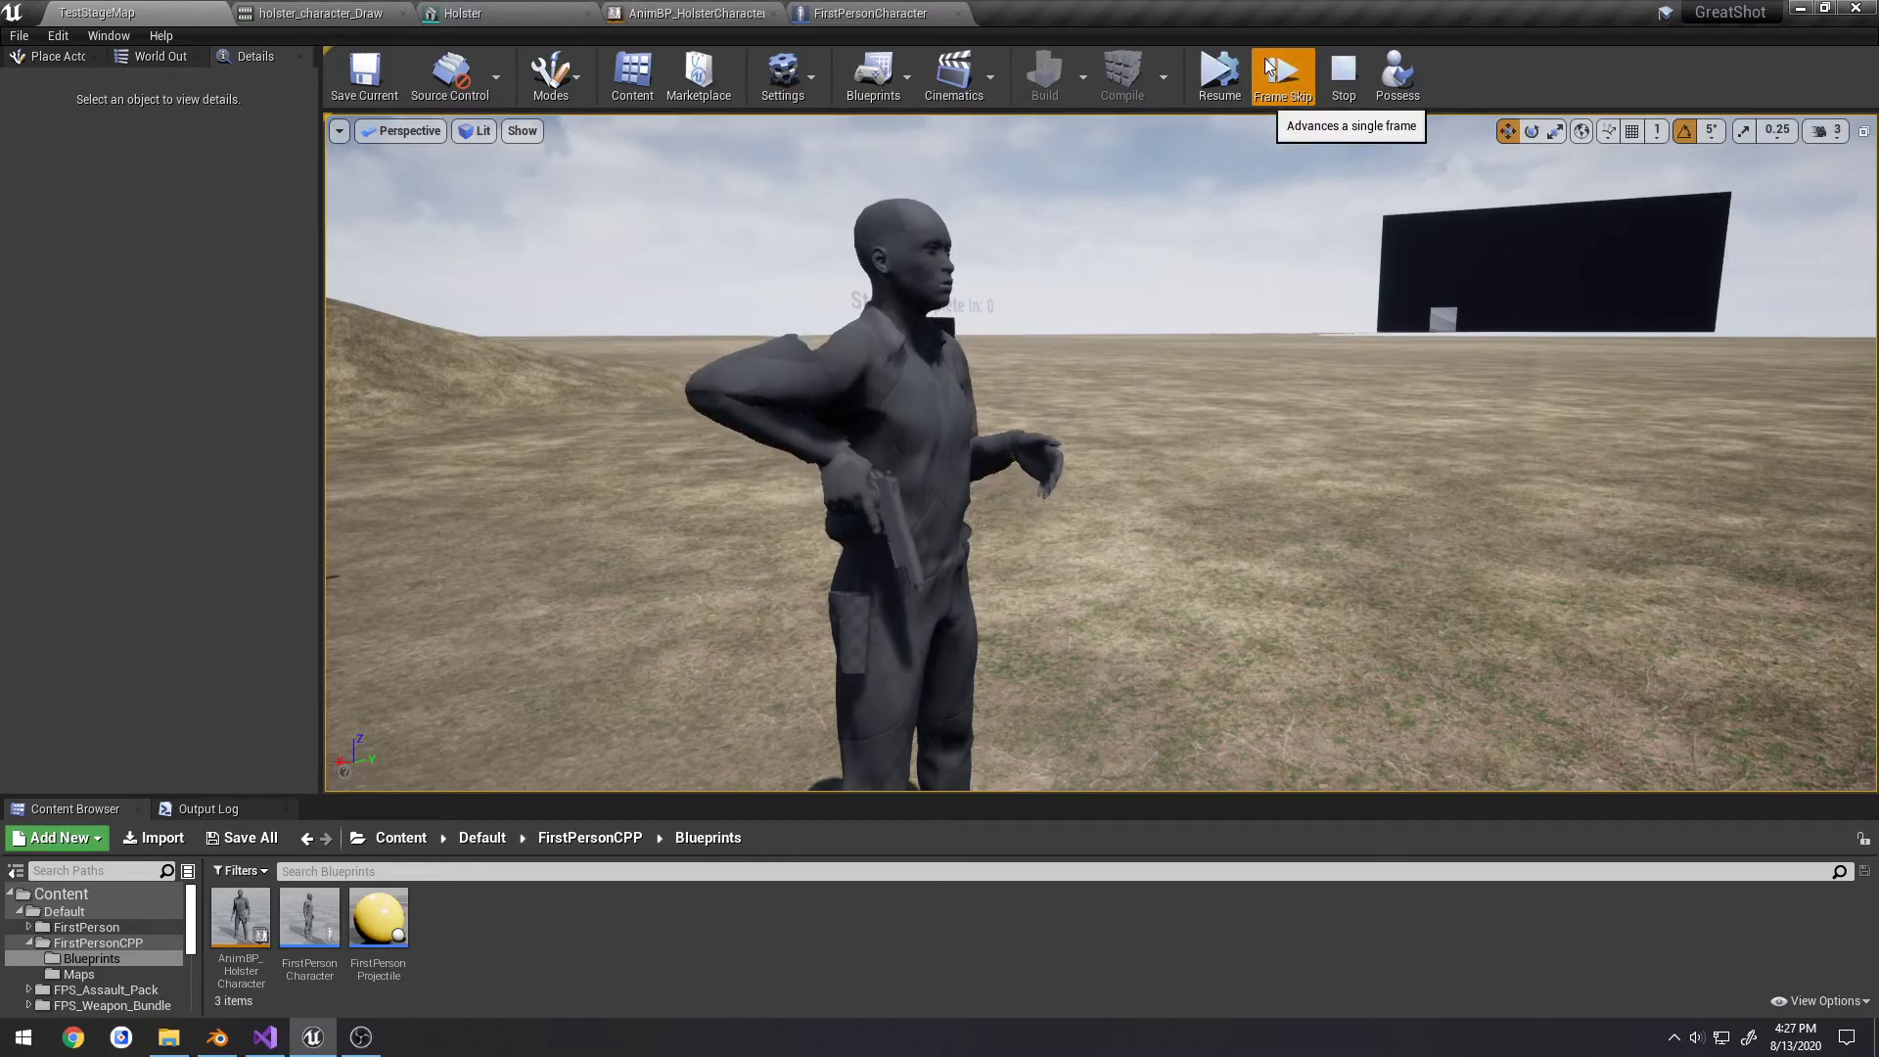
pyautogui.click(1280, 74)
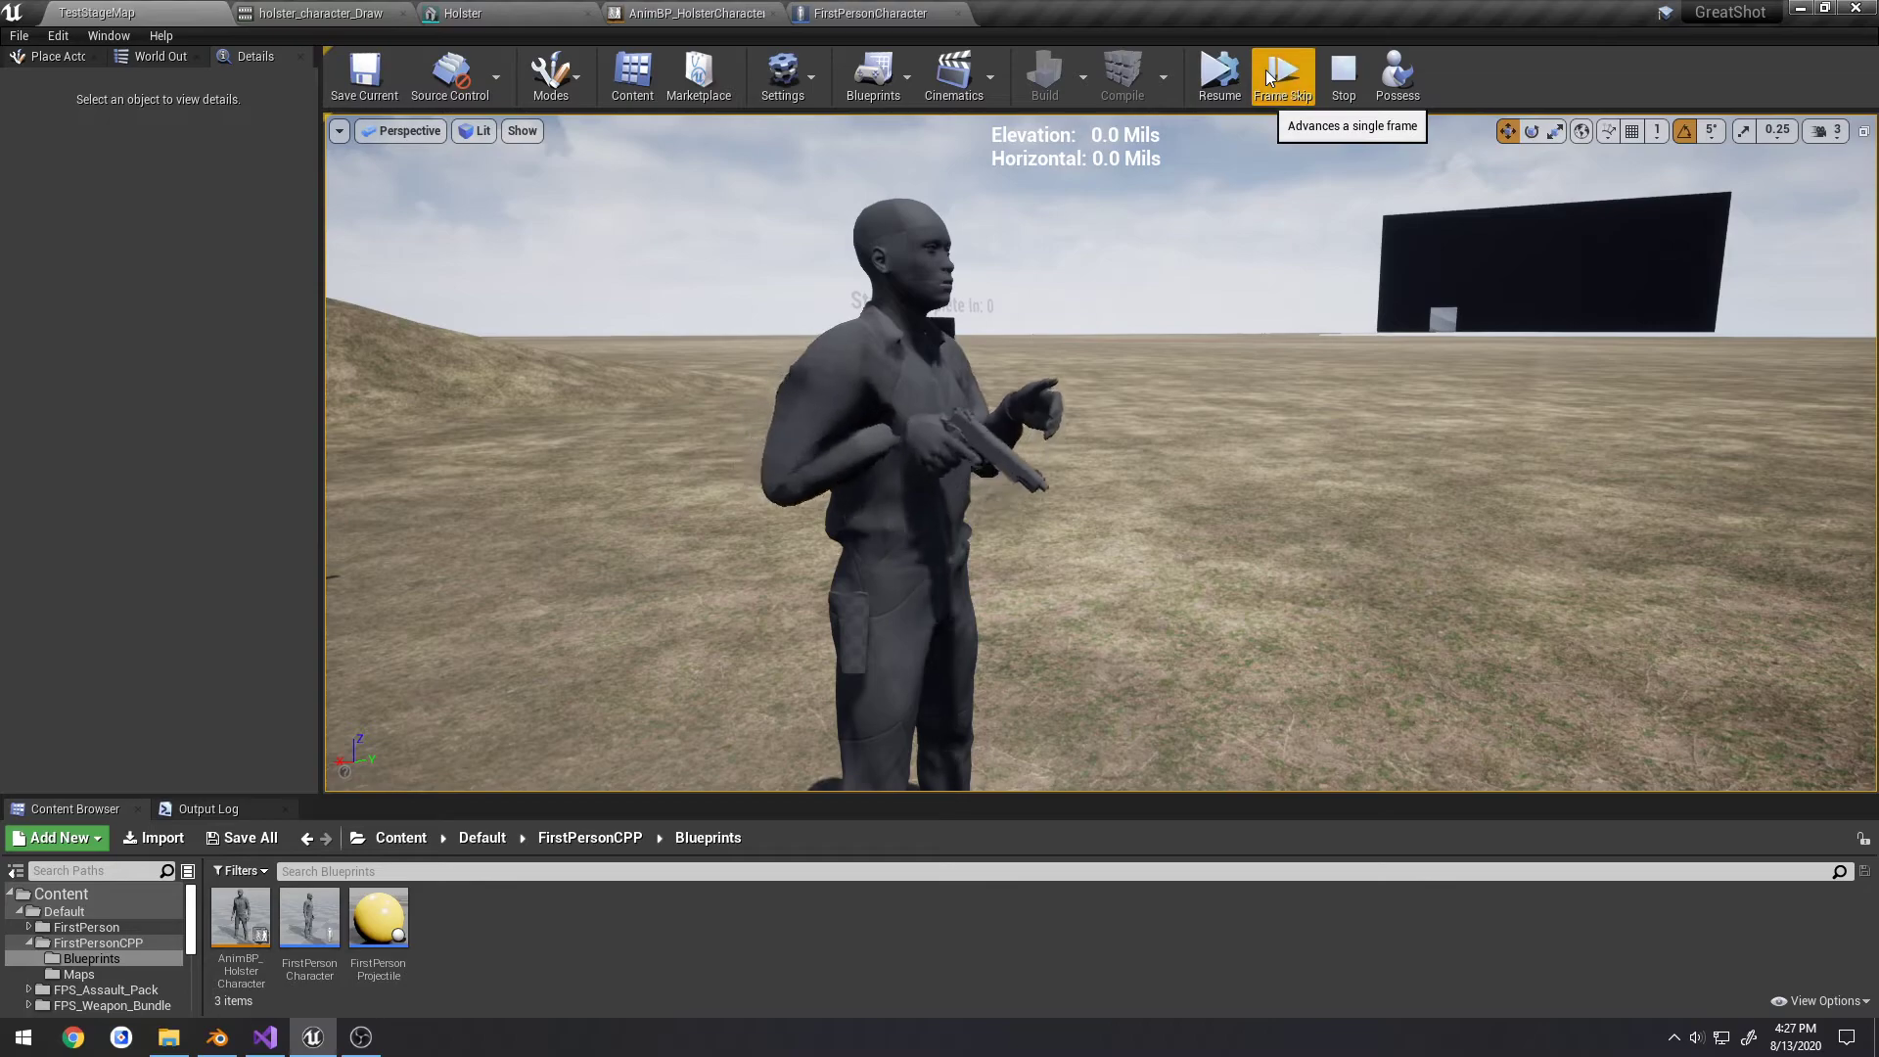
pyautogui.click(1280, 74)
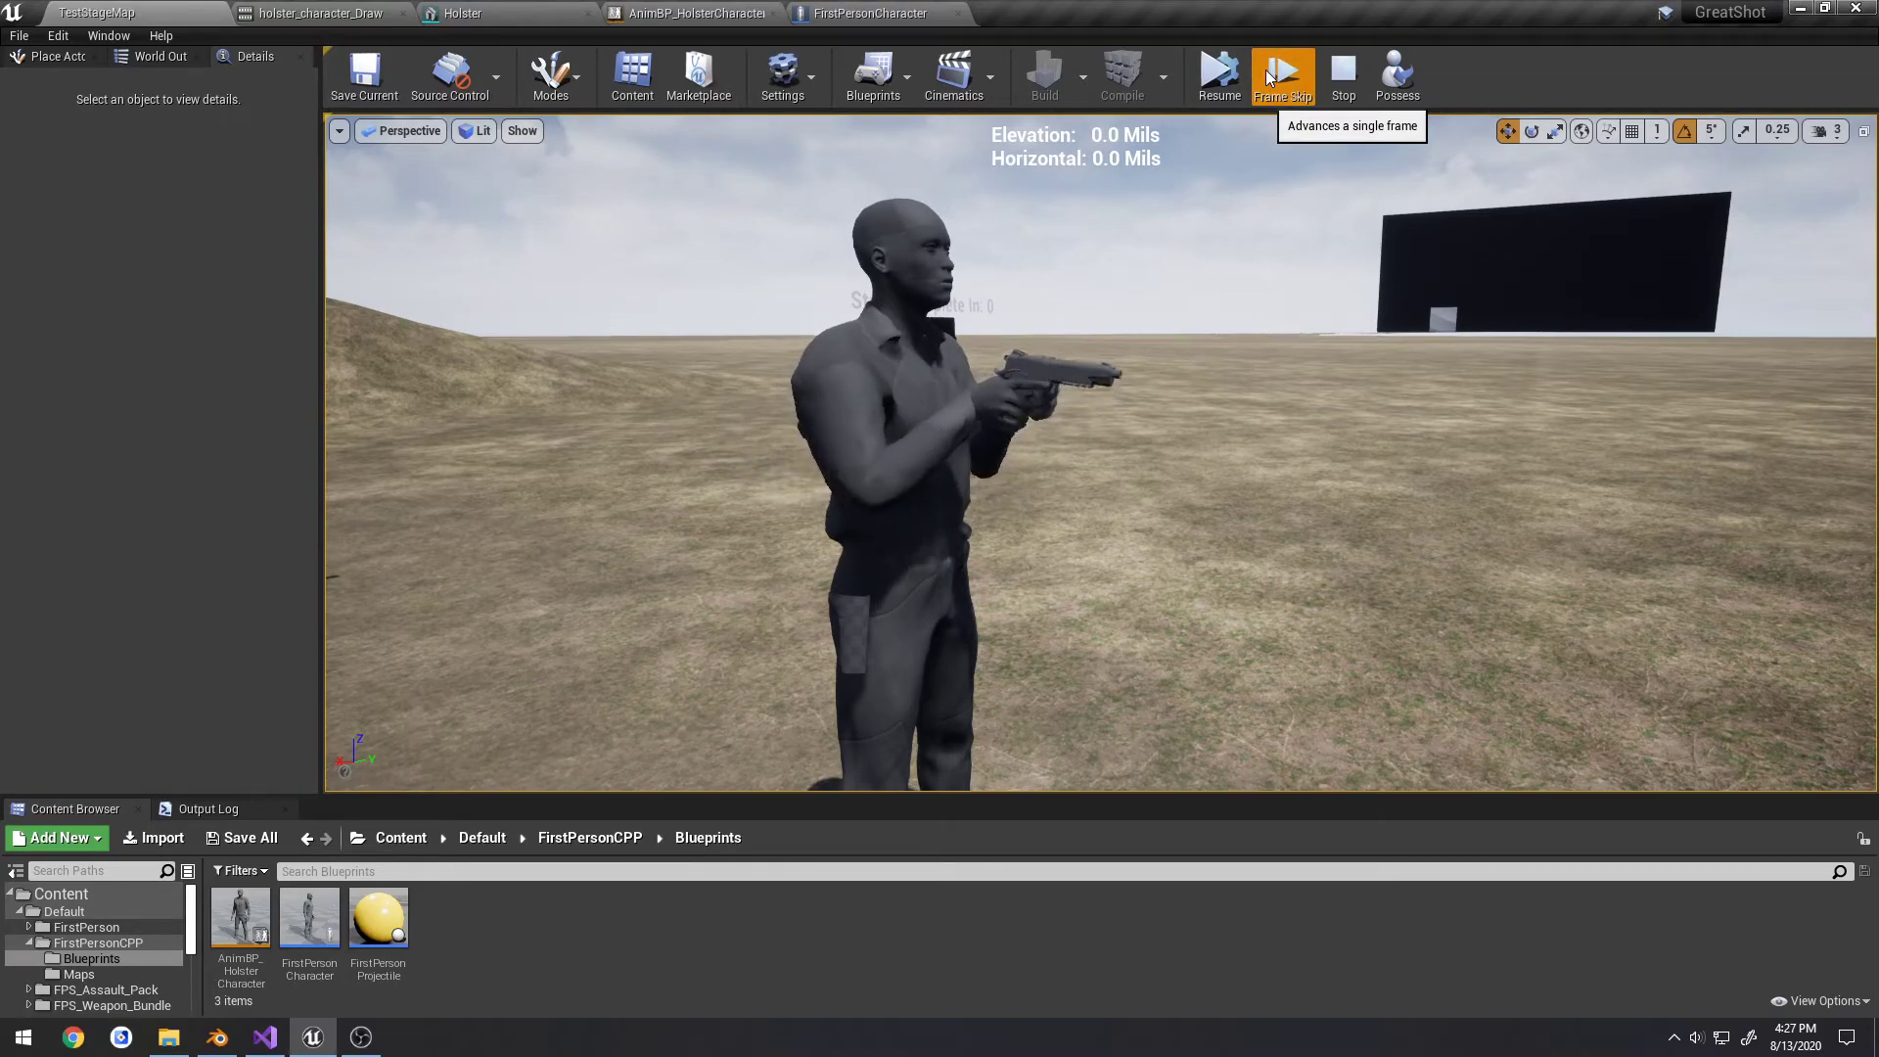
pyautogui.click(1281, 76)
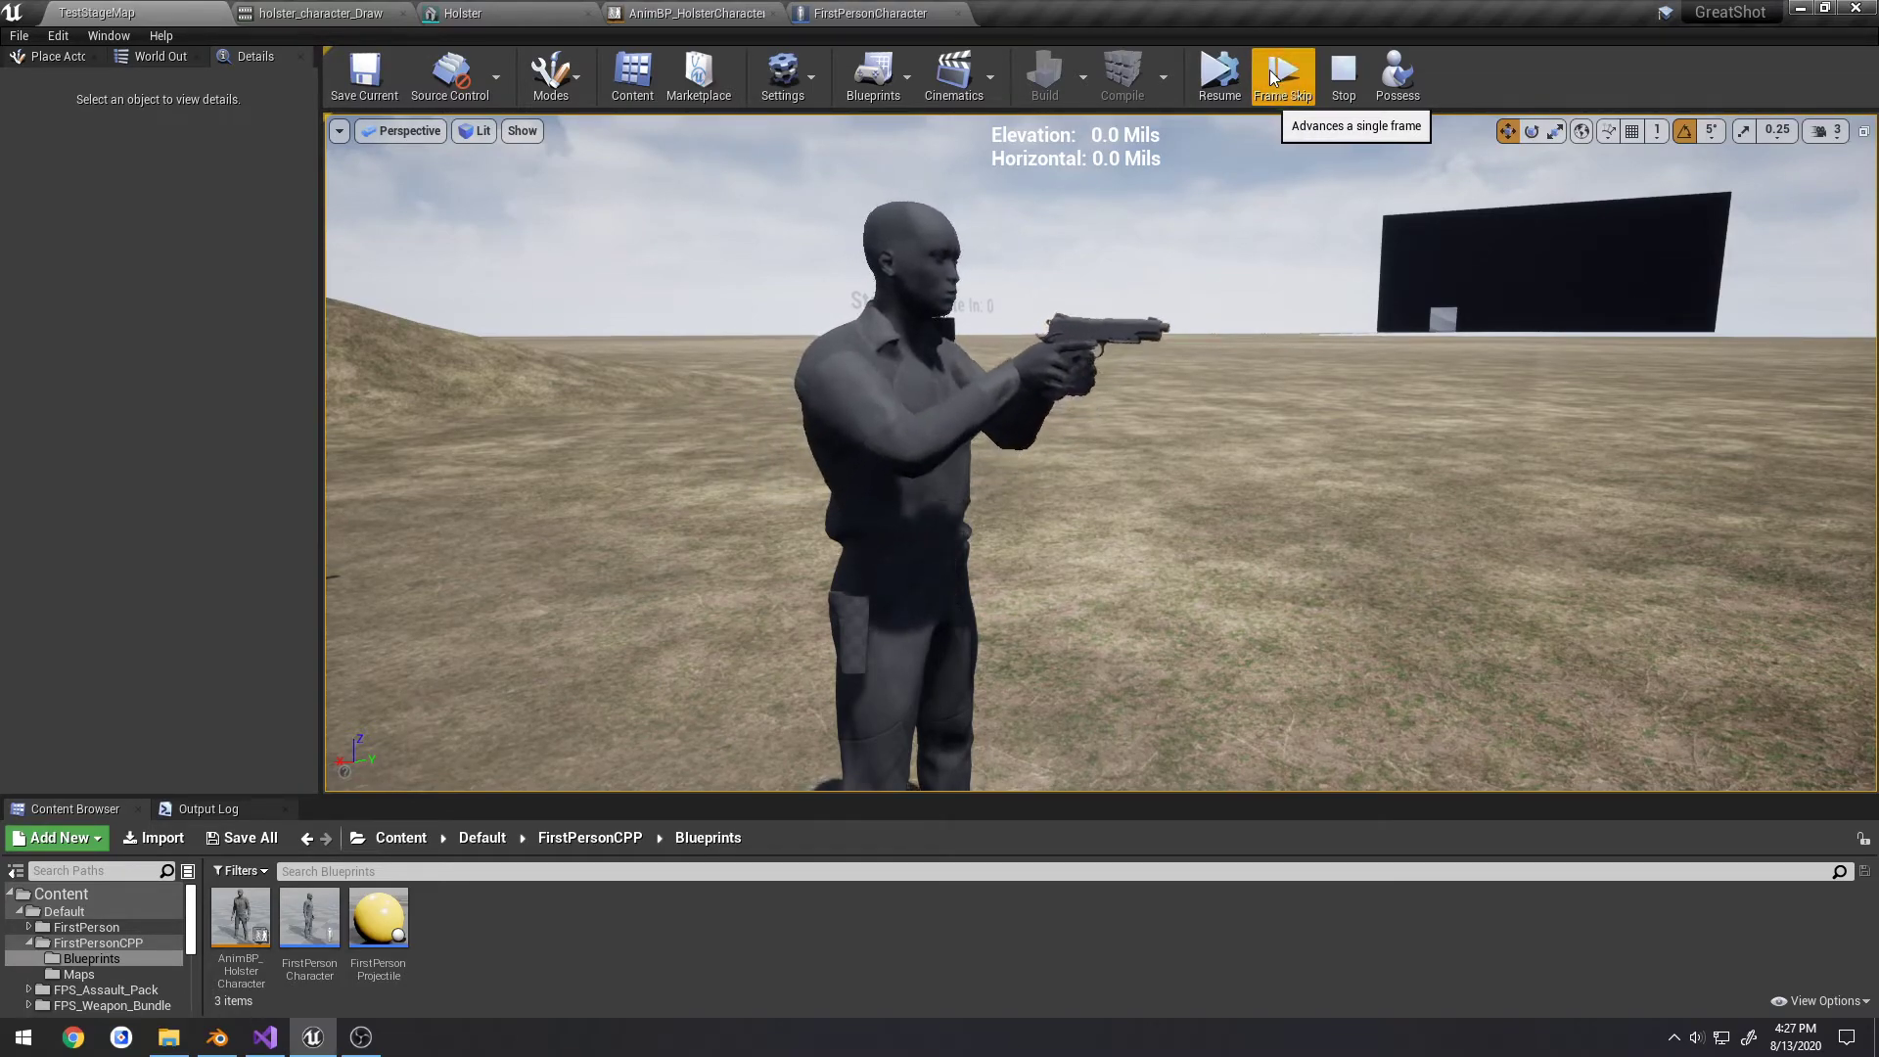
pyautogui.click(1280, 74)
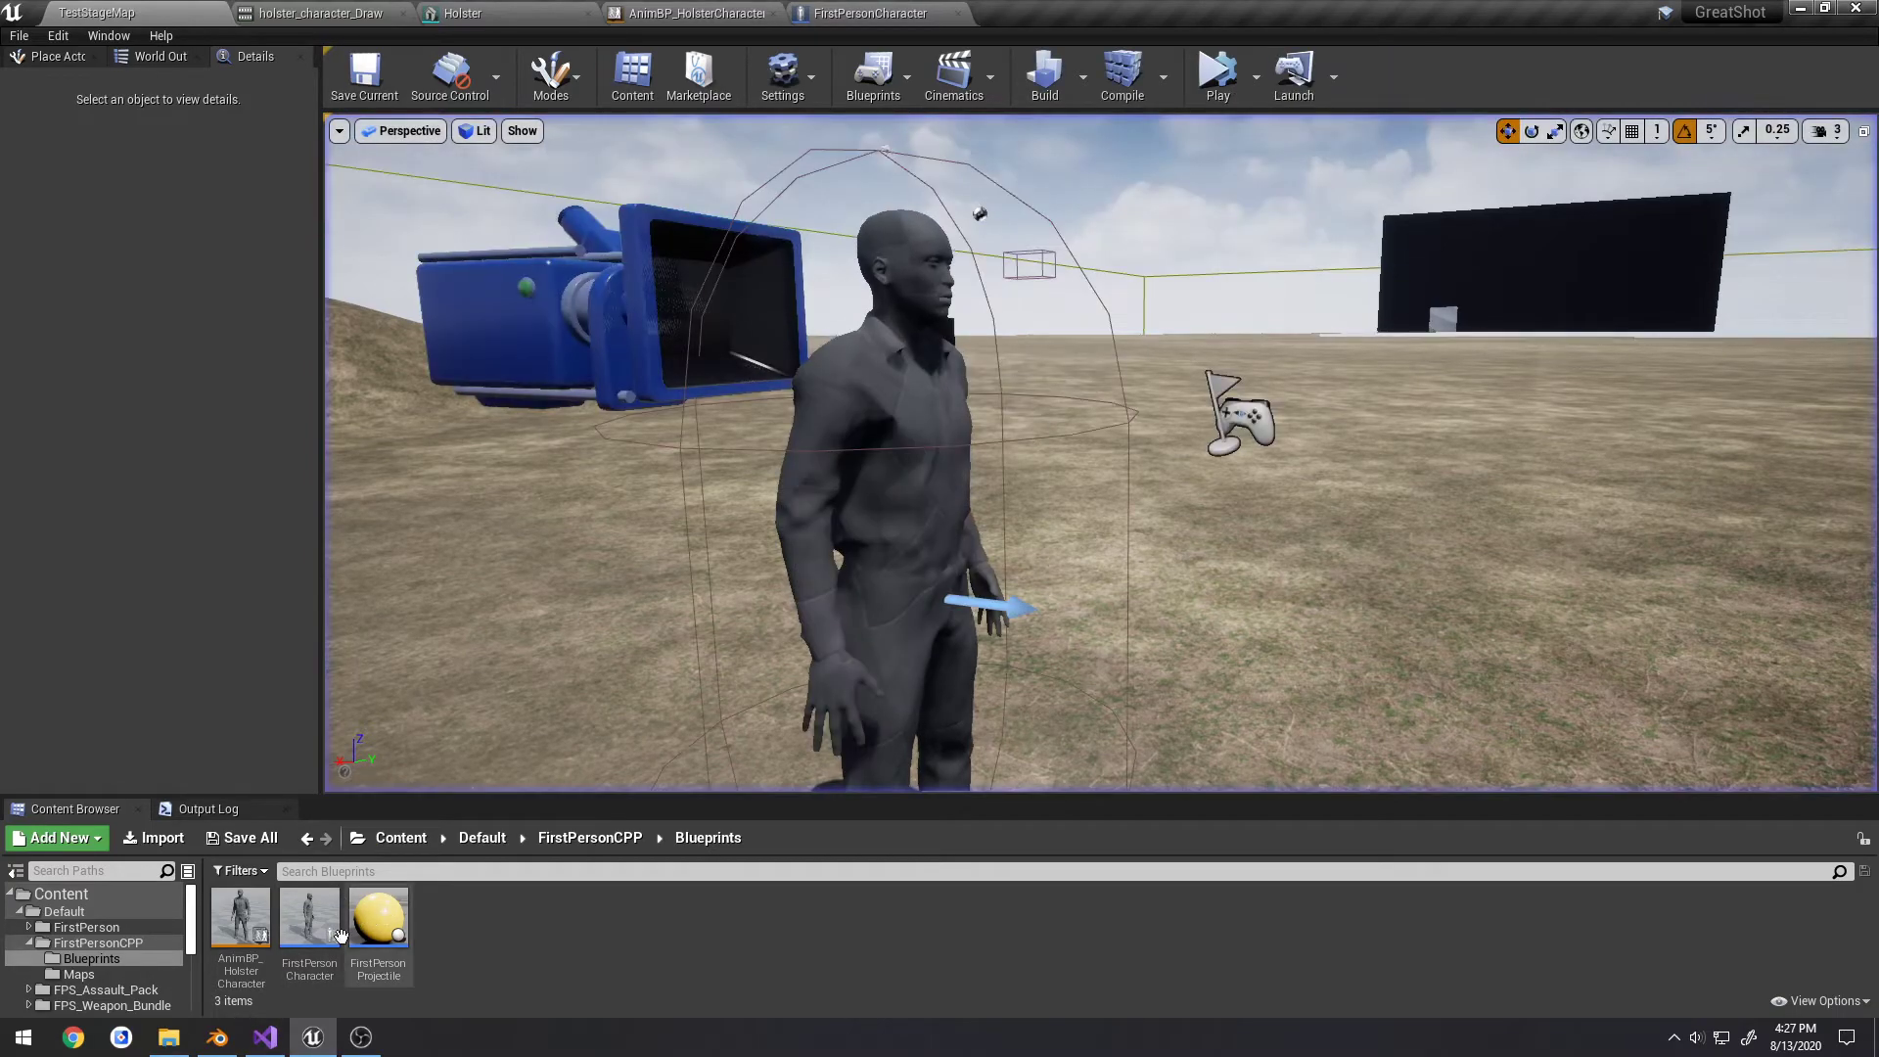
pyautogui.click(264, 1038)
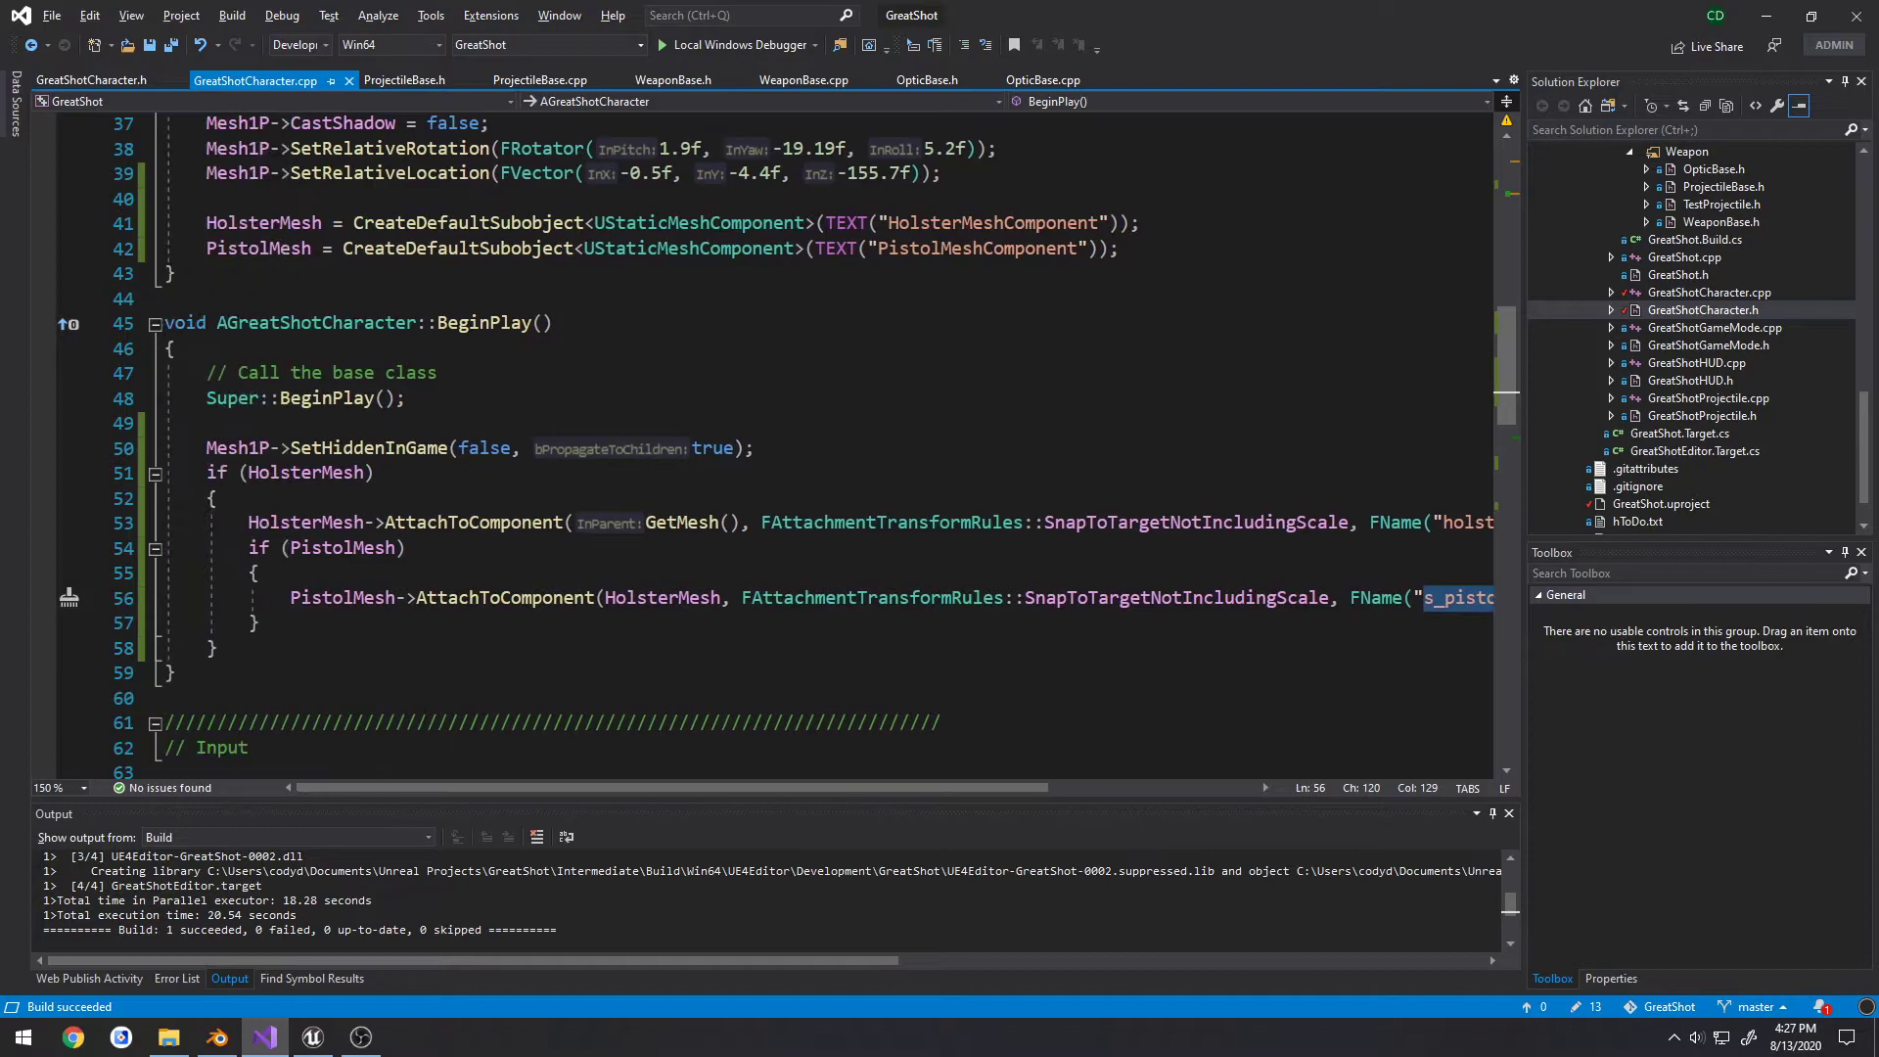
pyautogui.click(90, 80)
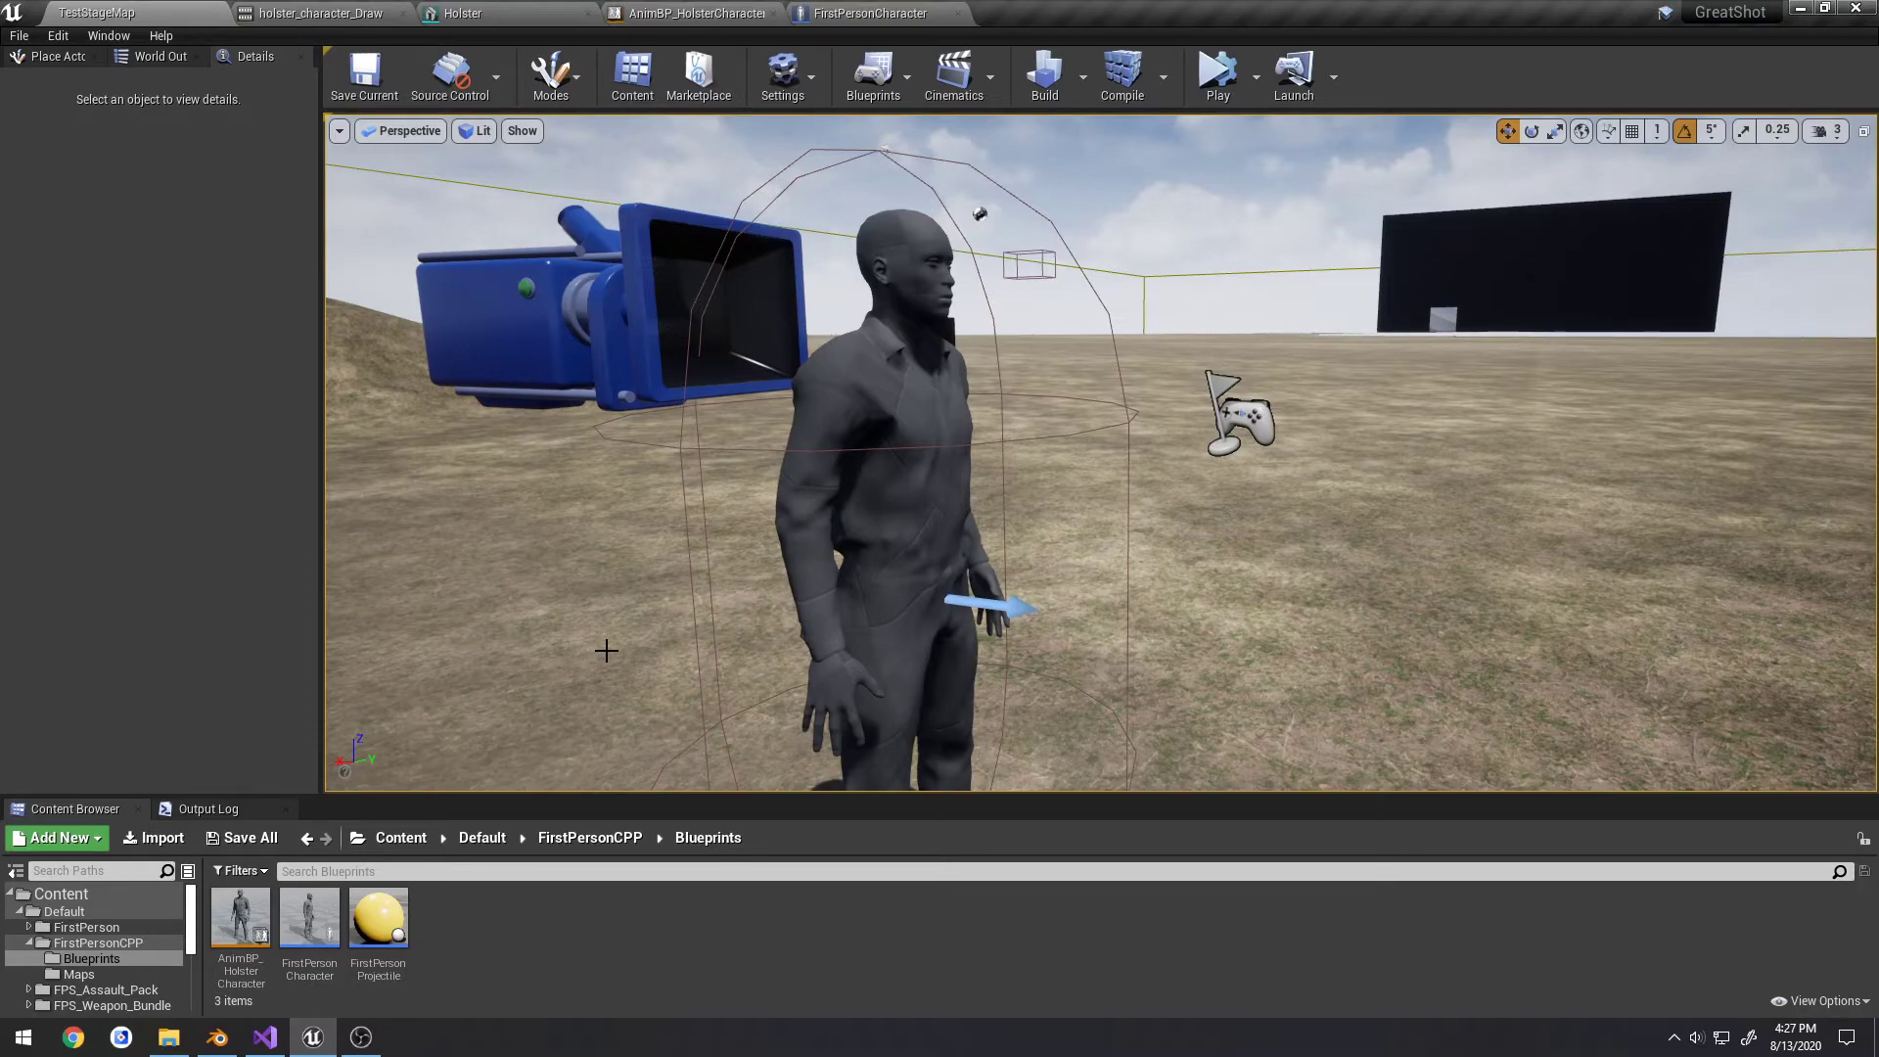
pyautogui.moveTo(598, 648)
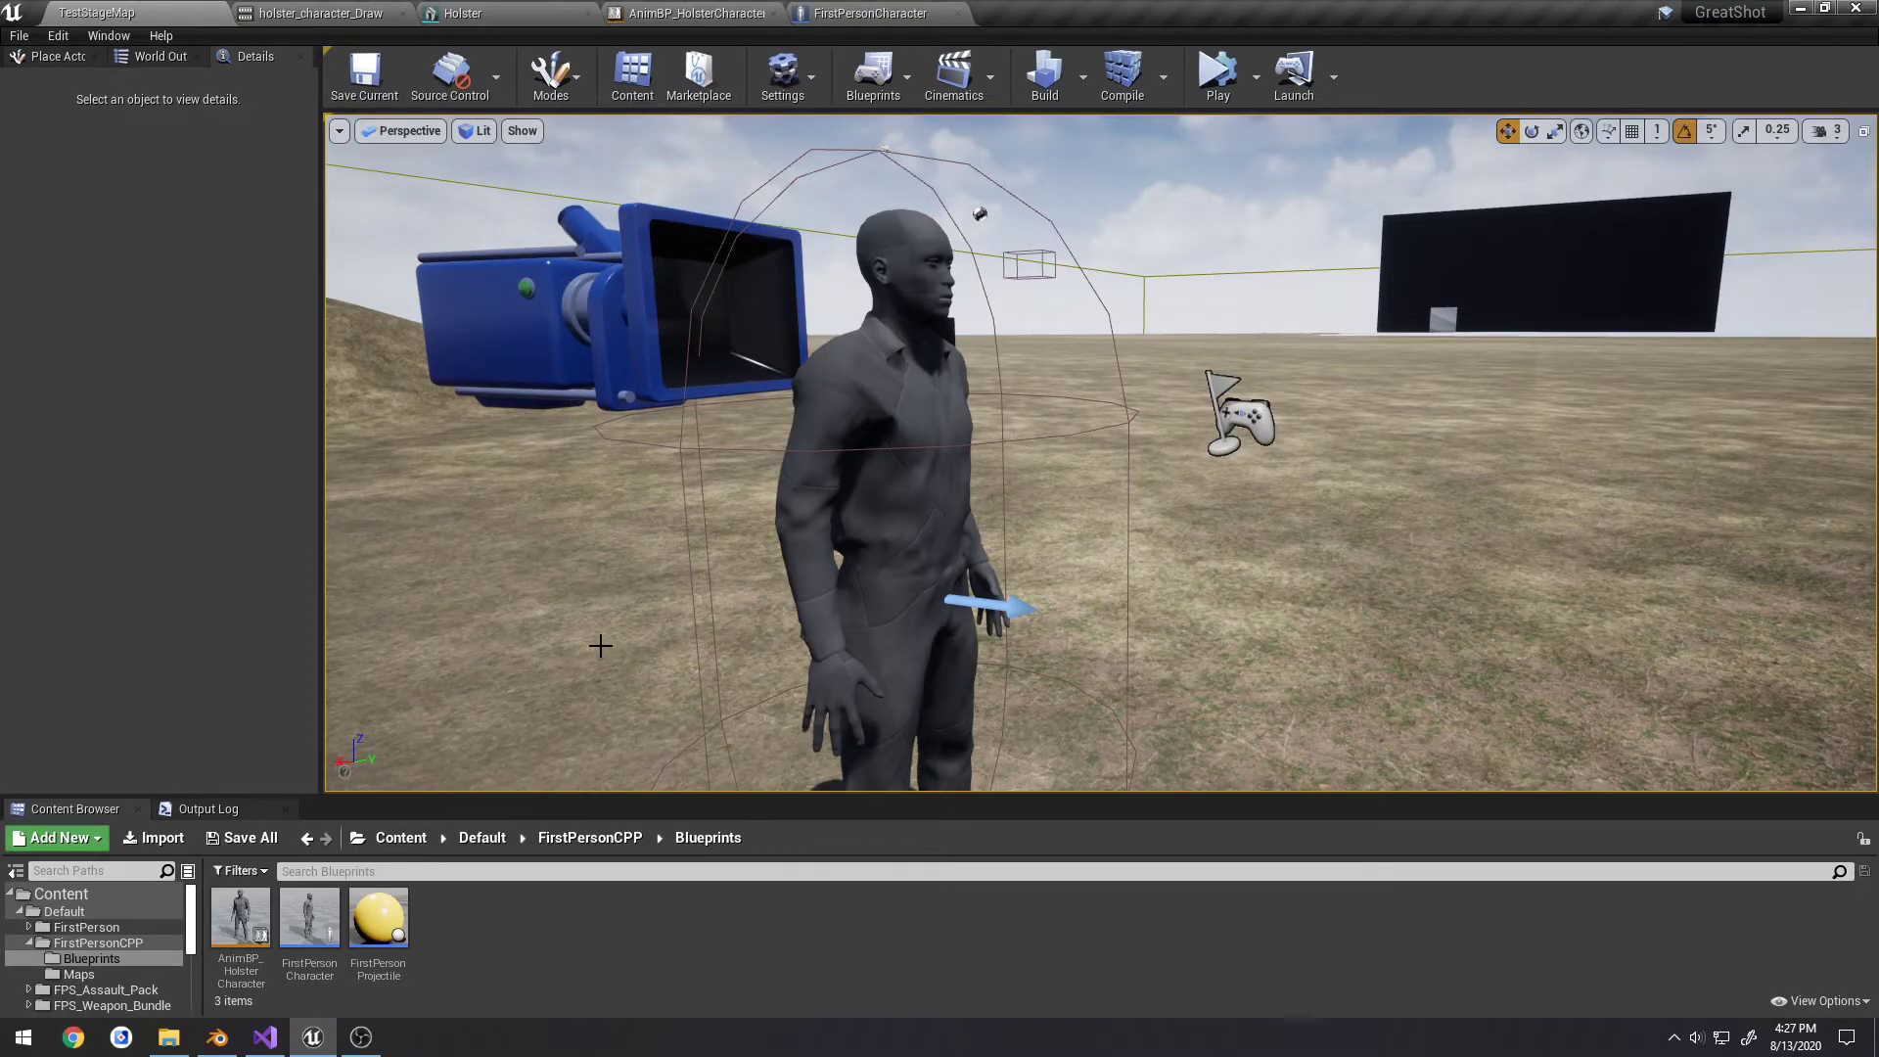
# Close the FirstPersonCharacter blueprint and shut down the Unreal Editor before rebuilding
pyautogui.click(317, 13)
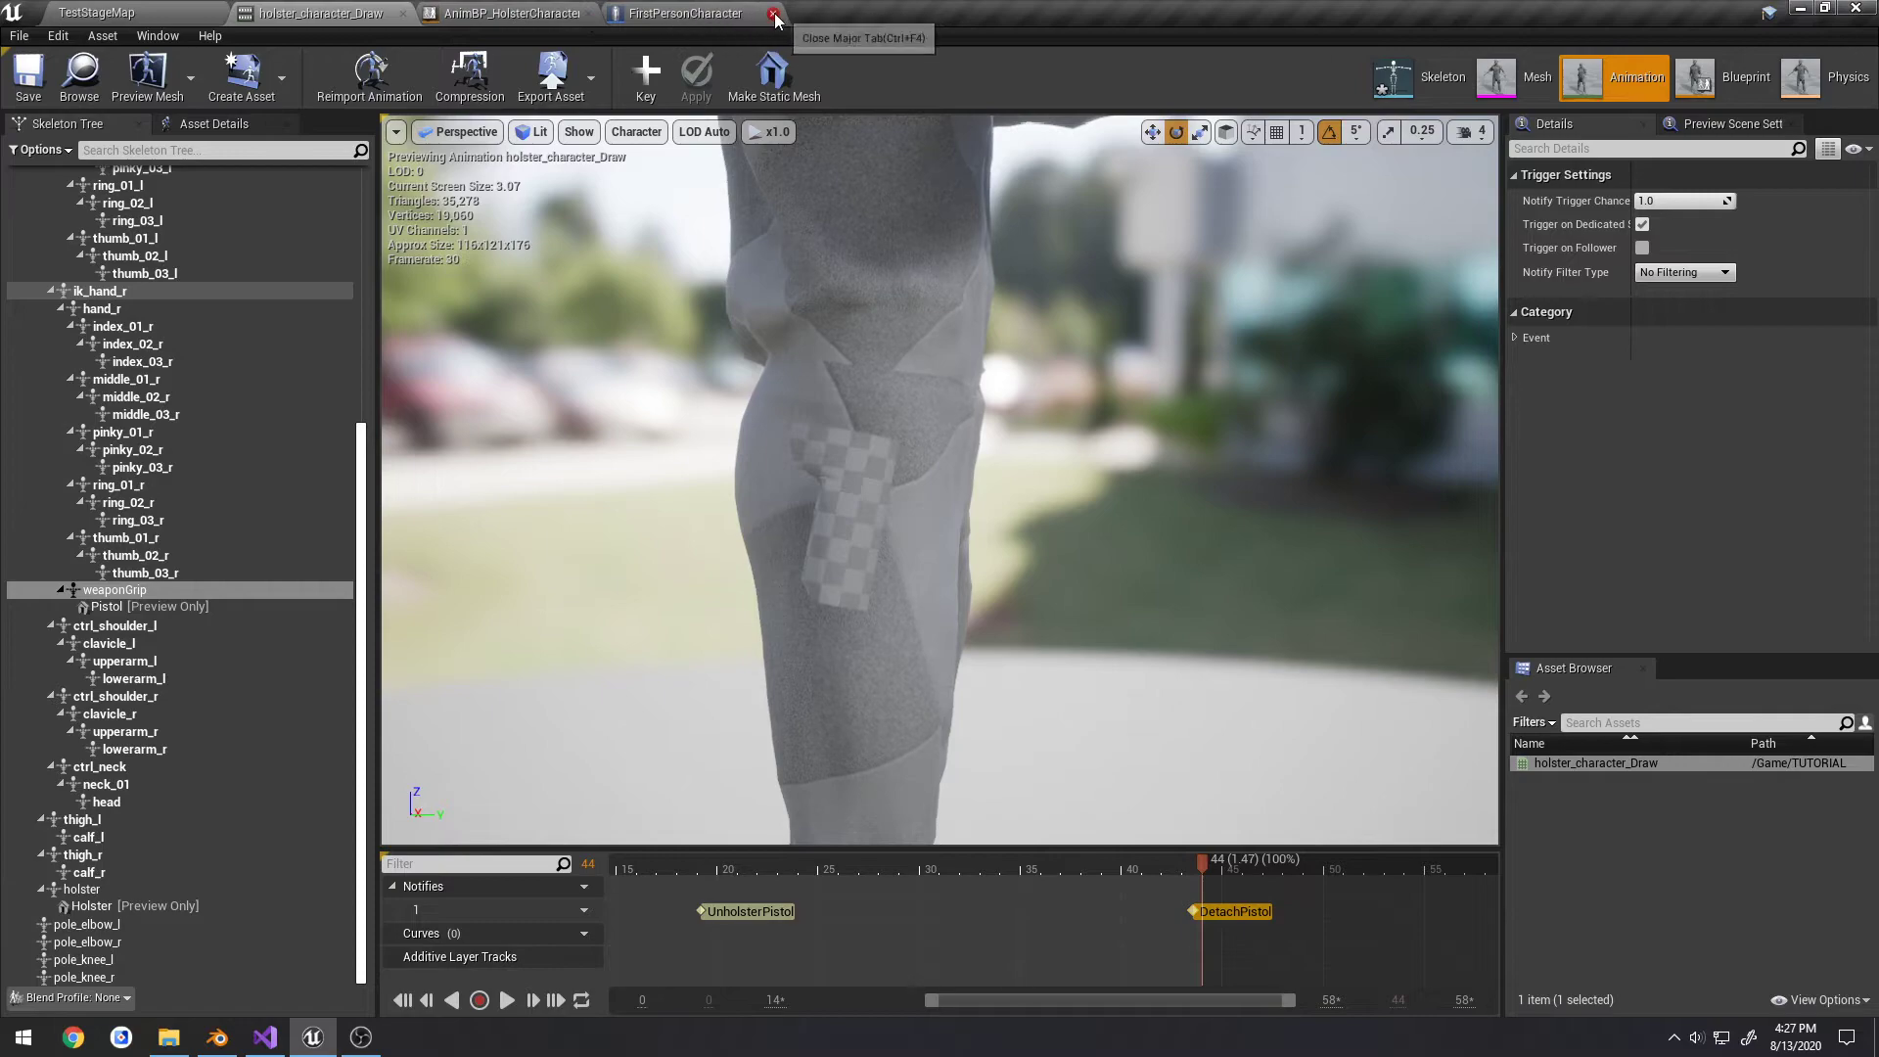
pyautogui.click(775, 14)
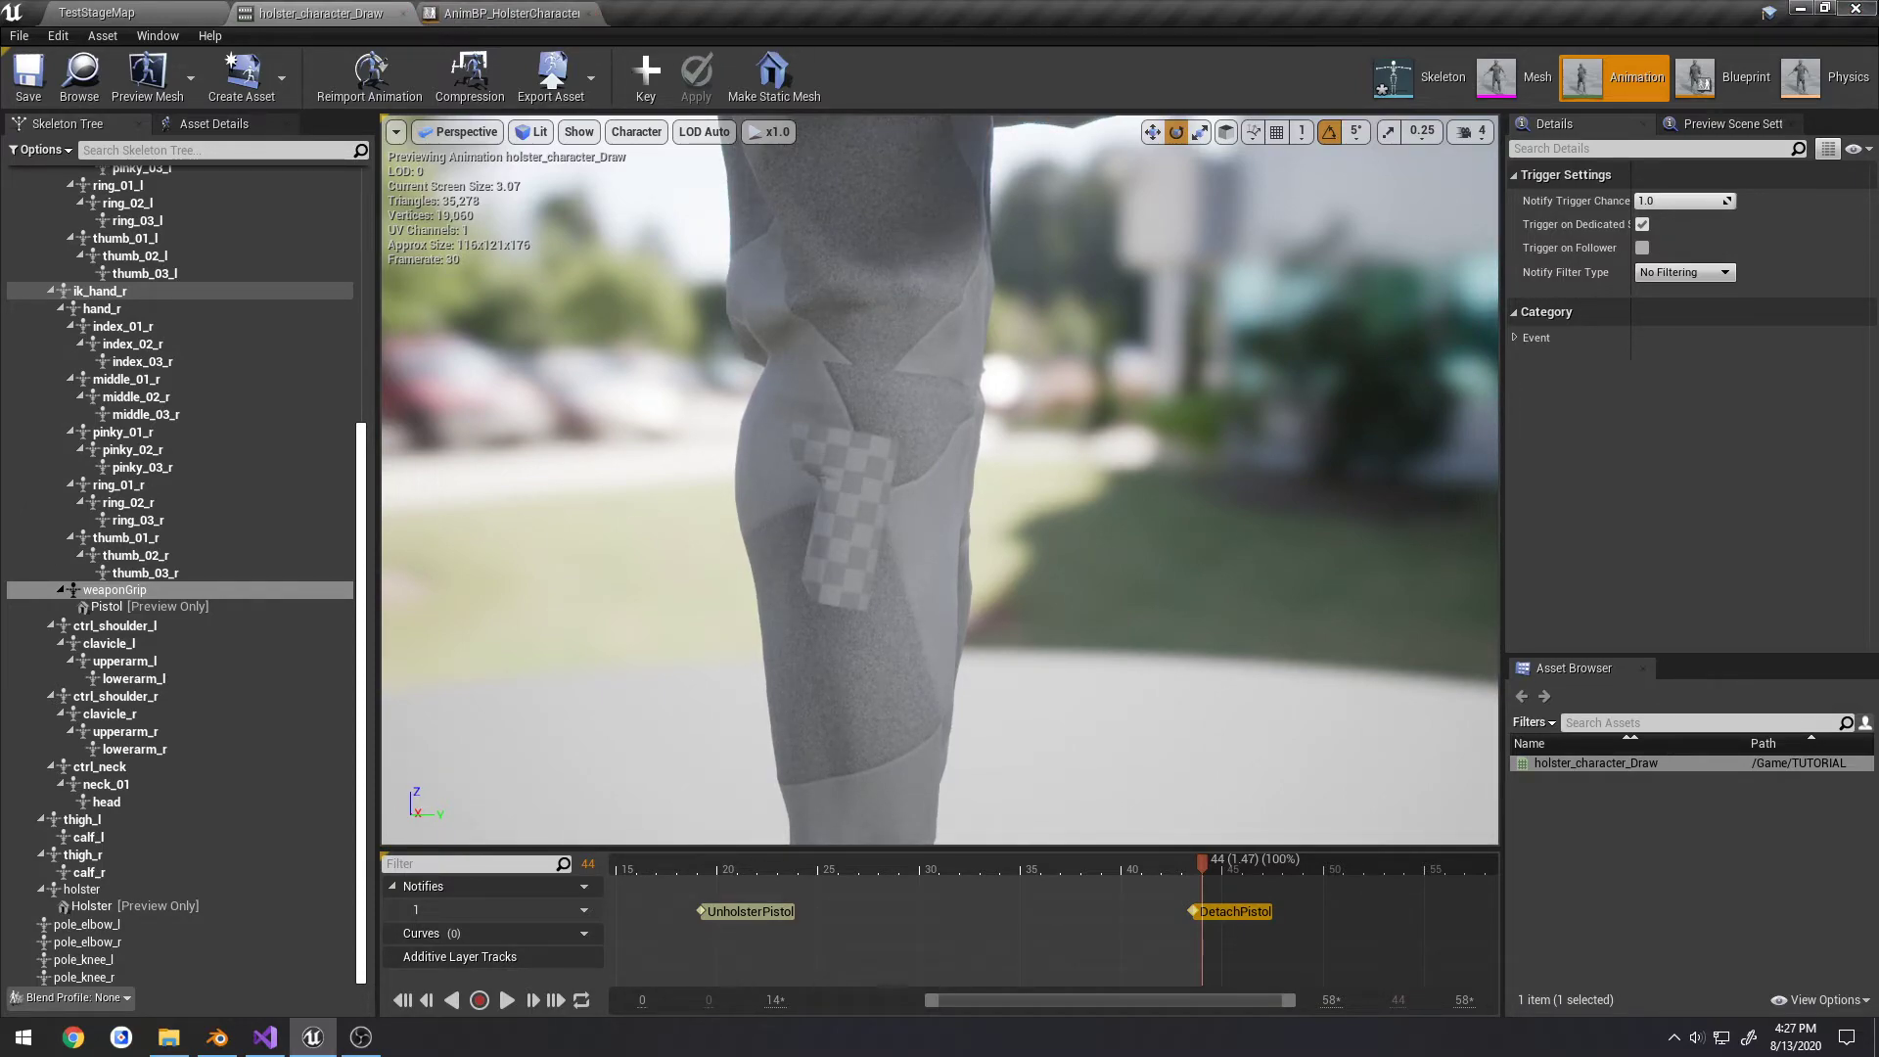
pyautogui.click(262, 1037)
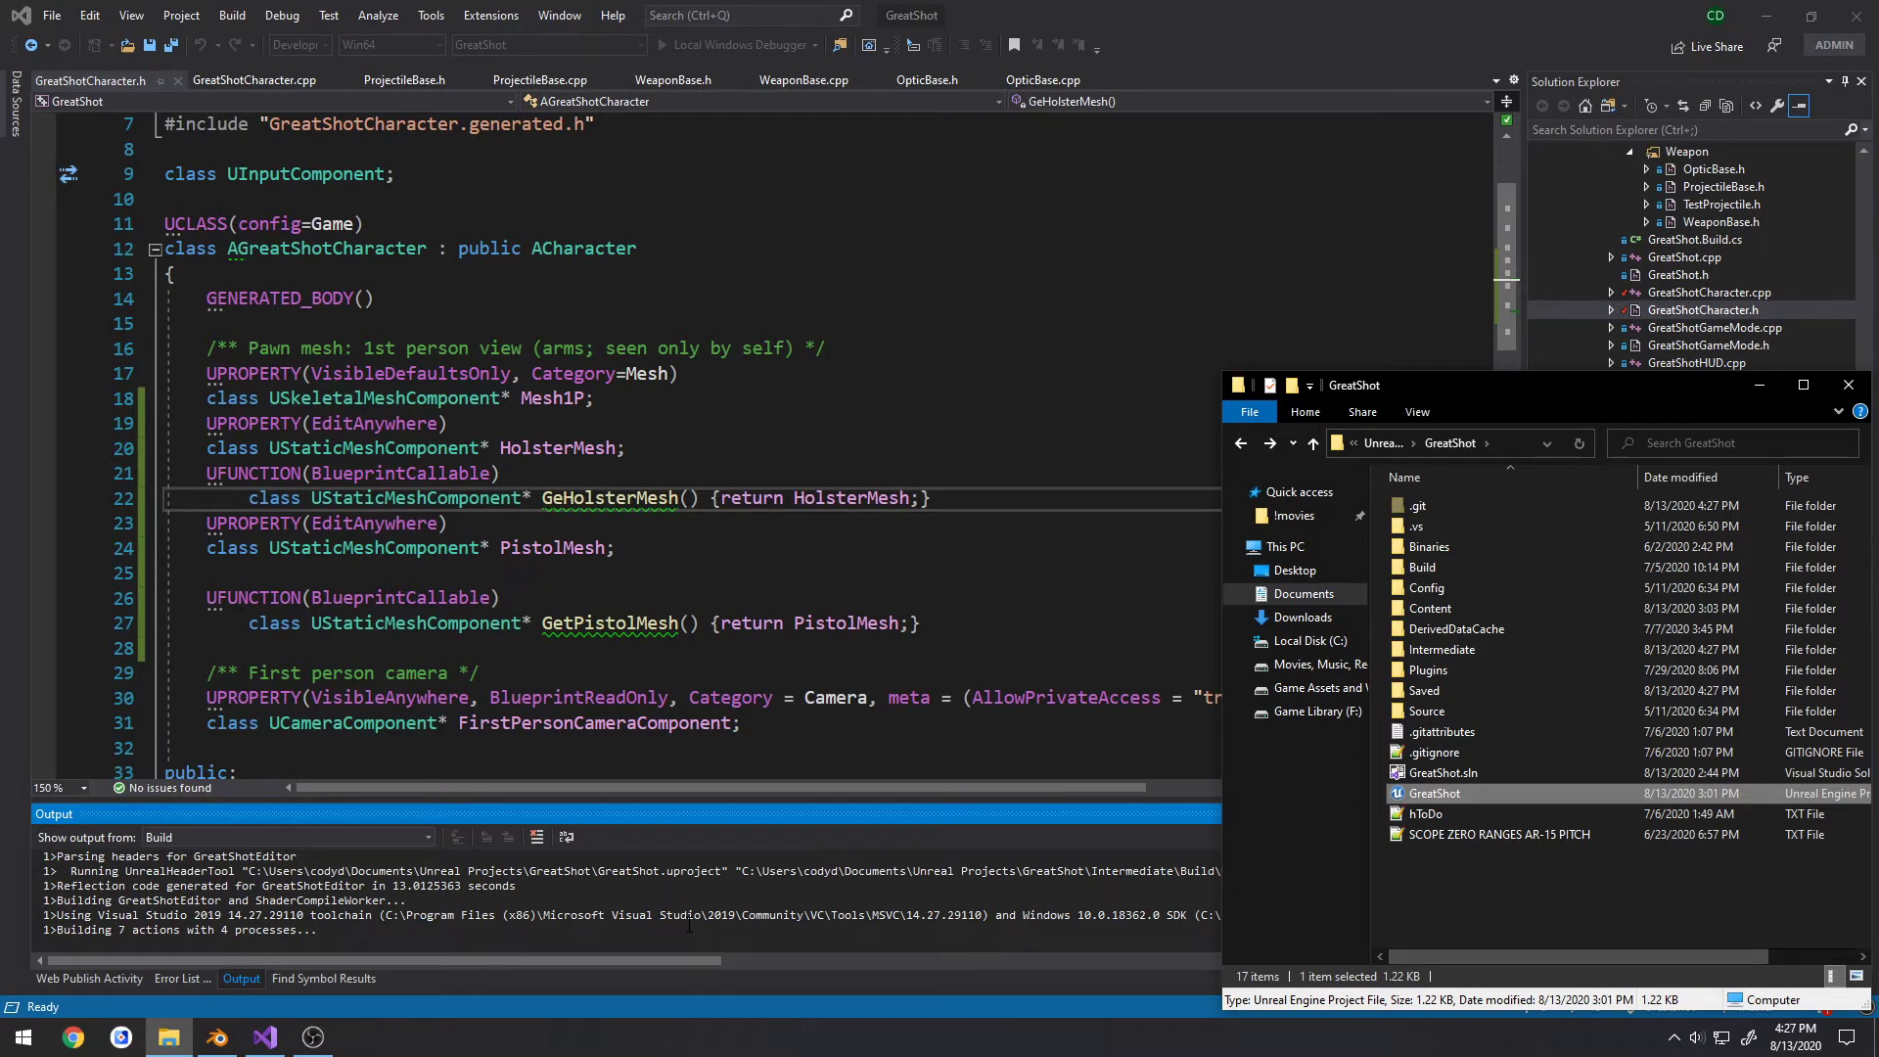
# Check HolsterMesh in the header and relaunch GreatShot.uproject from File Explorer
pyautogui.doubleClick(556, 446)
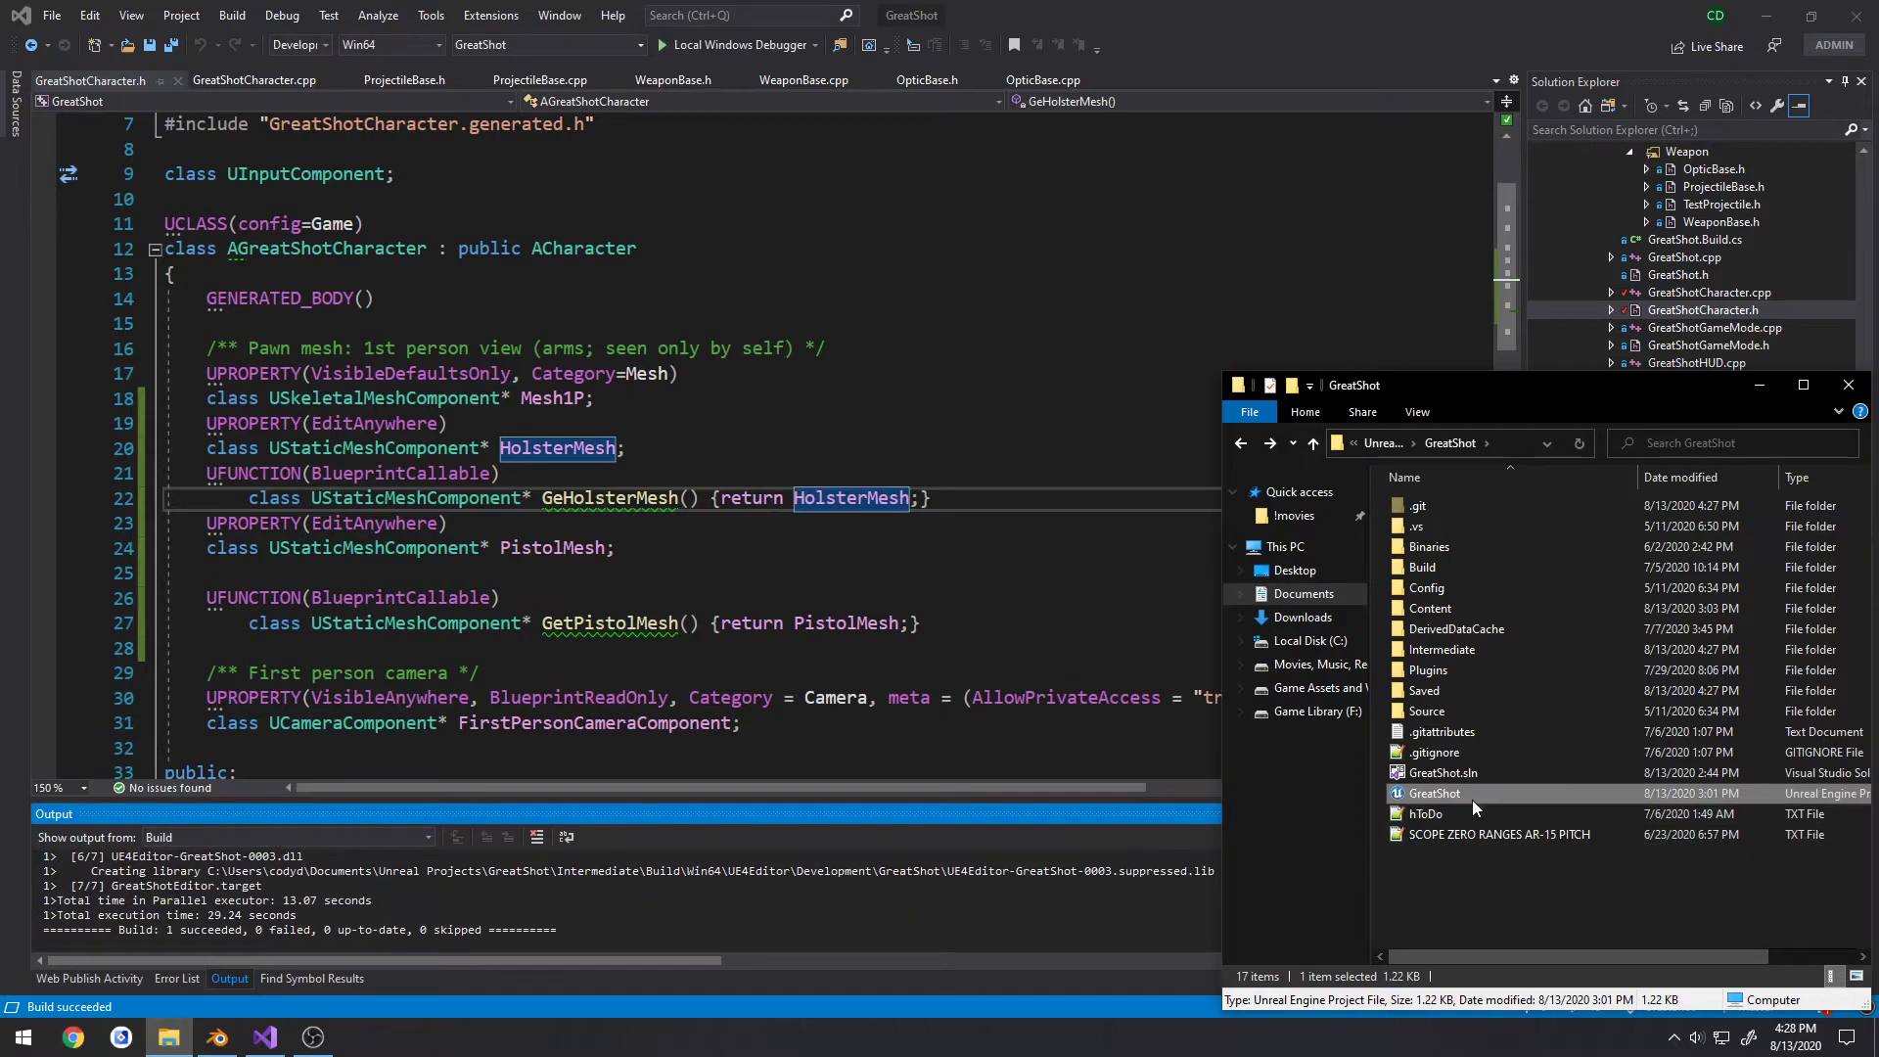
pyautogui.doubleClick(1433, 793)
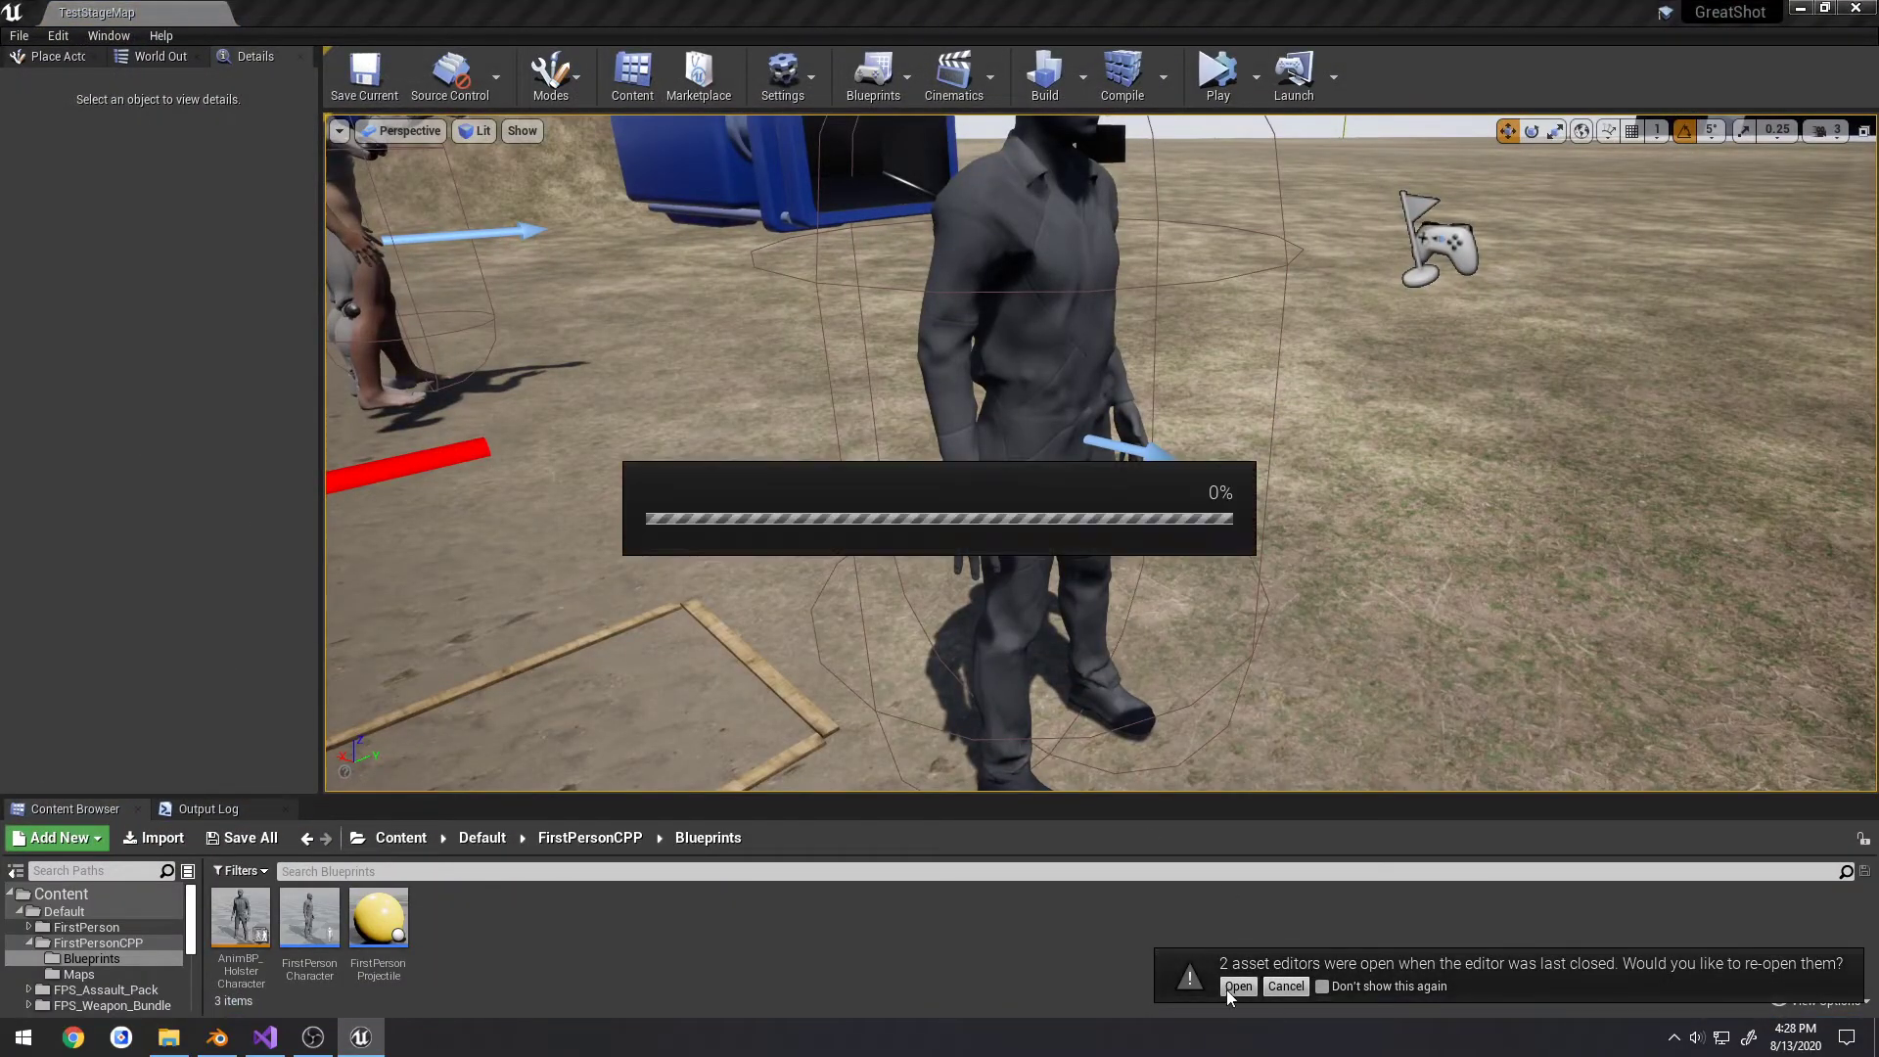
# Reopen last session's asset editors from the reload notification
pyautogui.click(1237, 984)
pyautogui.write('get')
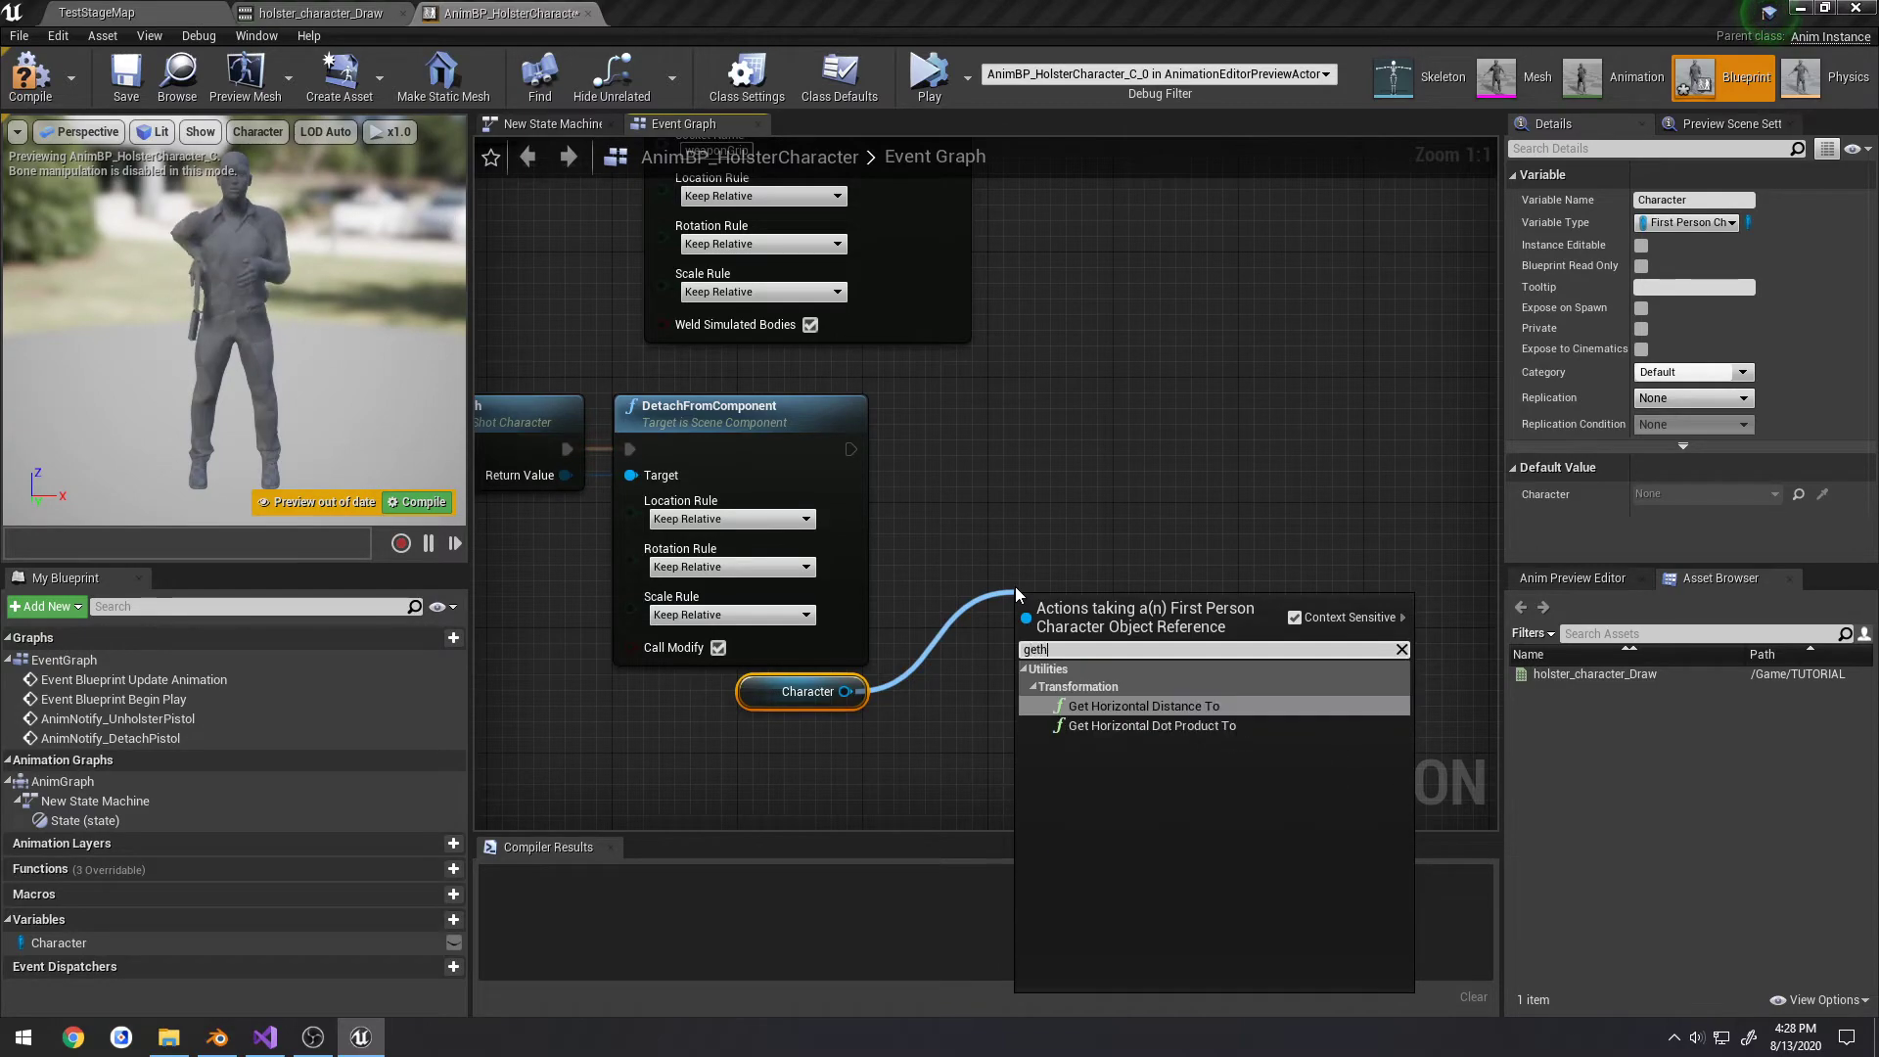
# Attach the pistol to Character's holster mesh at socket s_pistol with Location Rule Snap to Target
pyautogui.write('hols')
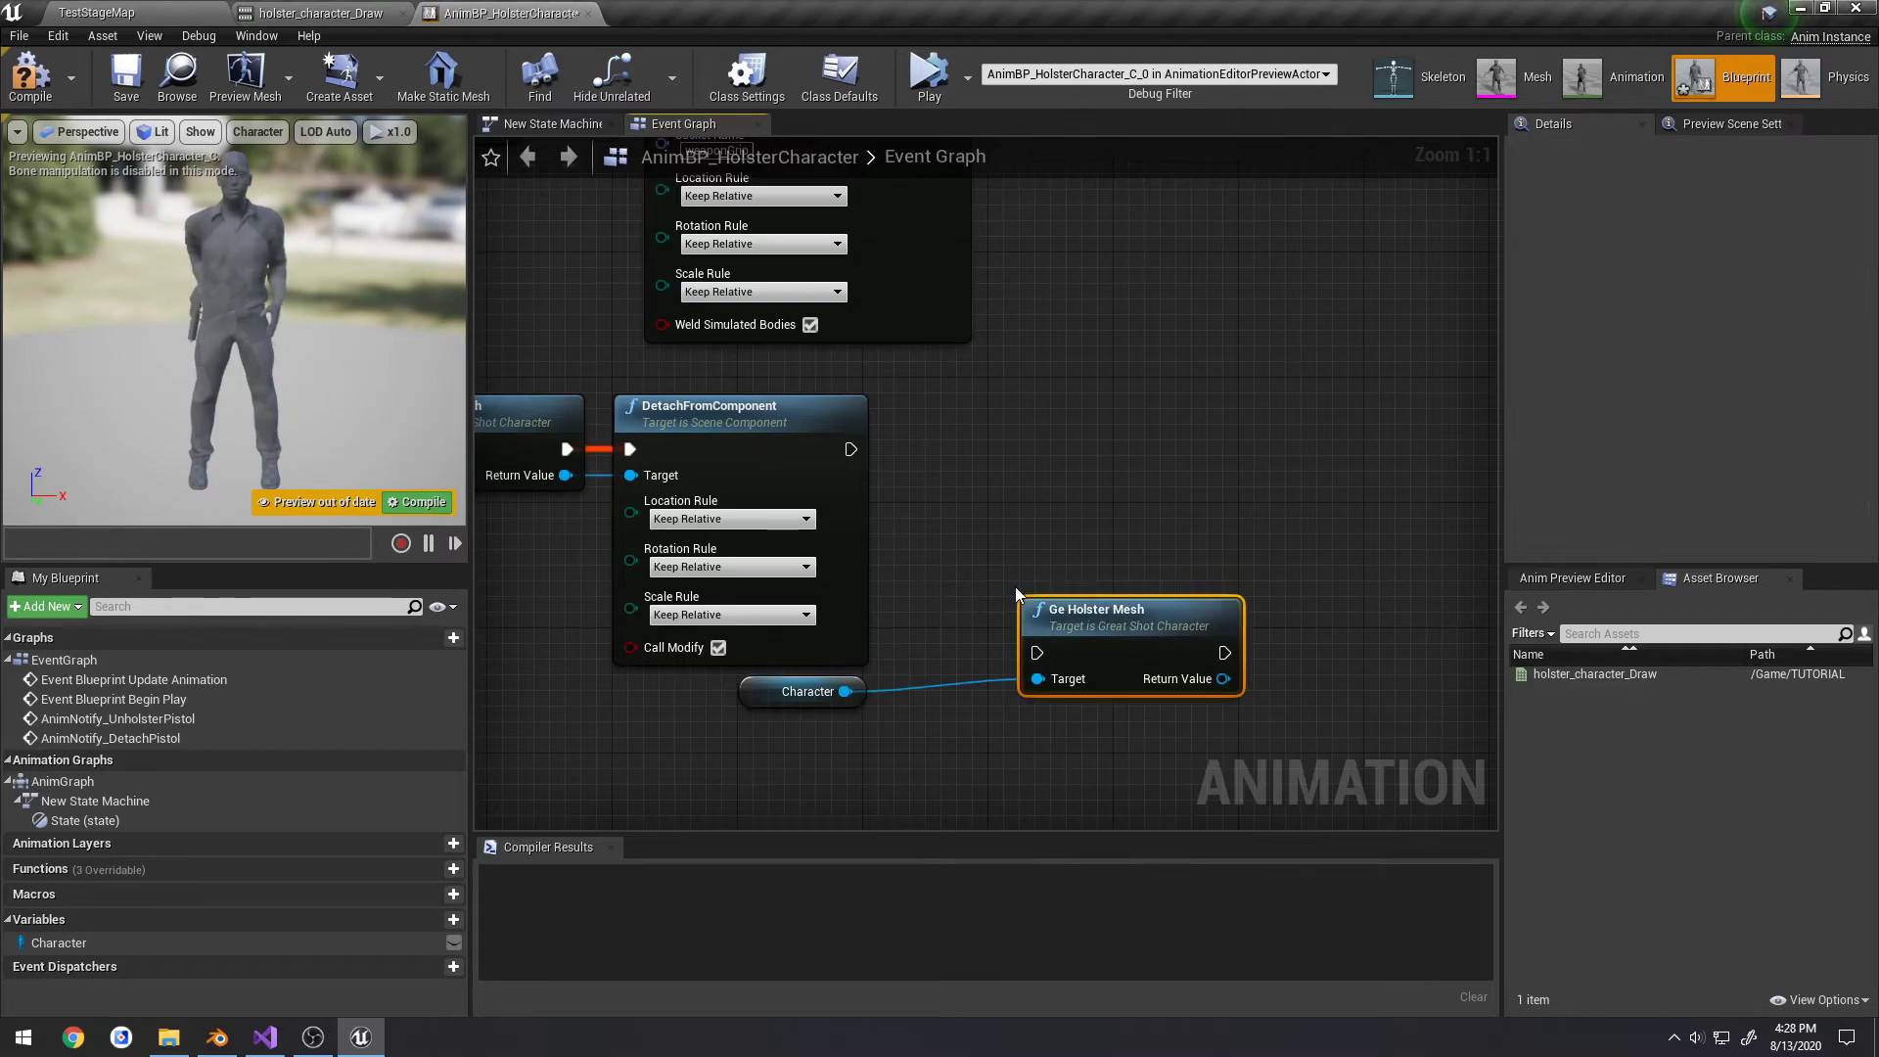
pyautogui.click(265, 1037)
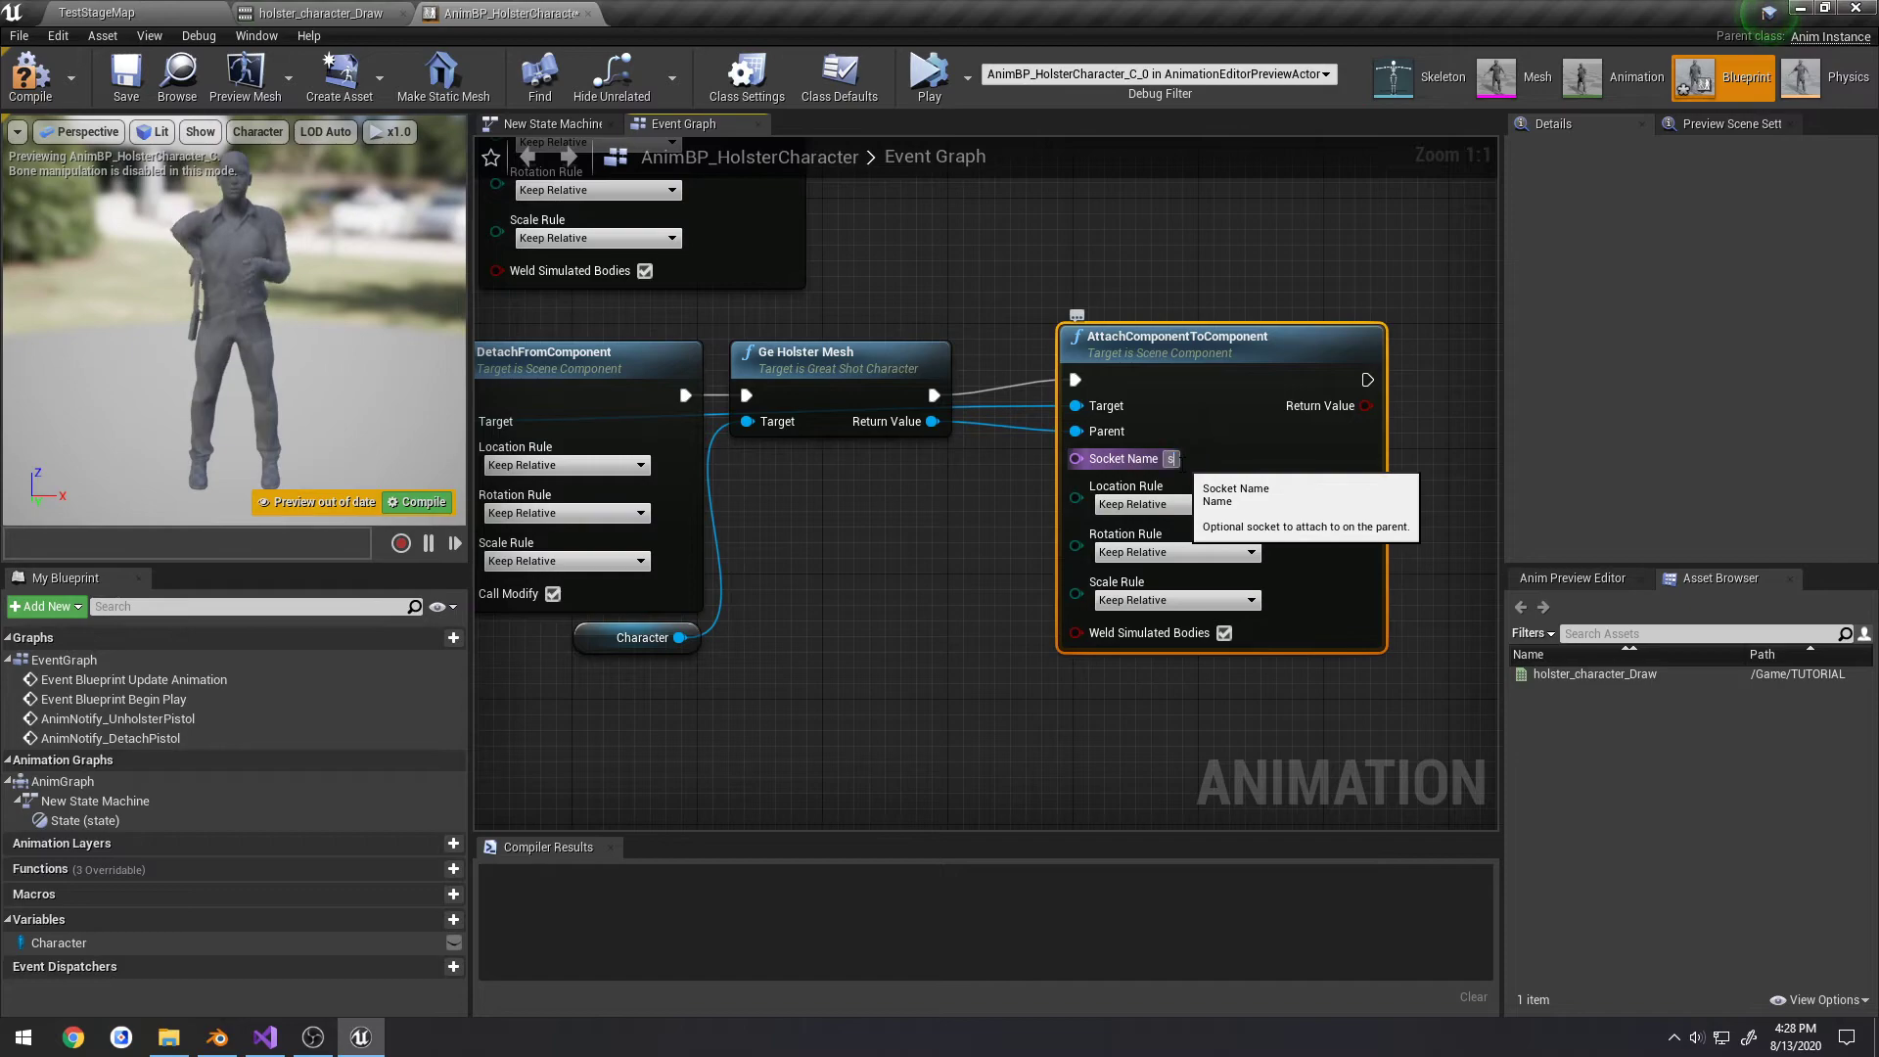
pyautogui.write('s_pistol')
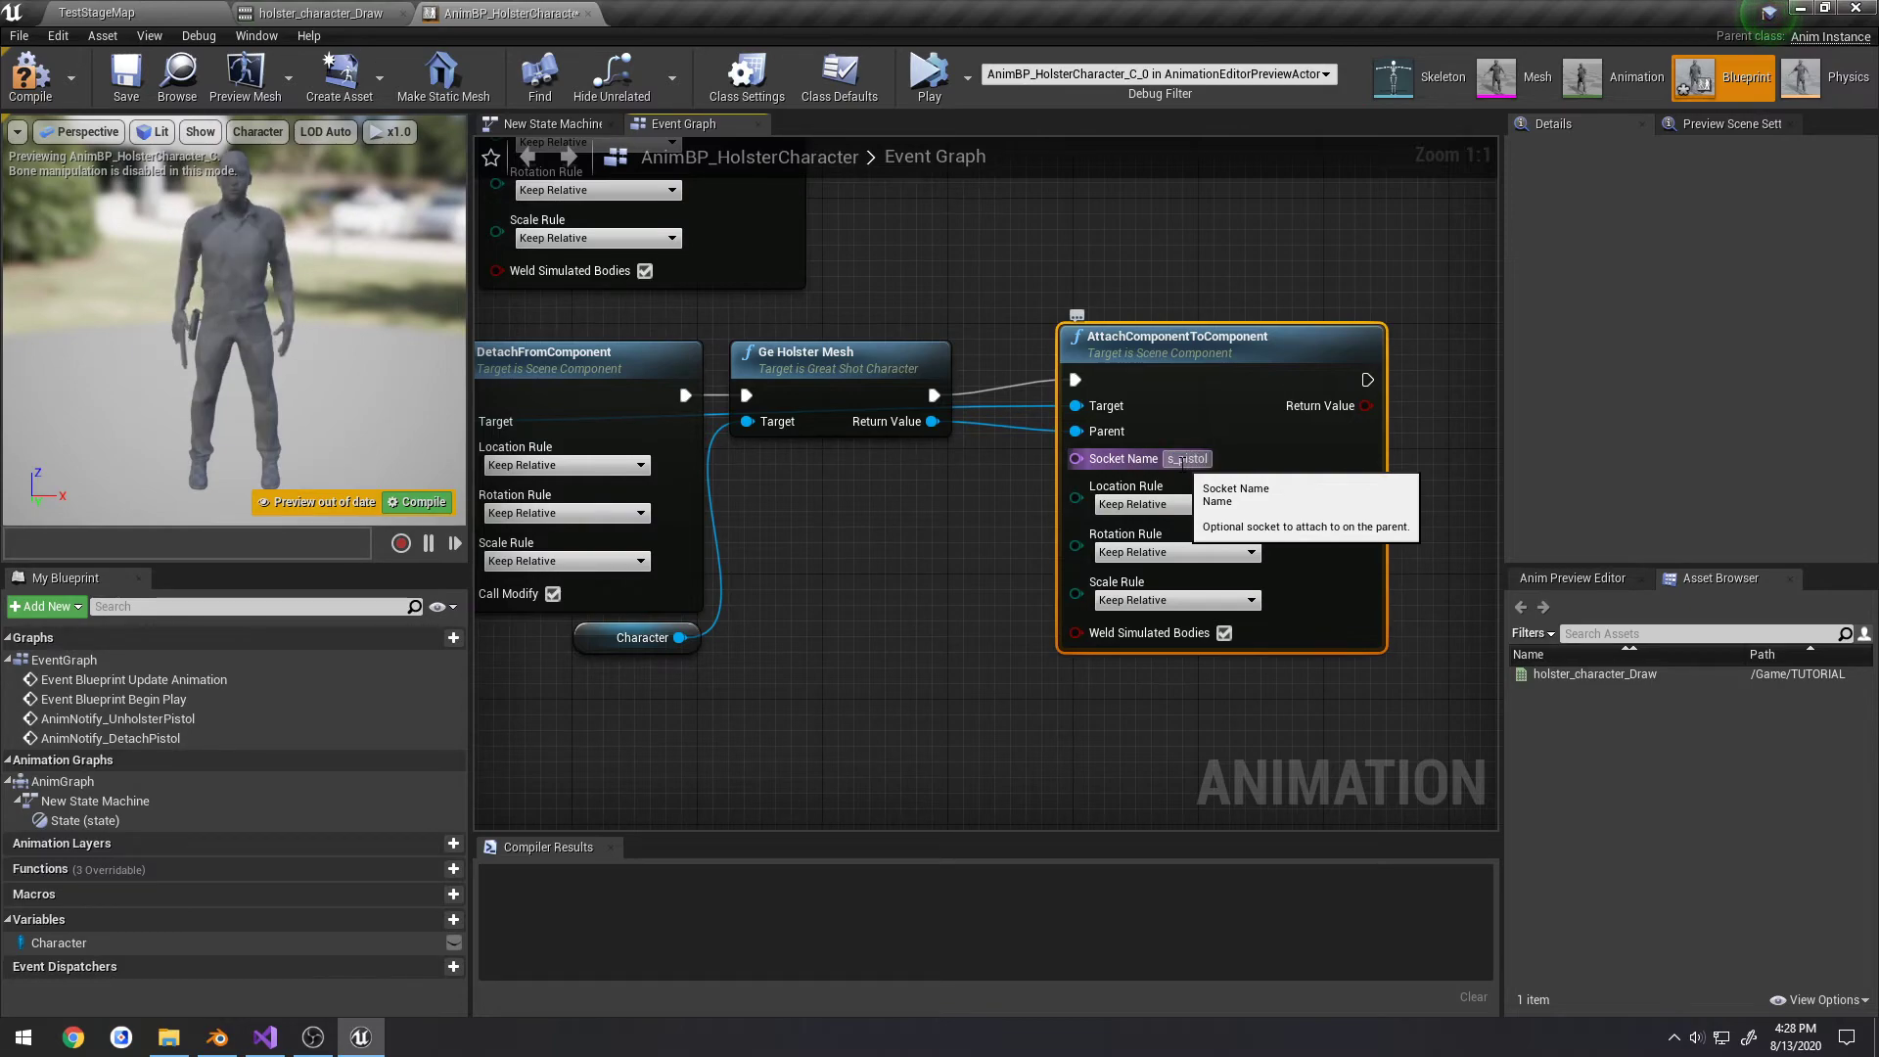
pyautogui.click(1174, 503)
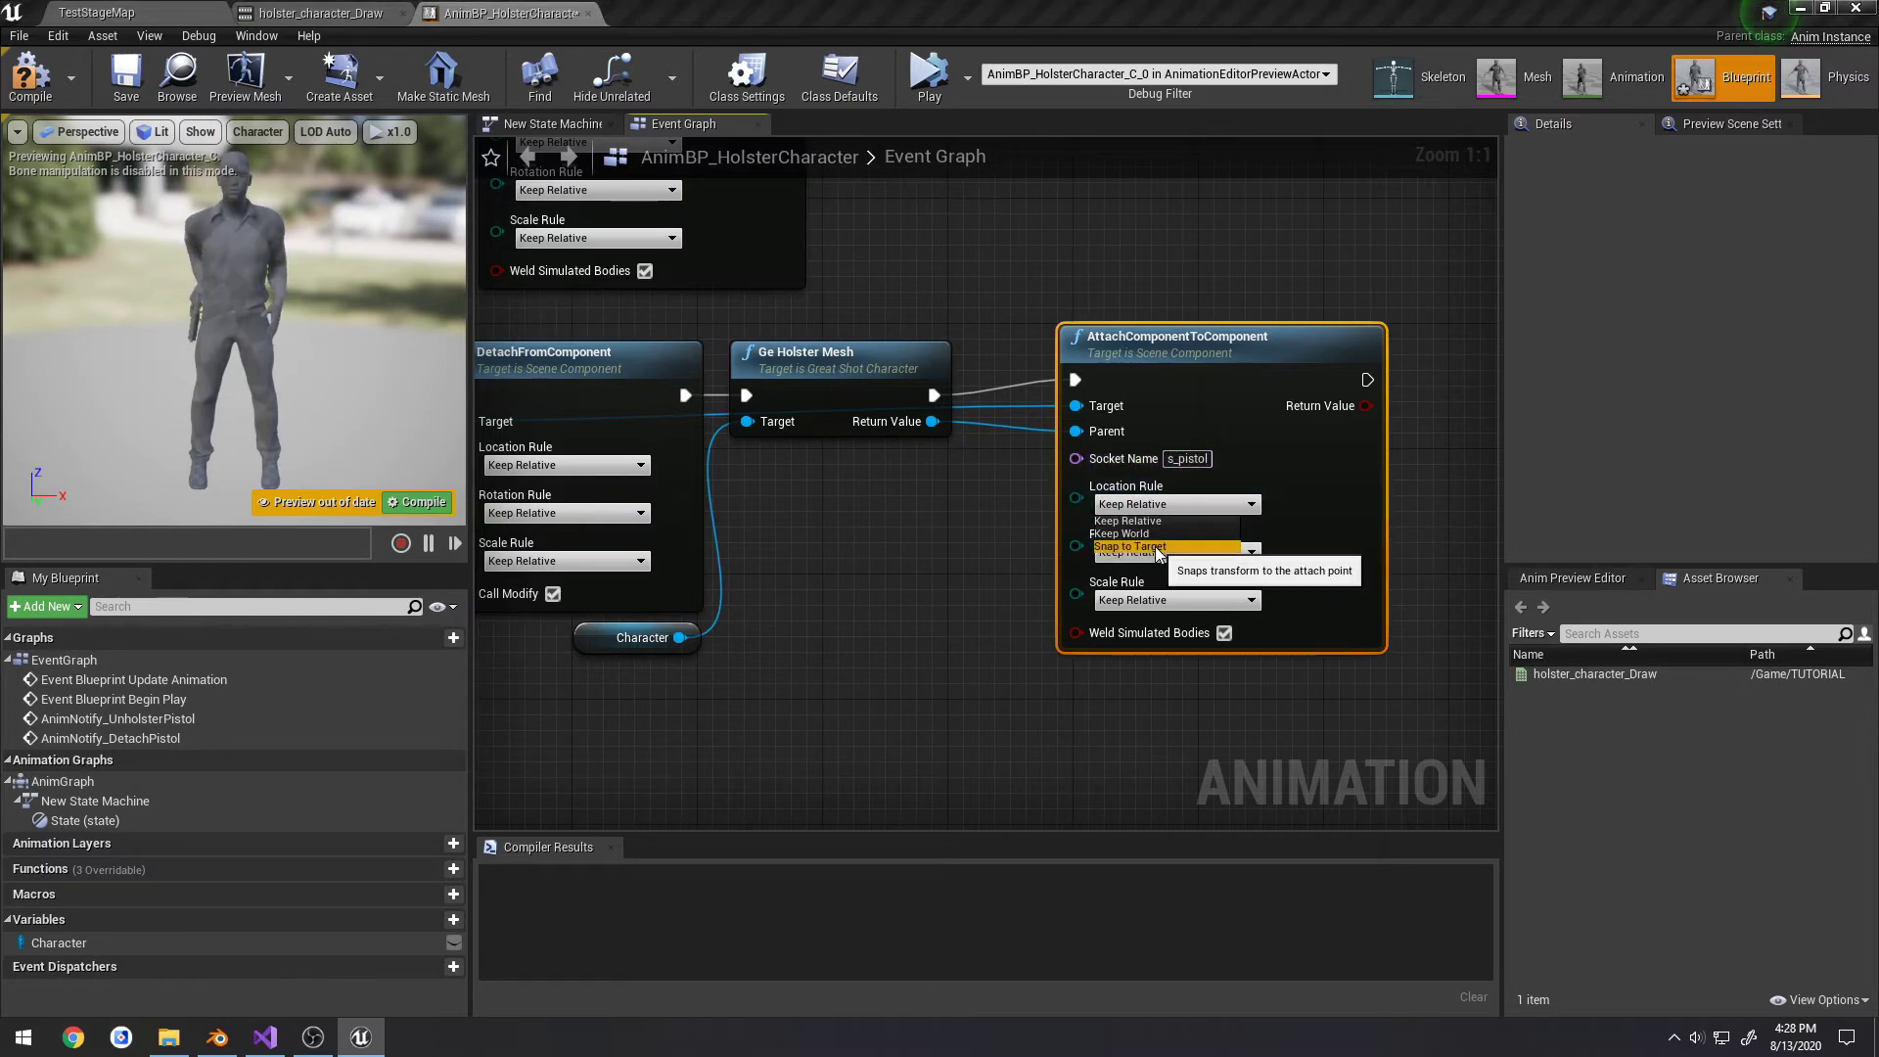
pyautogui.click(1127, 546)
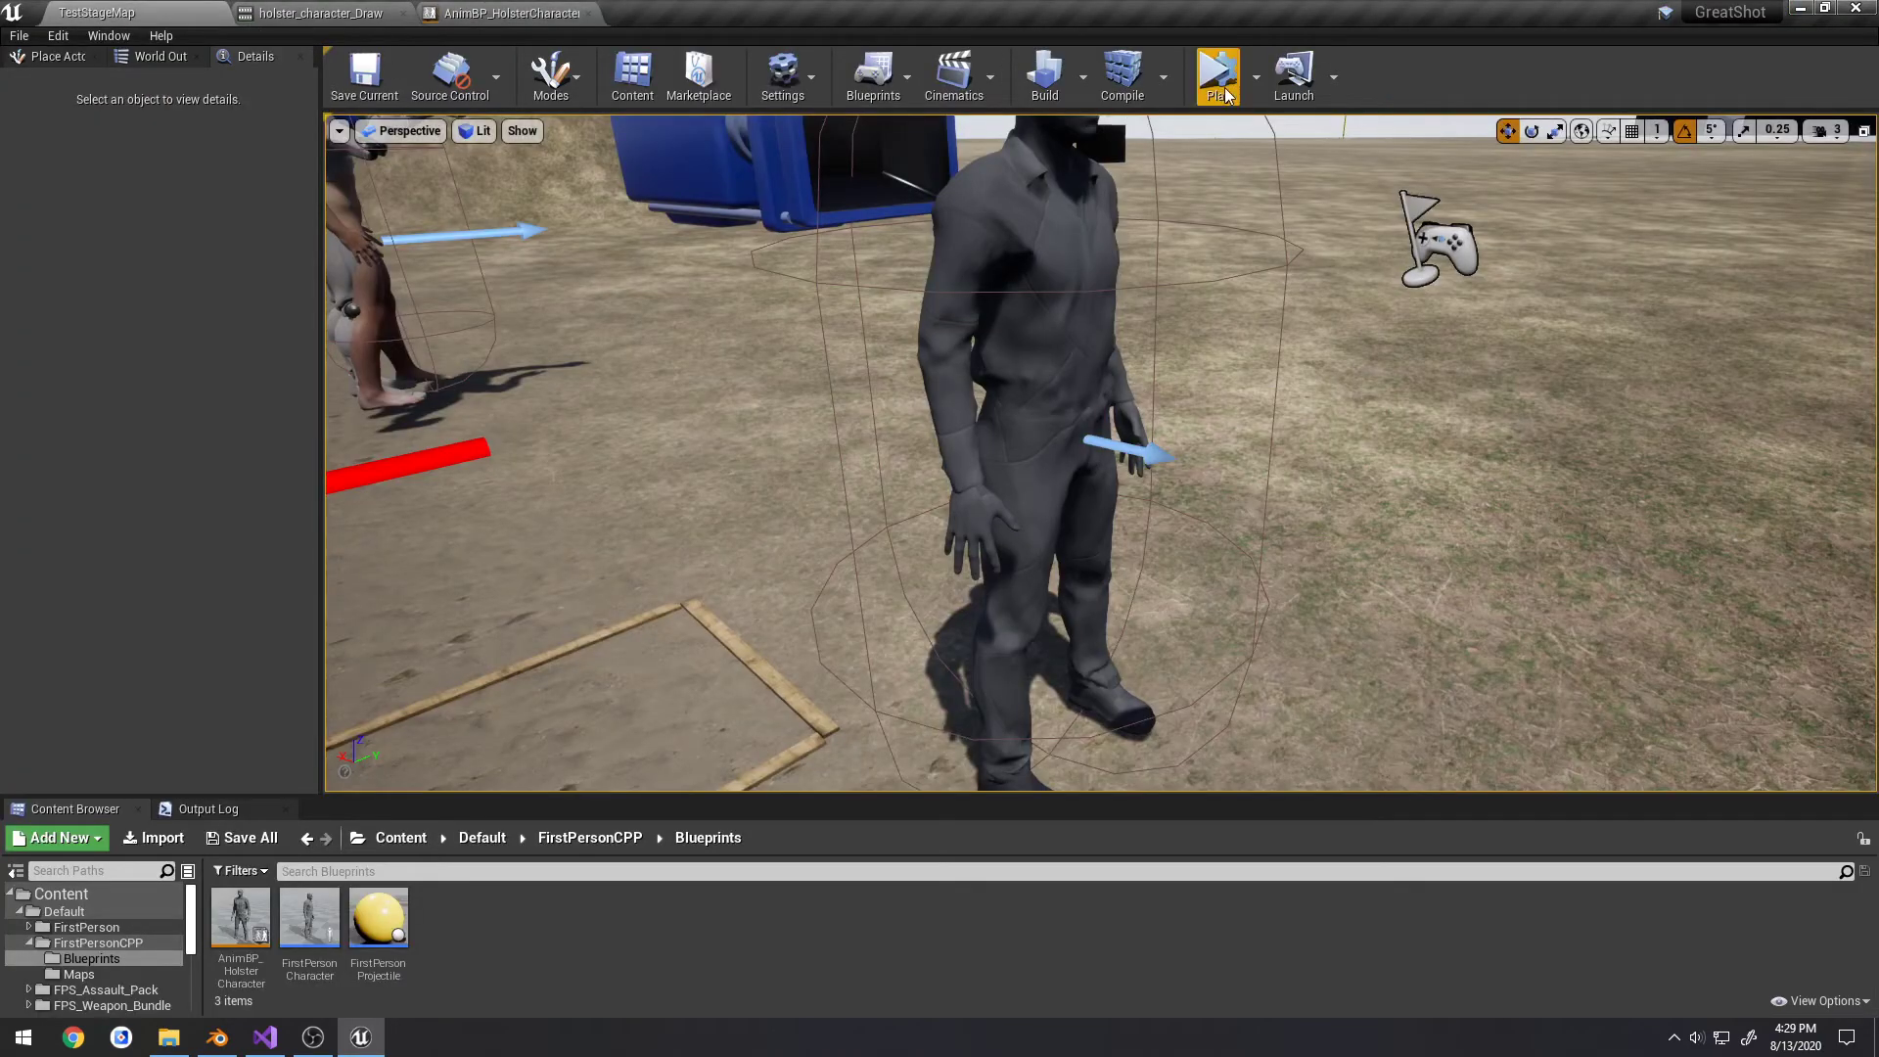
# Play-test the level to see the pistol return to the hip holster, then end play
pyautogui.click(1217, 75)
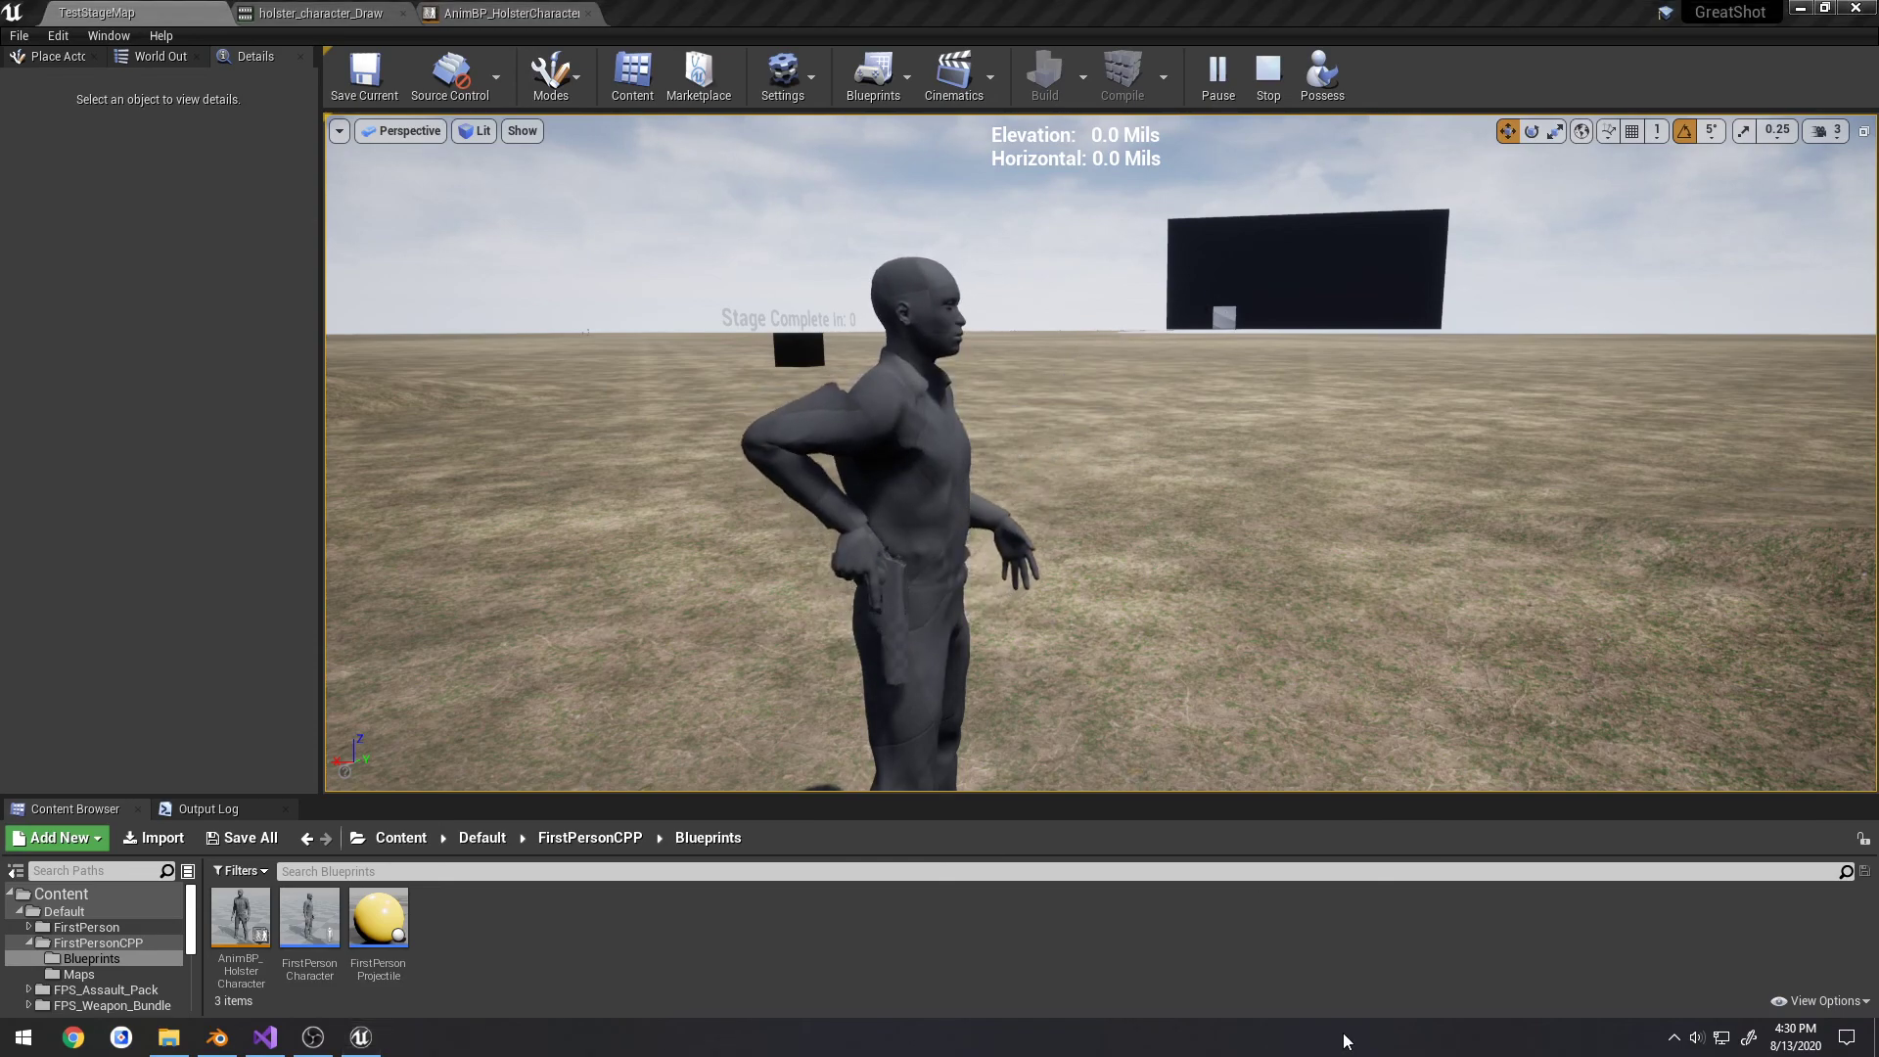
pyautogui.click(1266, 74)
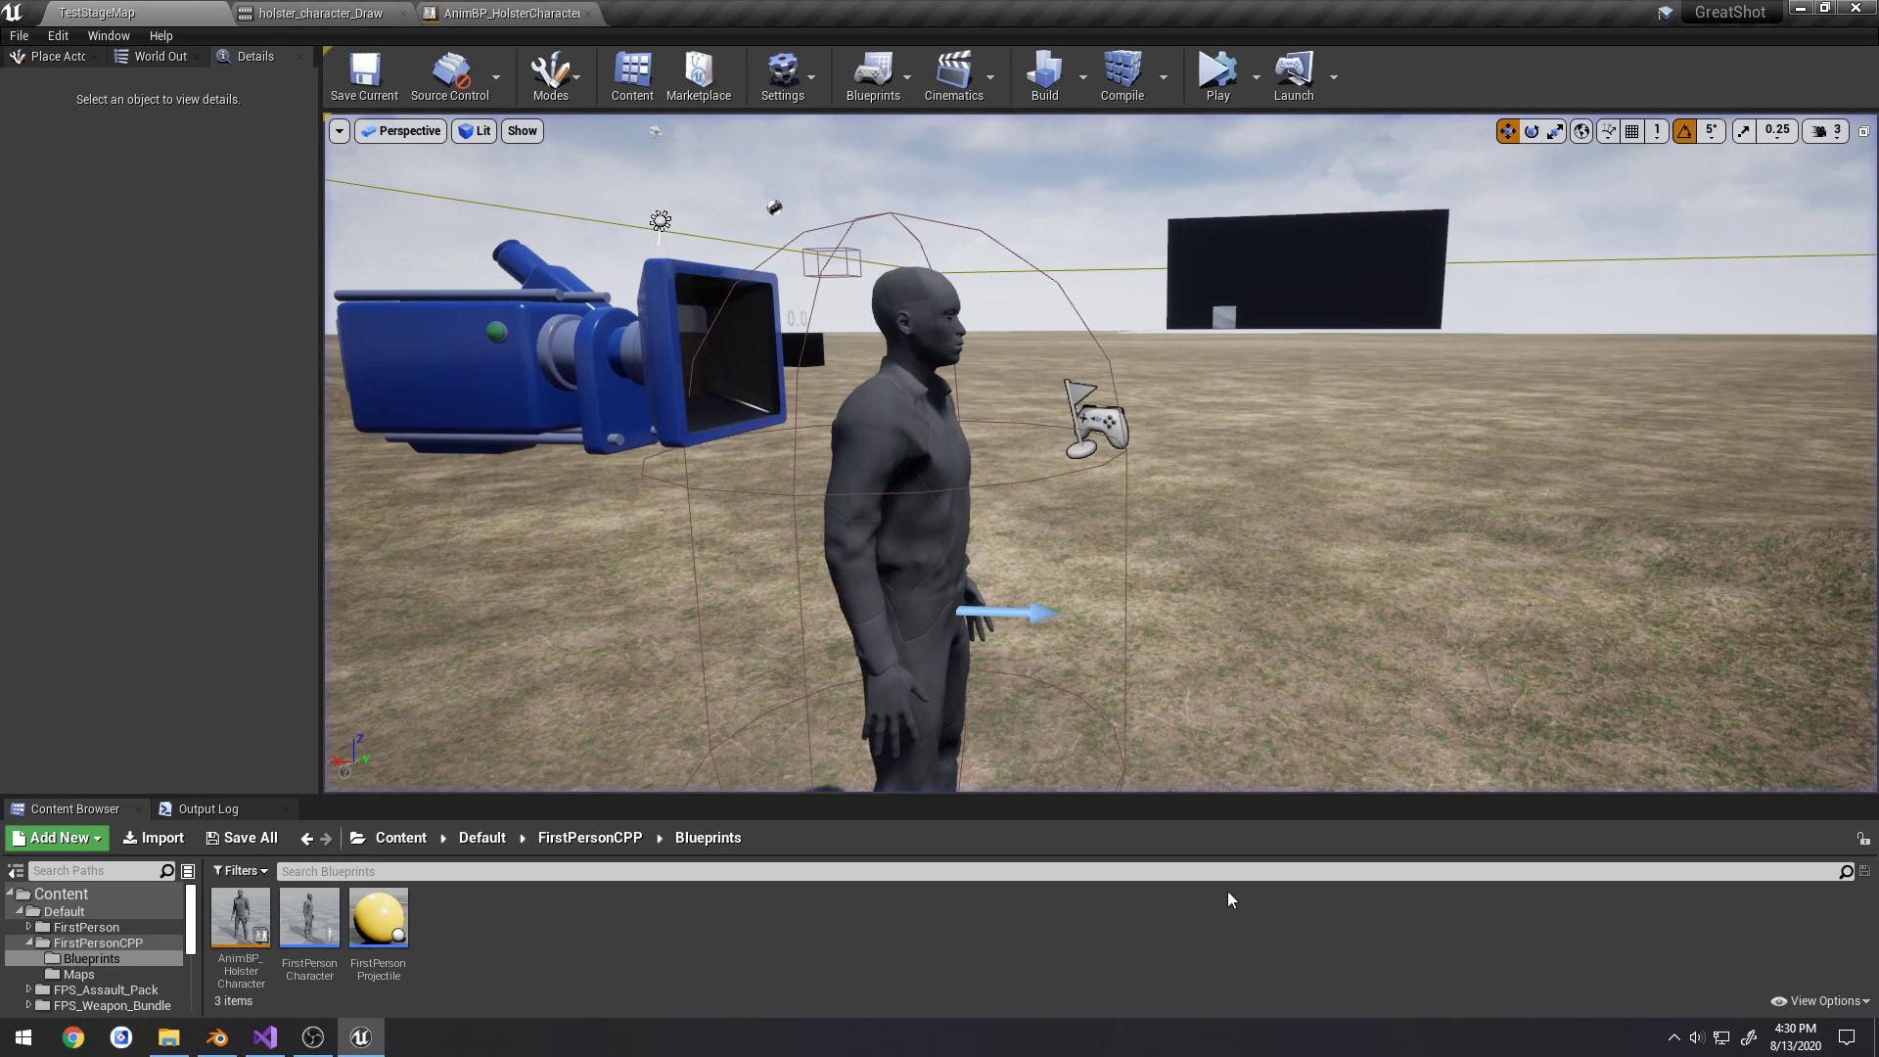